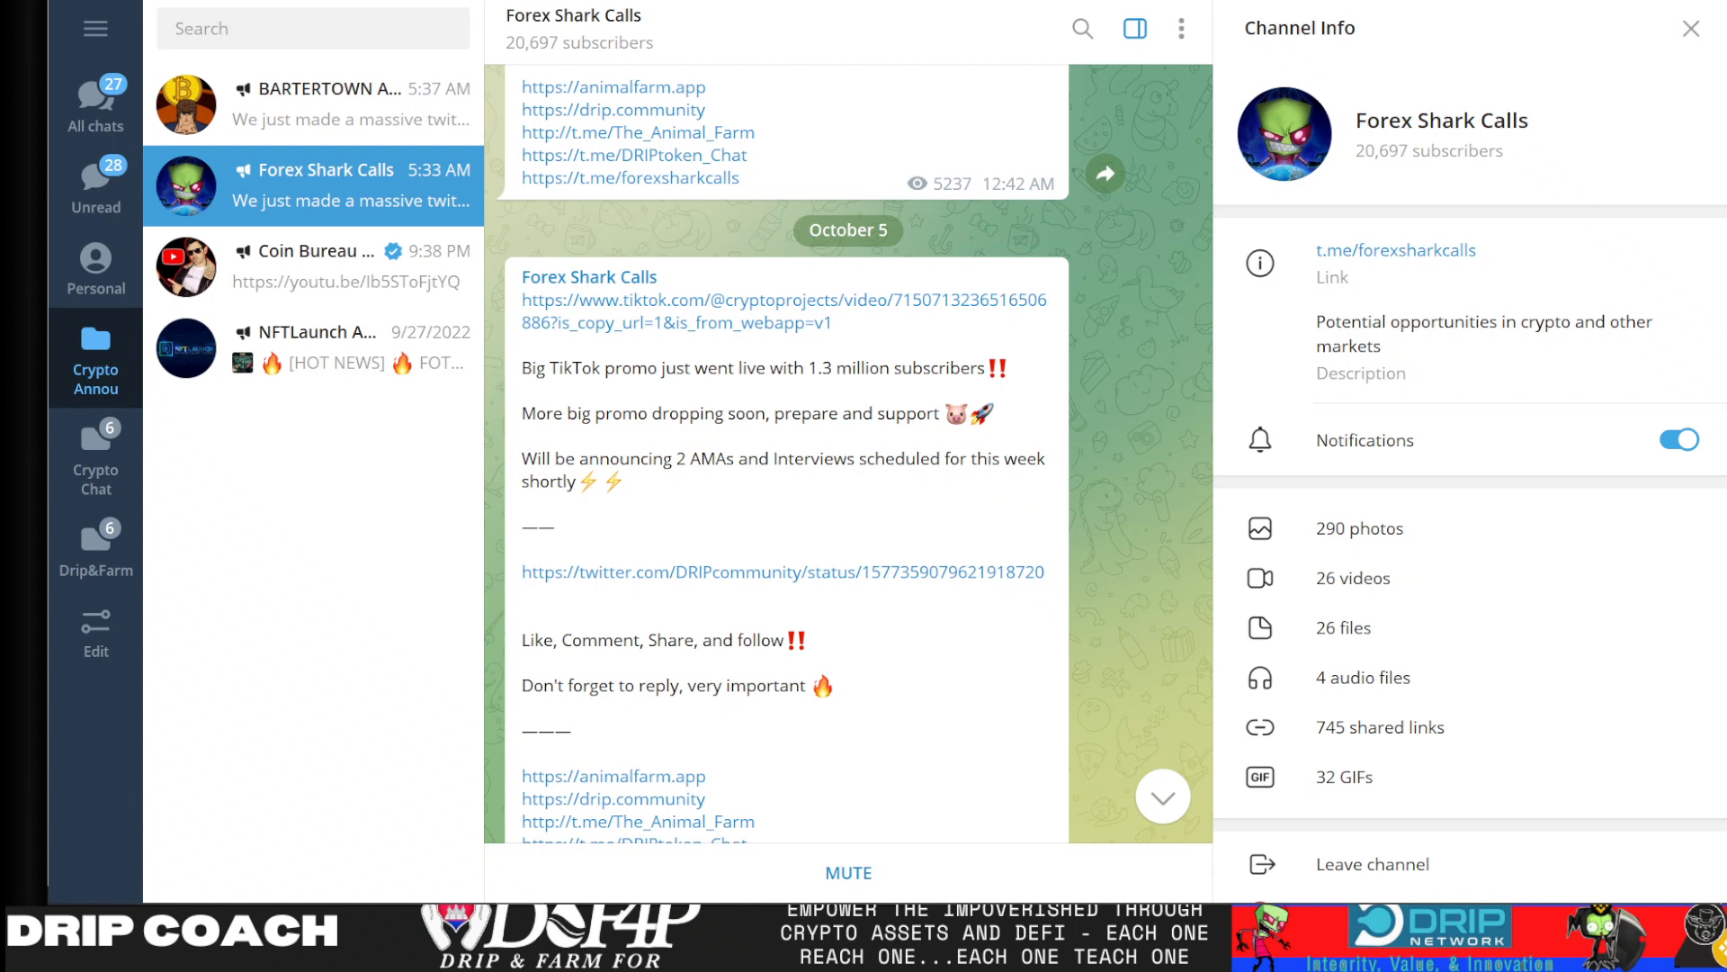
pyautogui.moveTo(1567, 731)
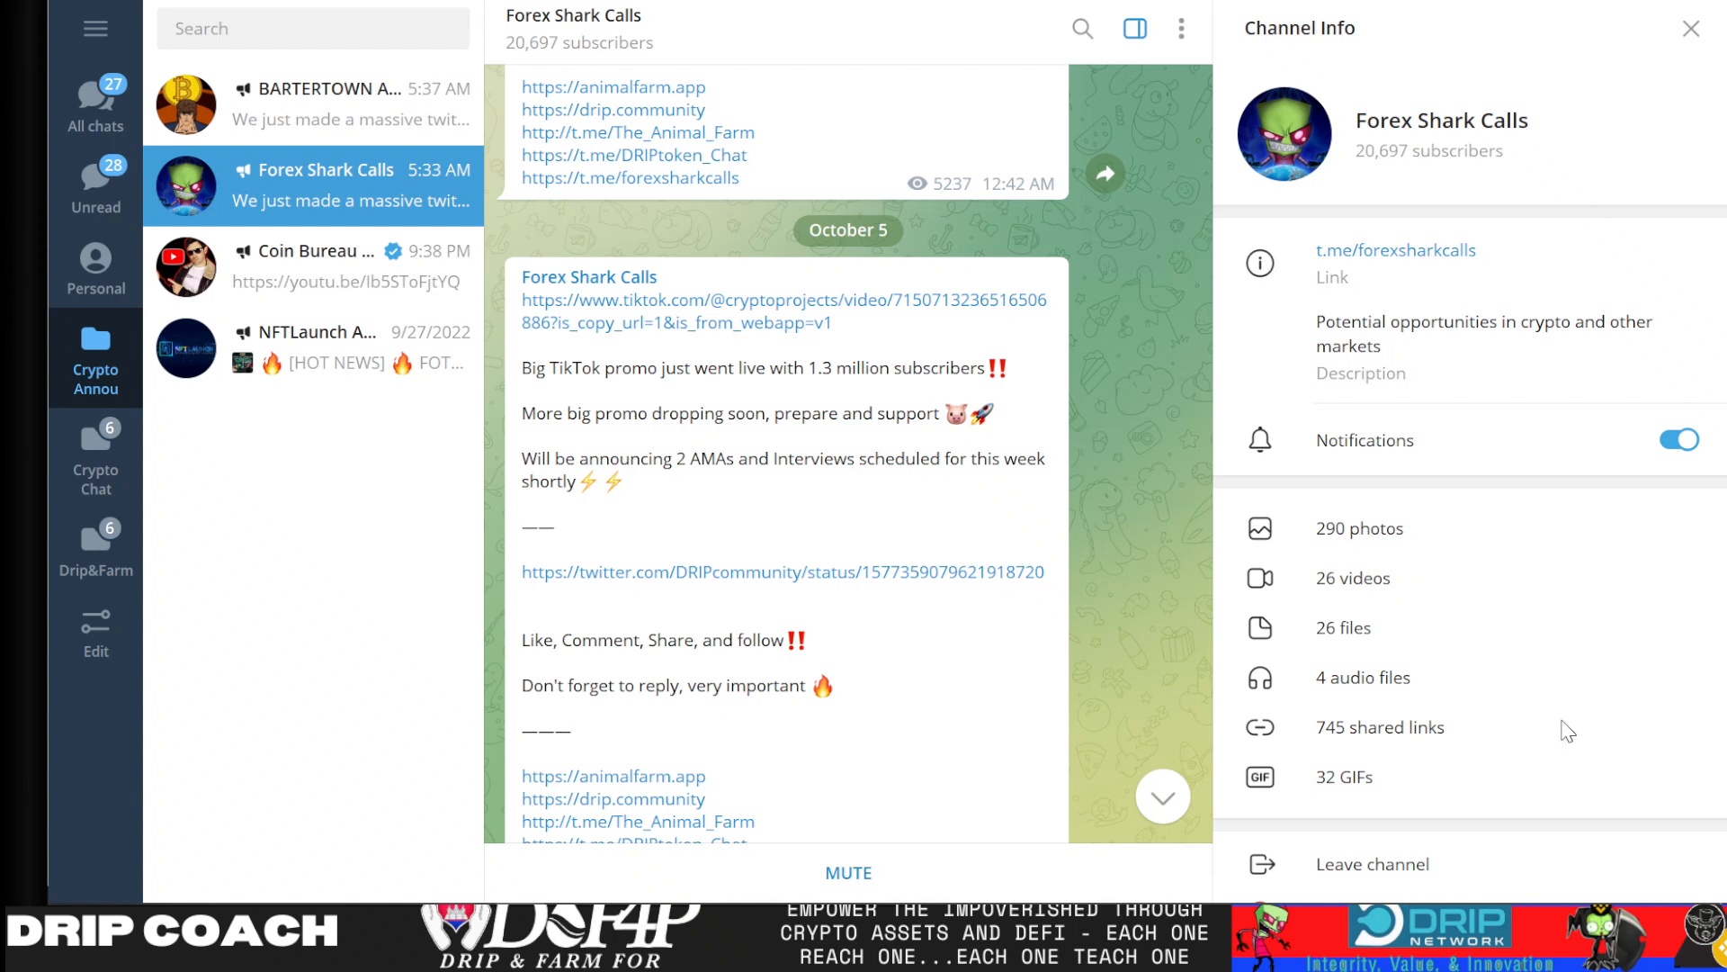
pyautogui.moveTo(1126, 574)
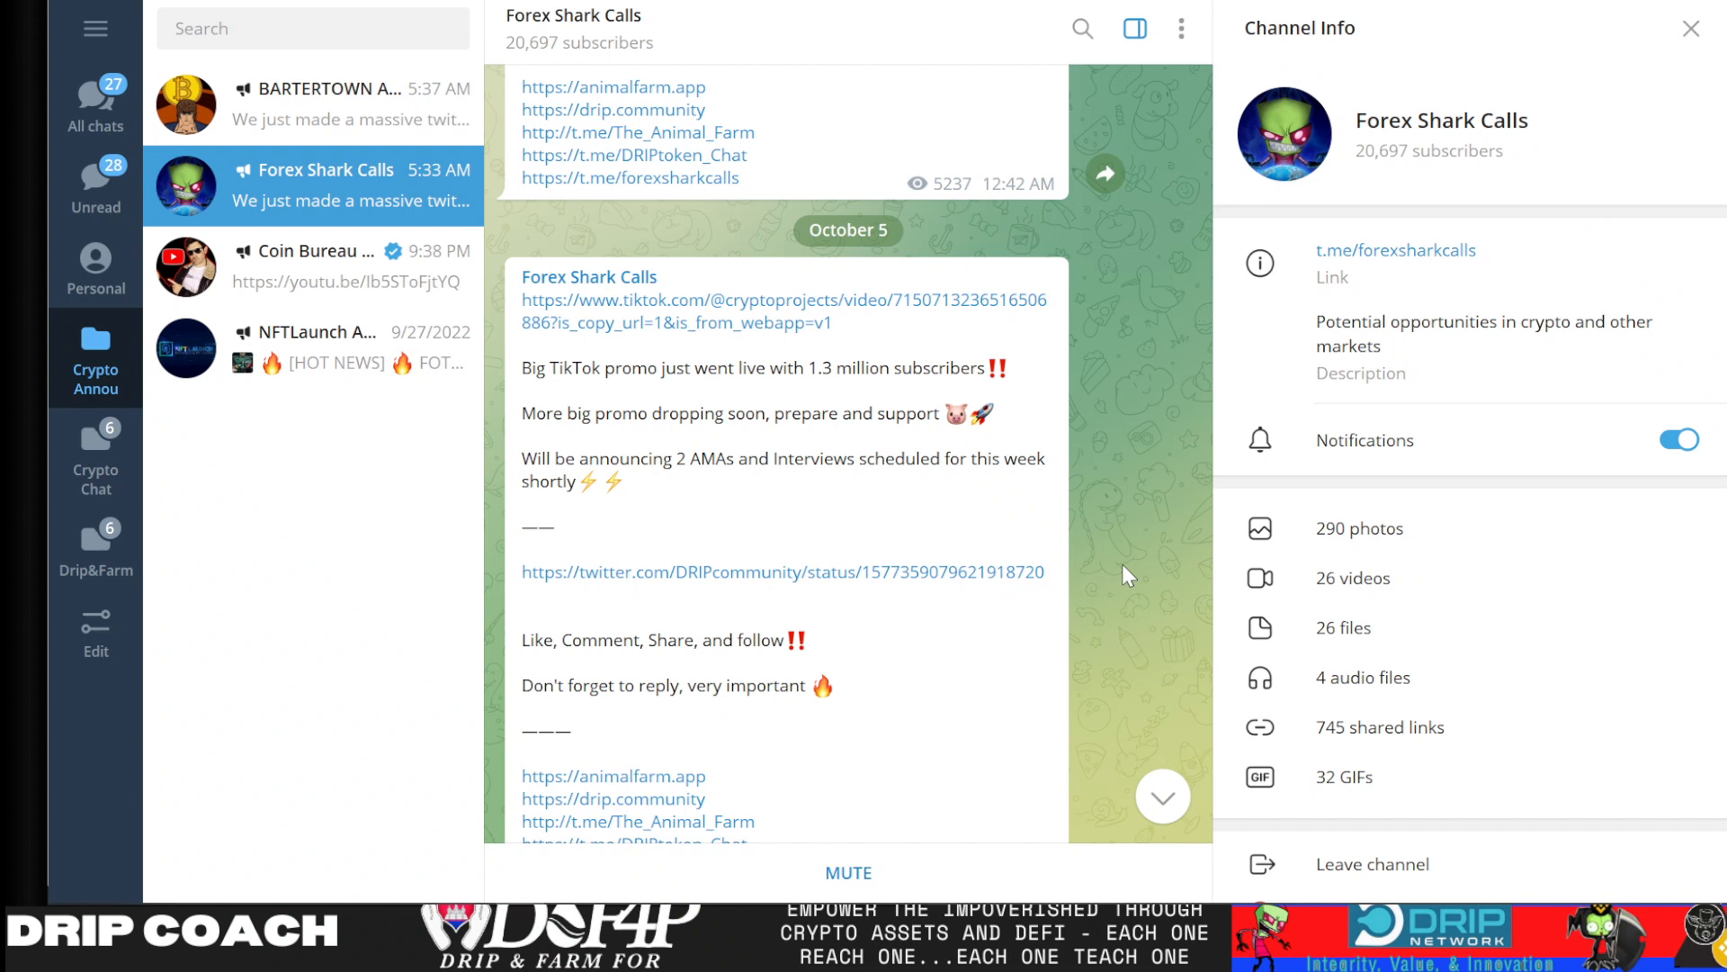
pyautogui.scroll(3)
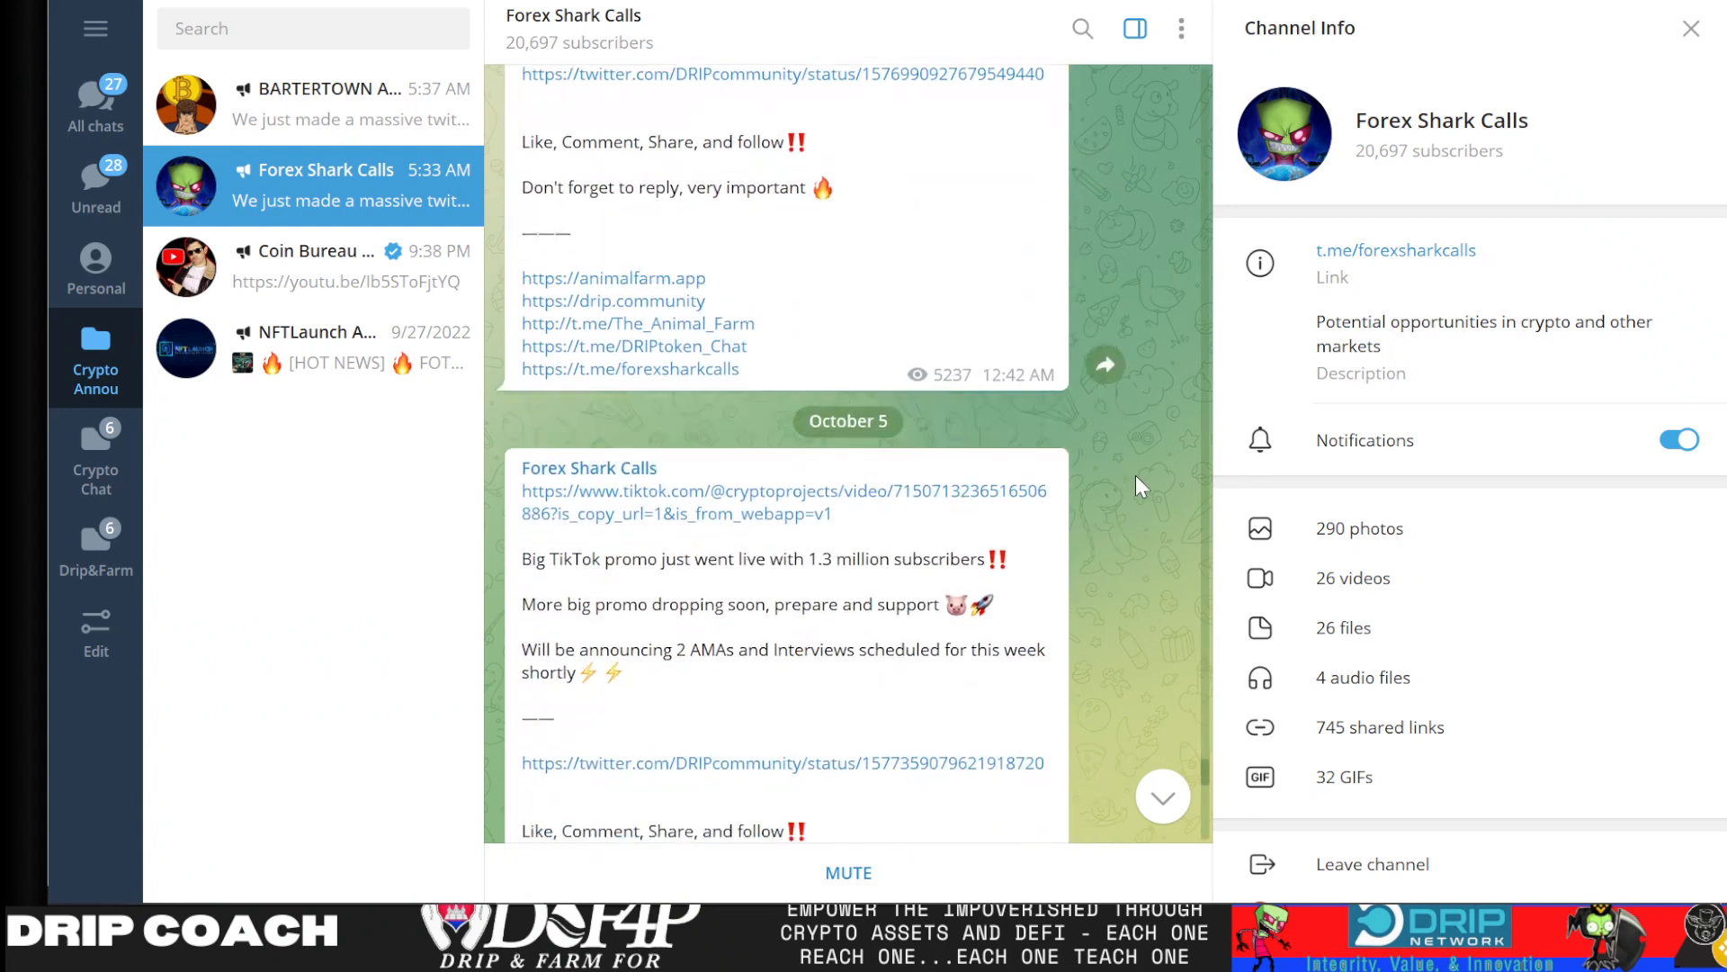
pyautogui.scroll(-3)
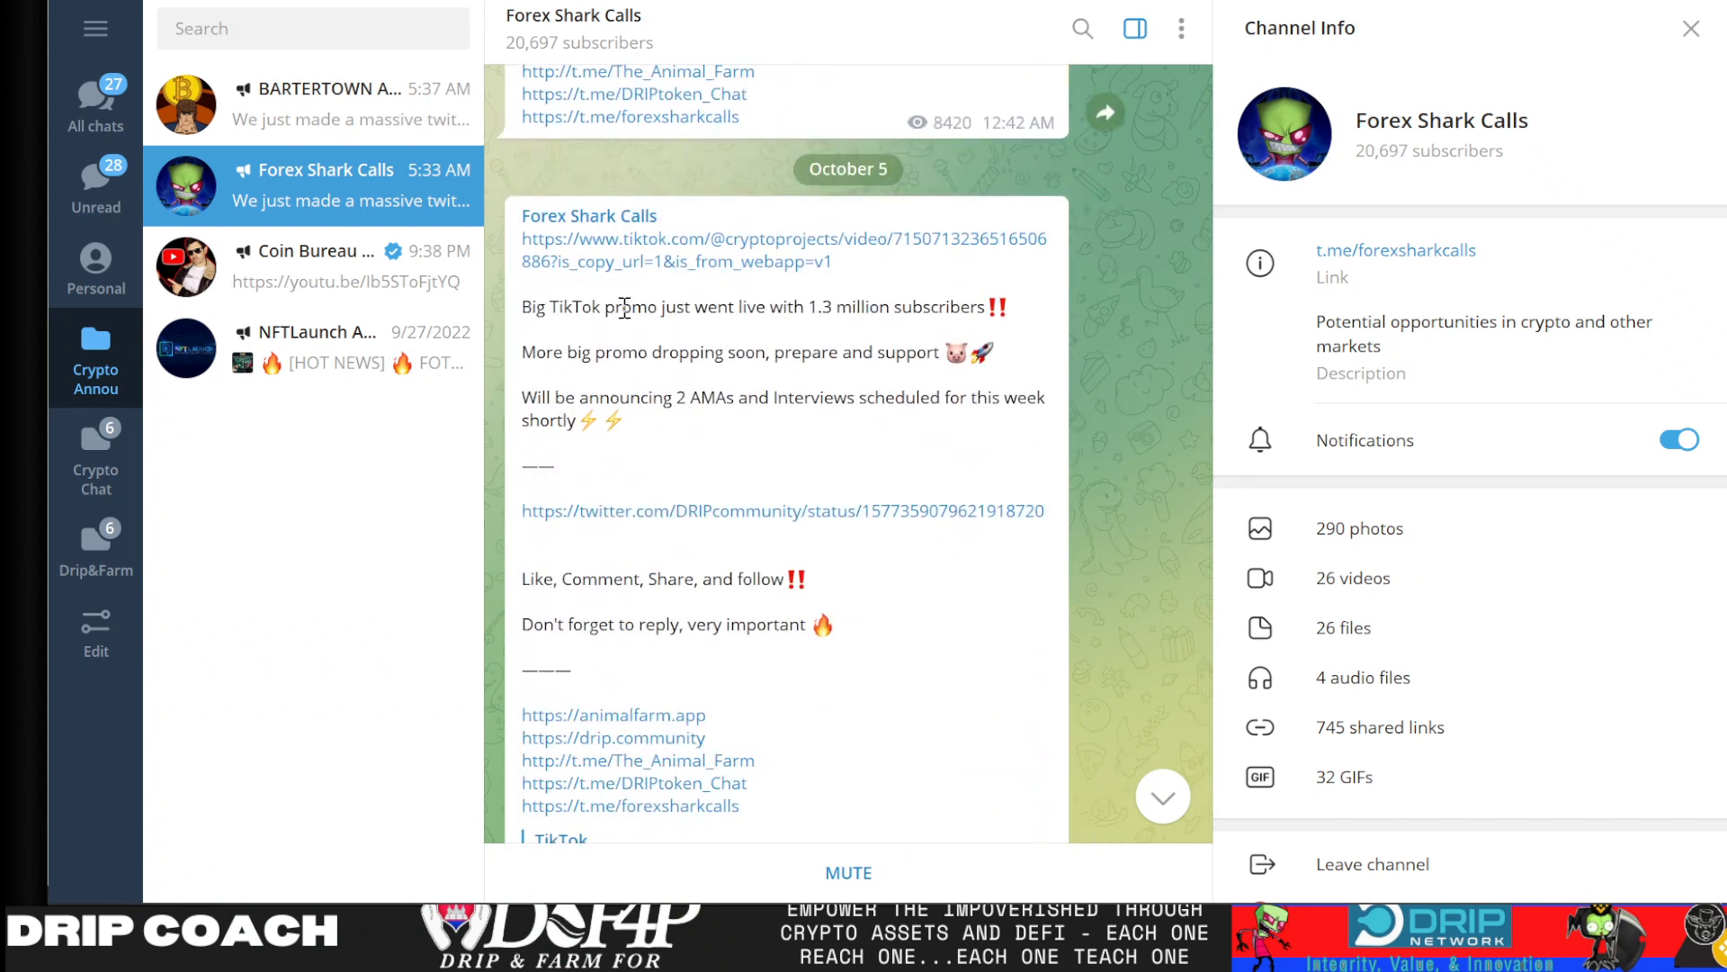
pyautogui.moveTo(762, 320)
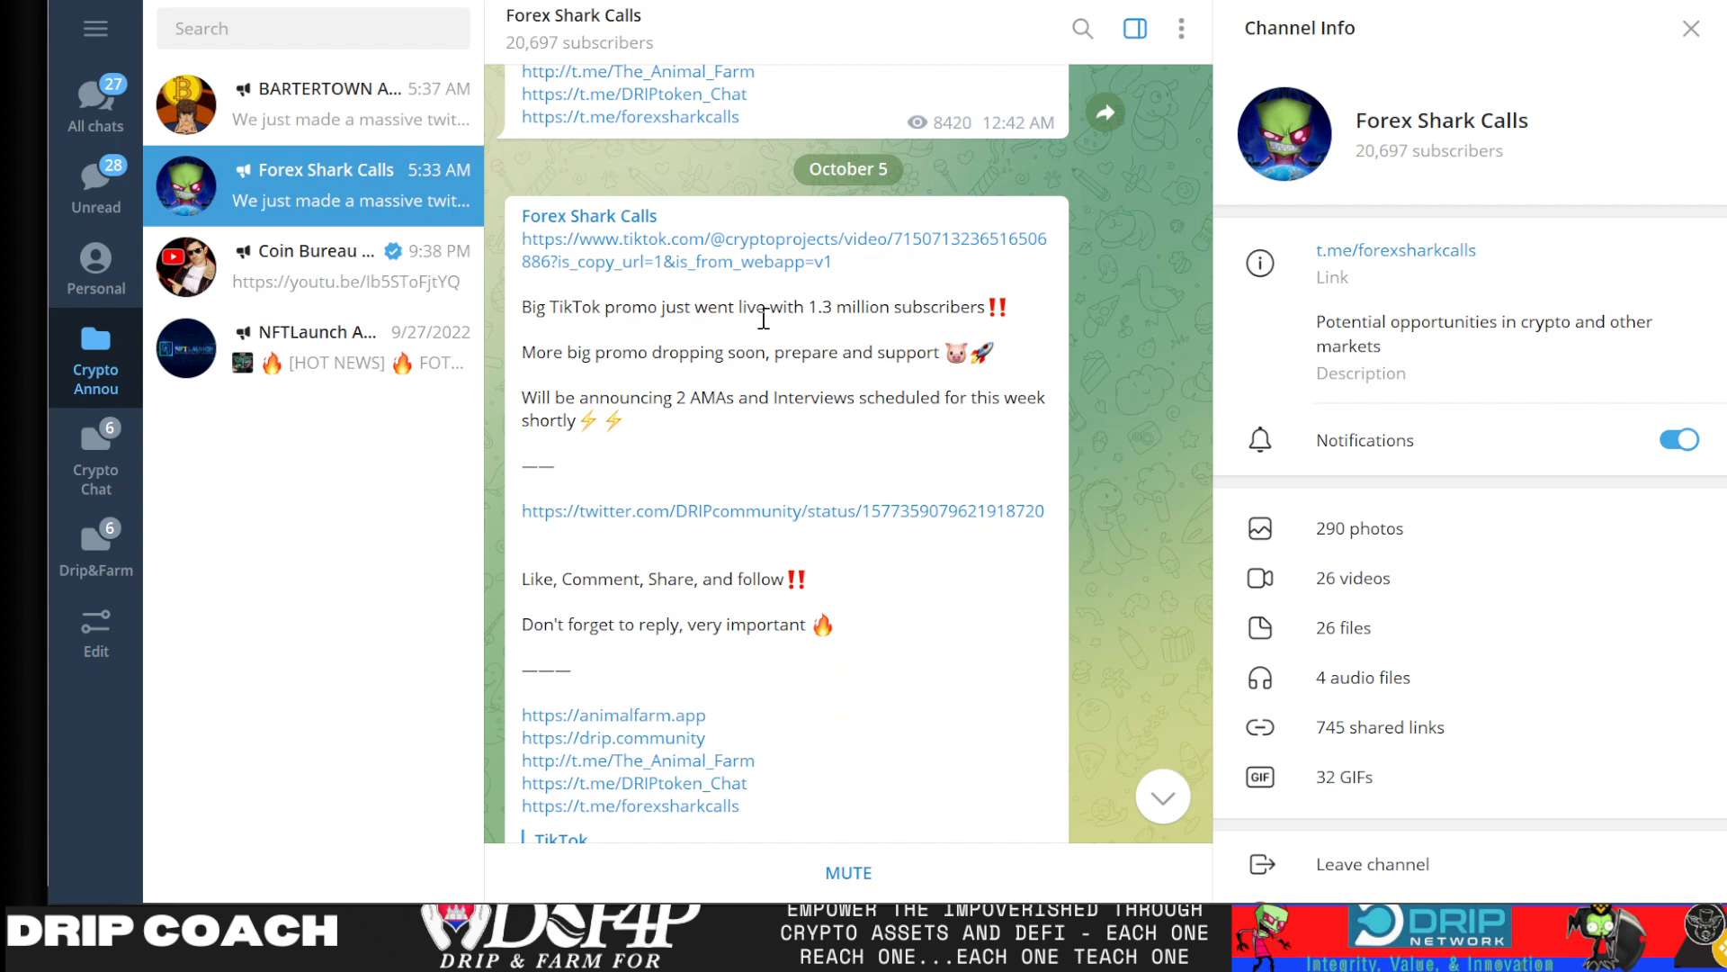
pyautogui.moveTo(614, 379)
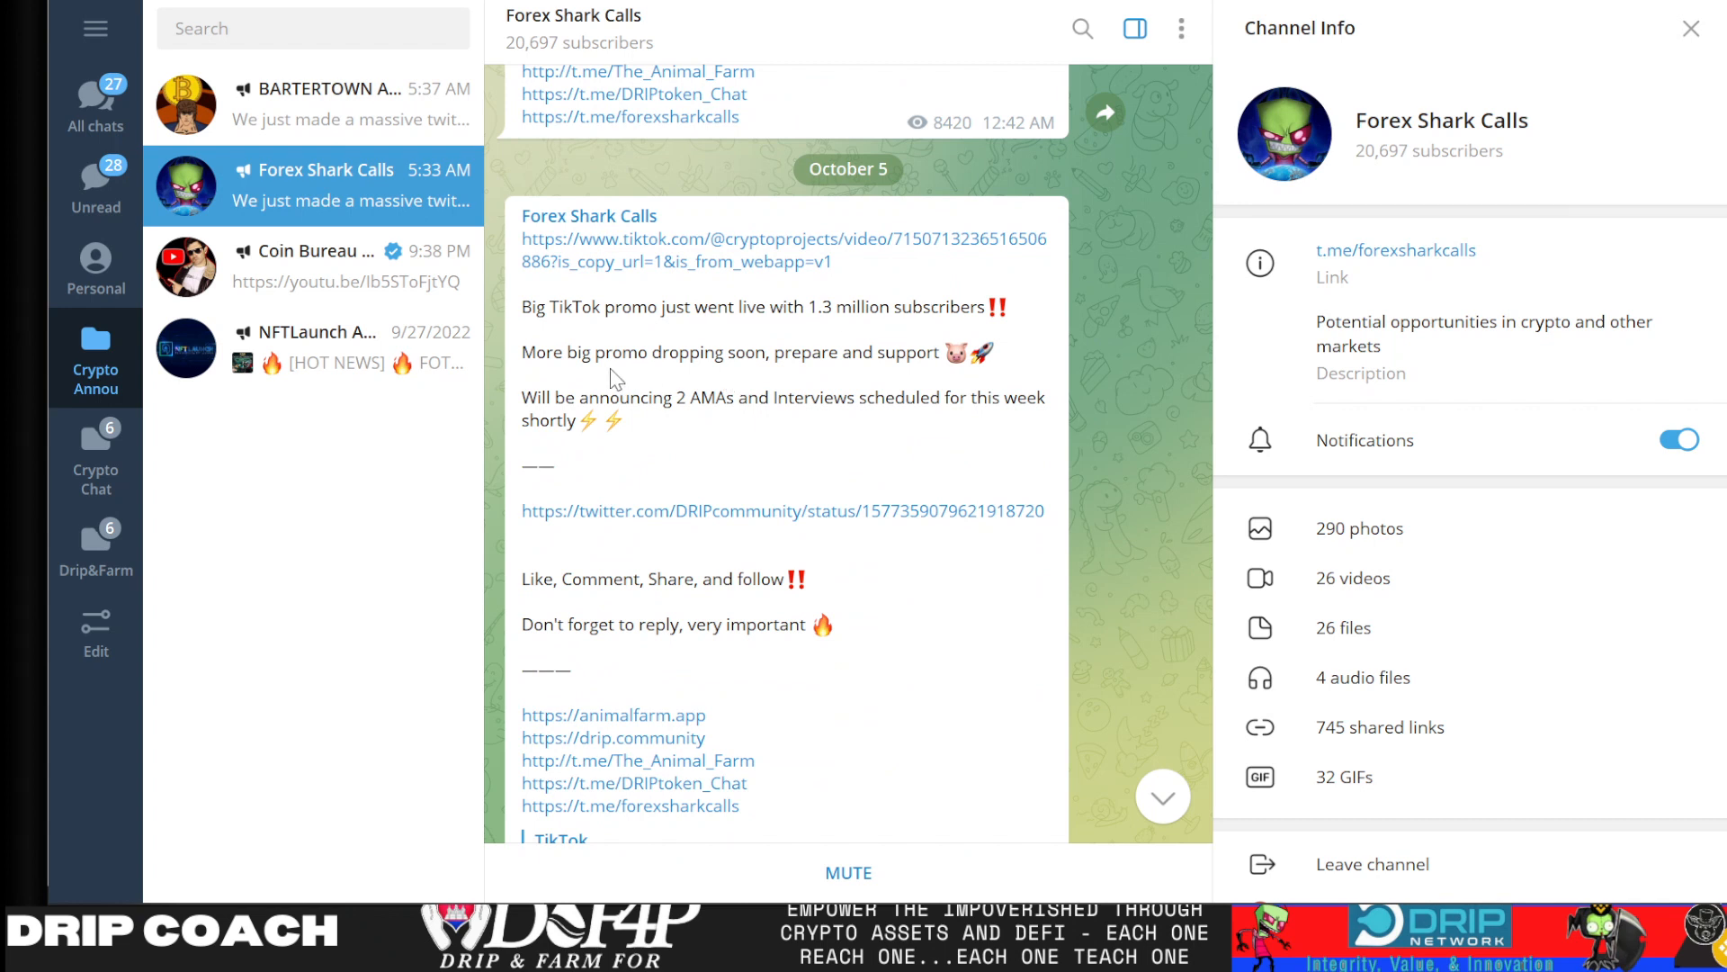
pyautogui.moveTo(887, 383)
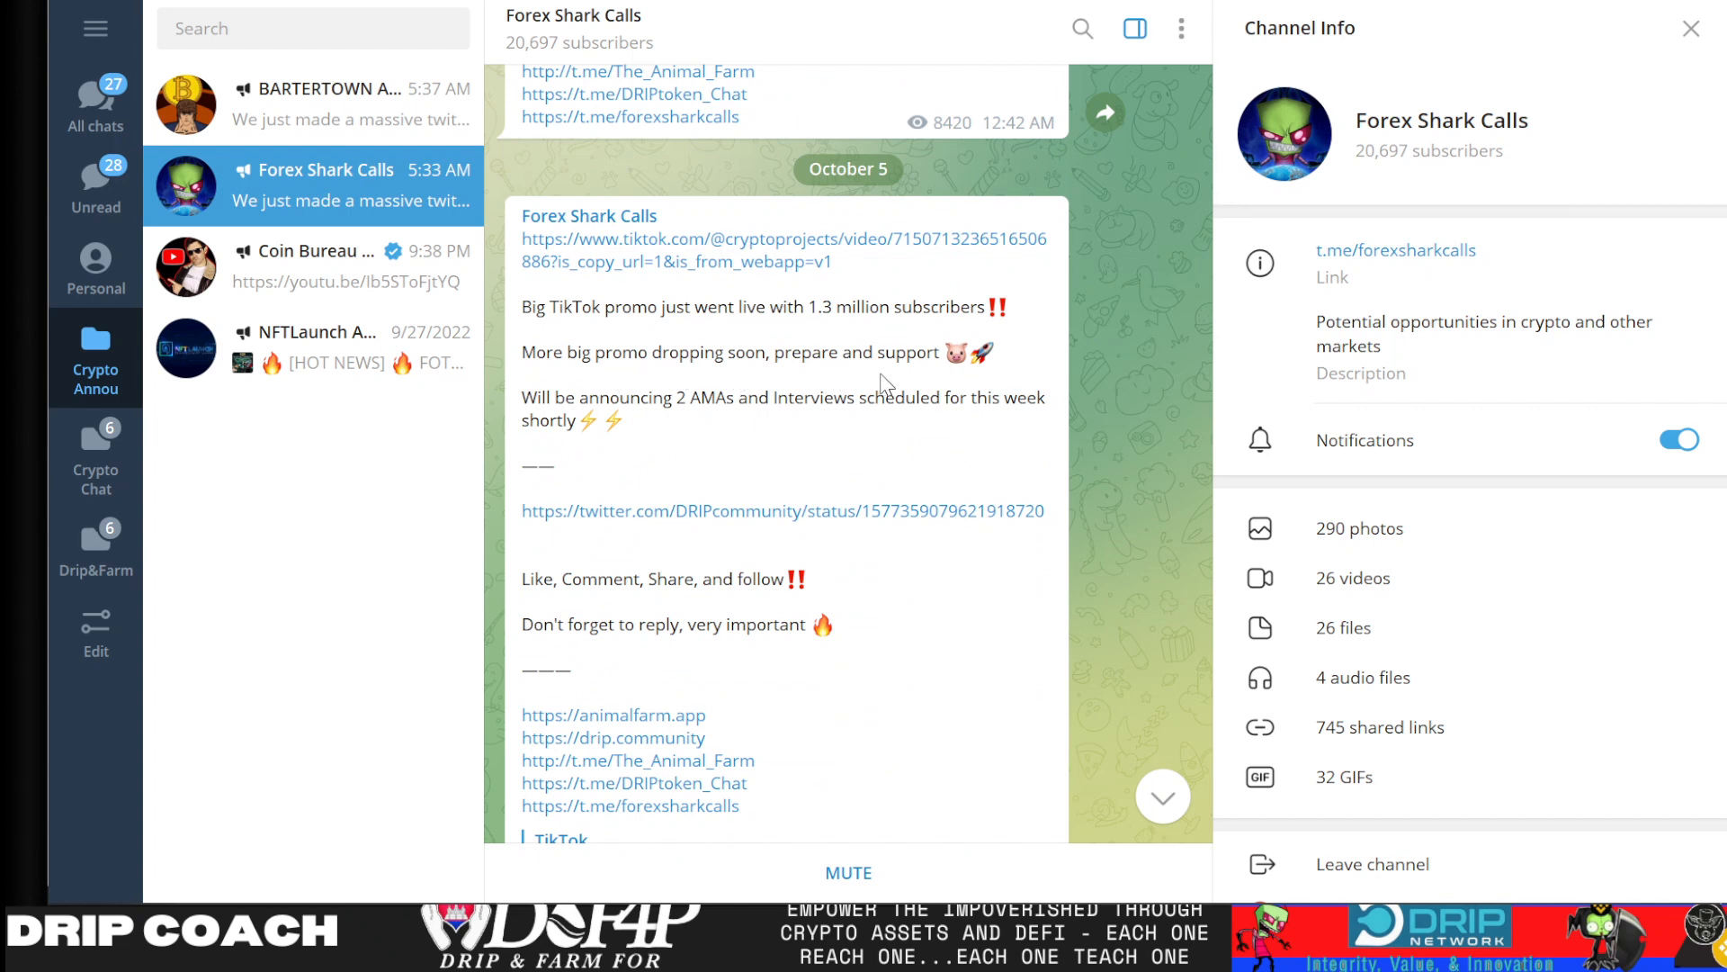
pyautogui.moveTo(757, 406)
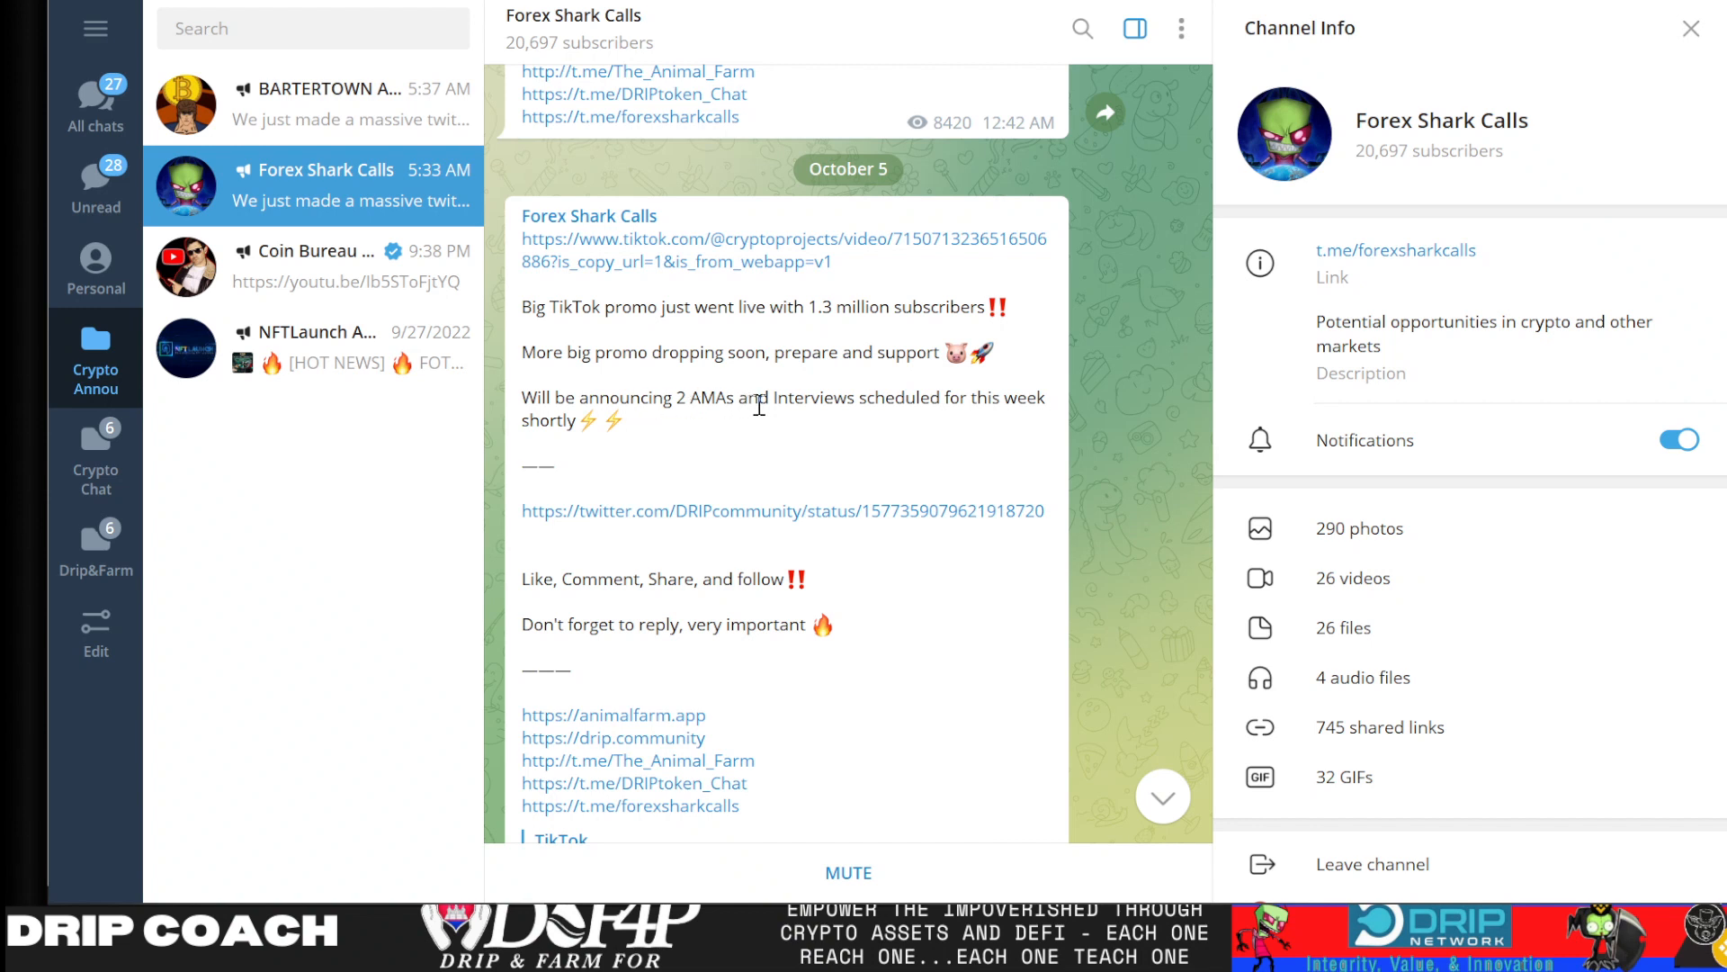
pyautogui.moveTo(611, 409)
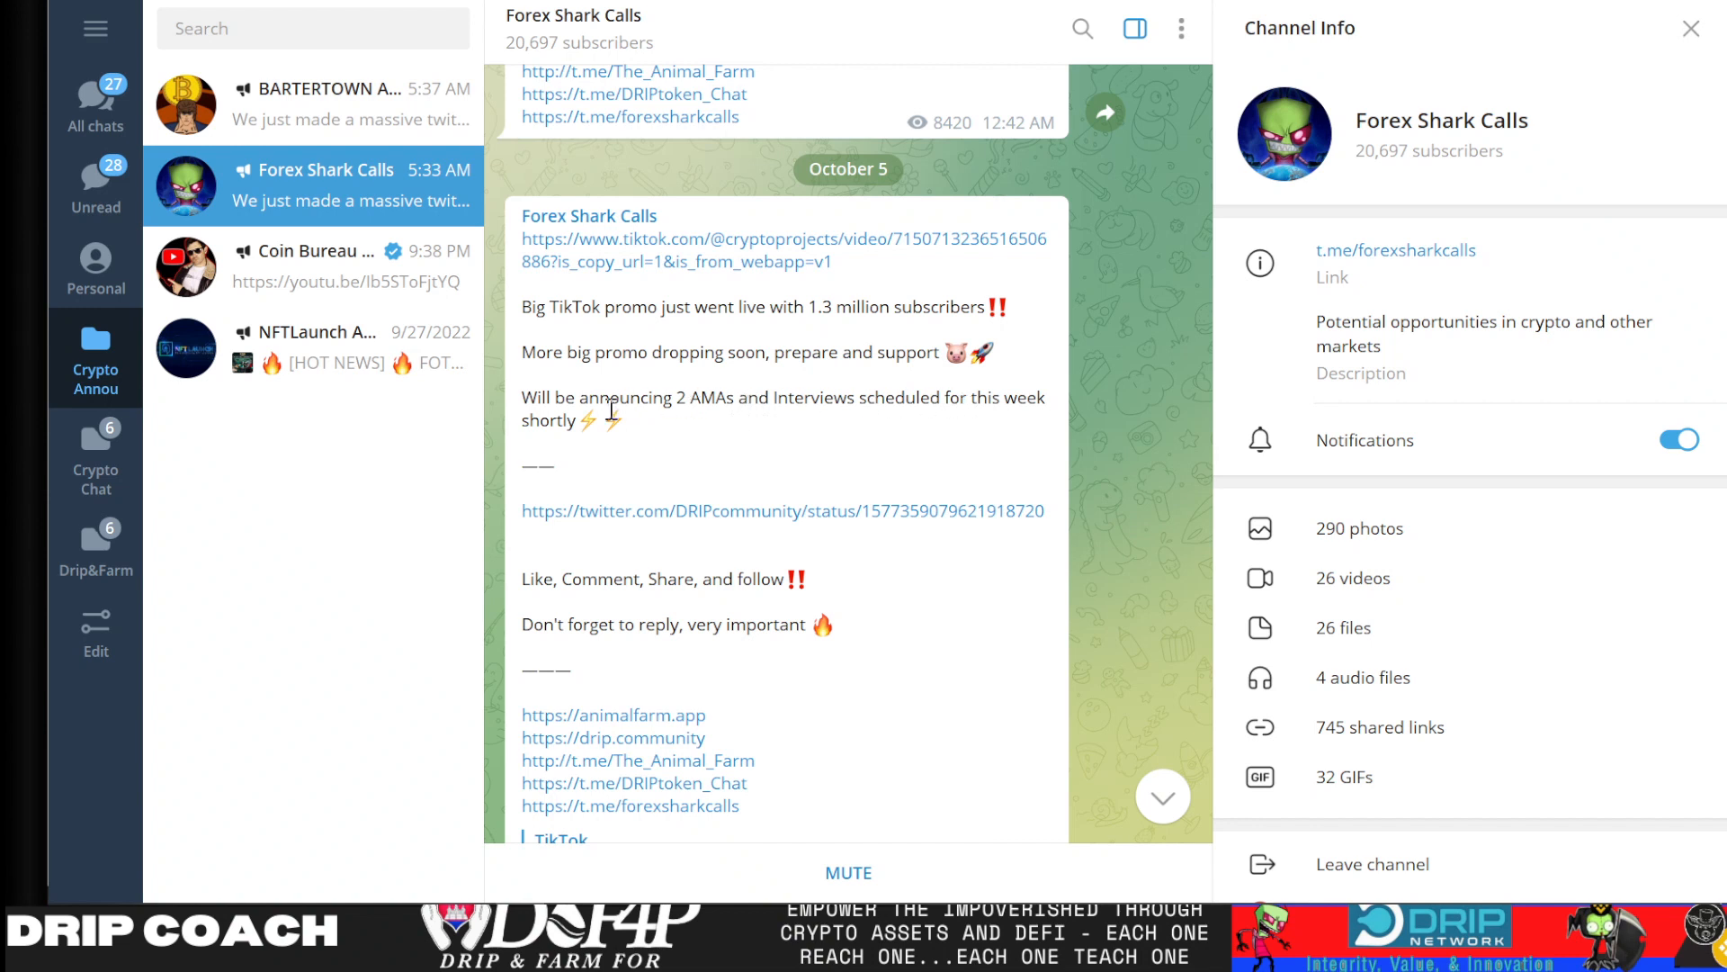
pyautogui.moveTo(962, 492)
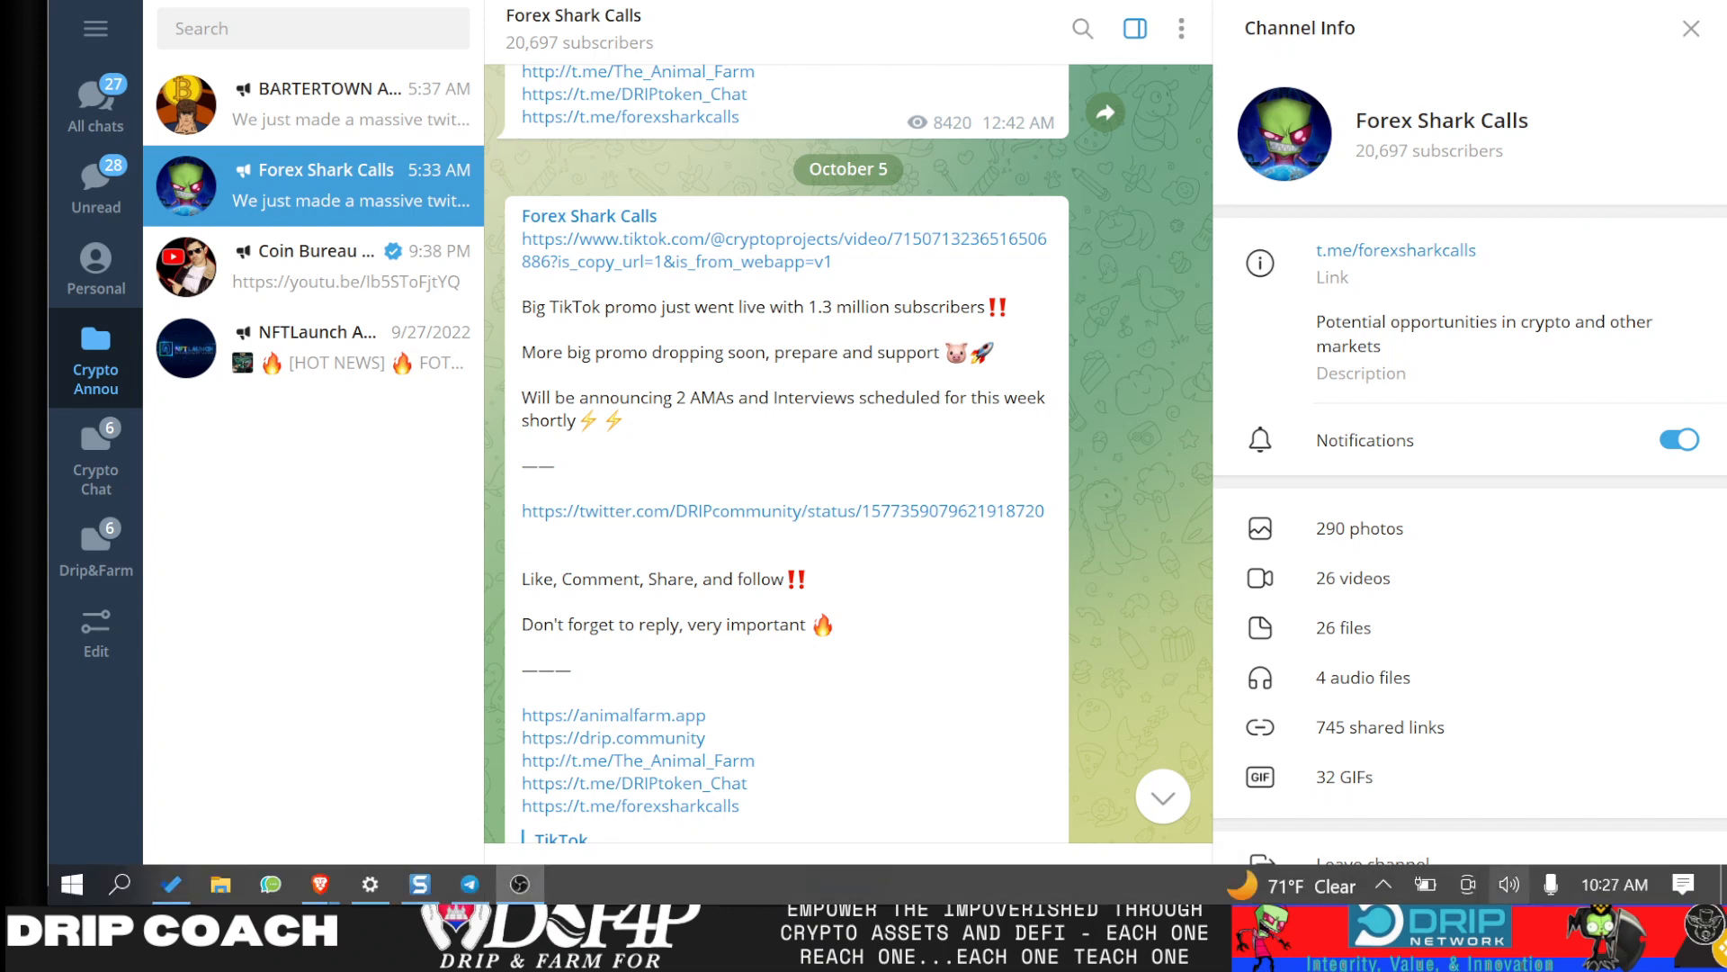
pyautogui.click(1614, 884)
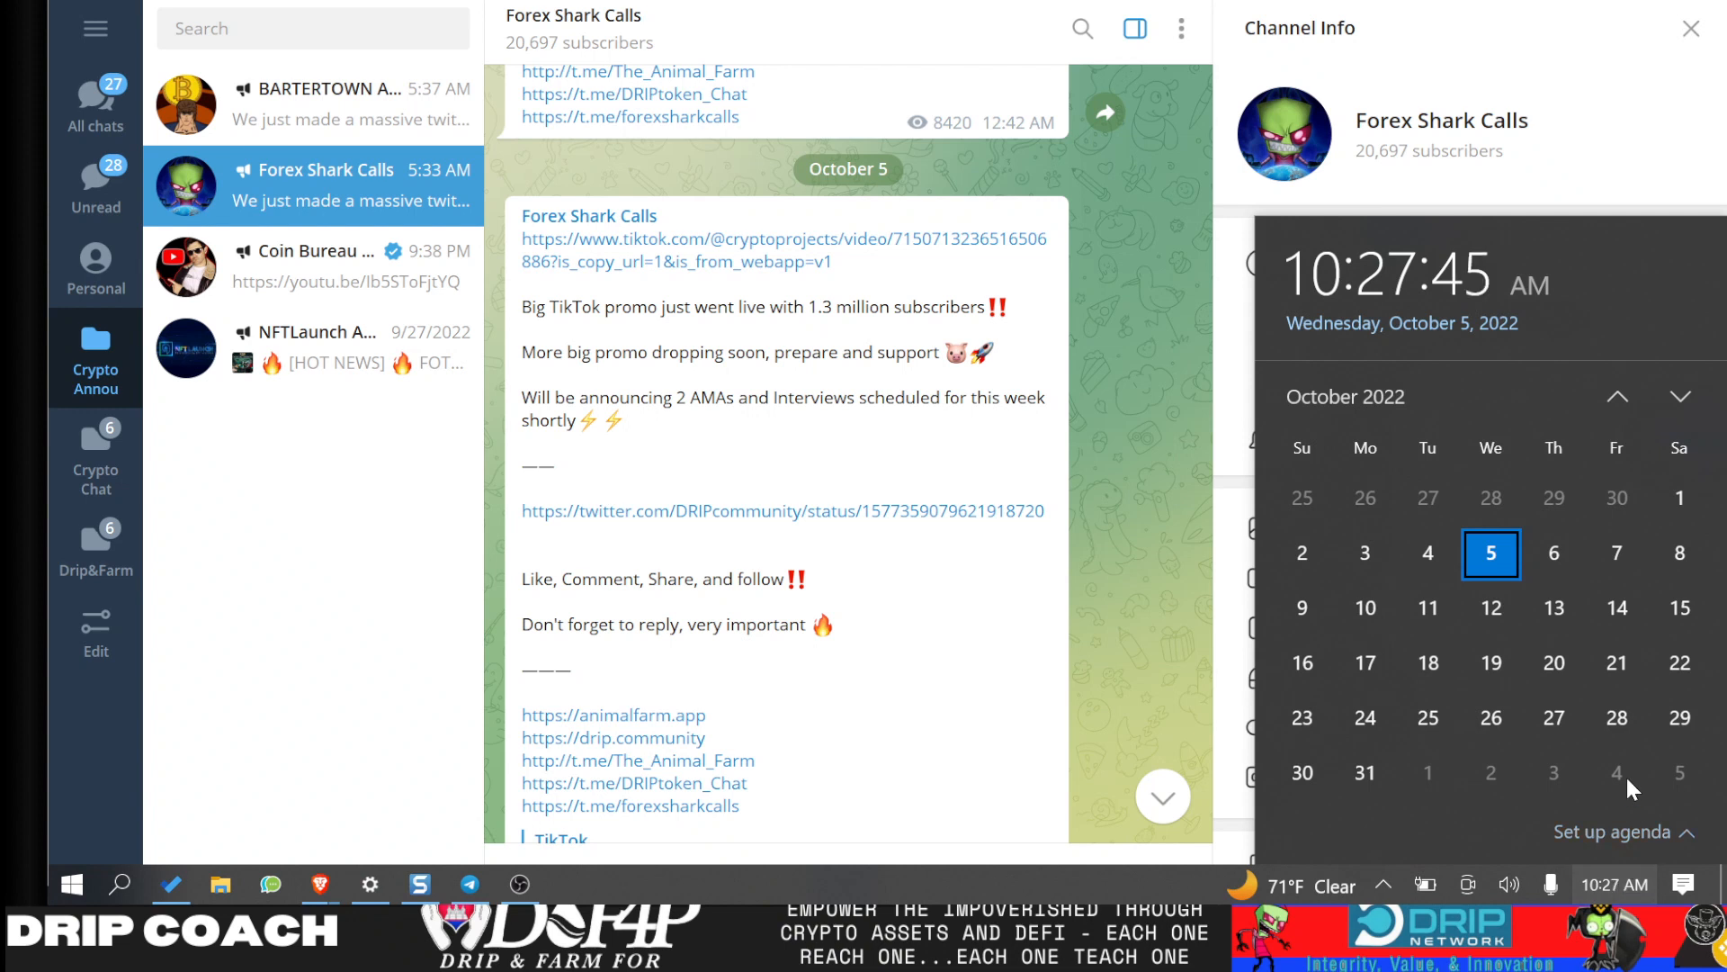
pyautogui.moveTo(1427, 608)
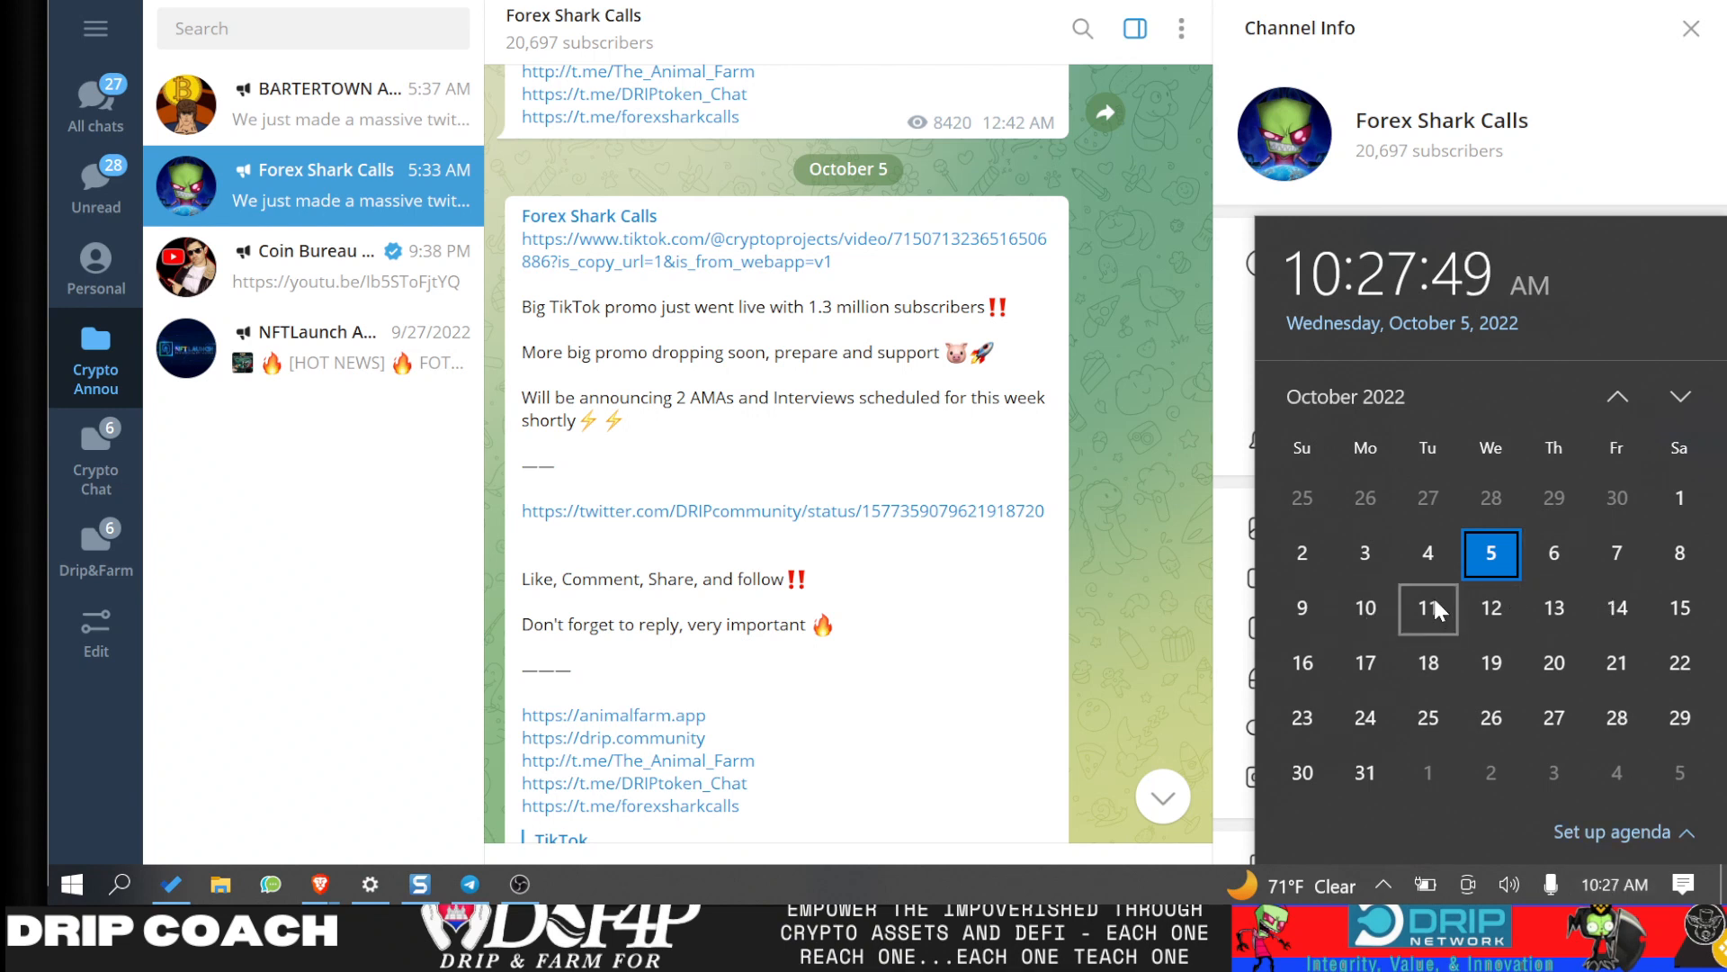
pyautogui.click(711, 403)
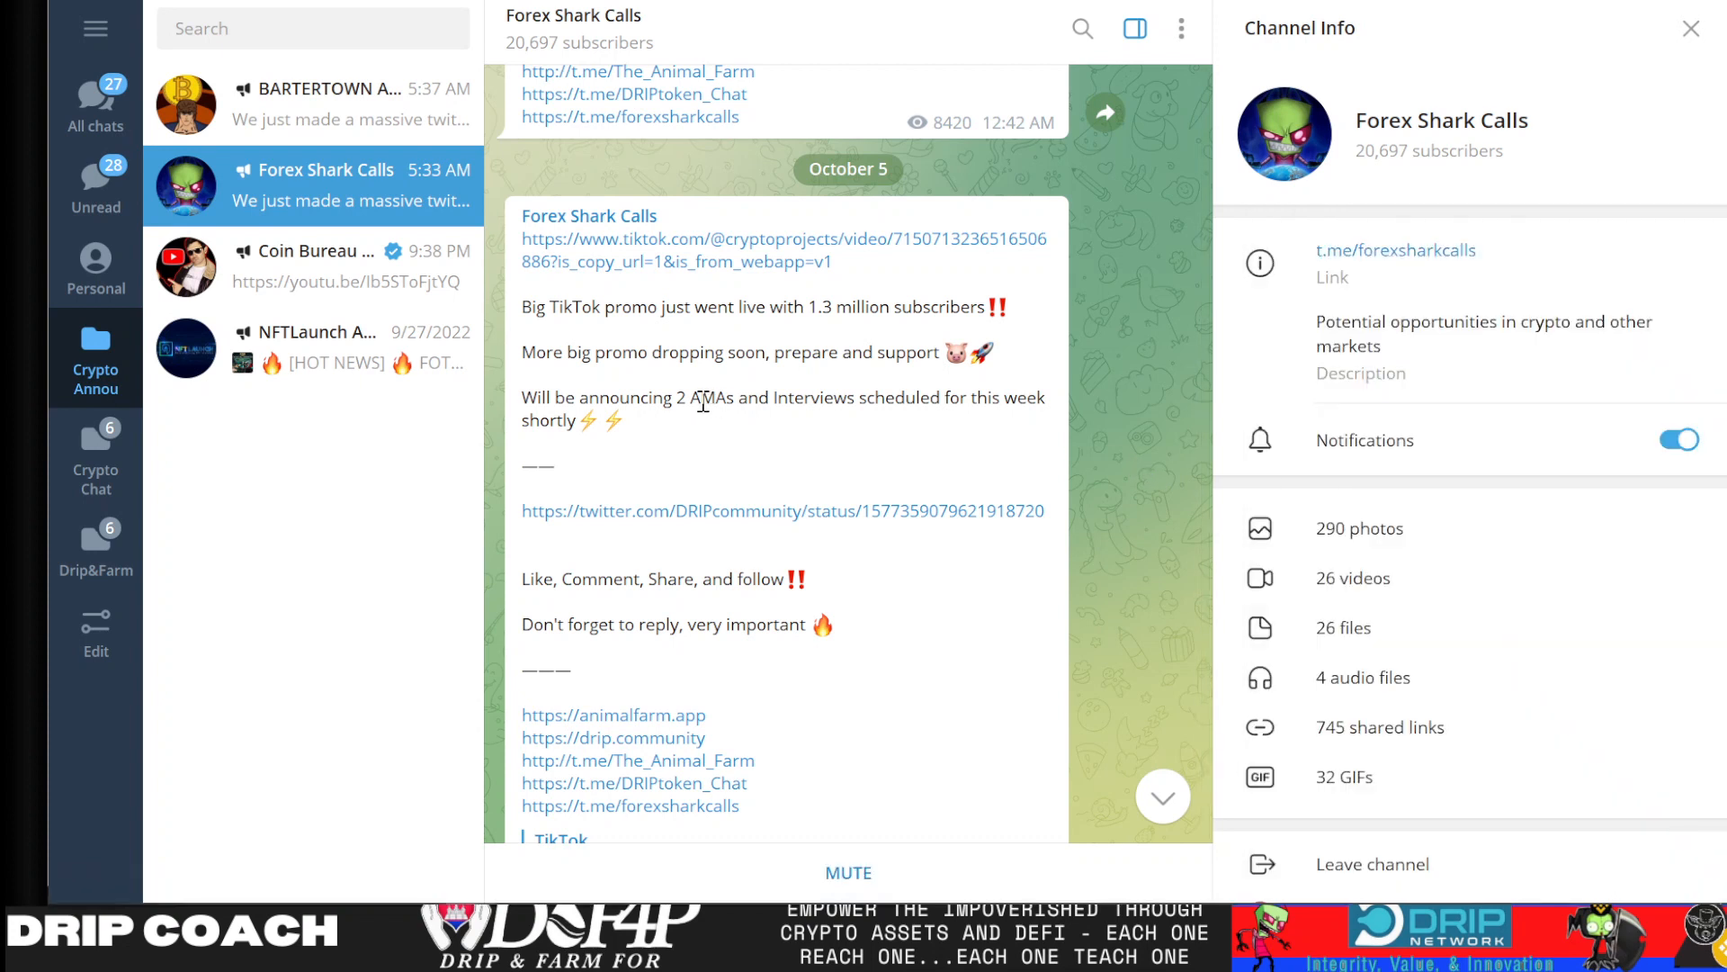
pyautogui.moveTo(1424, 53)
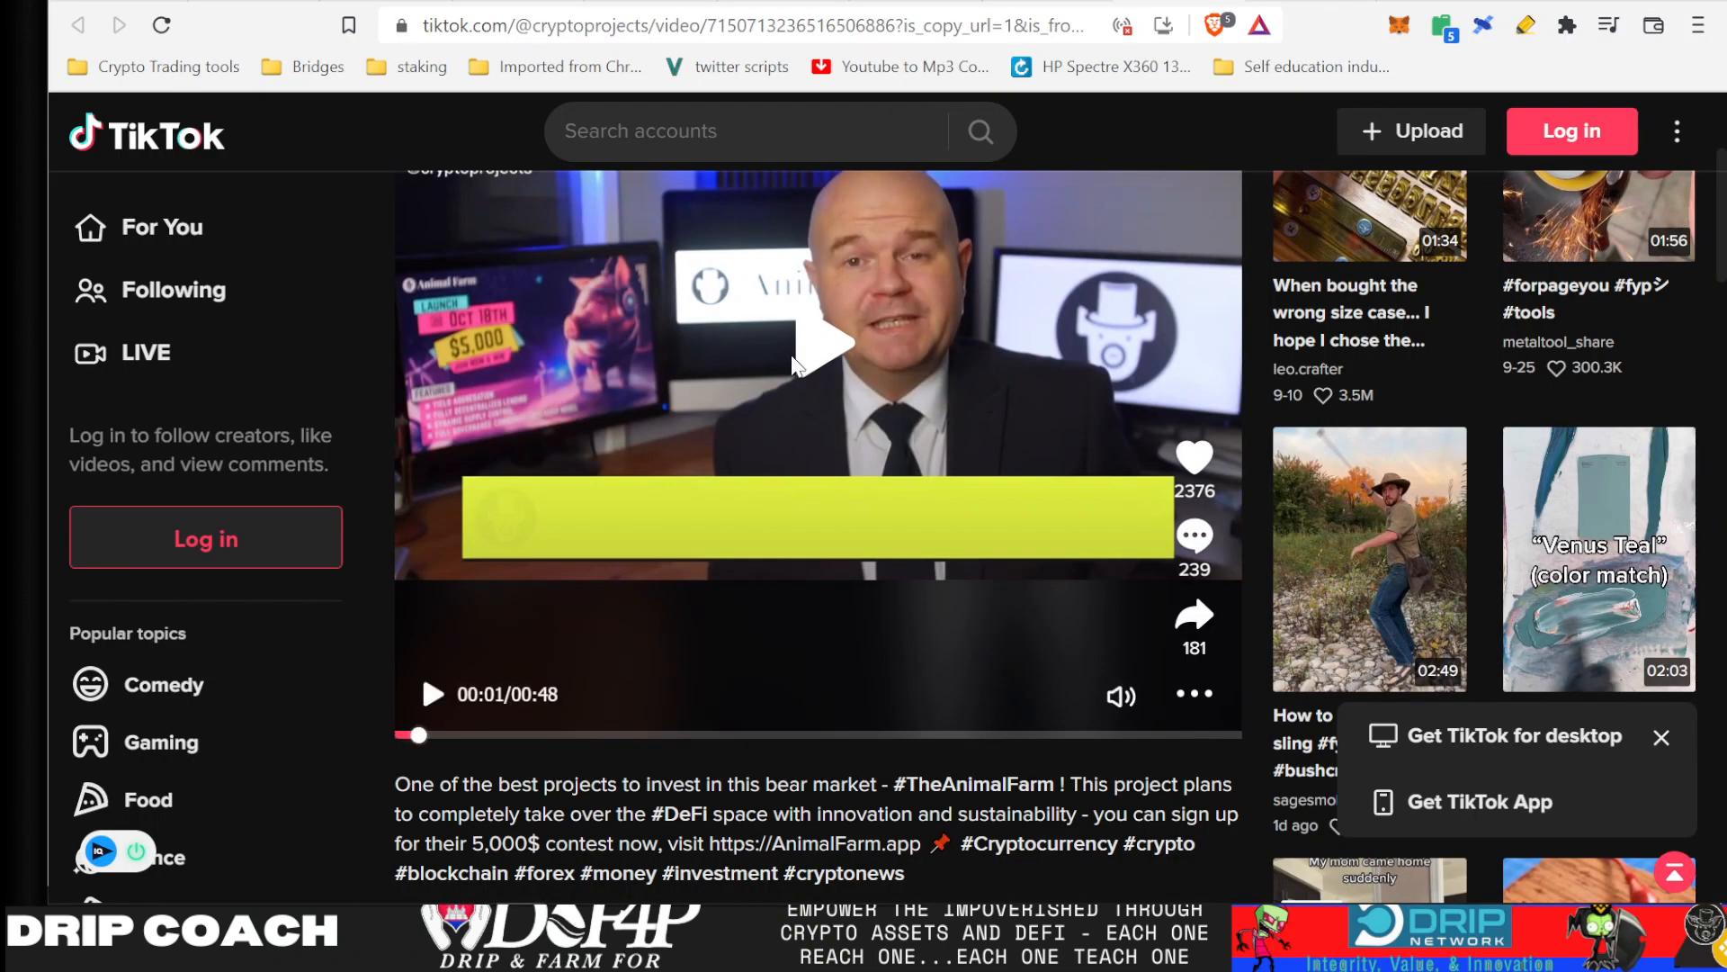
pyautogui.moveTo(840, 354)
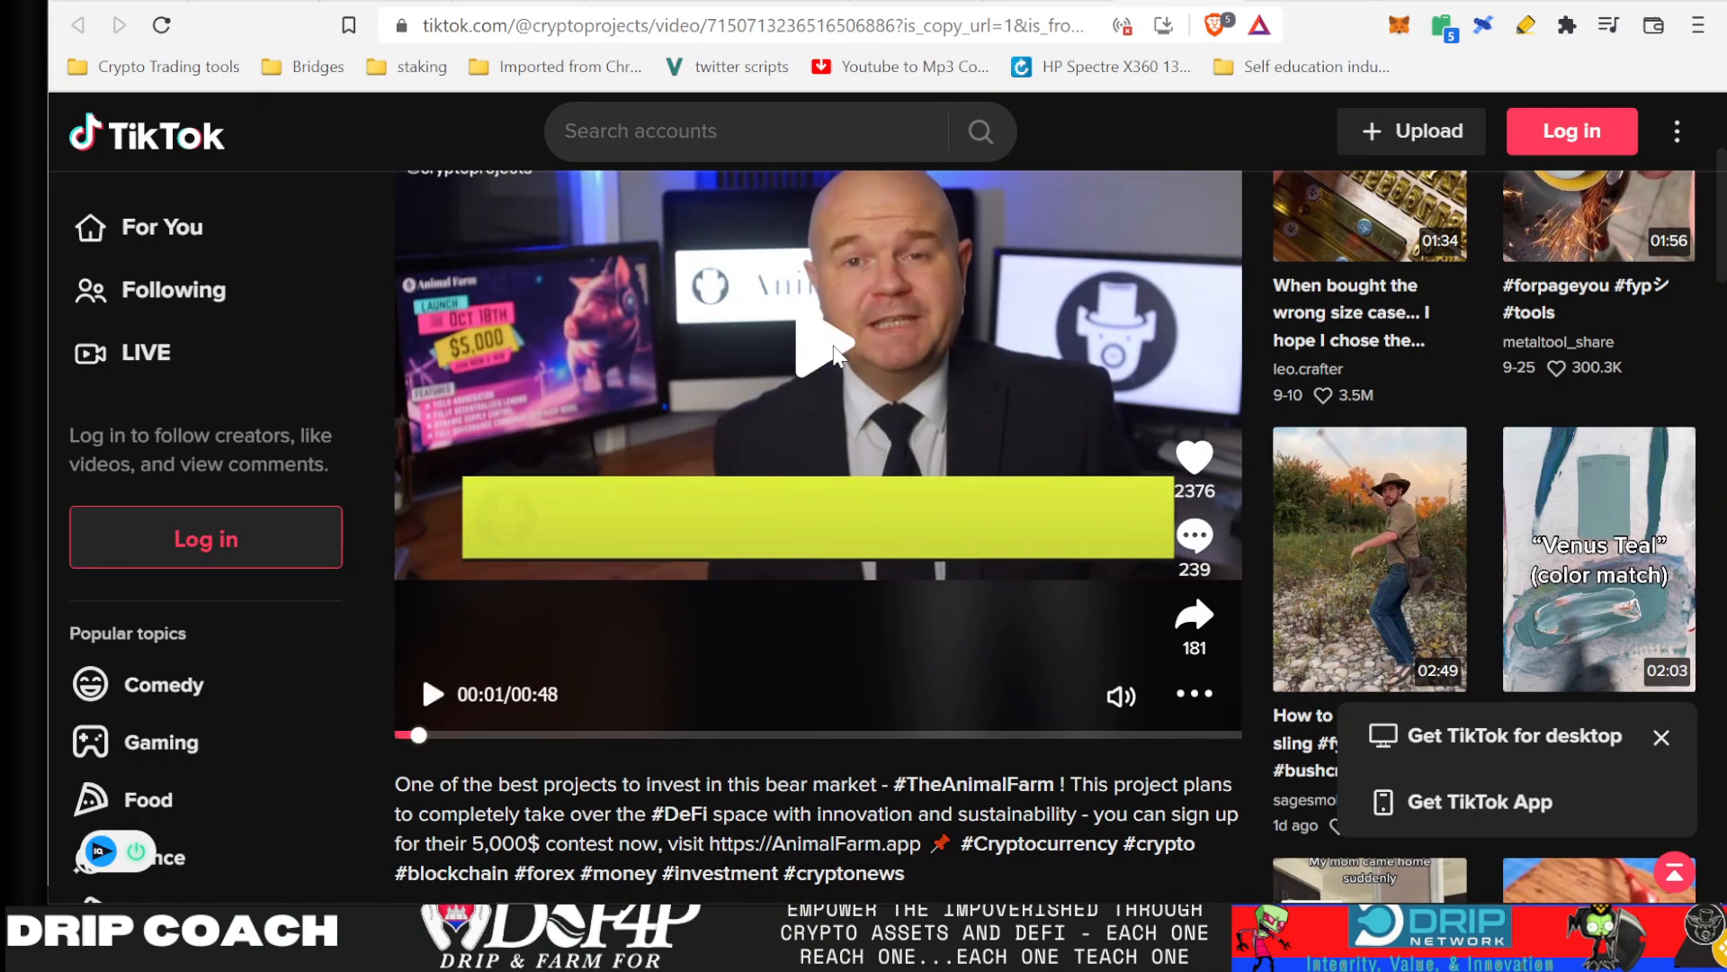
pyautogui.click(831, 347)
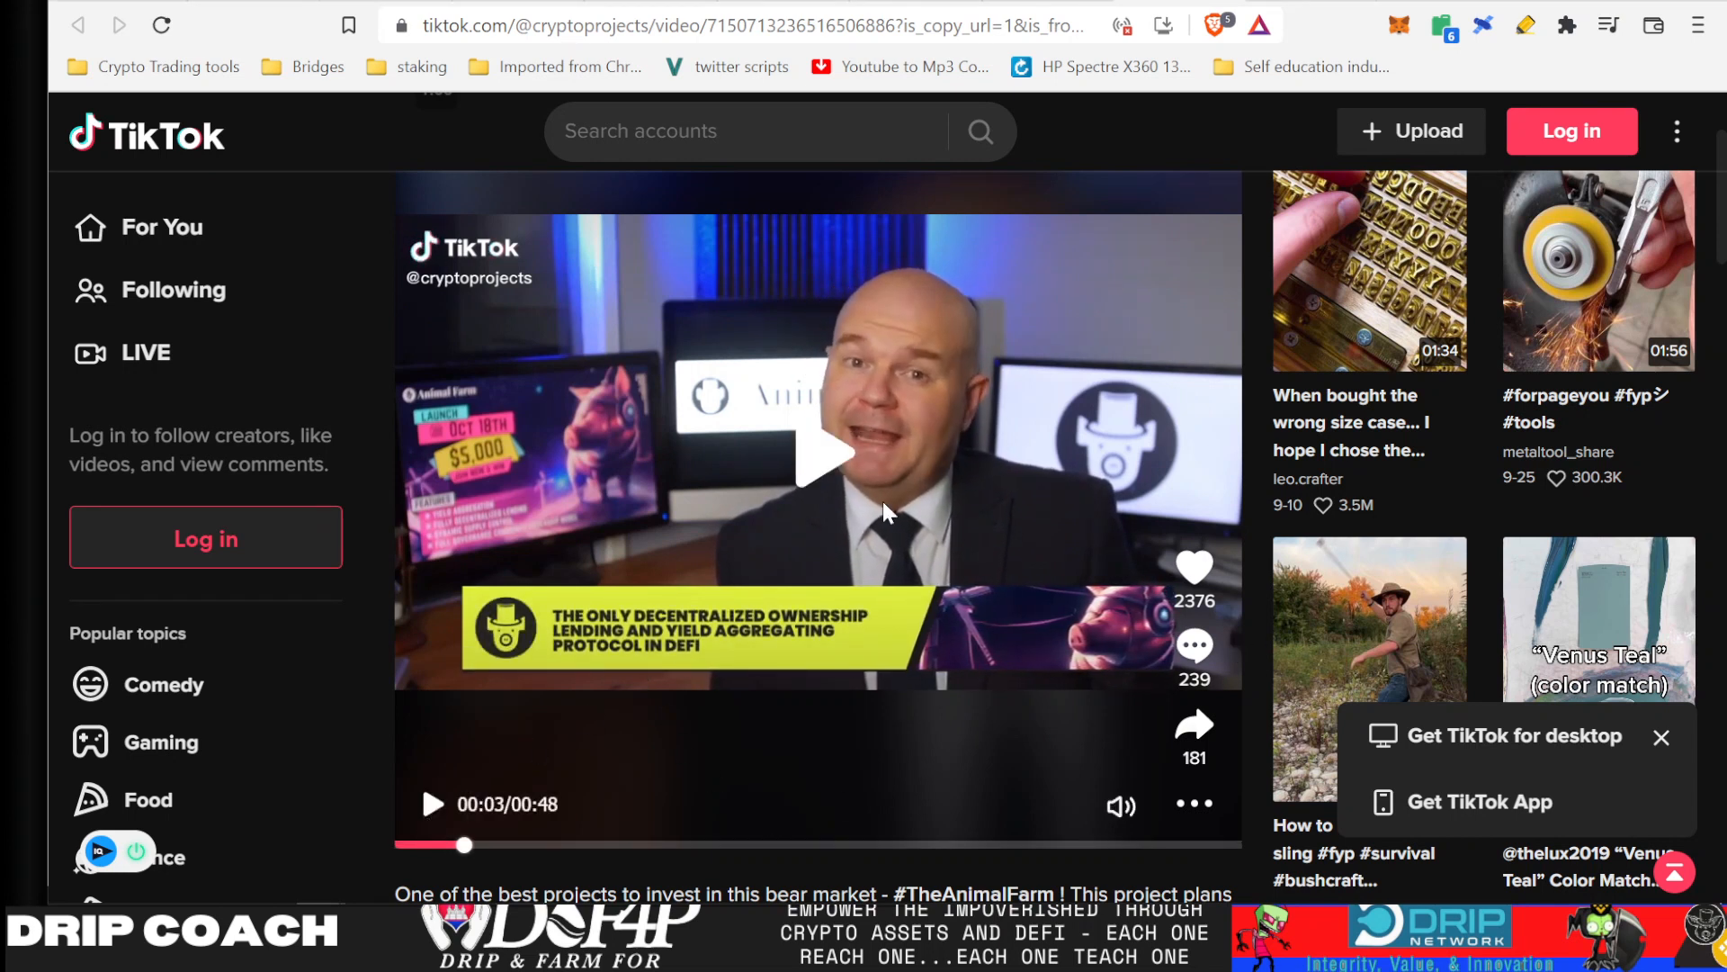
pyautogui.moveTo(562, 556)
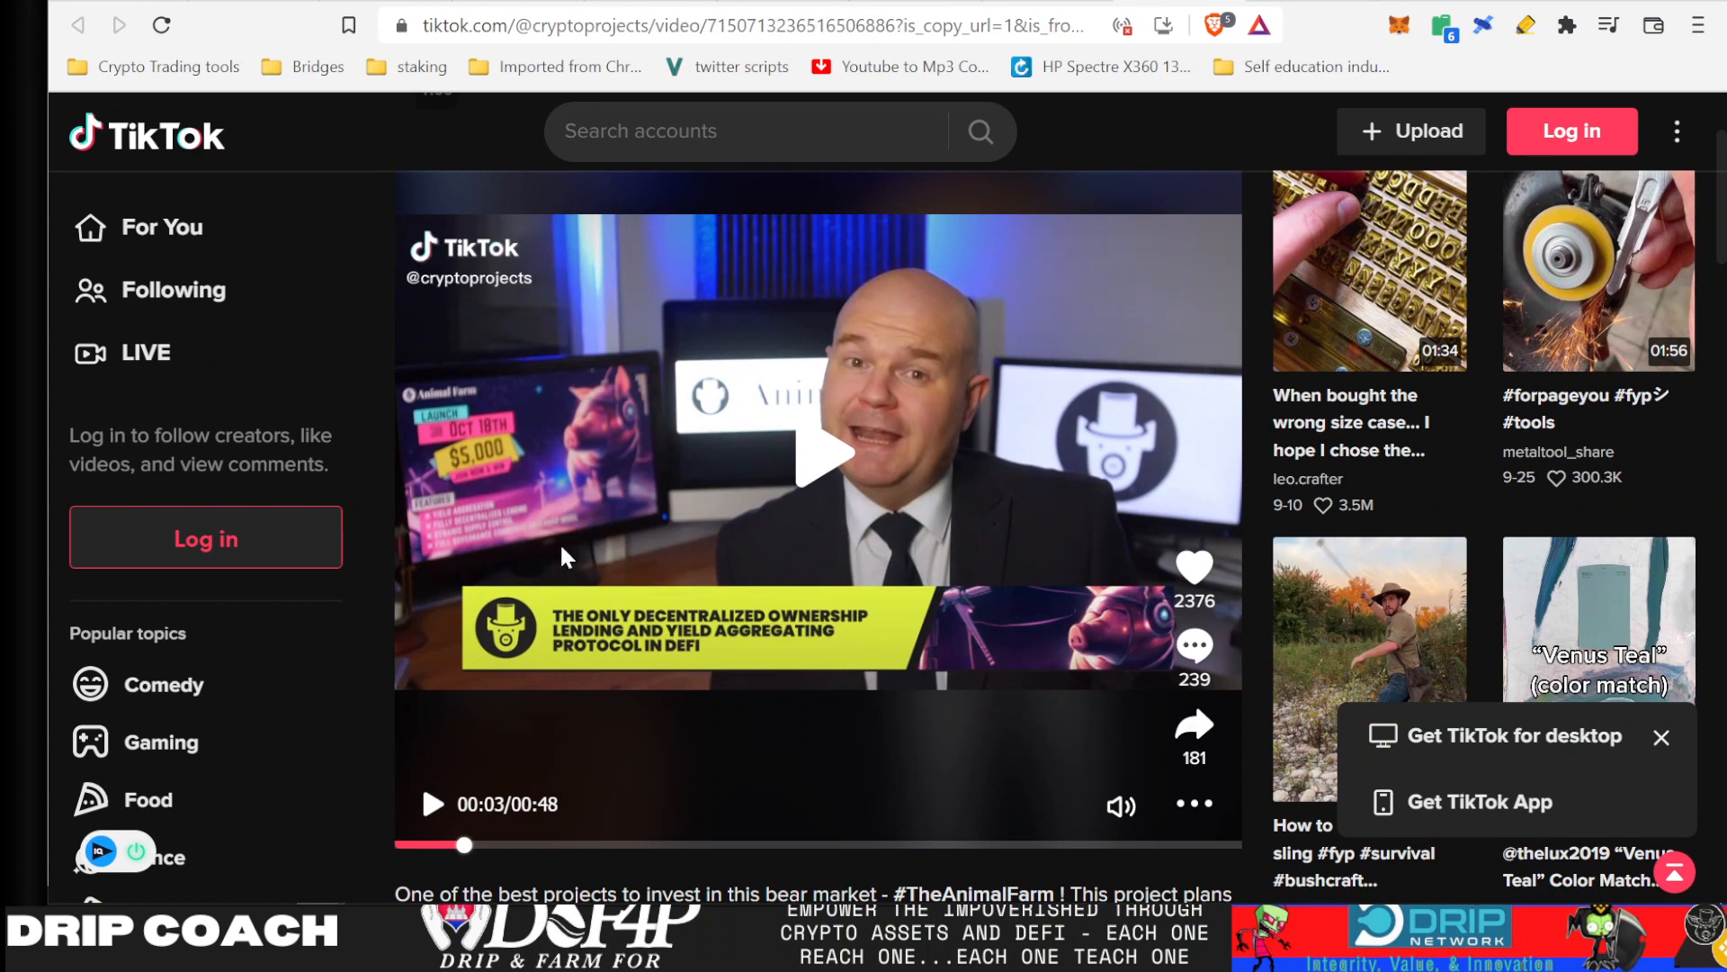
pyautogui.moveTo(909, 494)
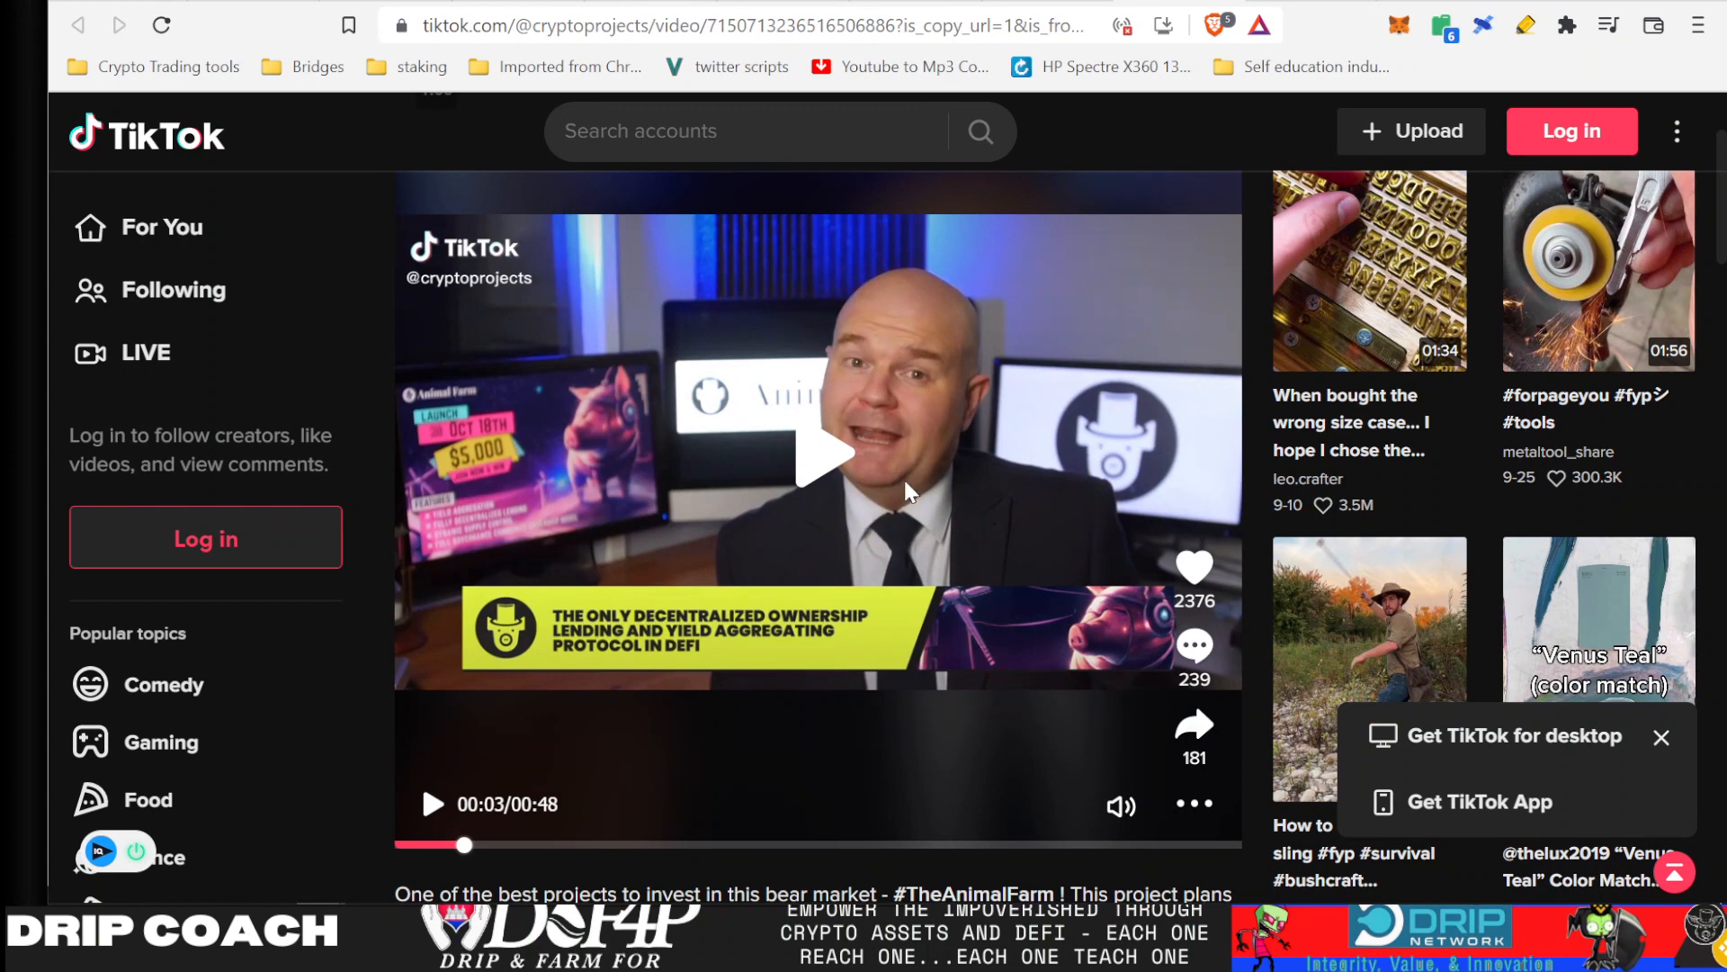
pyautogui.moveTo(929, 492)
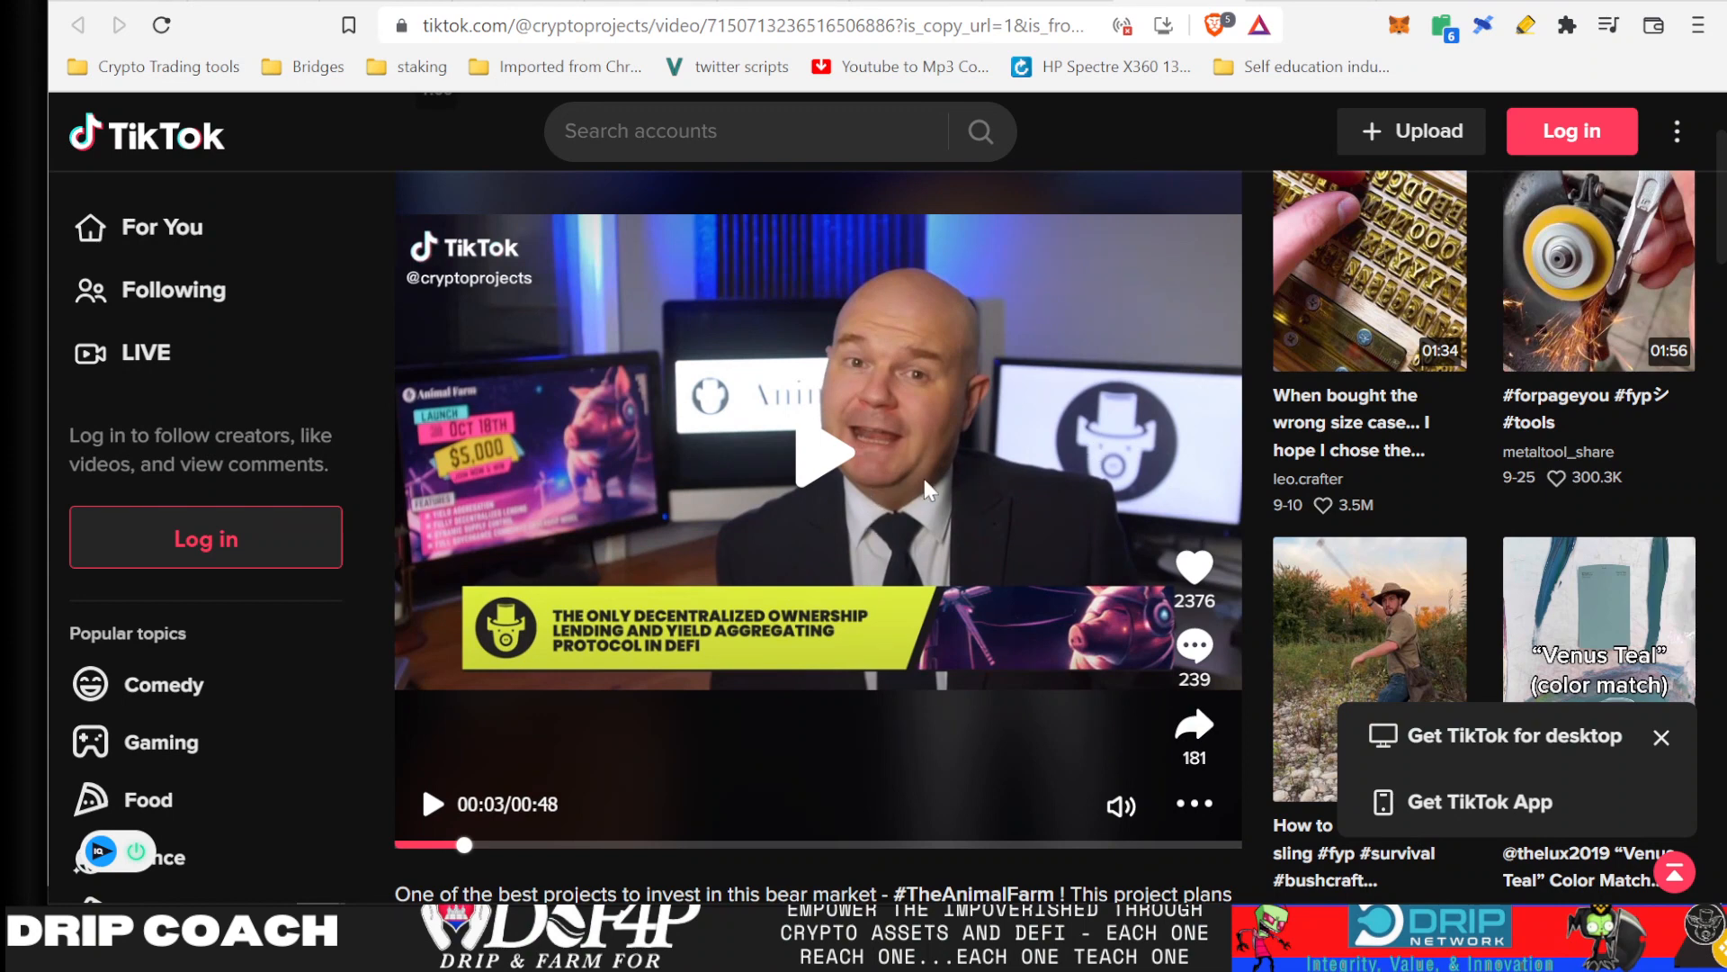
pyautogui.moveTo(1070, 410)
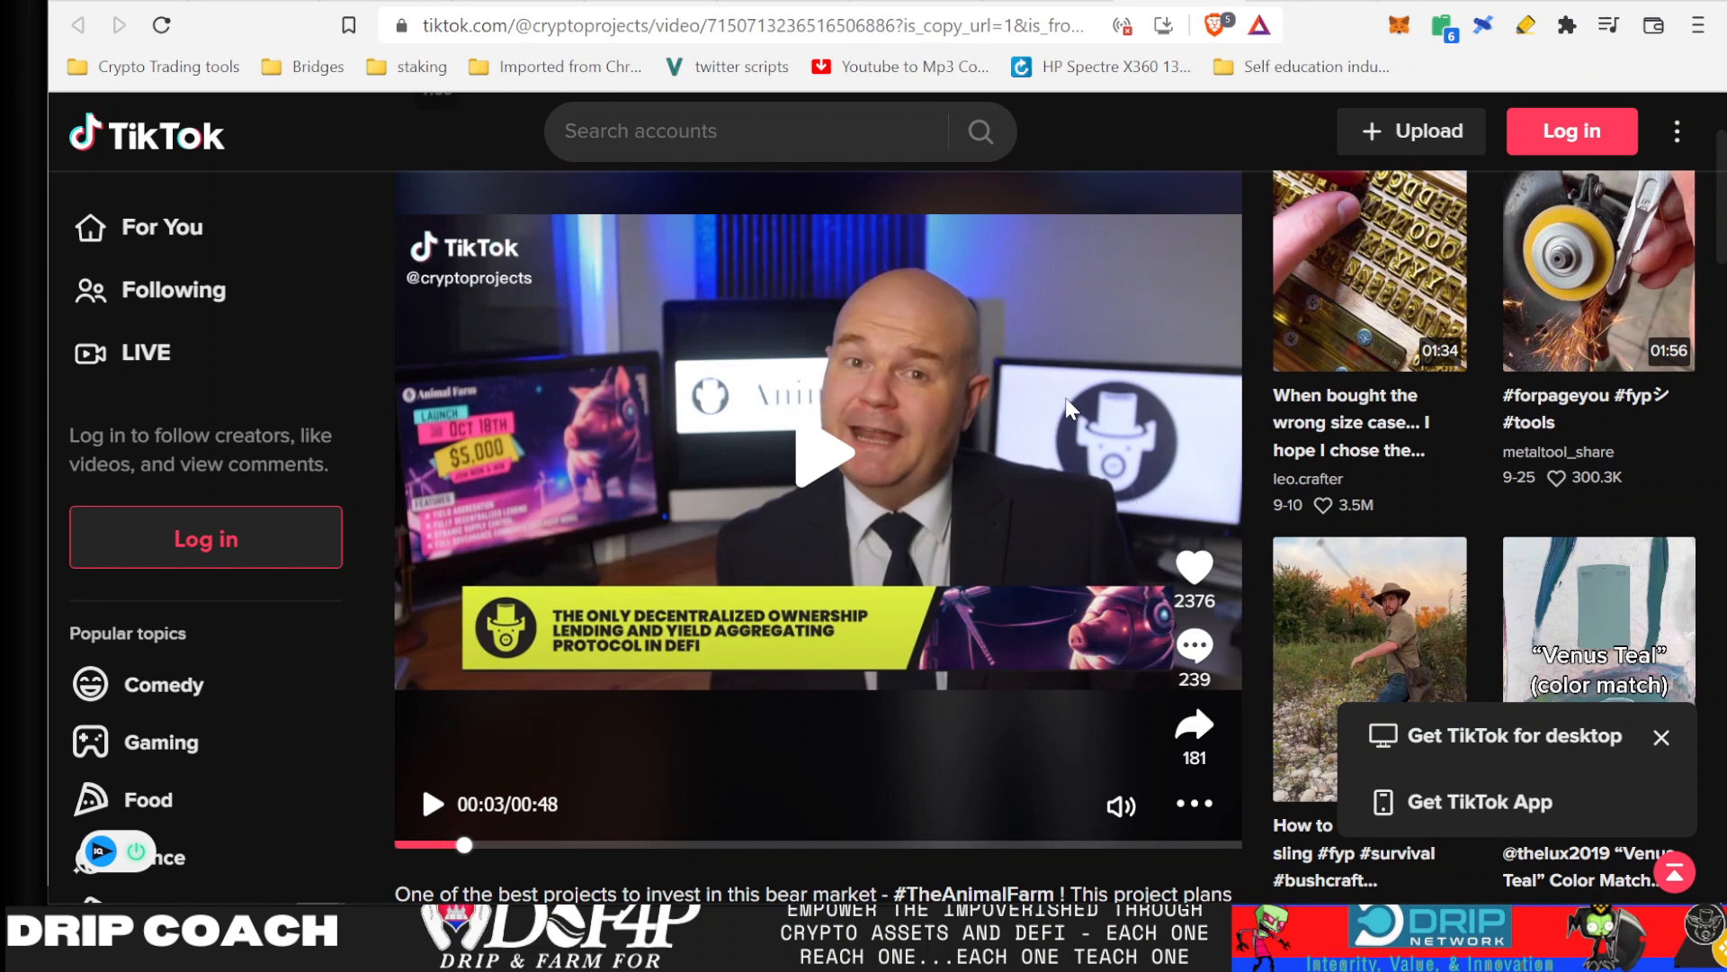
pyautogui.moveTo(862, 619)
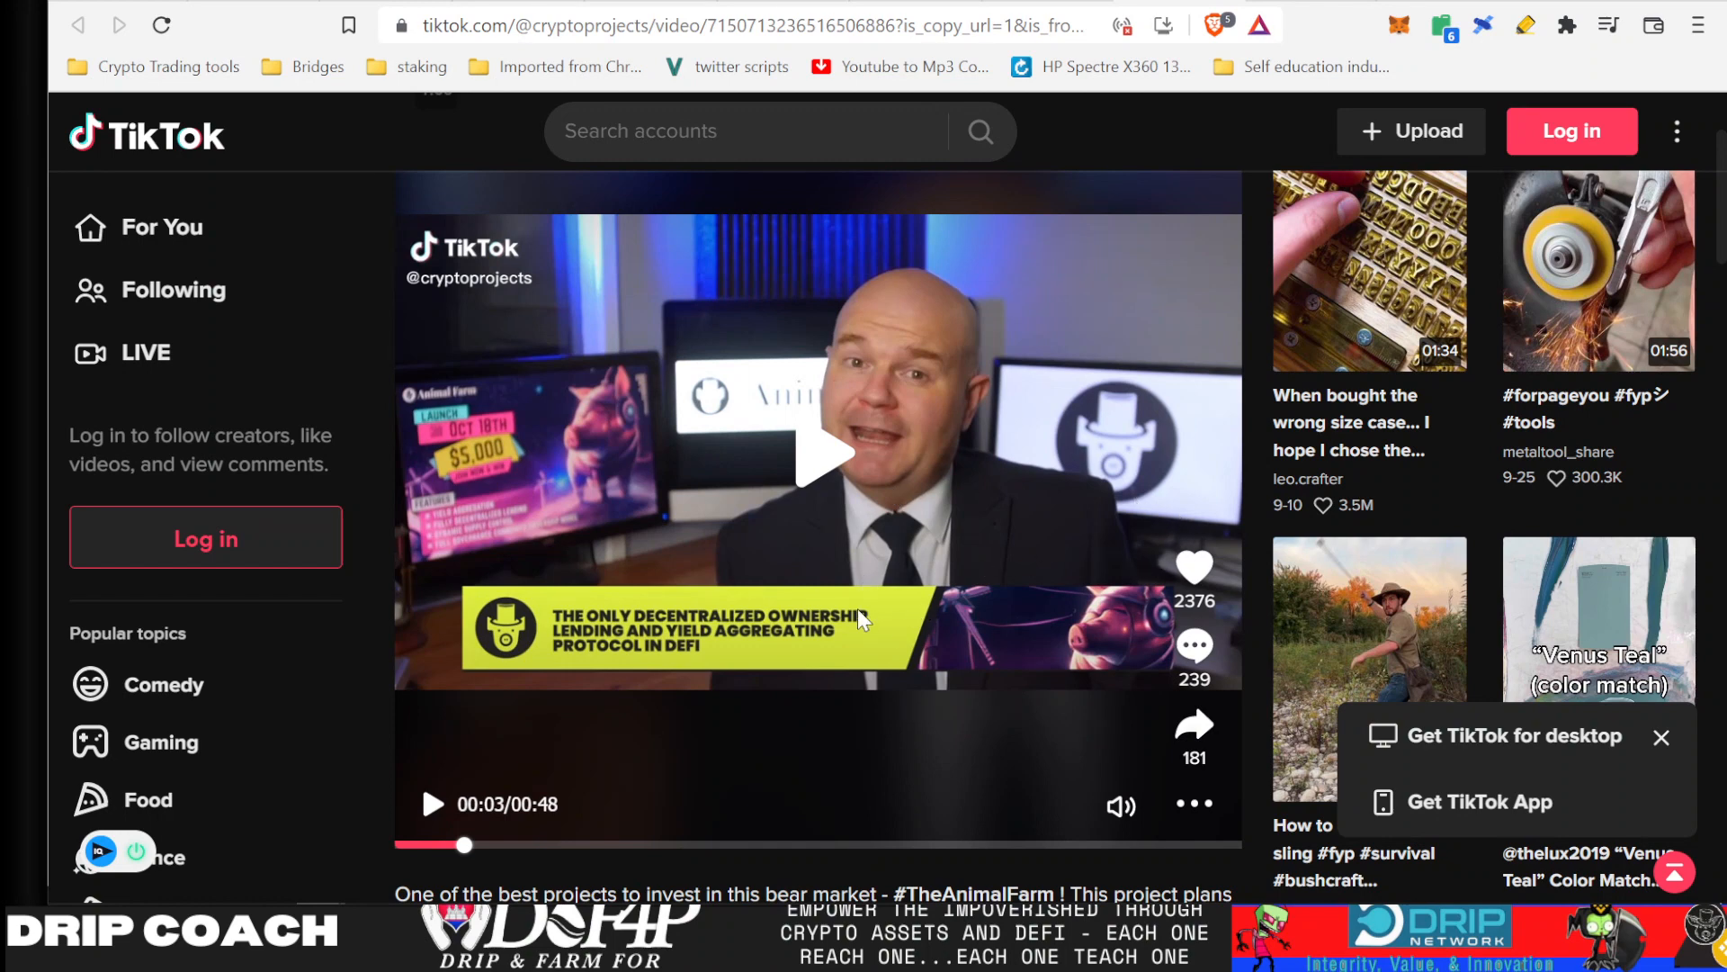
pyautogui.moveTo(902, 702)
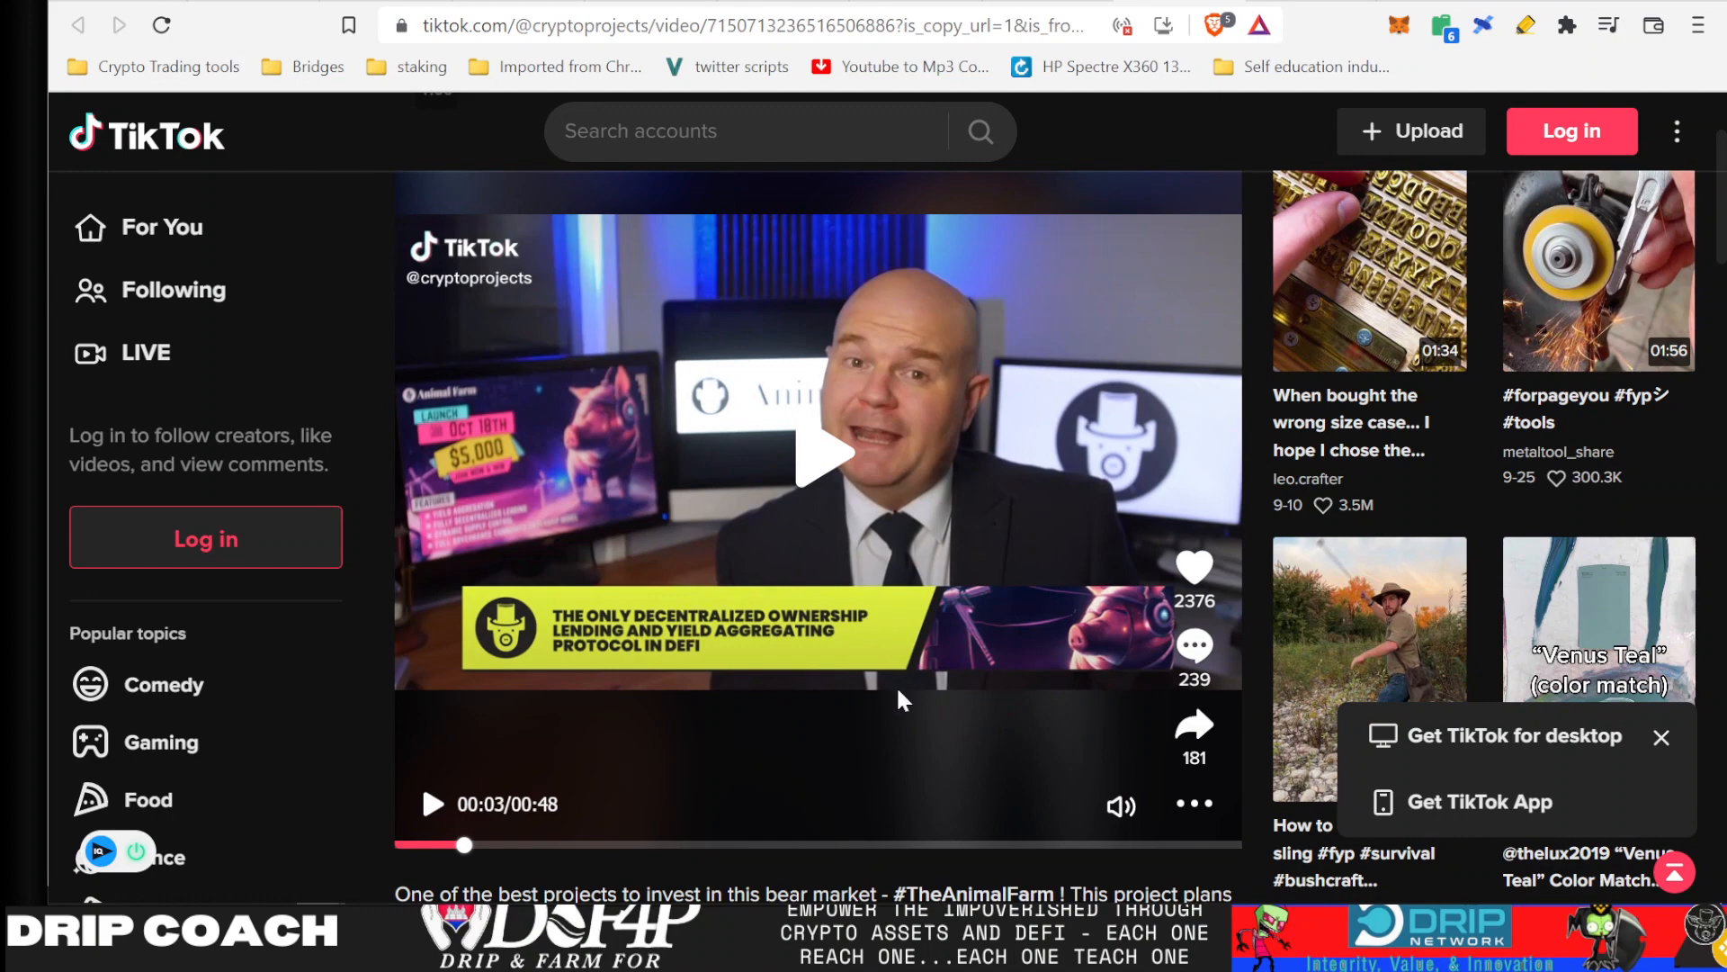
pyautogui.scroll(-3)
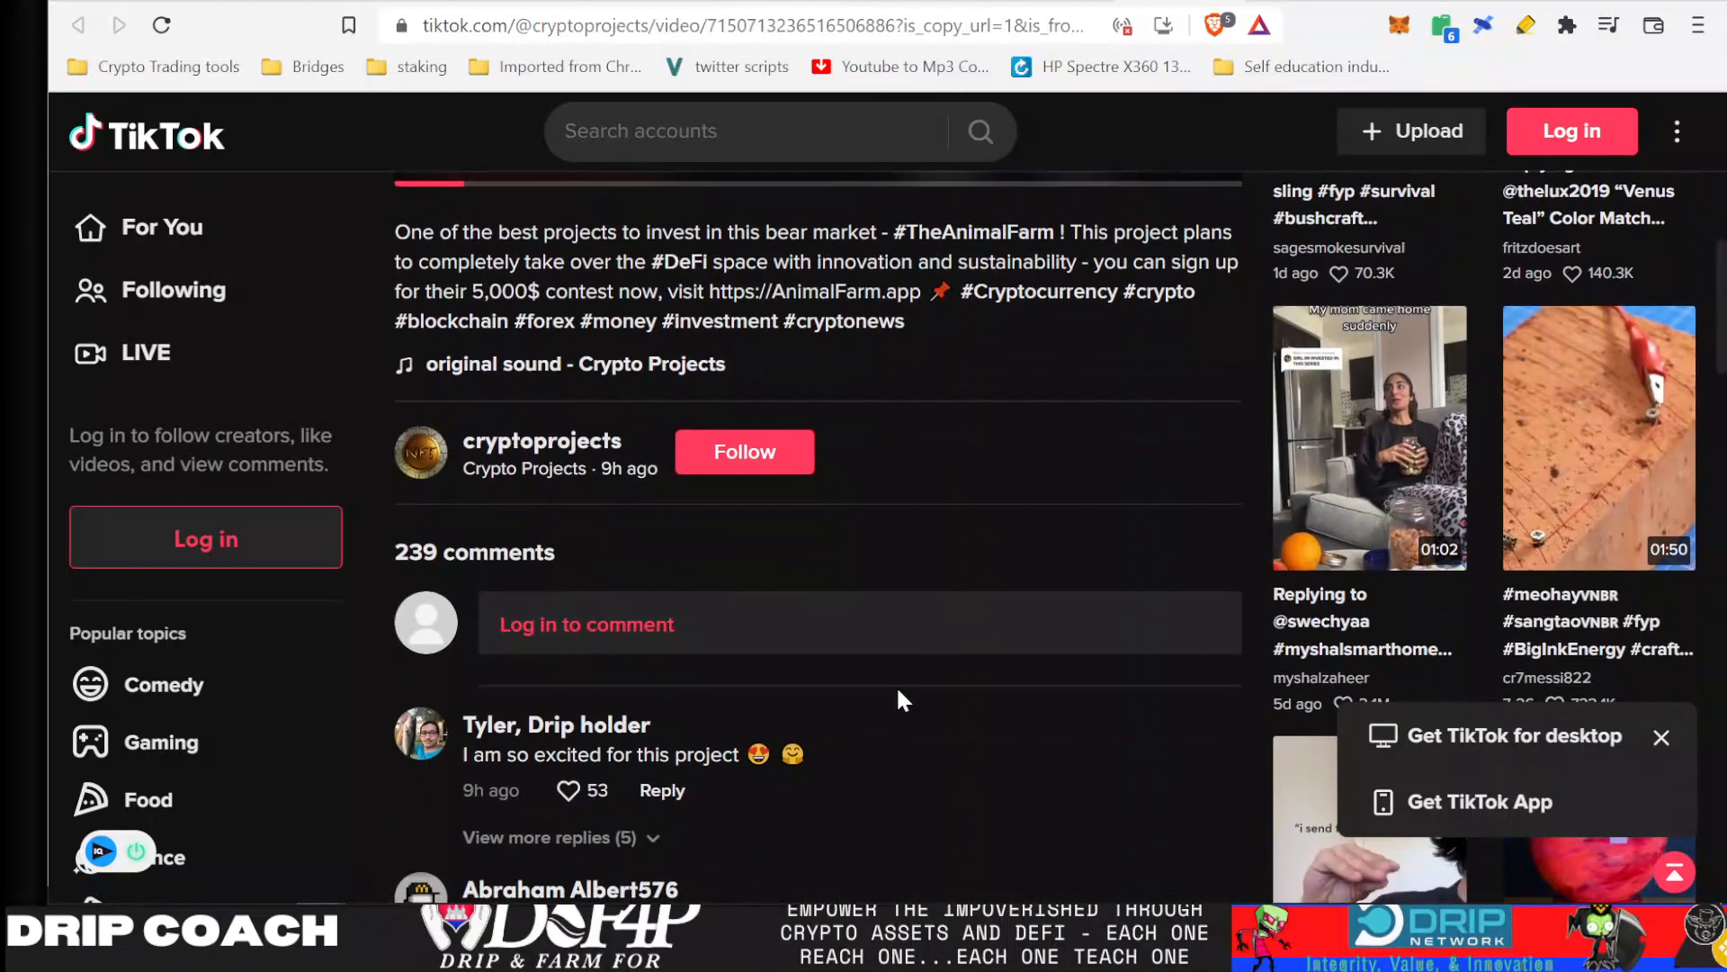
pyautogui.scroll(-3)
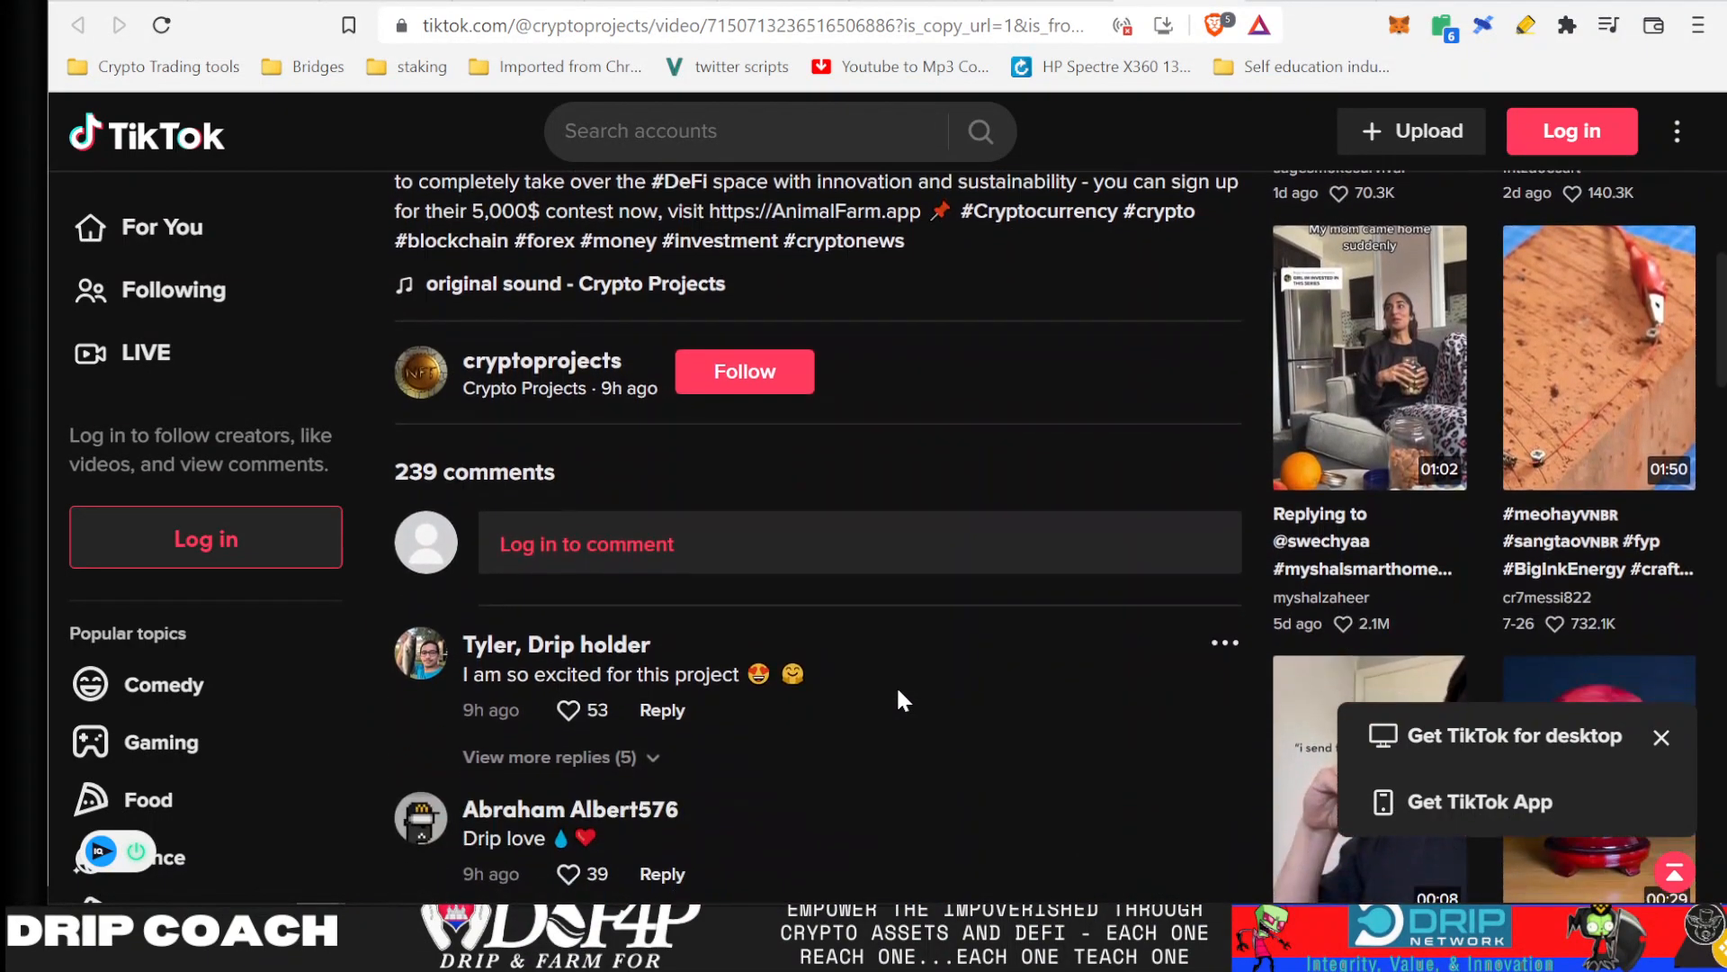
pyautogui.scroll(-3)
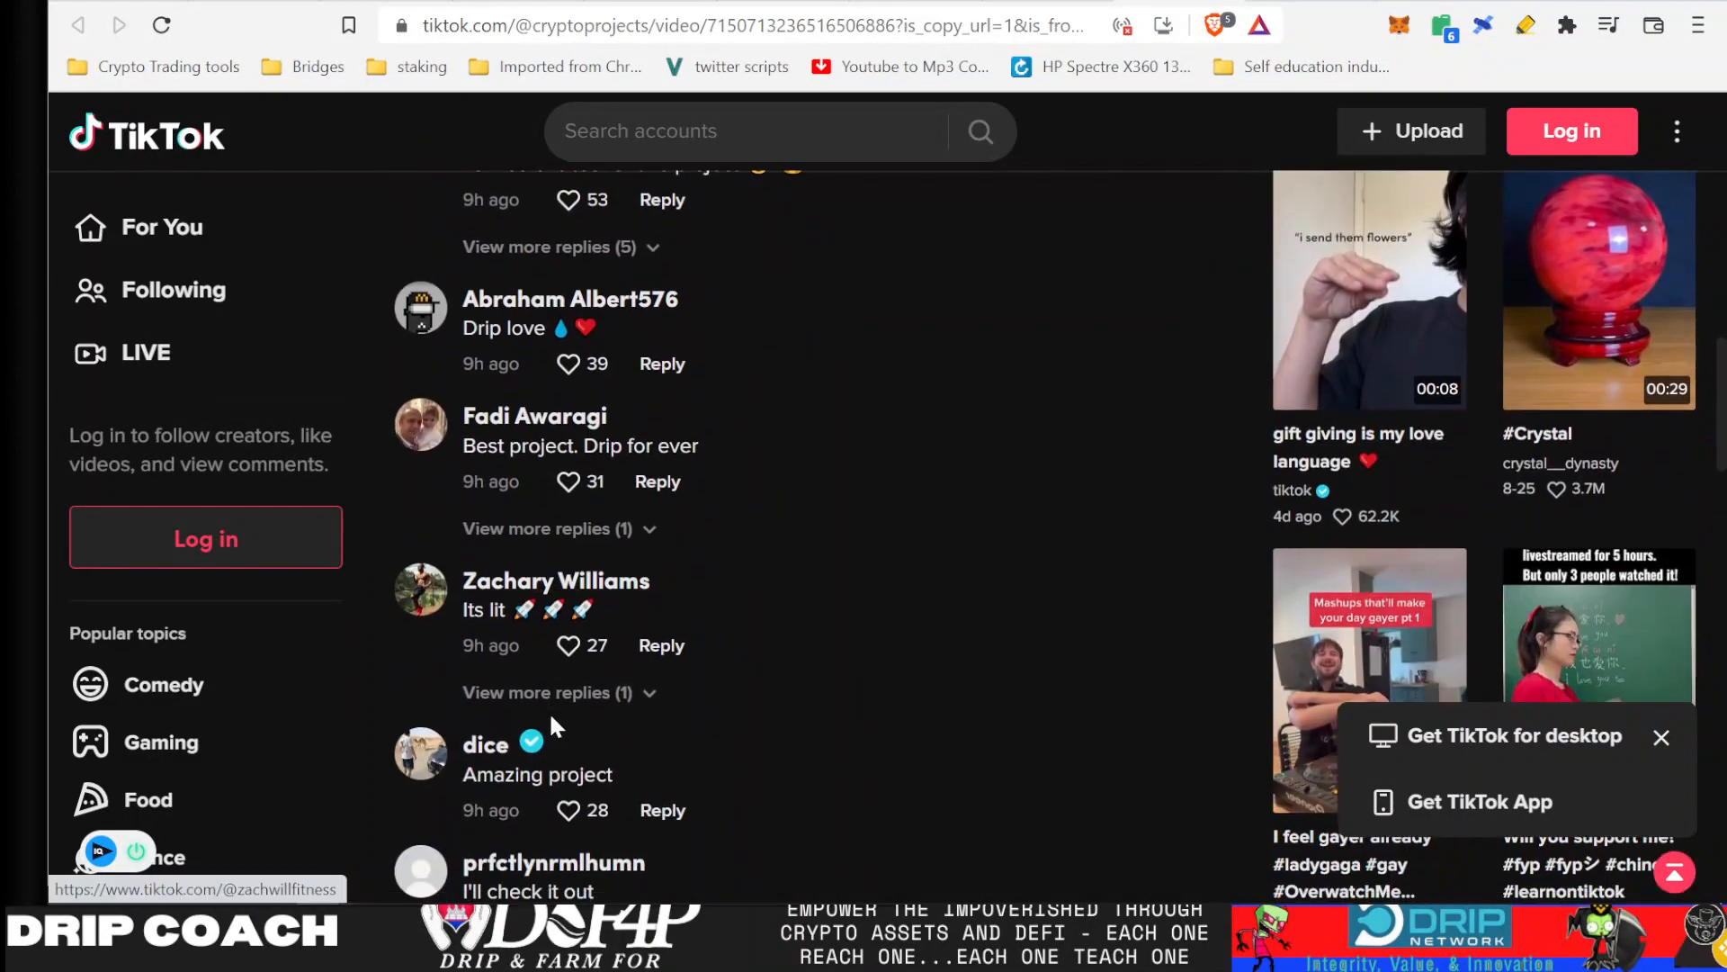
pyautogui.scroll(-3)
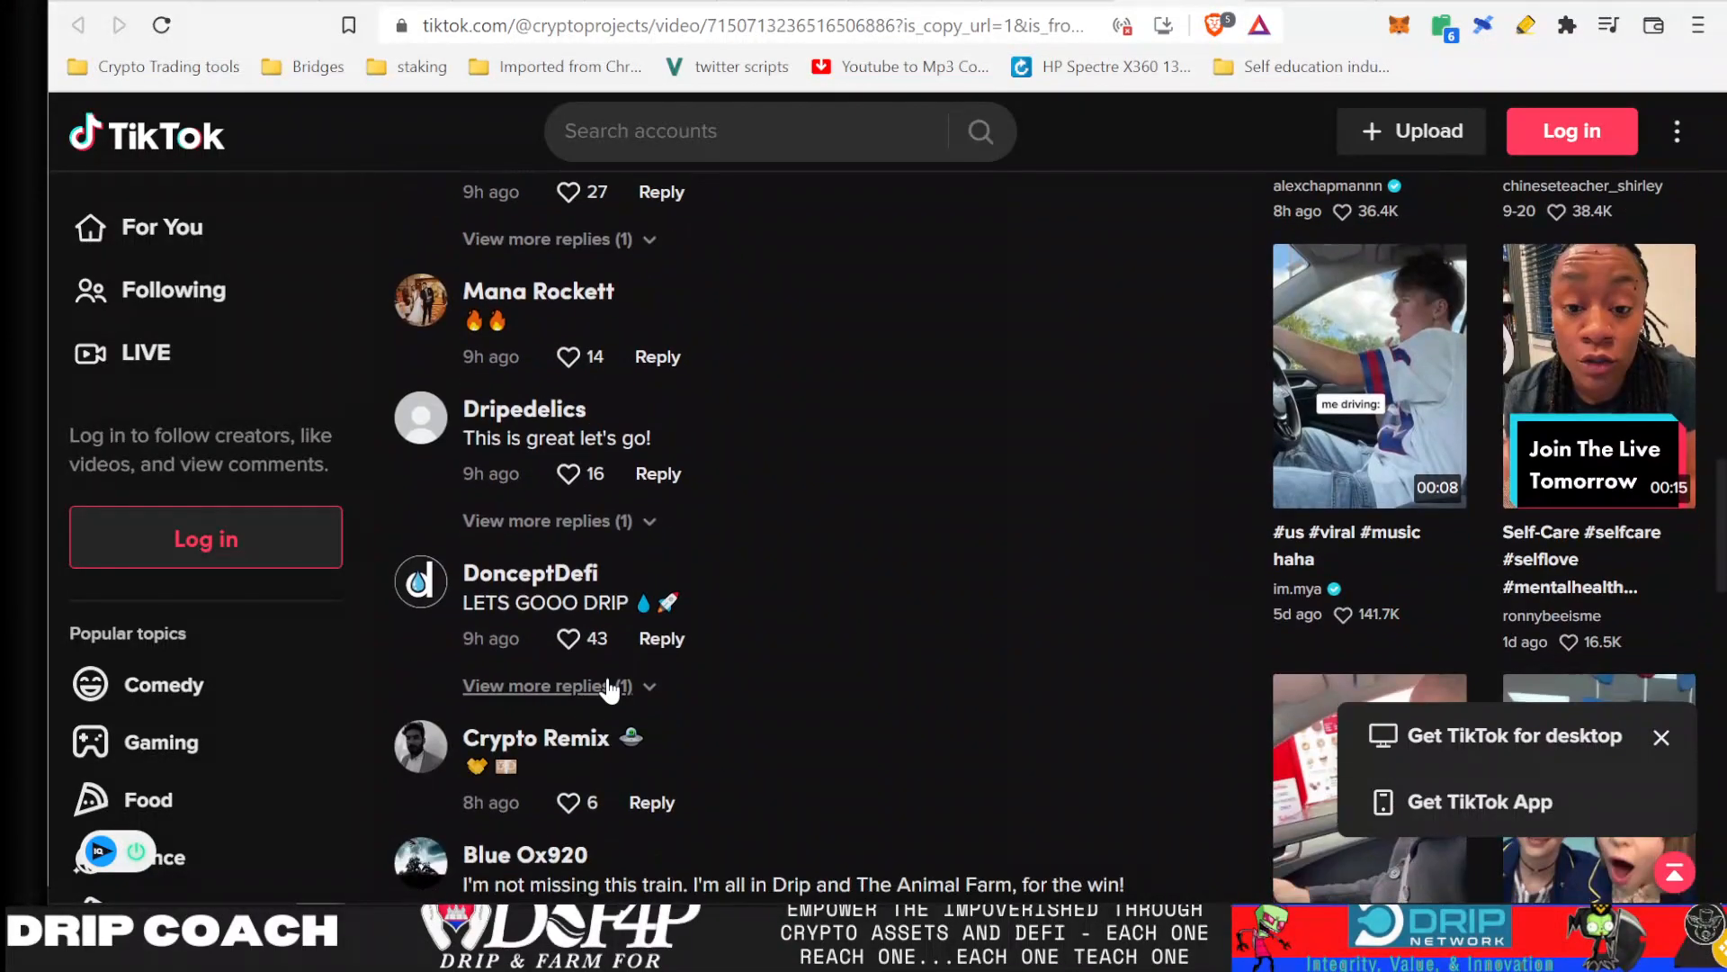
pyautogui.scroll(-3)
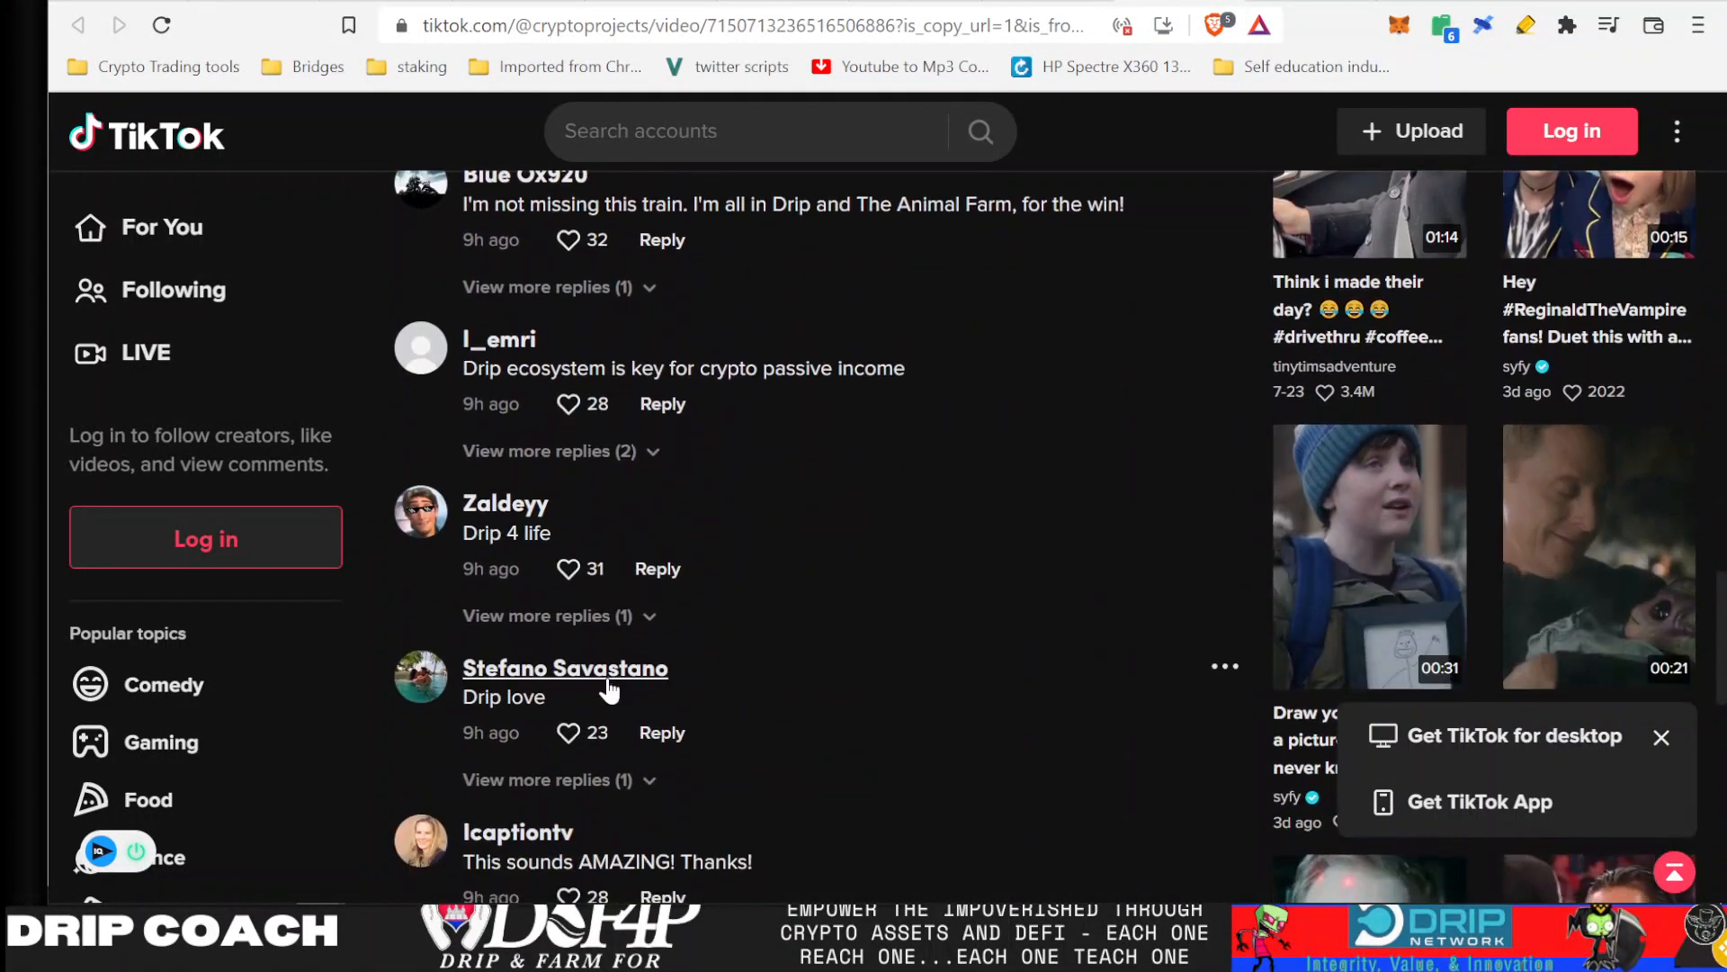
pyautogui.scroll(3)
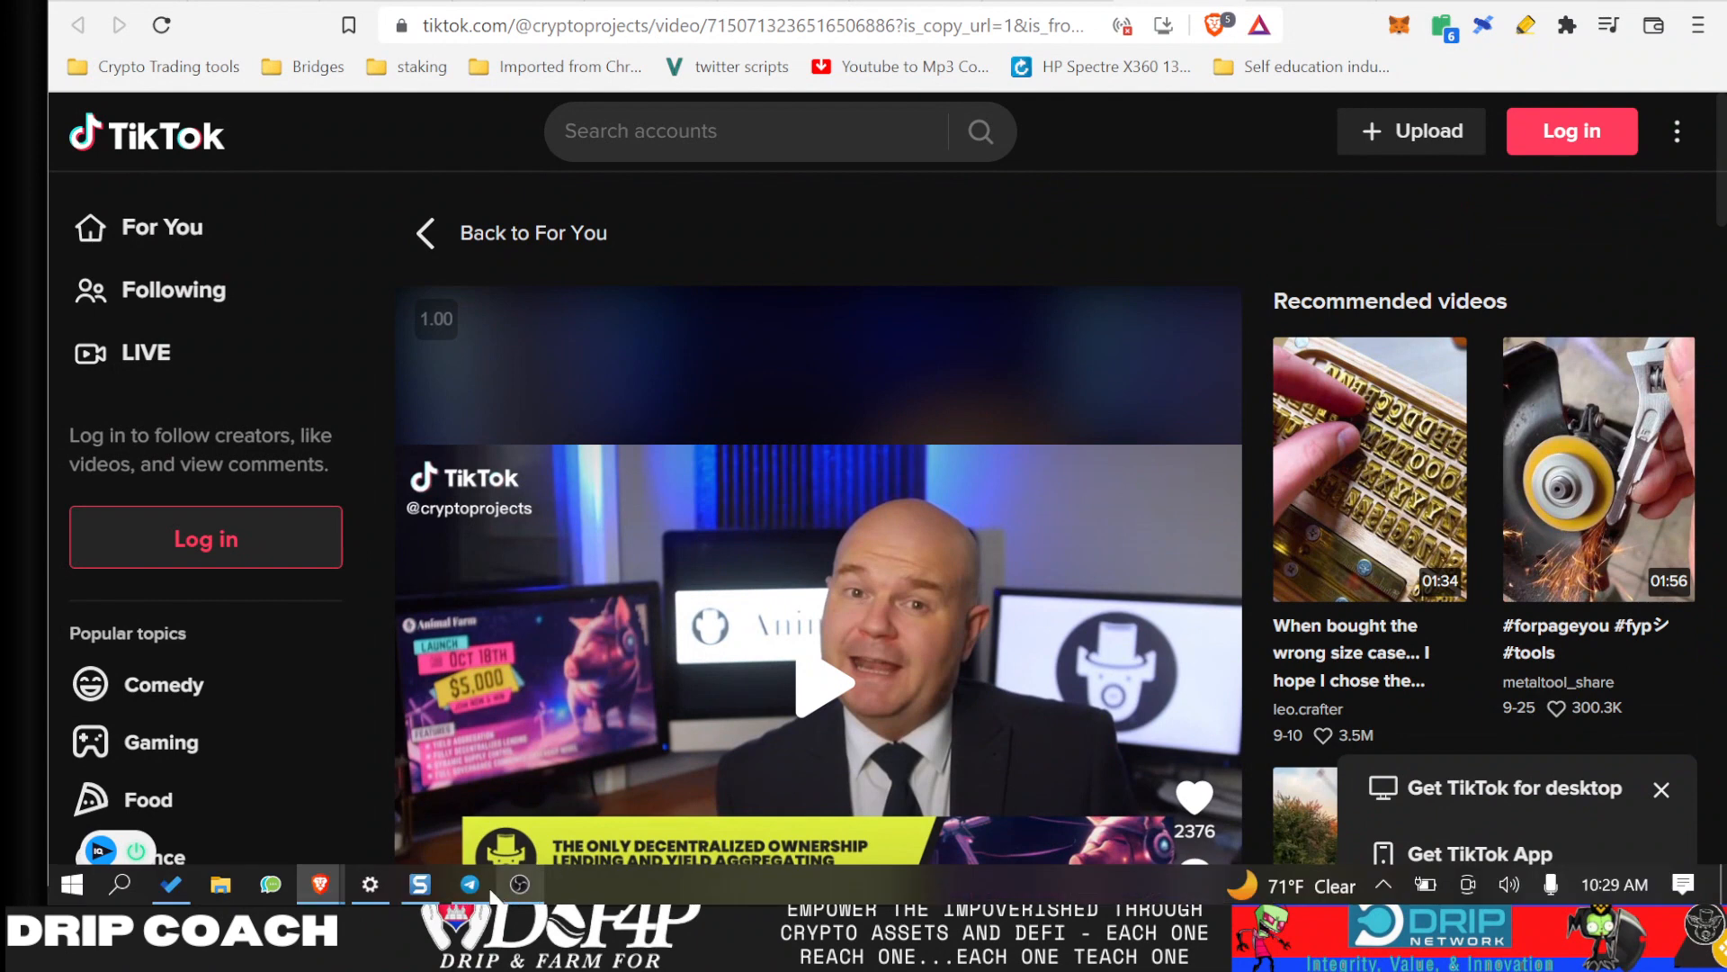
# - Return to Forex Shark Calls and scroll to the post about the bitcoin.com Twitter push
pyautogui.click(469, 883)
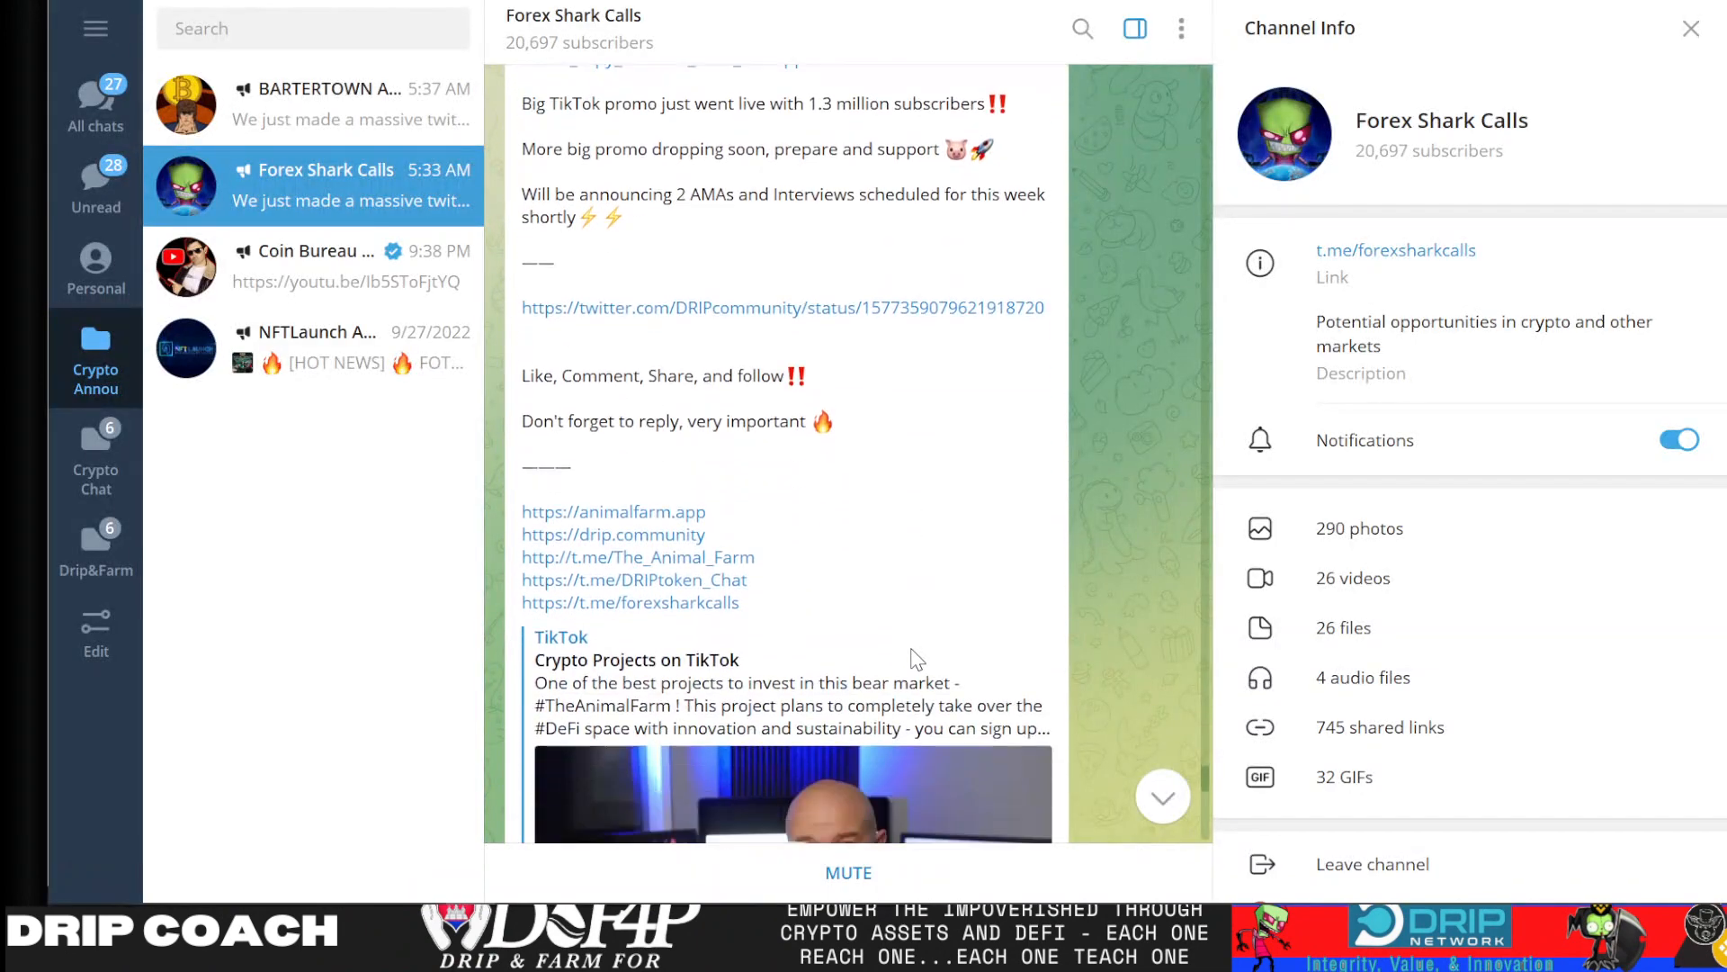
pyautogui.scroll(-3)
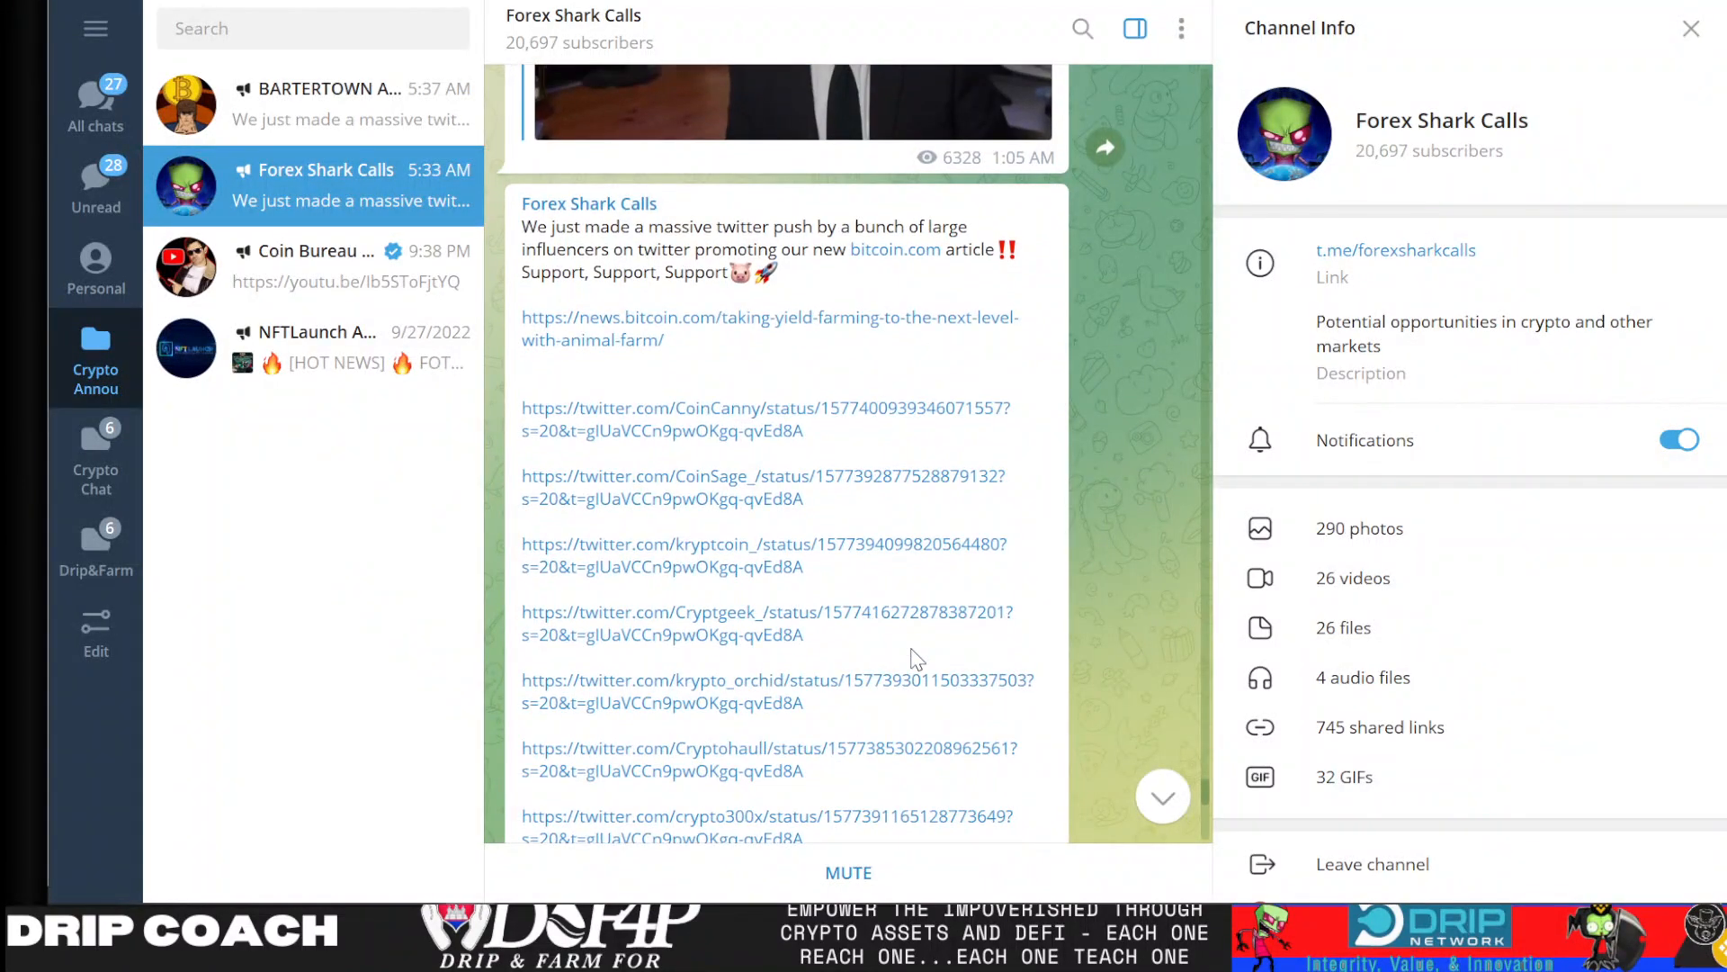
pyautogui.moveTo(727, 339)
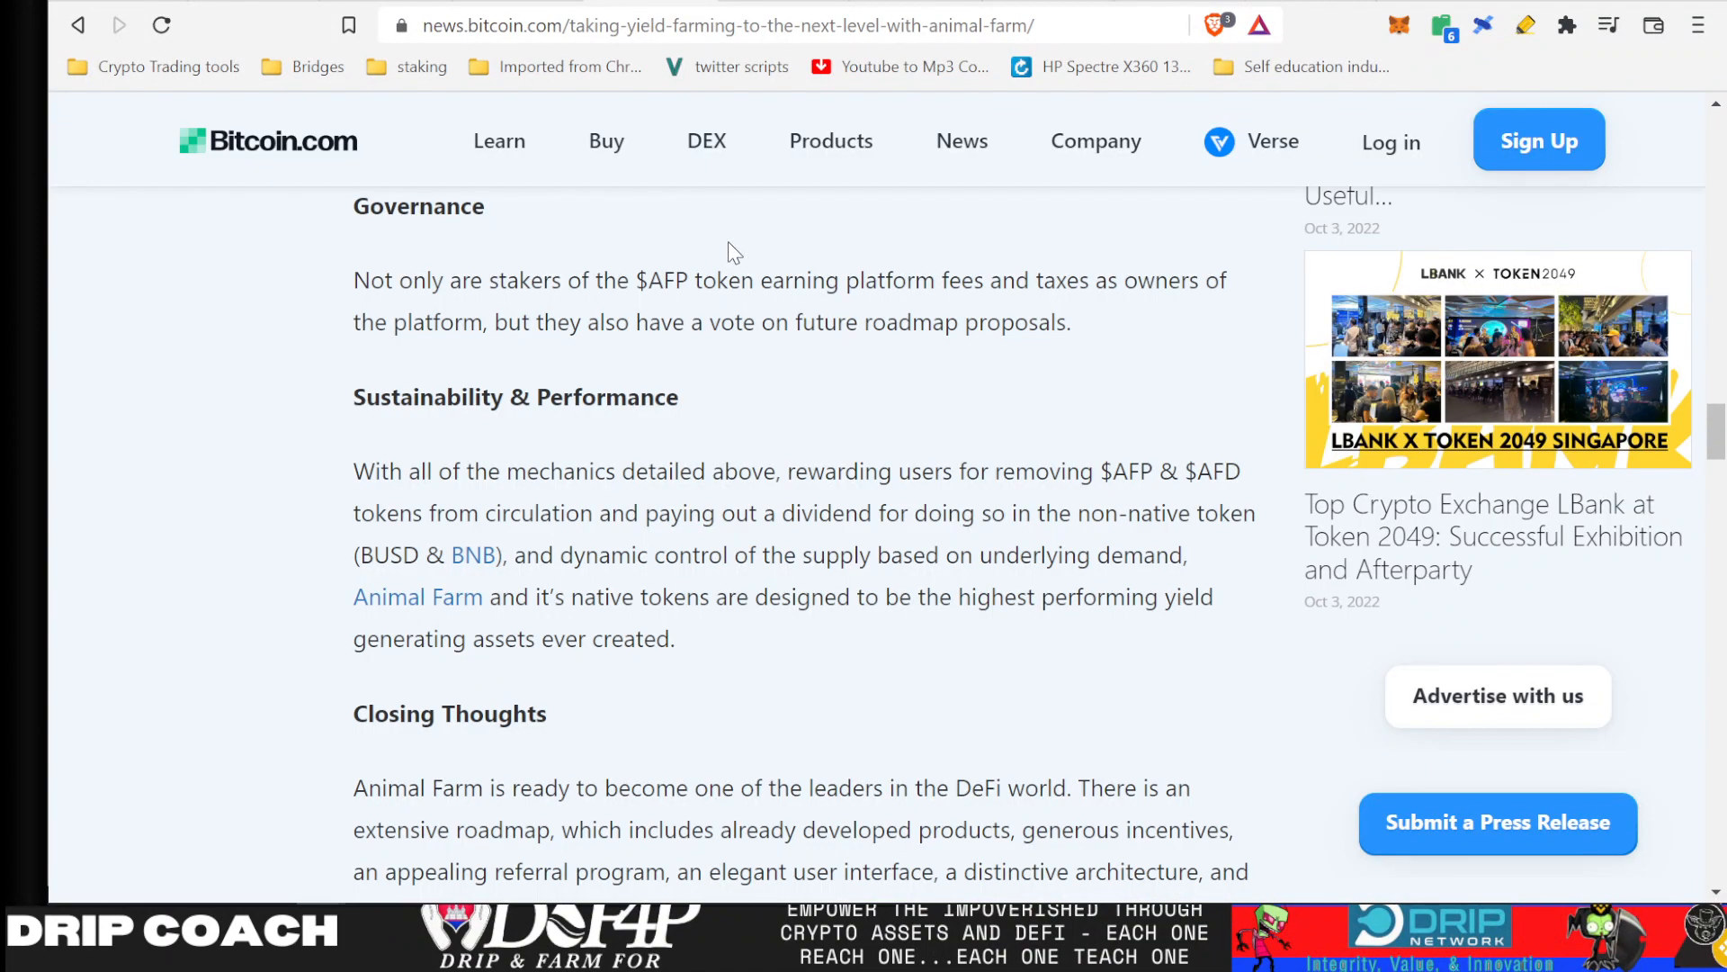
pyautogui.moveTo(105, 46)
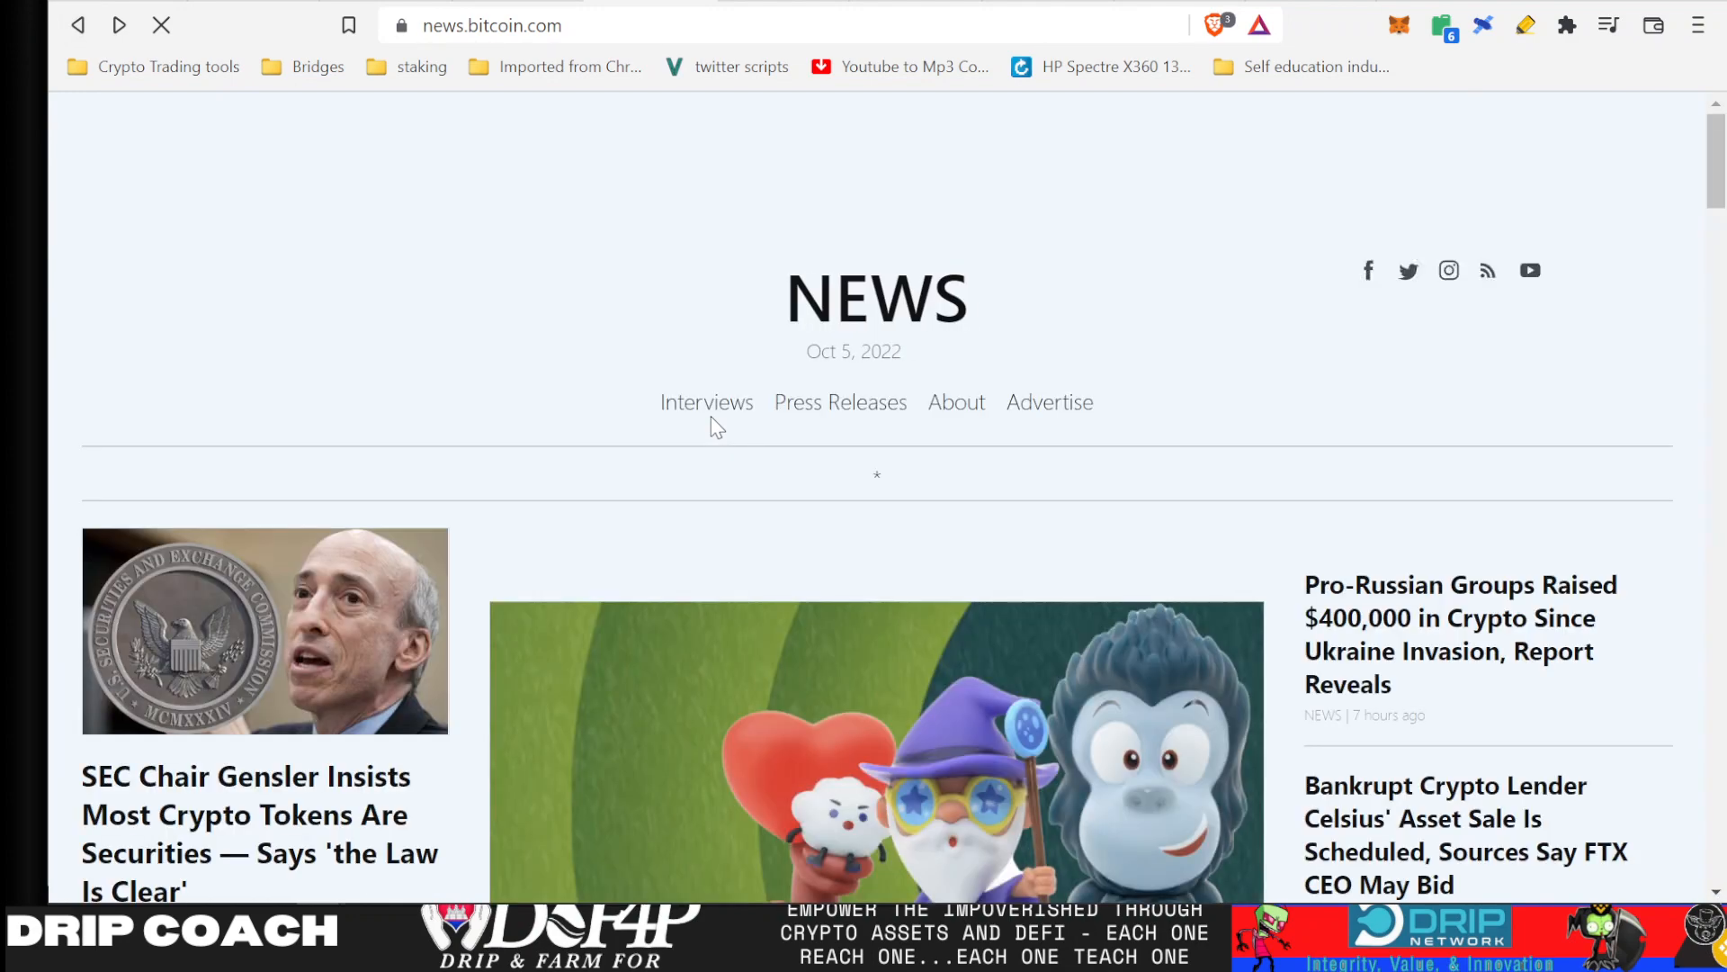
# - Scroll the news.bitcoin.com feed down to the sponsored Animal Farm yield-farming article
pyautogui.scroll(3)
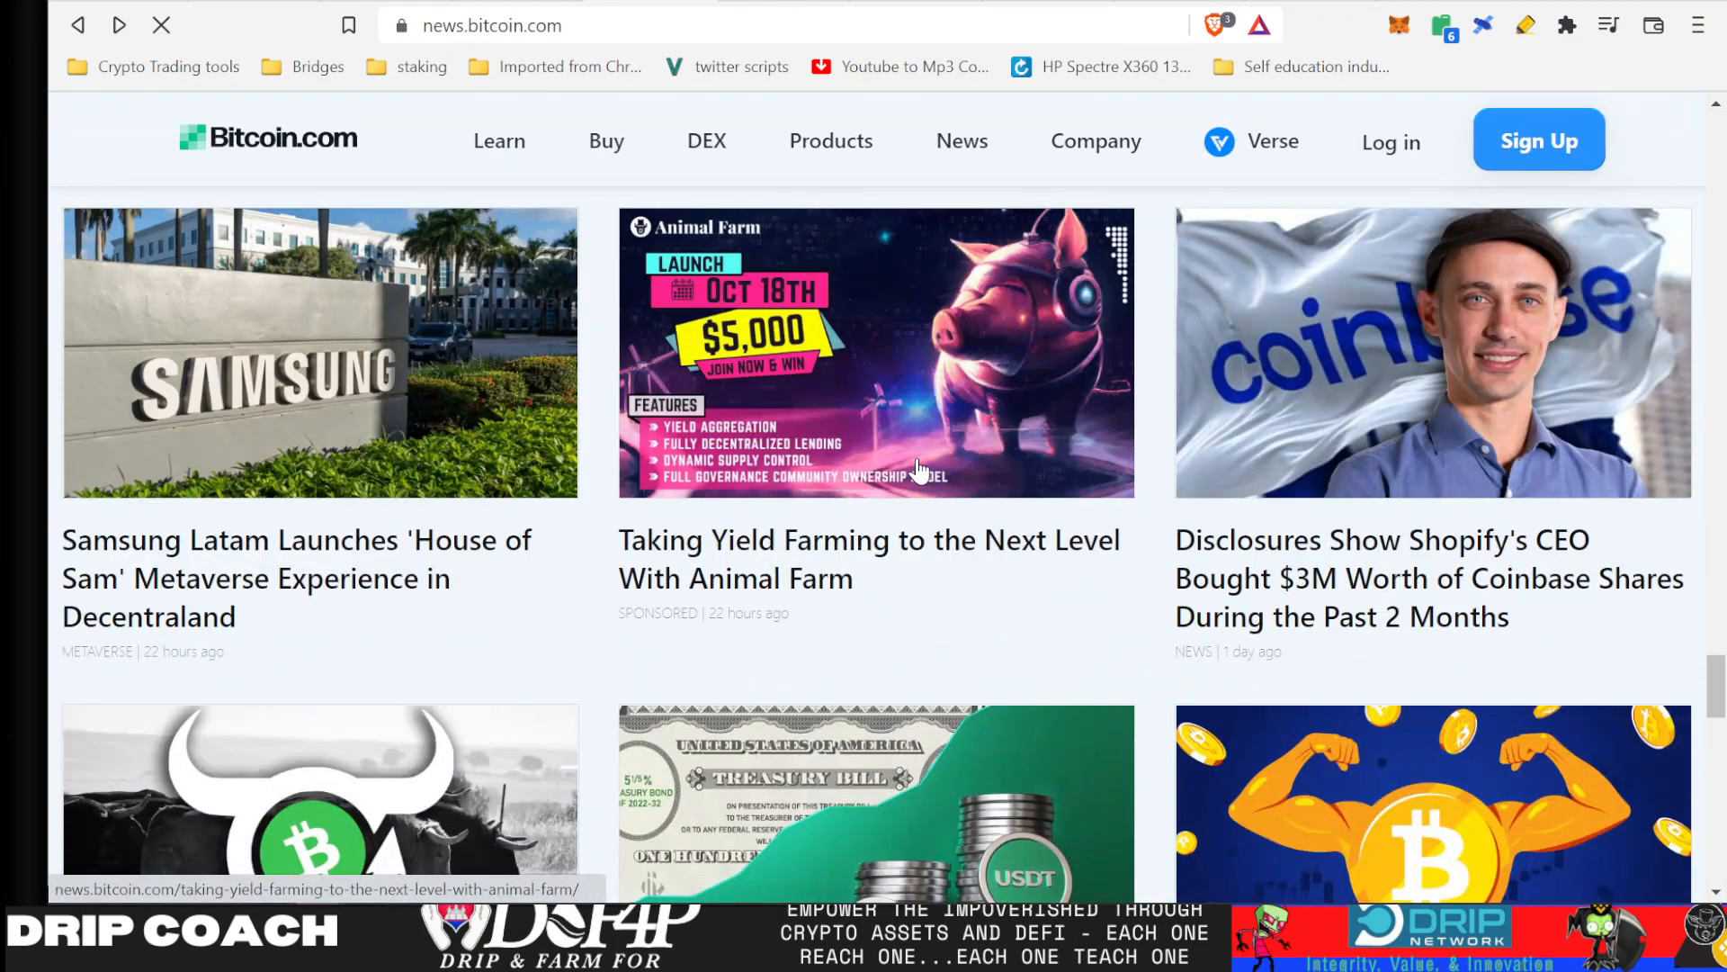
pyautogui.scroll(3)
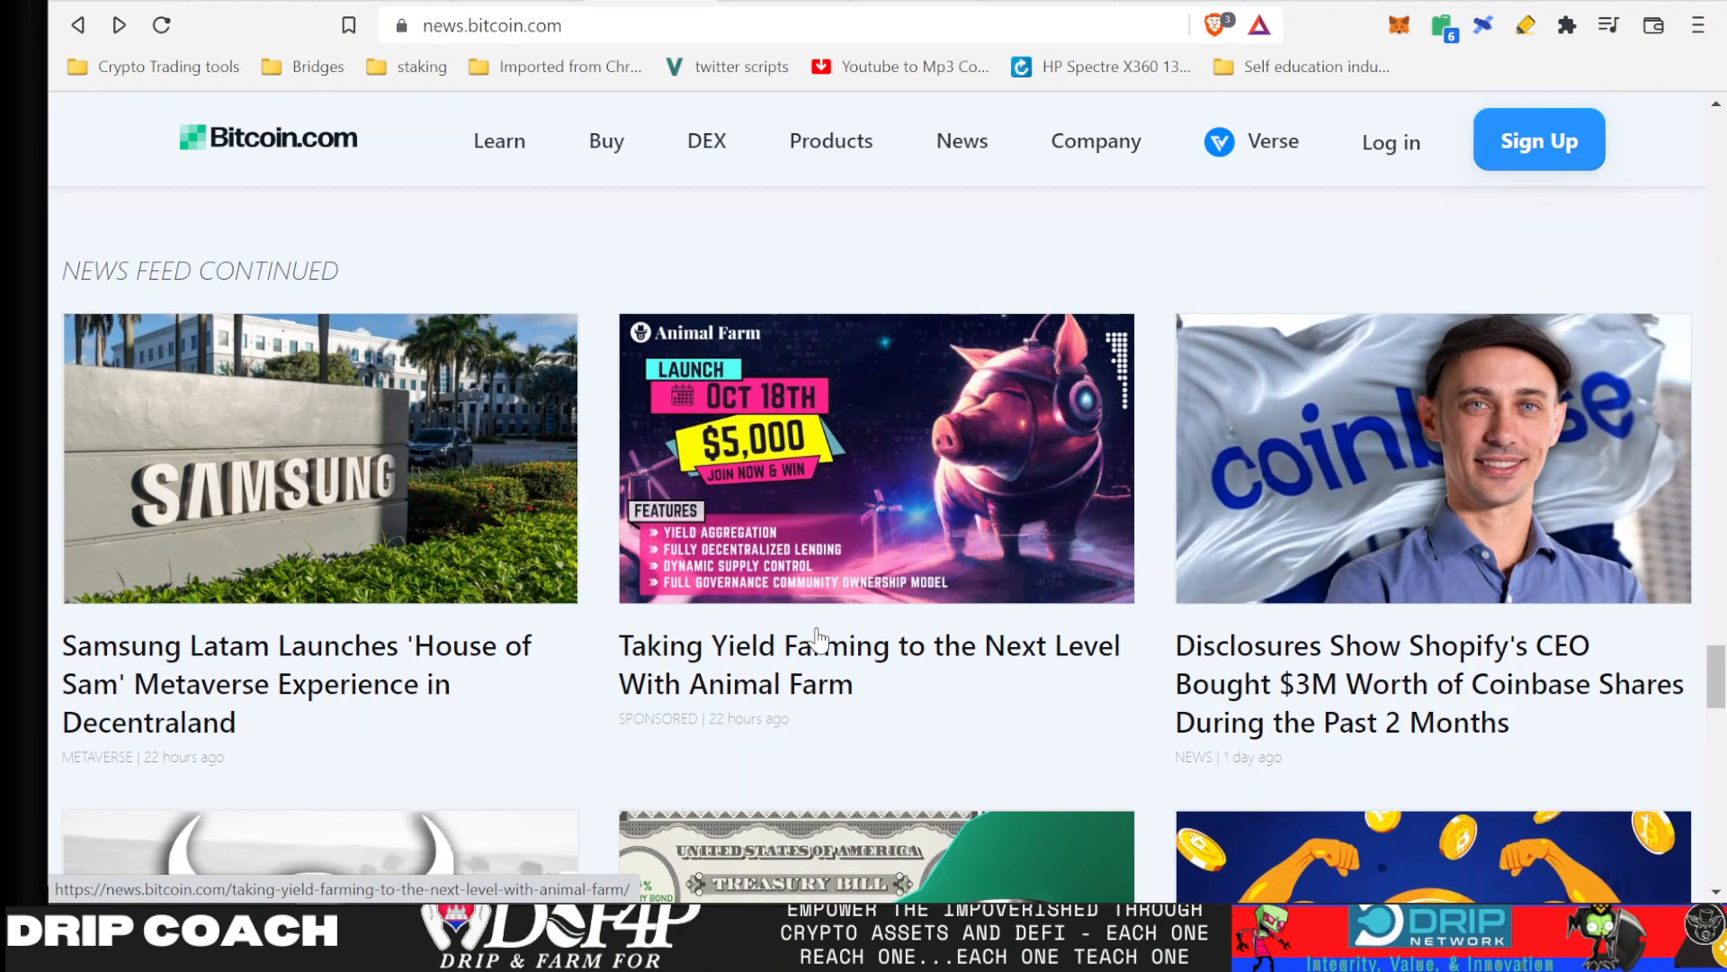
pyautogui.moveTo(837, 573)
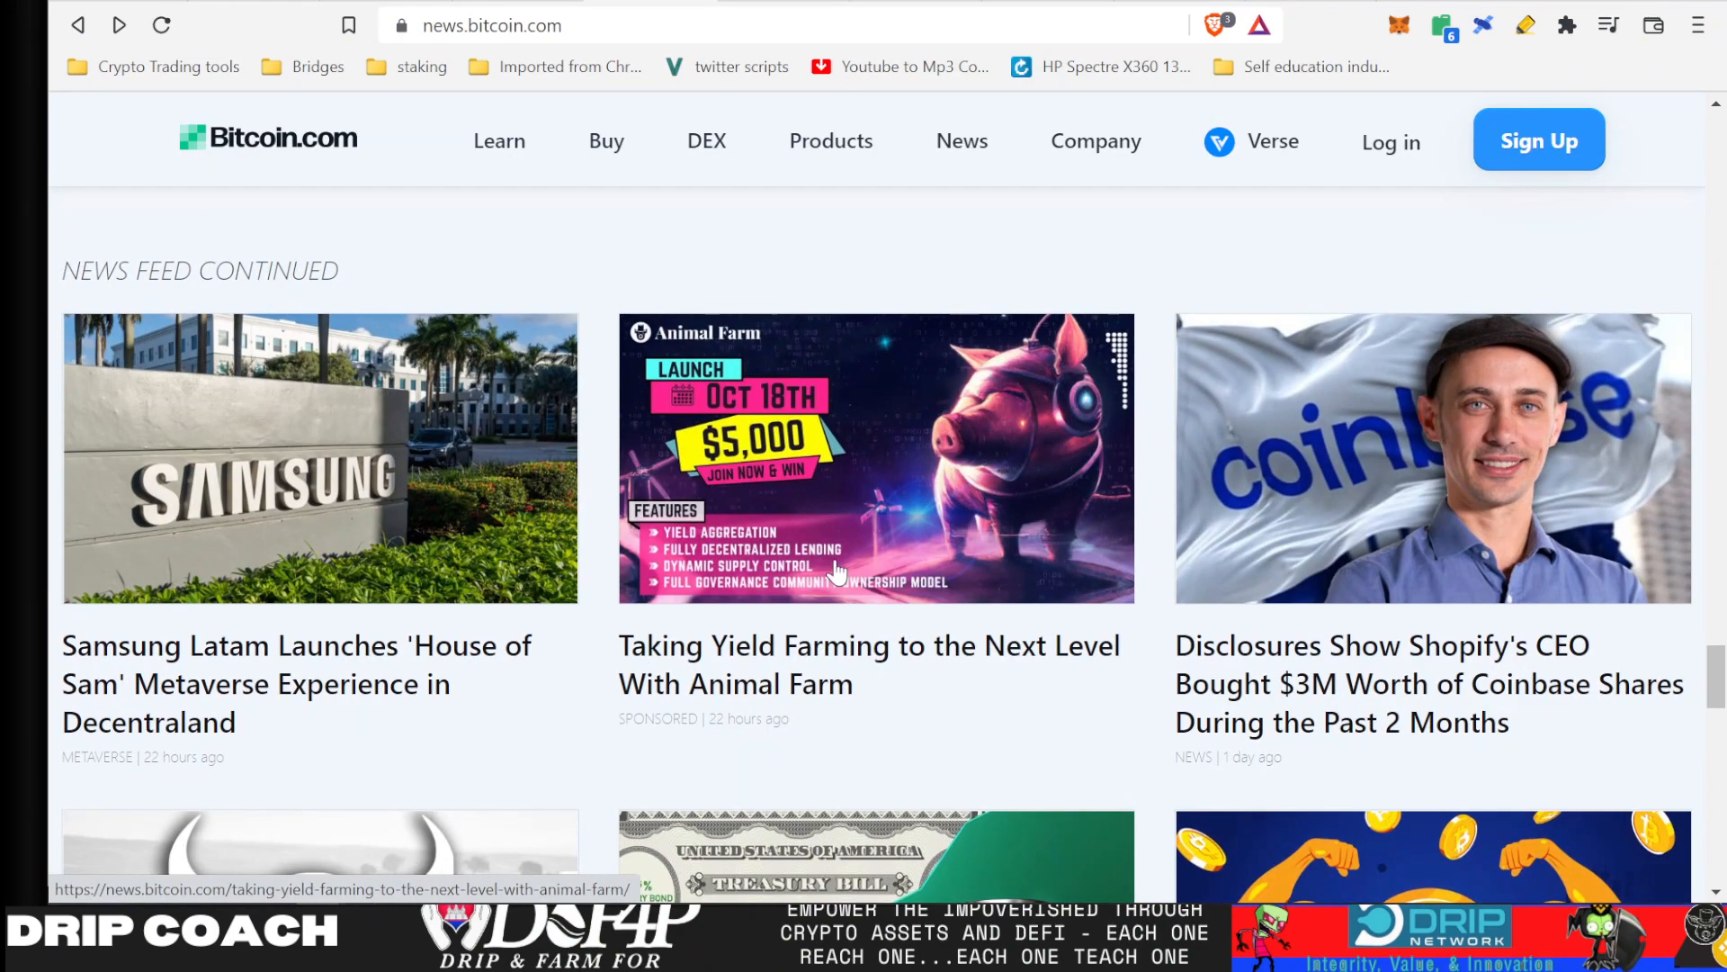
pyautogui.scroll(-3)
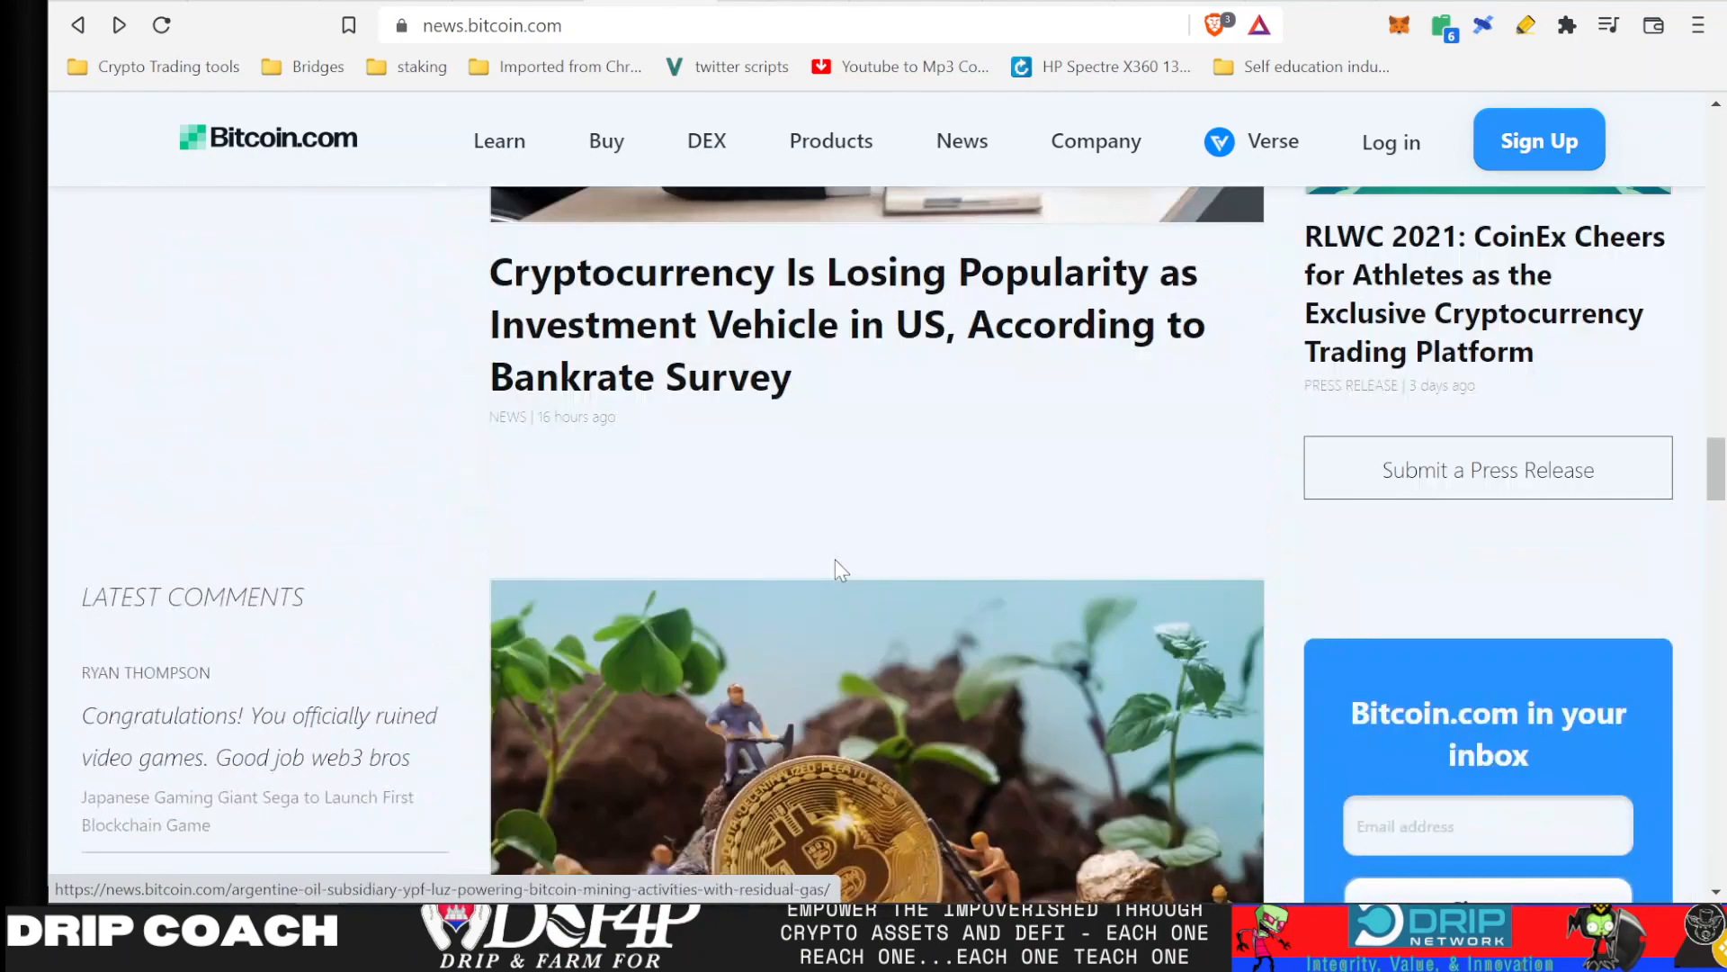
pyautogui.scroll(-3)
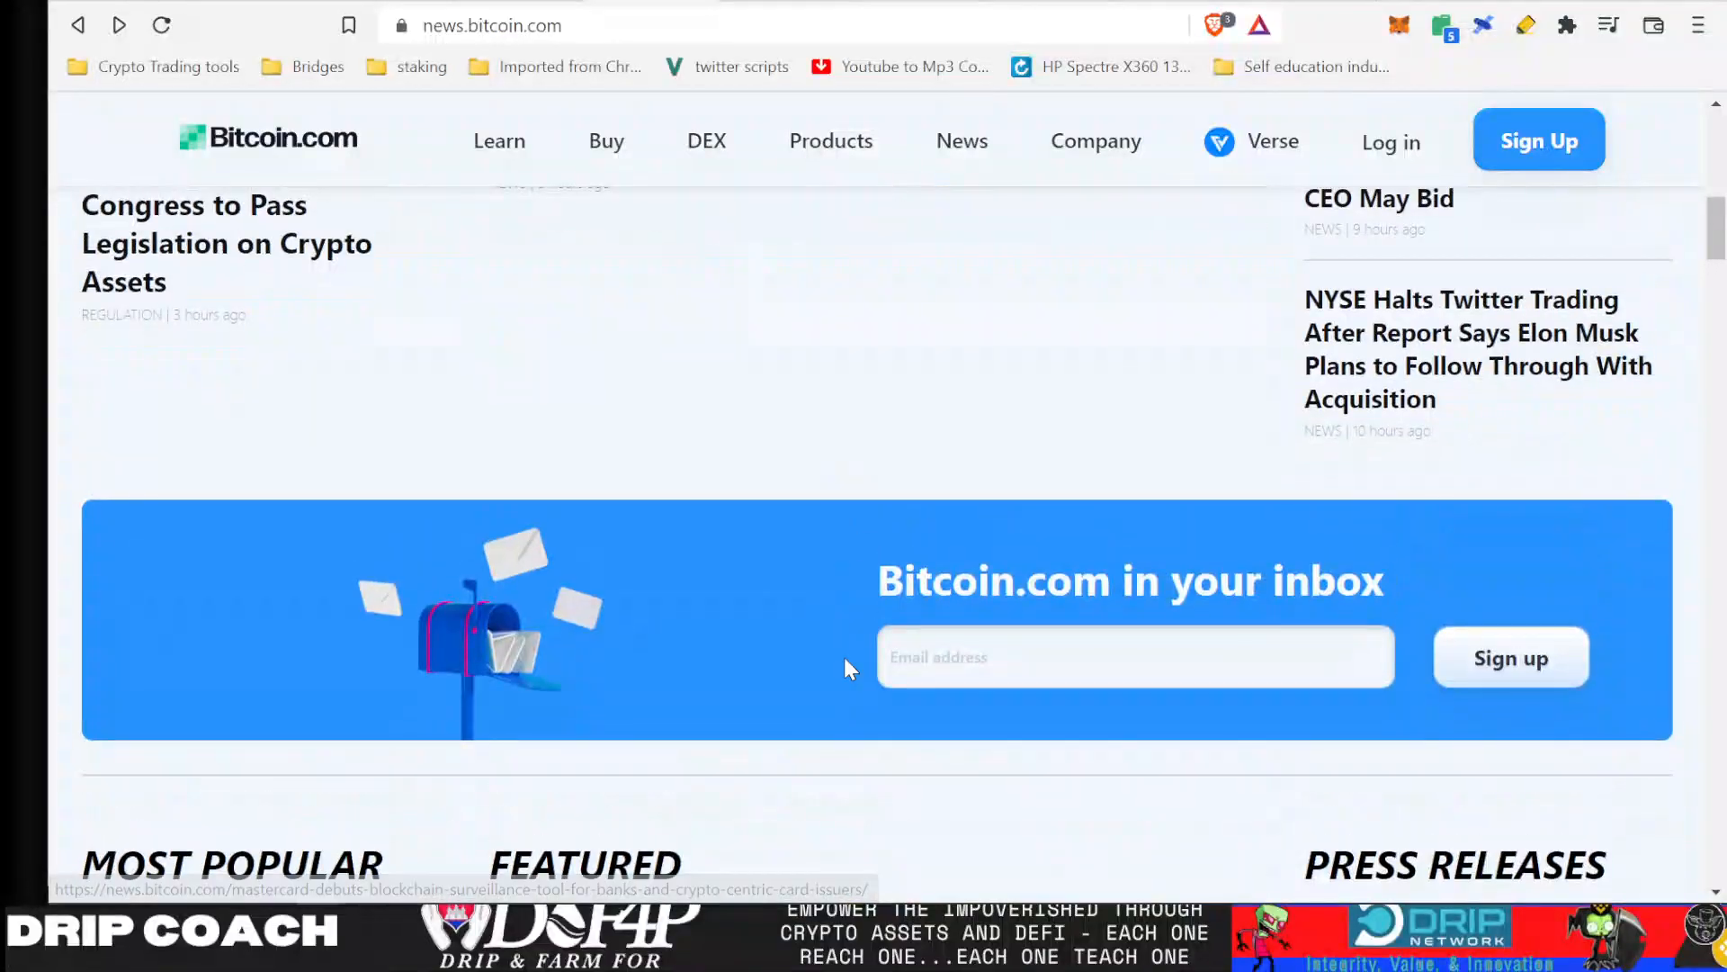
pyautogui.scroll(-3)
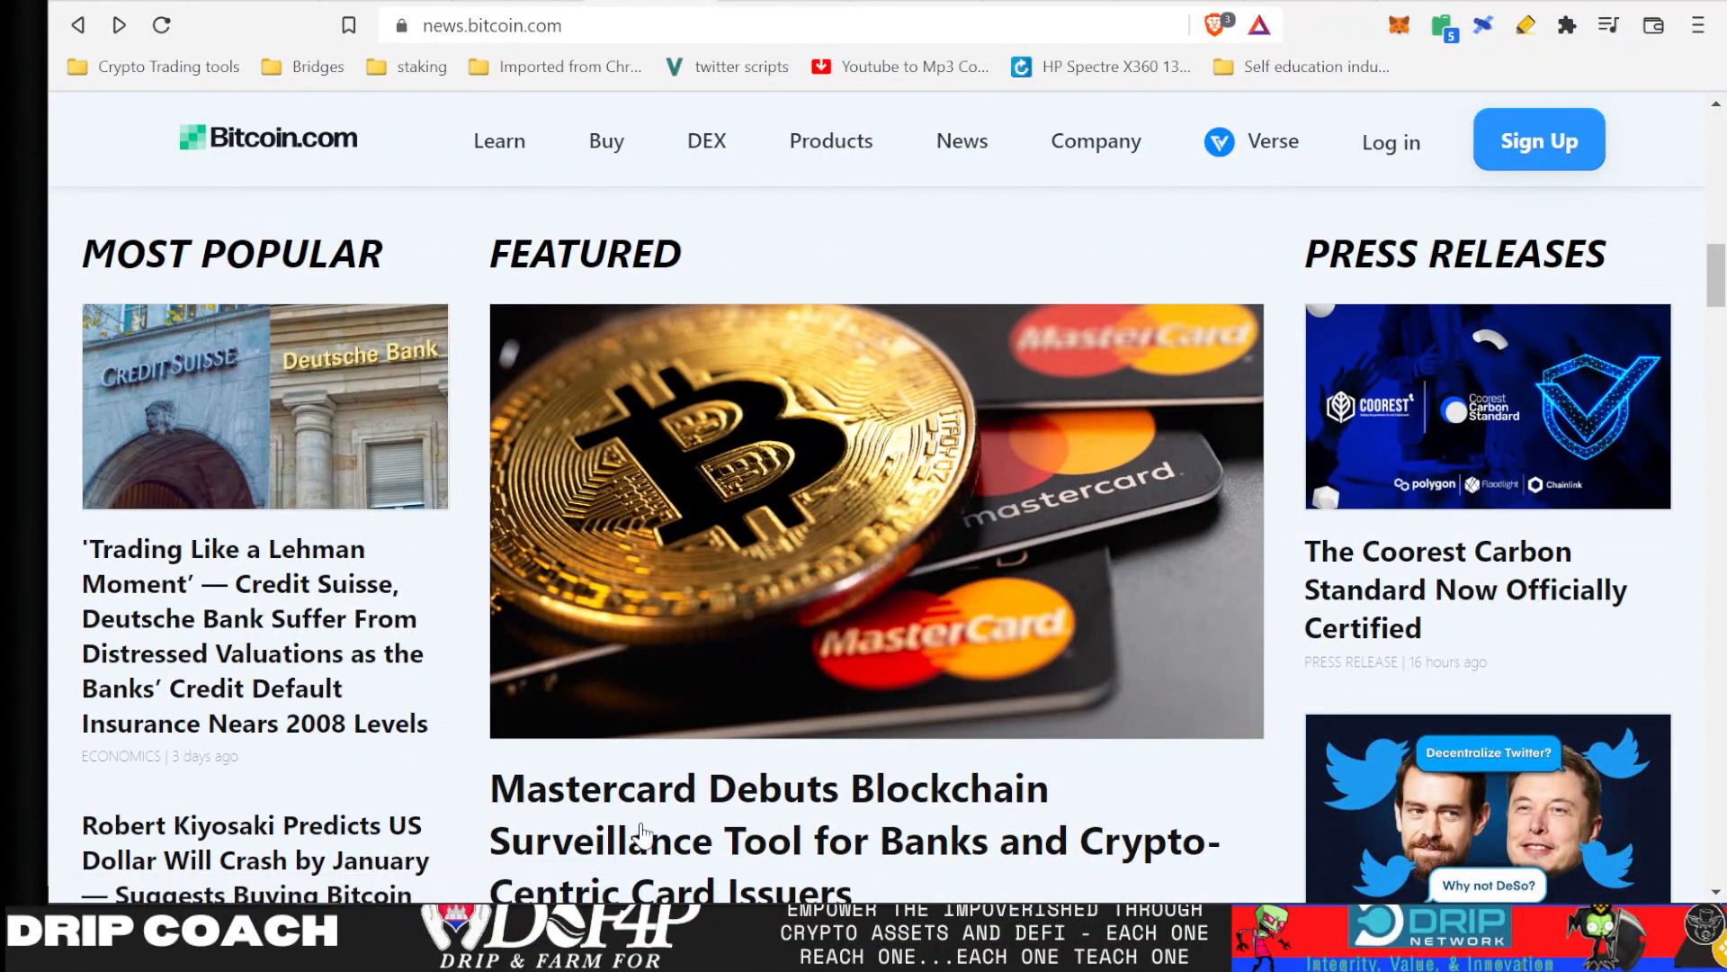
pyautogui.scroll(-3)
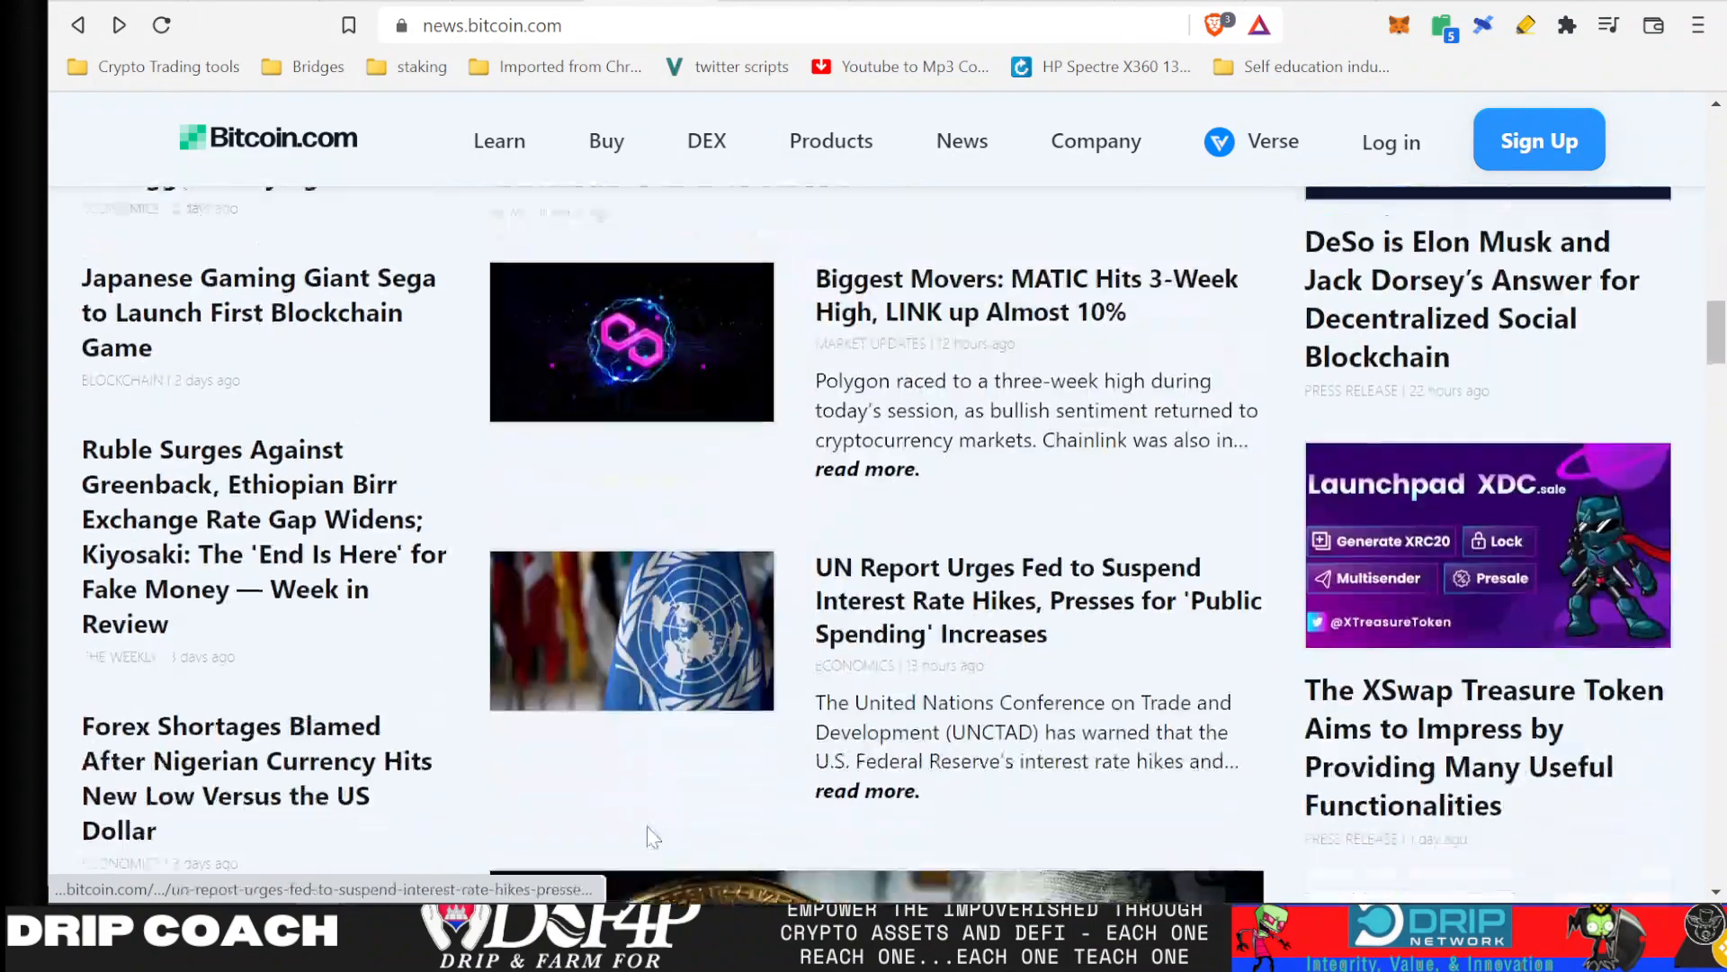
pyautogui.scroll(-3)
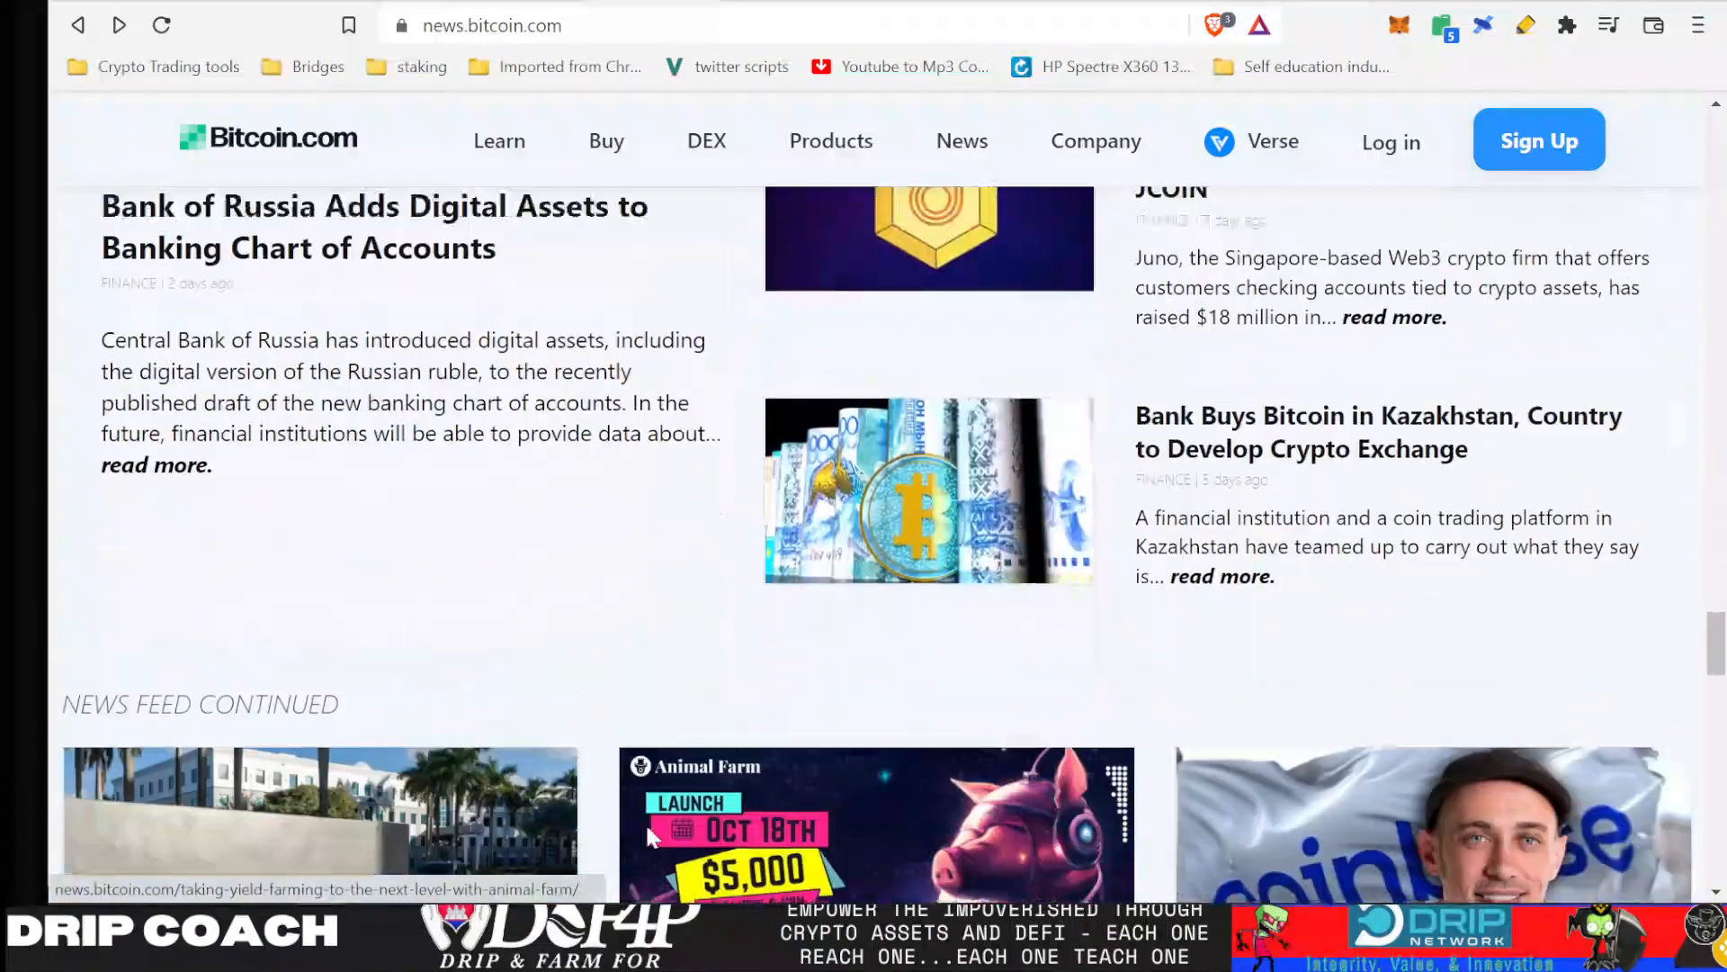
pyautogui.scroll(-3)
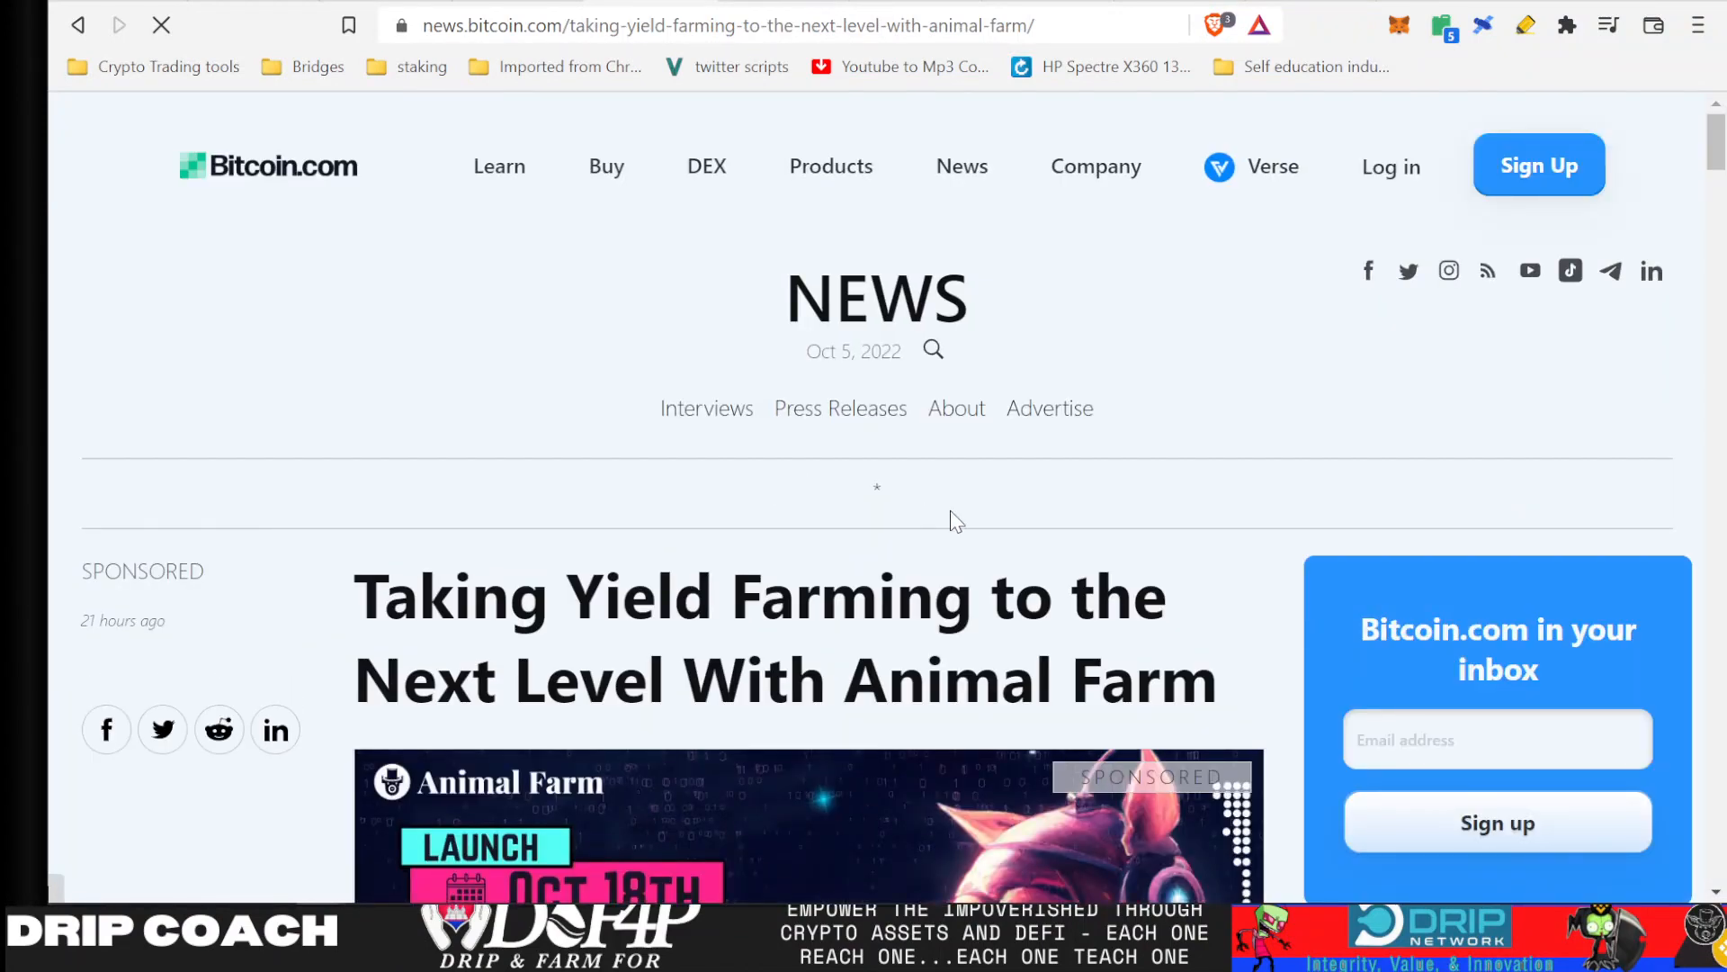
pyautogui.scroll(-3)
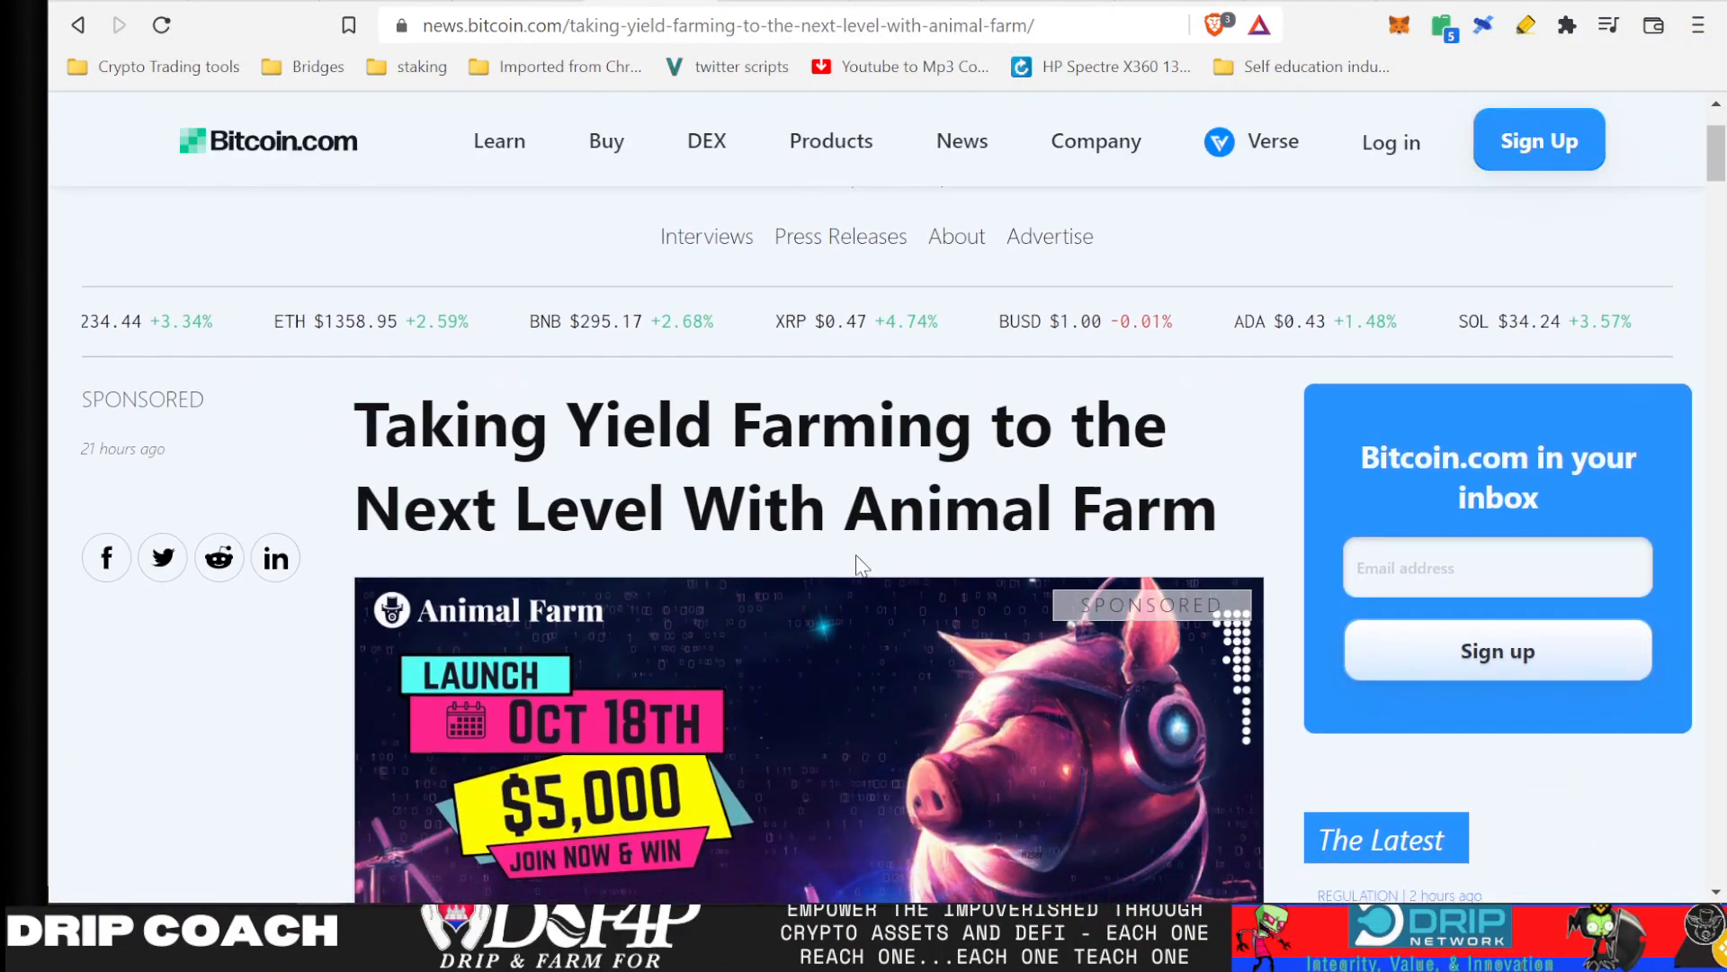
pyautogui.scroll(-3)
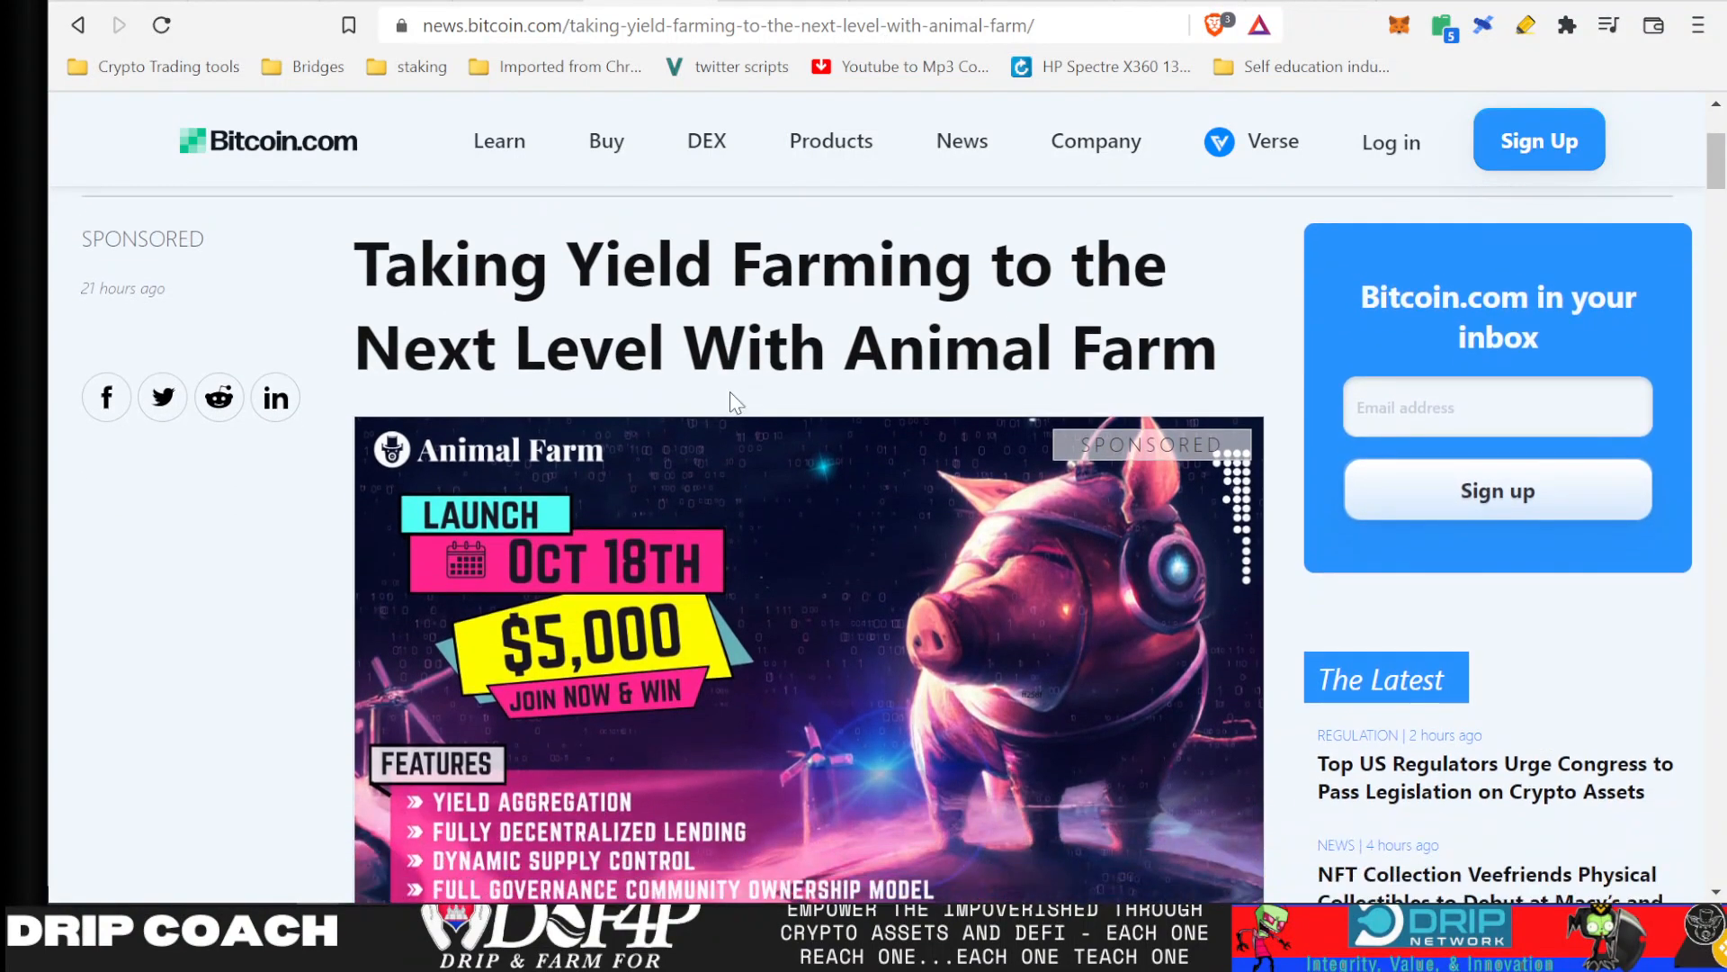
pyautogui.scroll(-3)
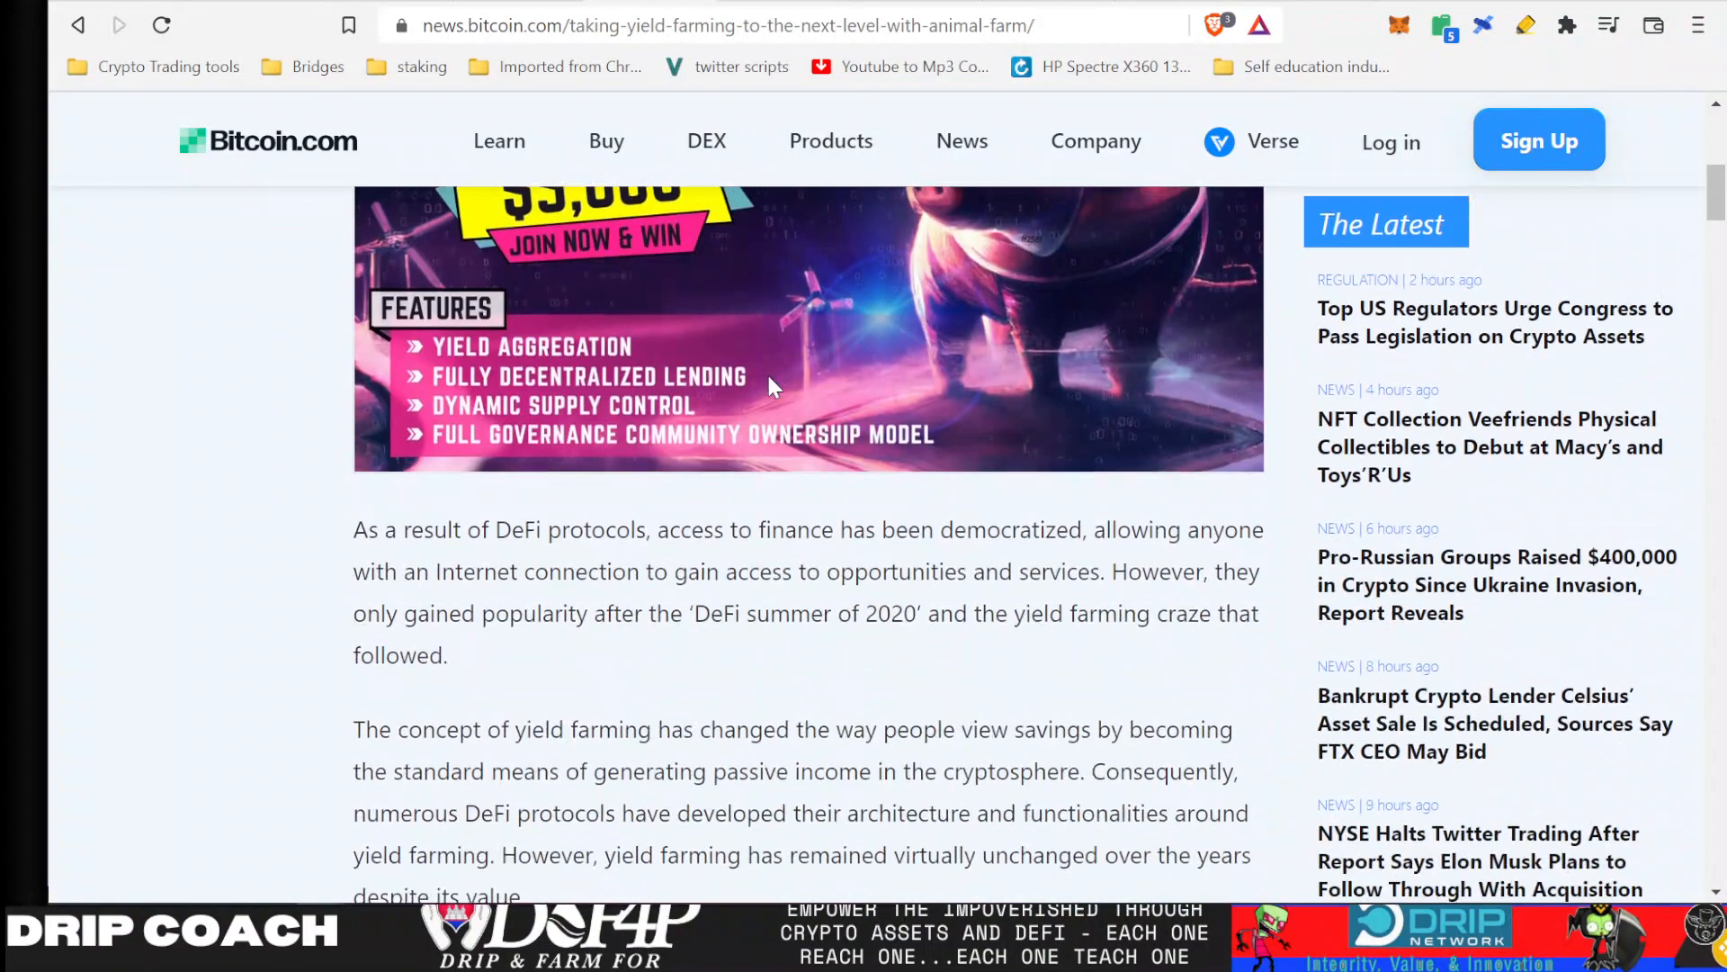
pyautogui.scroll(-3)
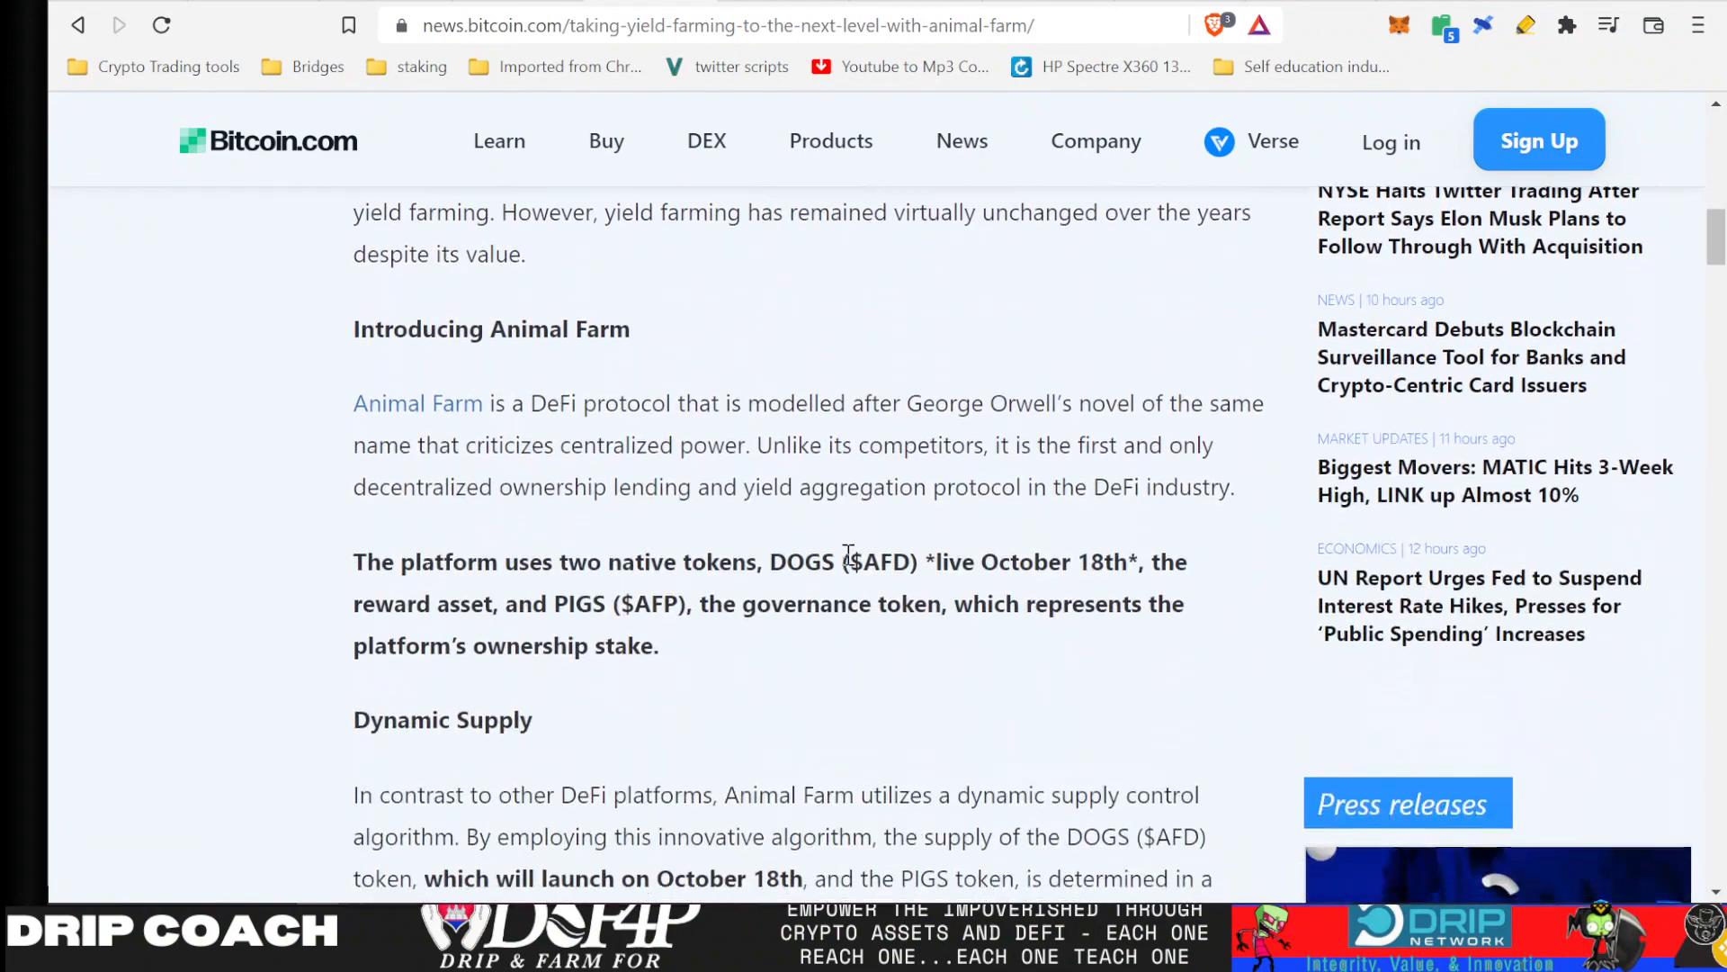
pyautogui.scroll(-3)
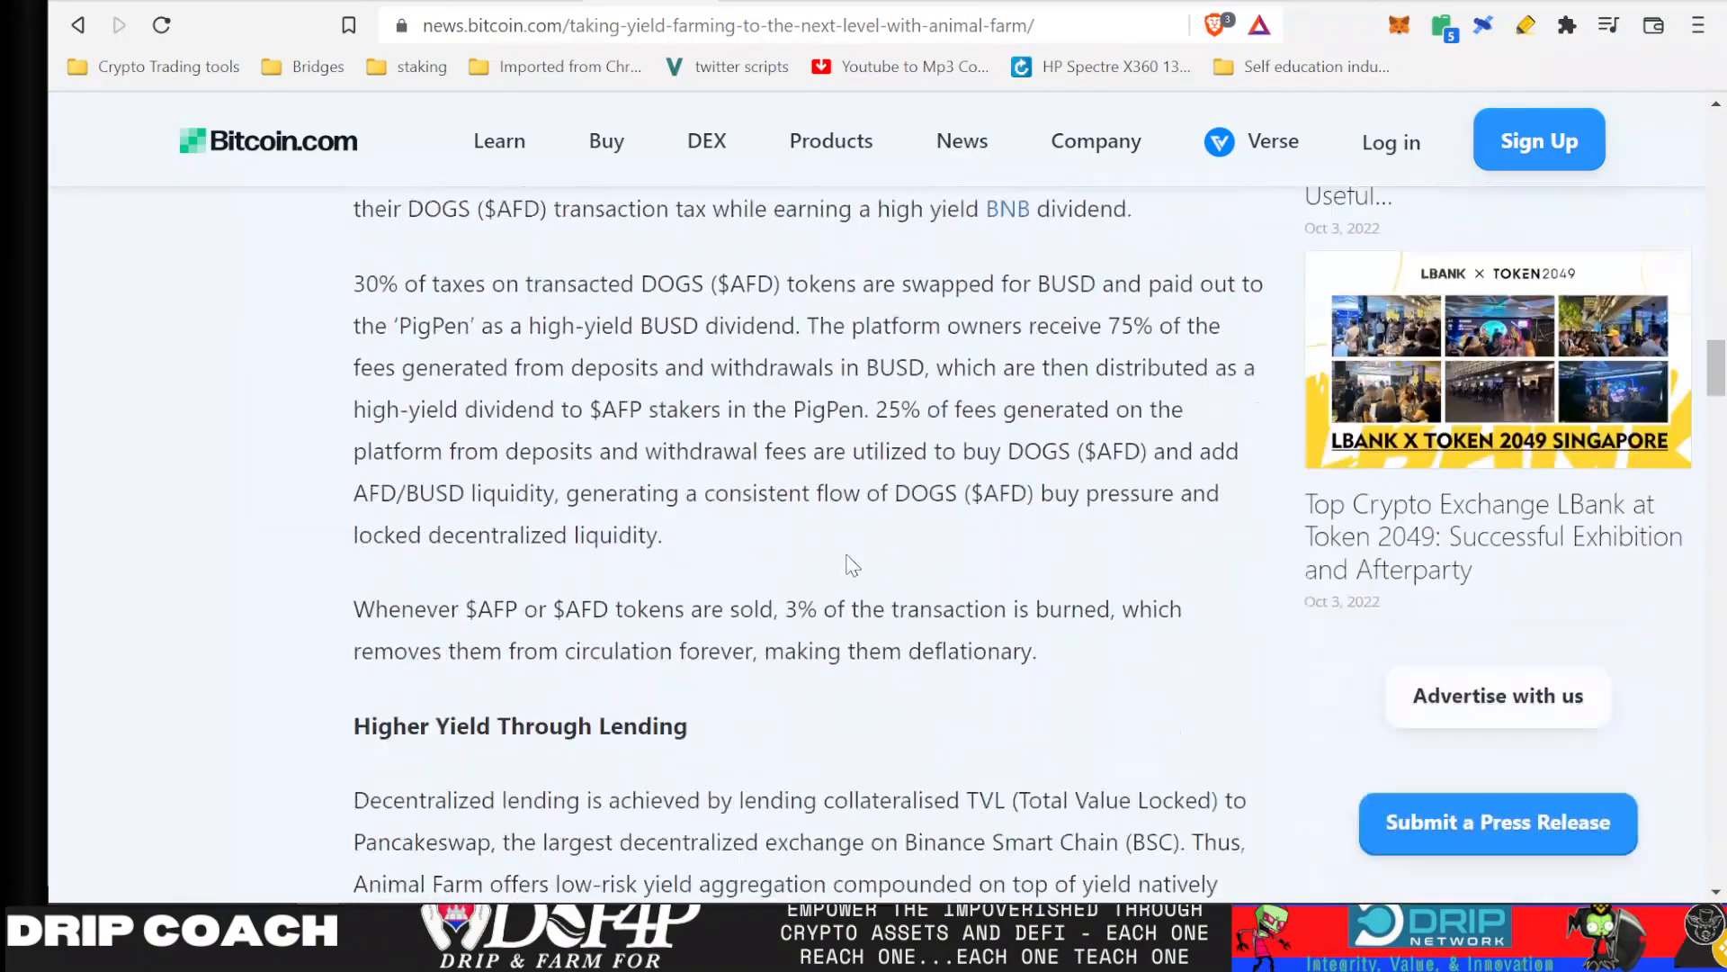
pyautogui.scroll(-3)
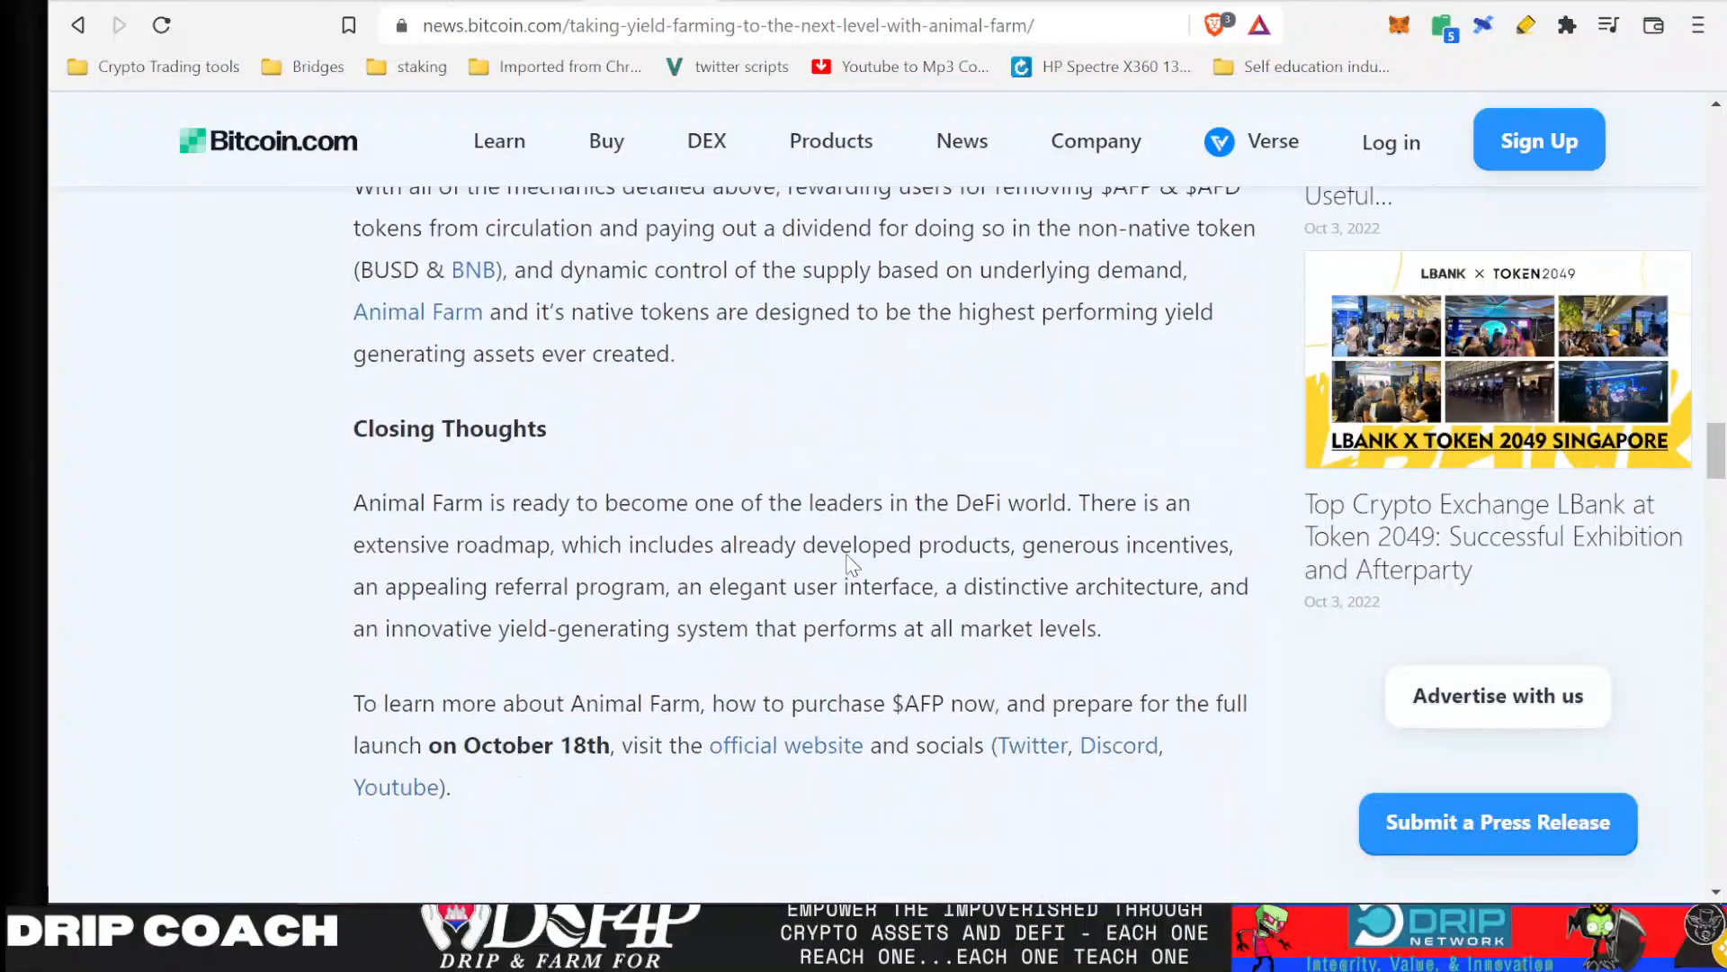
pyautogui.scroll(-3)
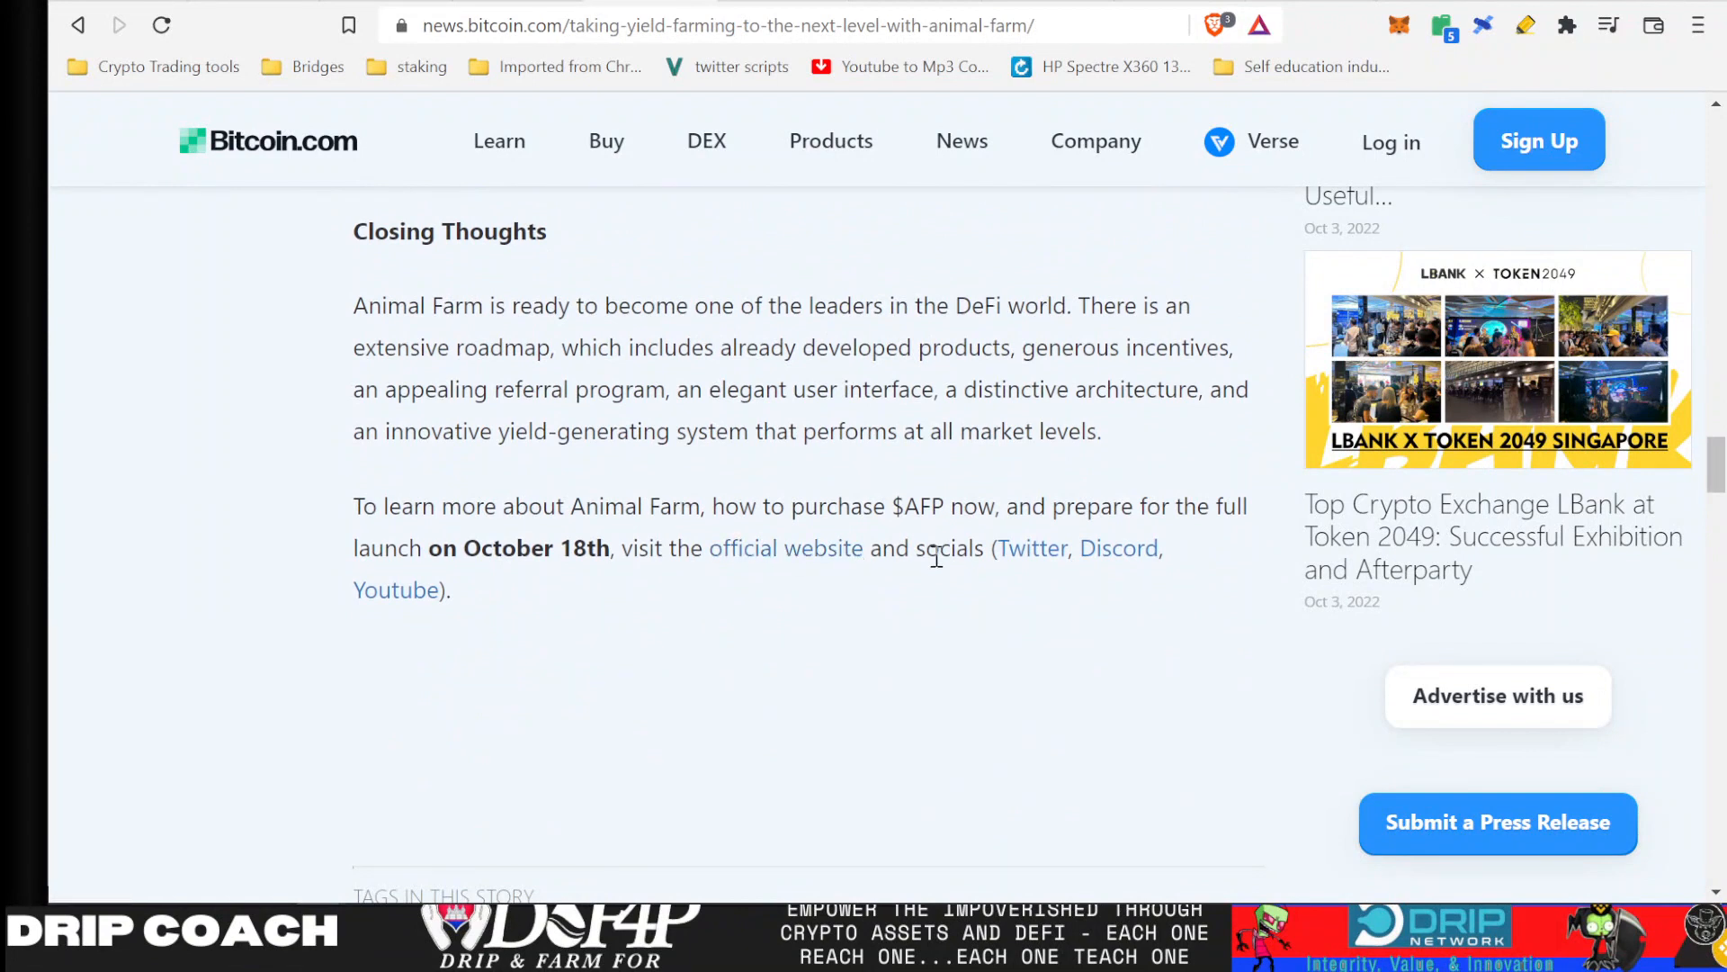
pyautogui.moveTo(919, 577)
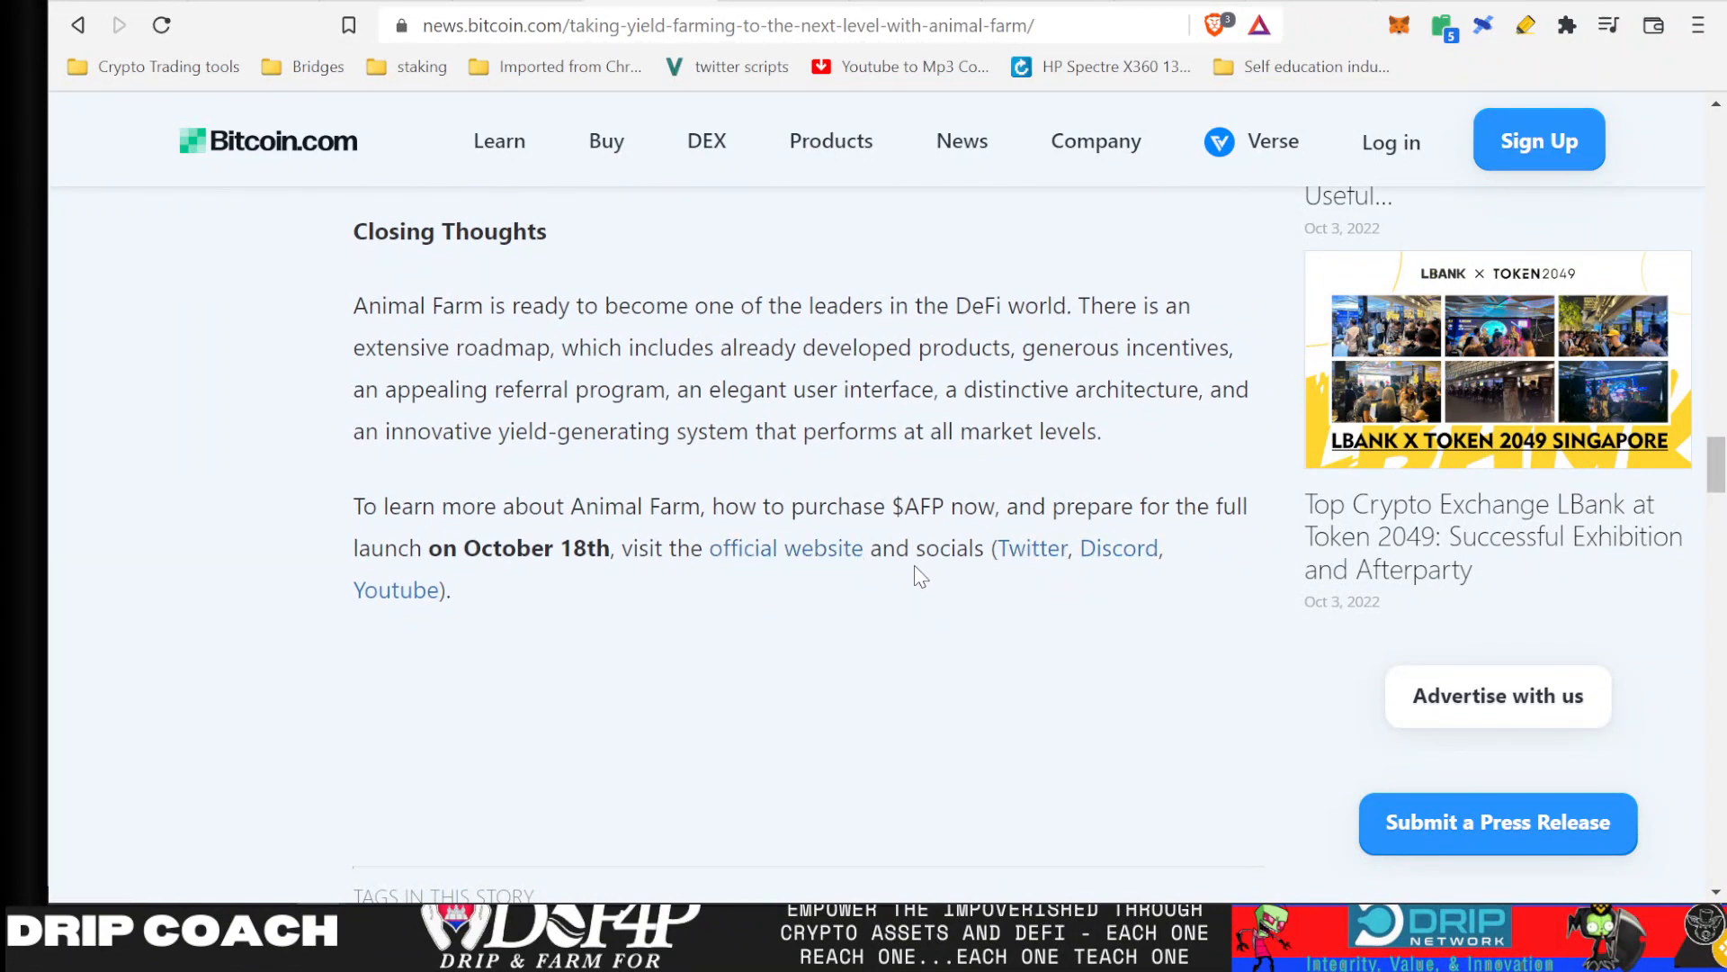
pyautogui.moveTo(785, 548)
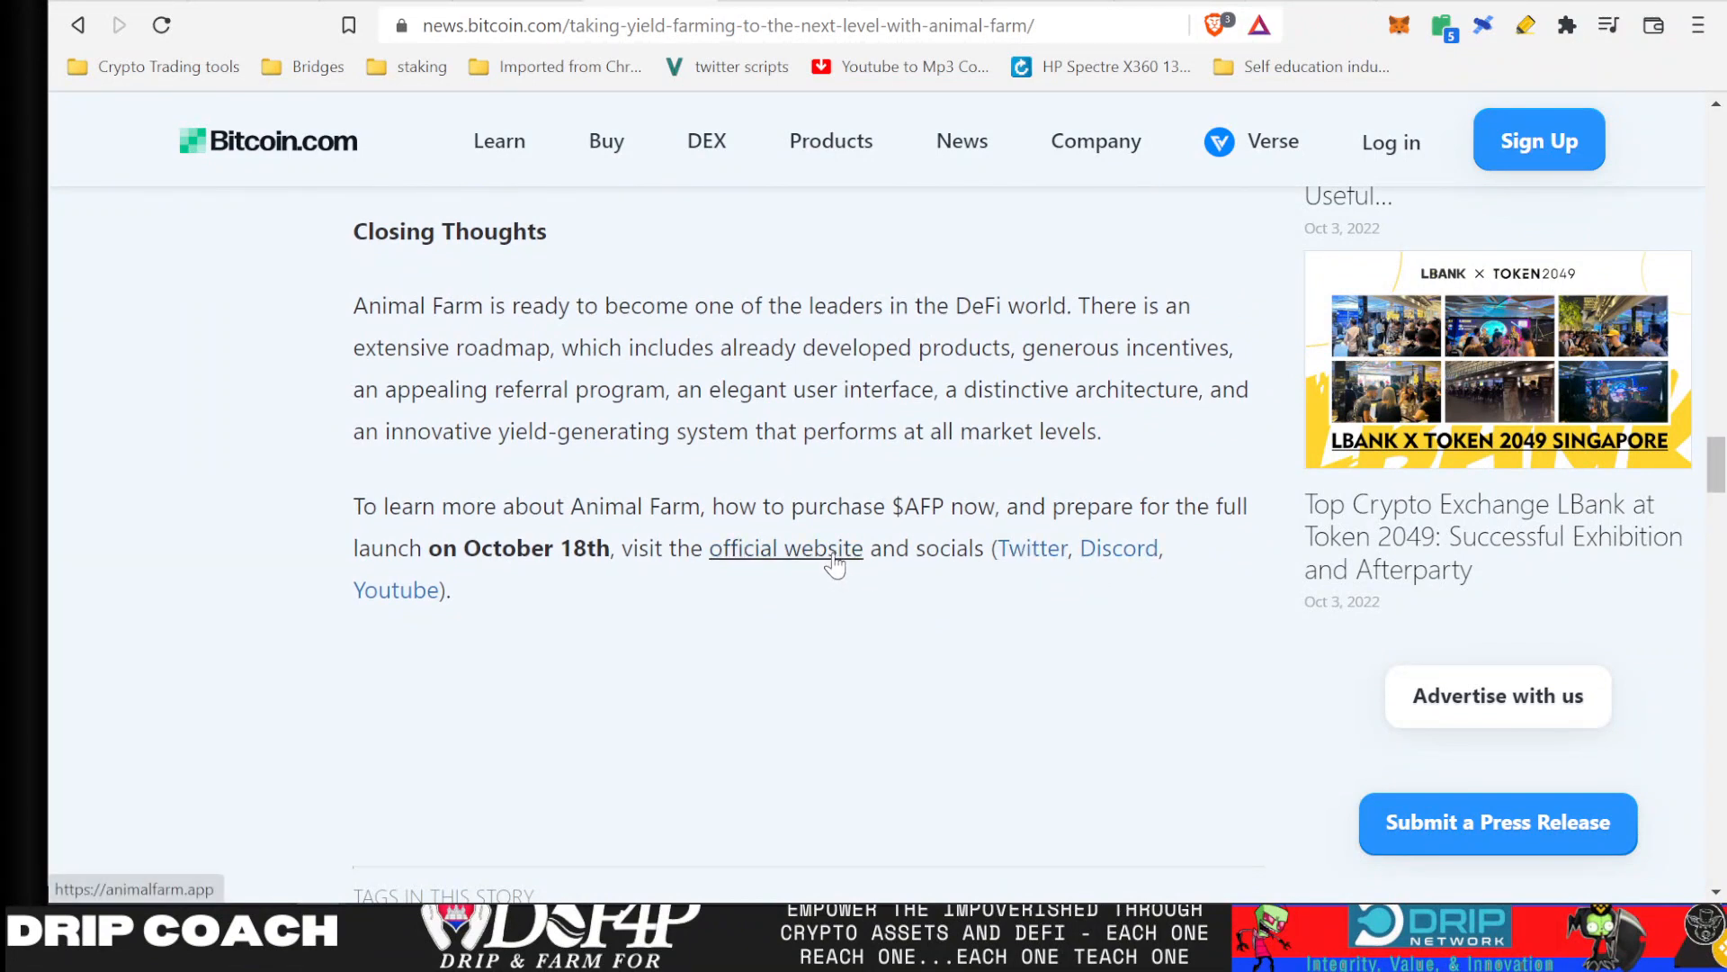
pyautogui.moveTo(1119, 548)
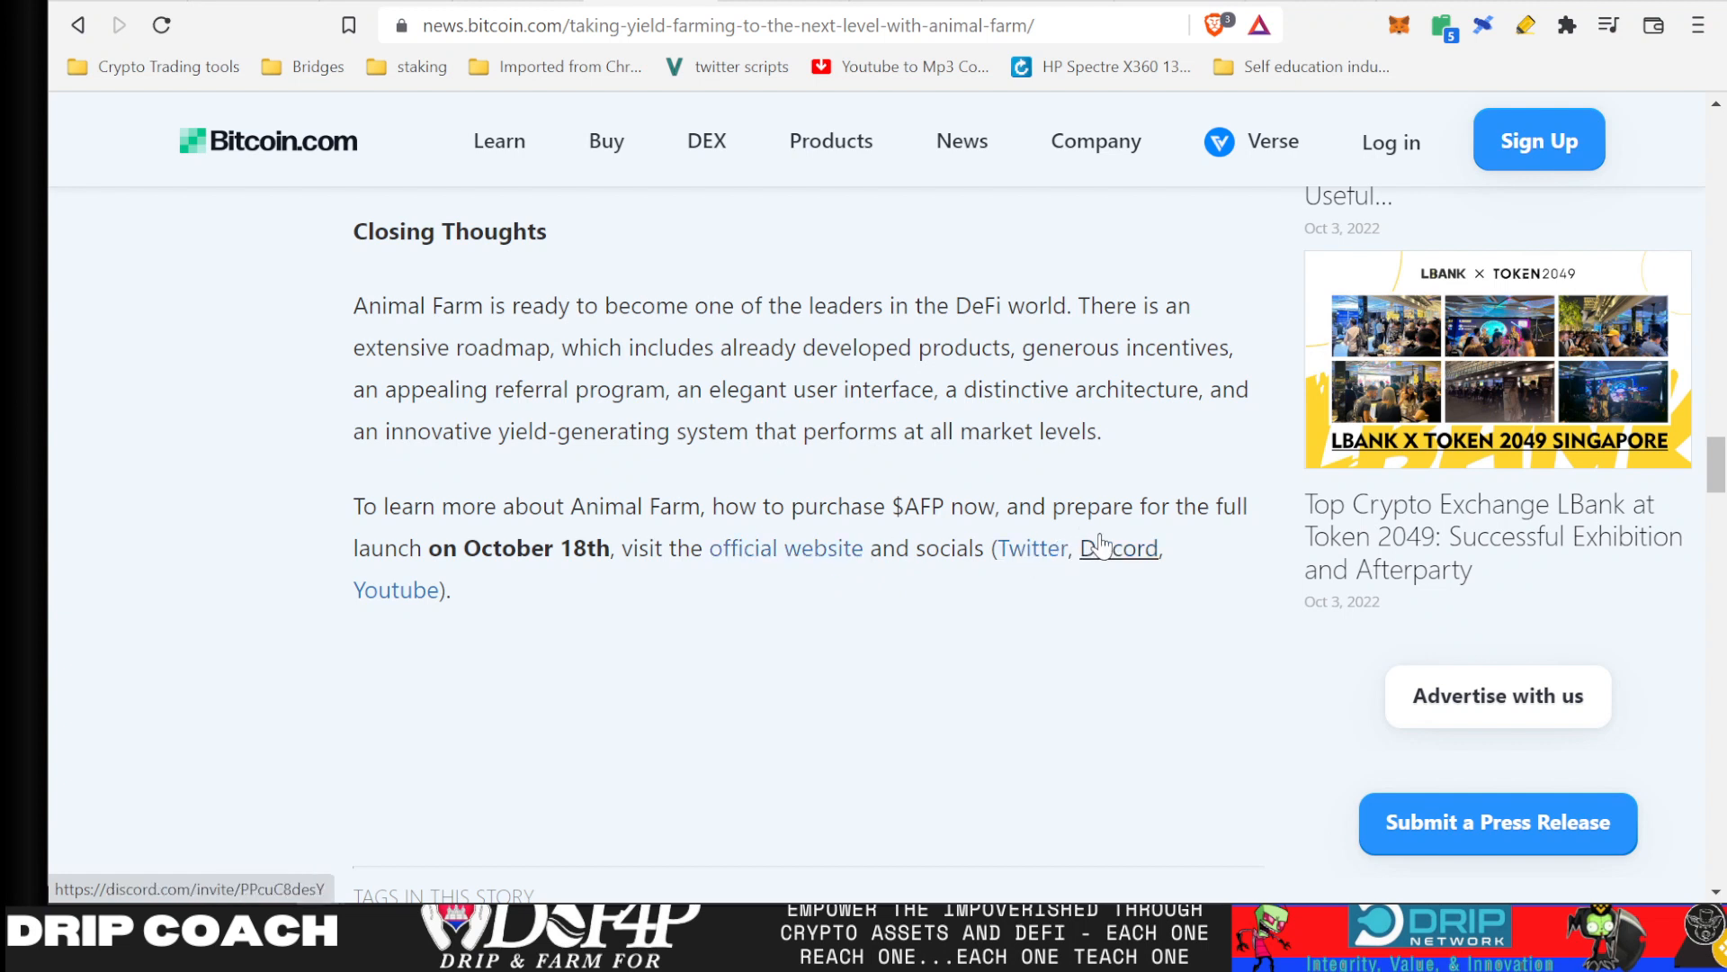
pyautogui.moveTo(495, 636)
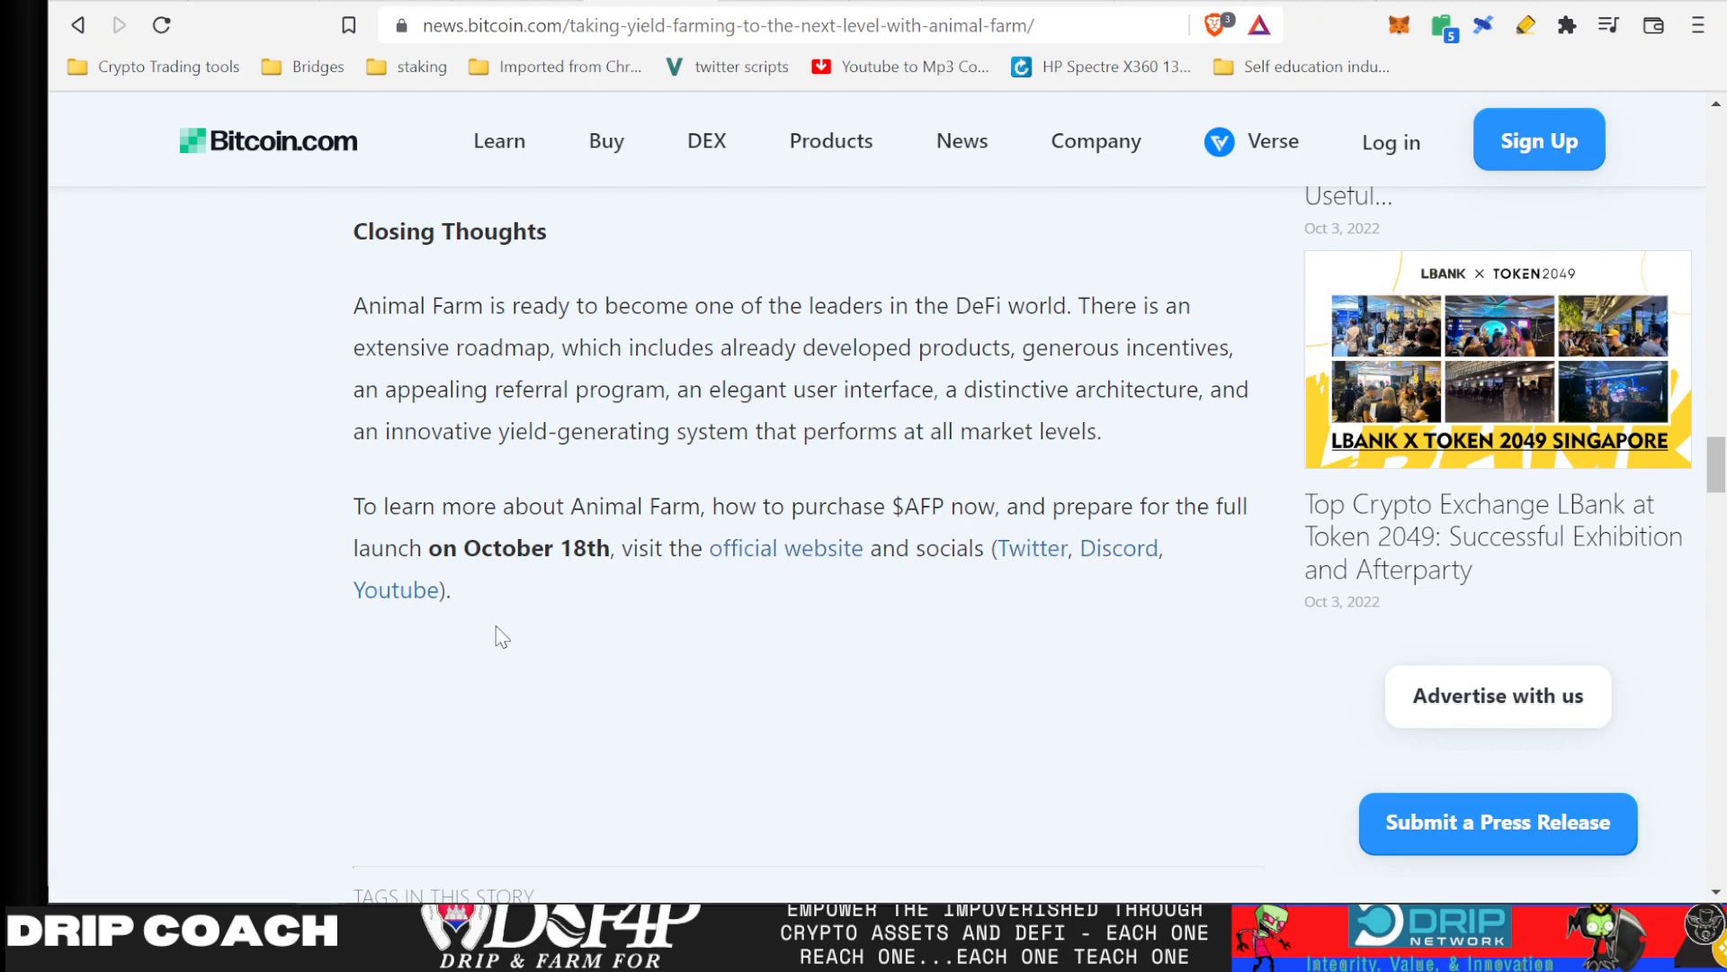
pyautogui.moveTo(937, 681)
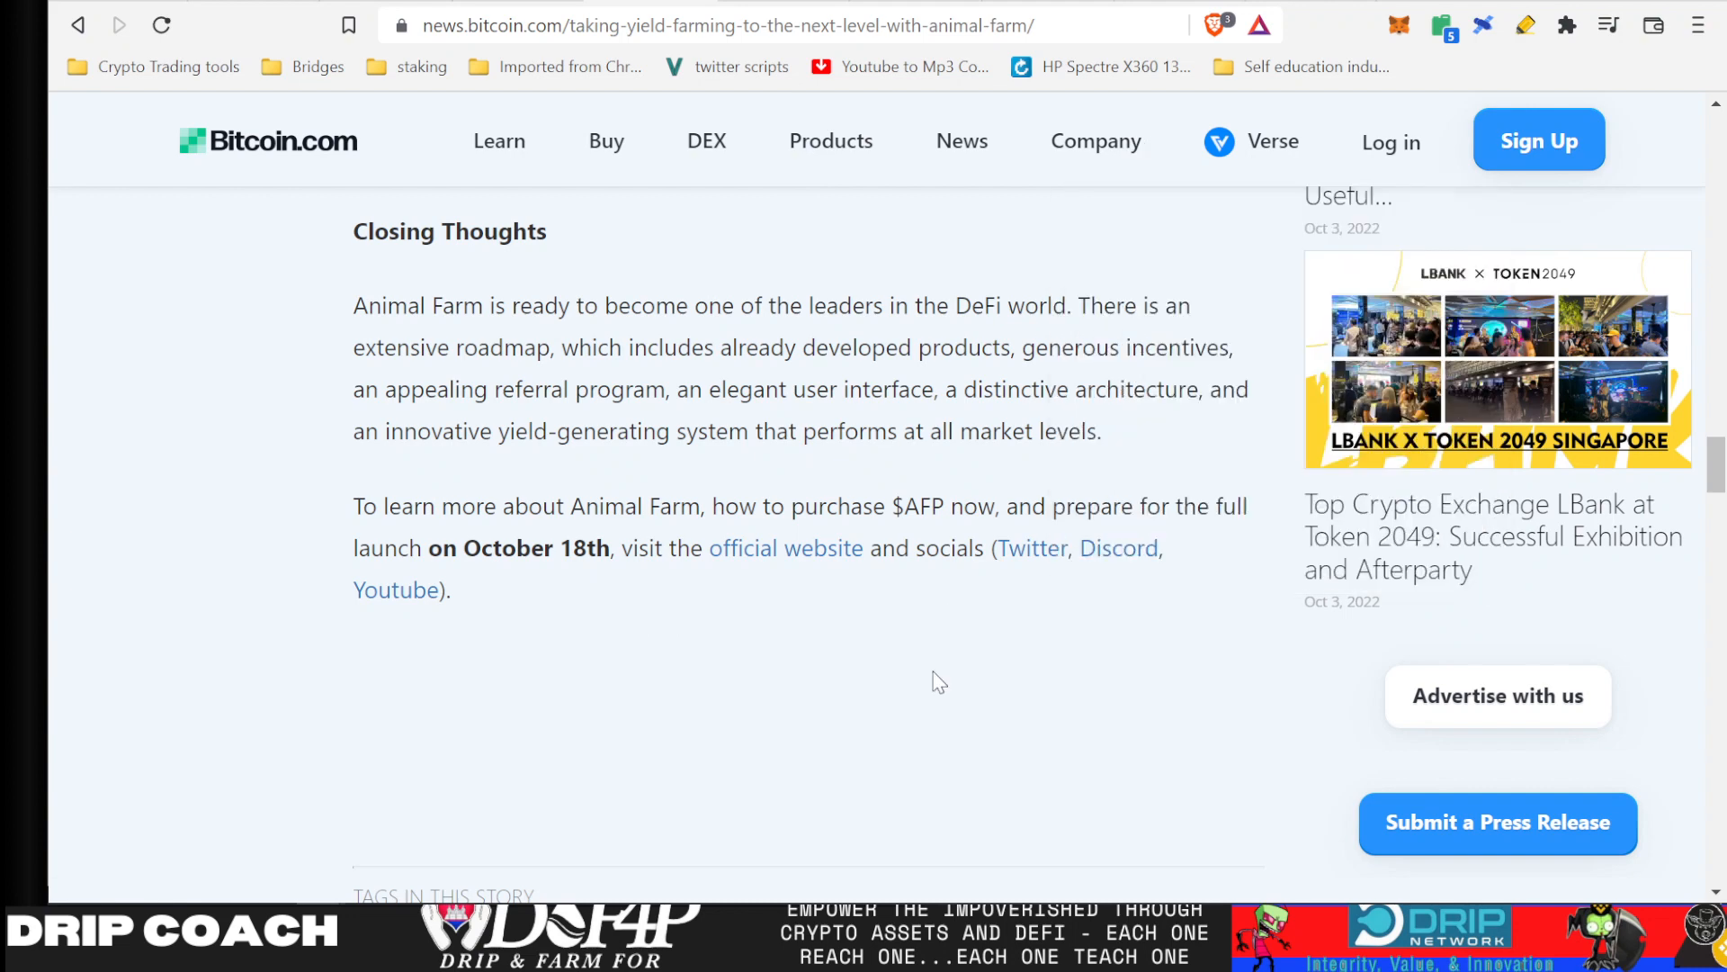
# - Back in Forex Shark Calls, scroll the post's influencer Twitter links and open CoinSage's tweet
pyautogui.click(460, 884)
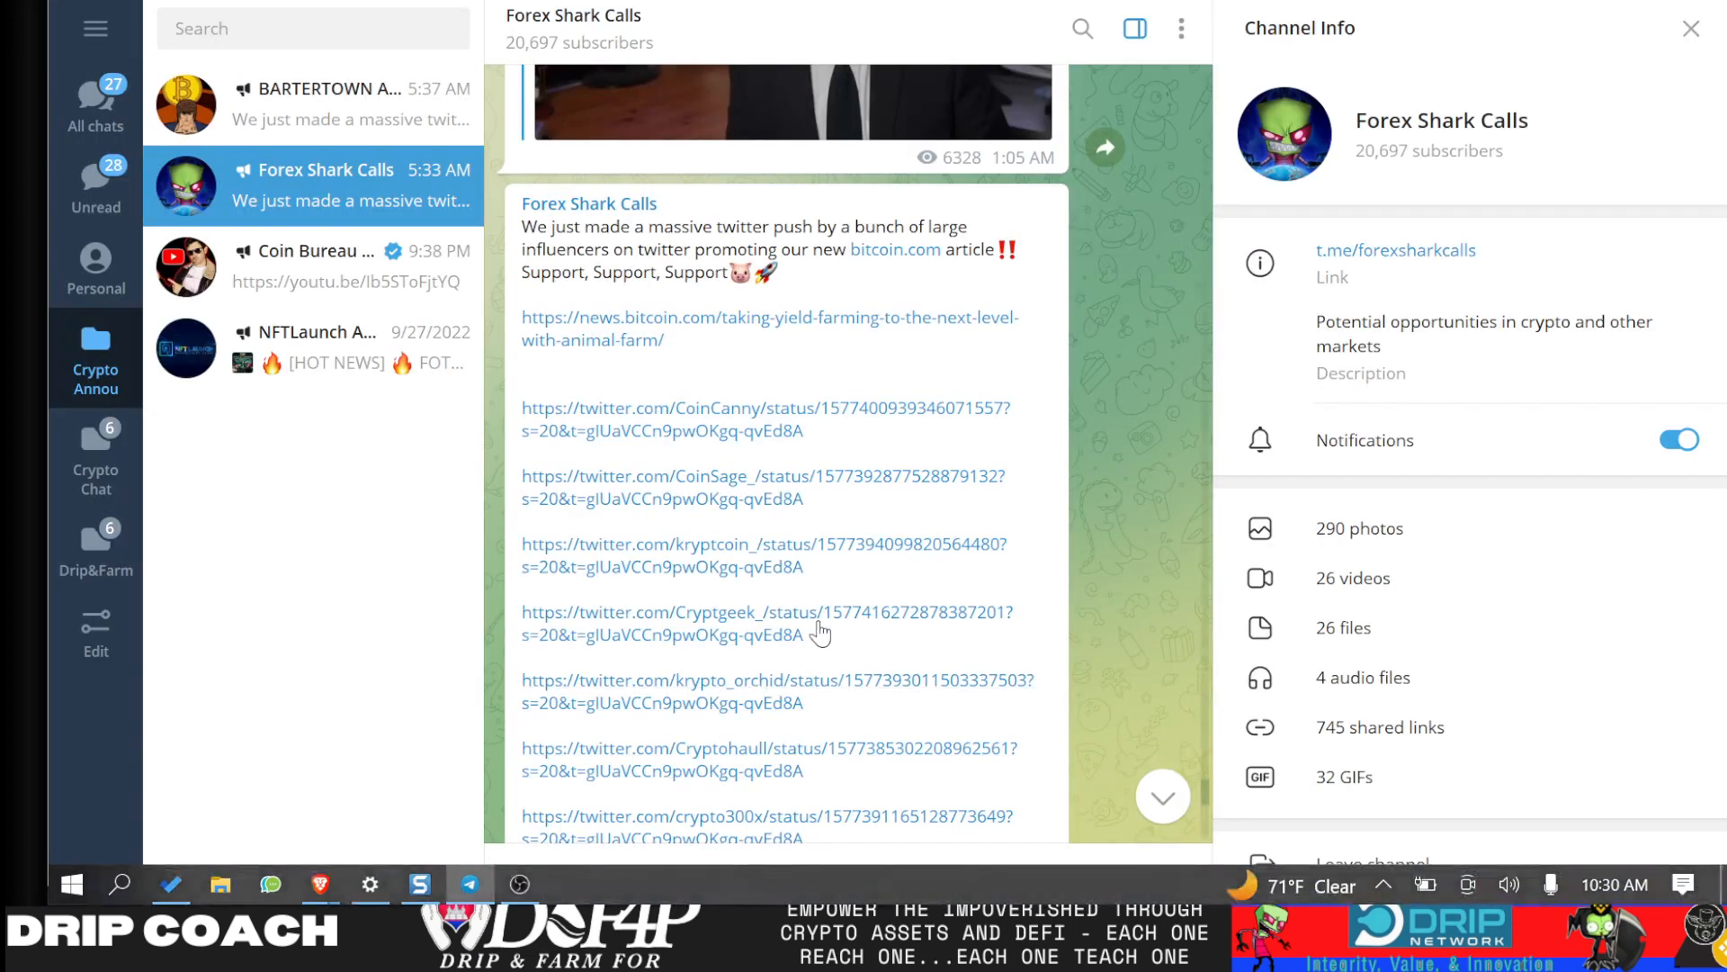
pyautogui.scroll(-3)
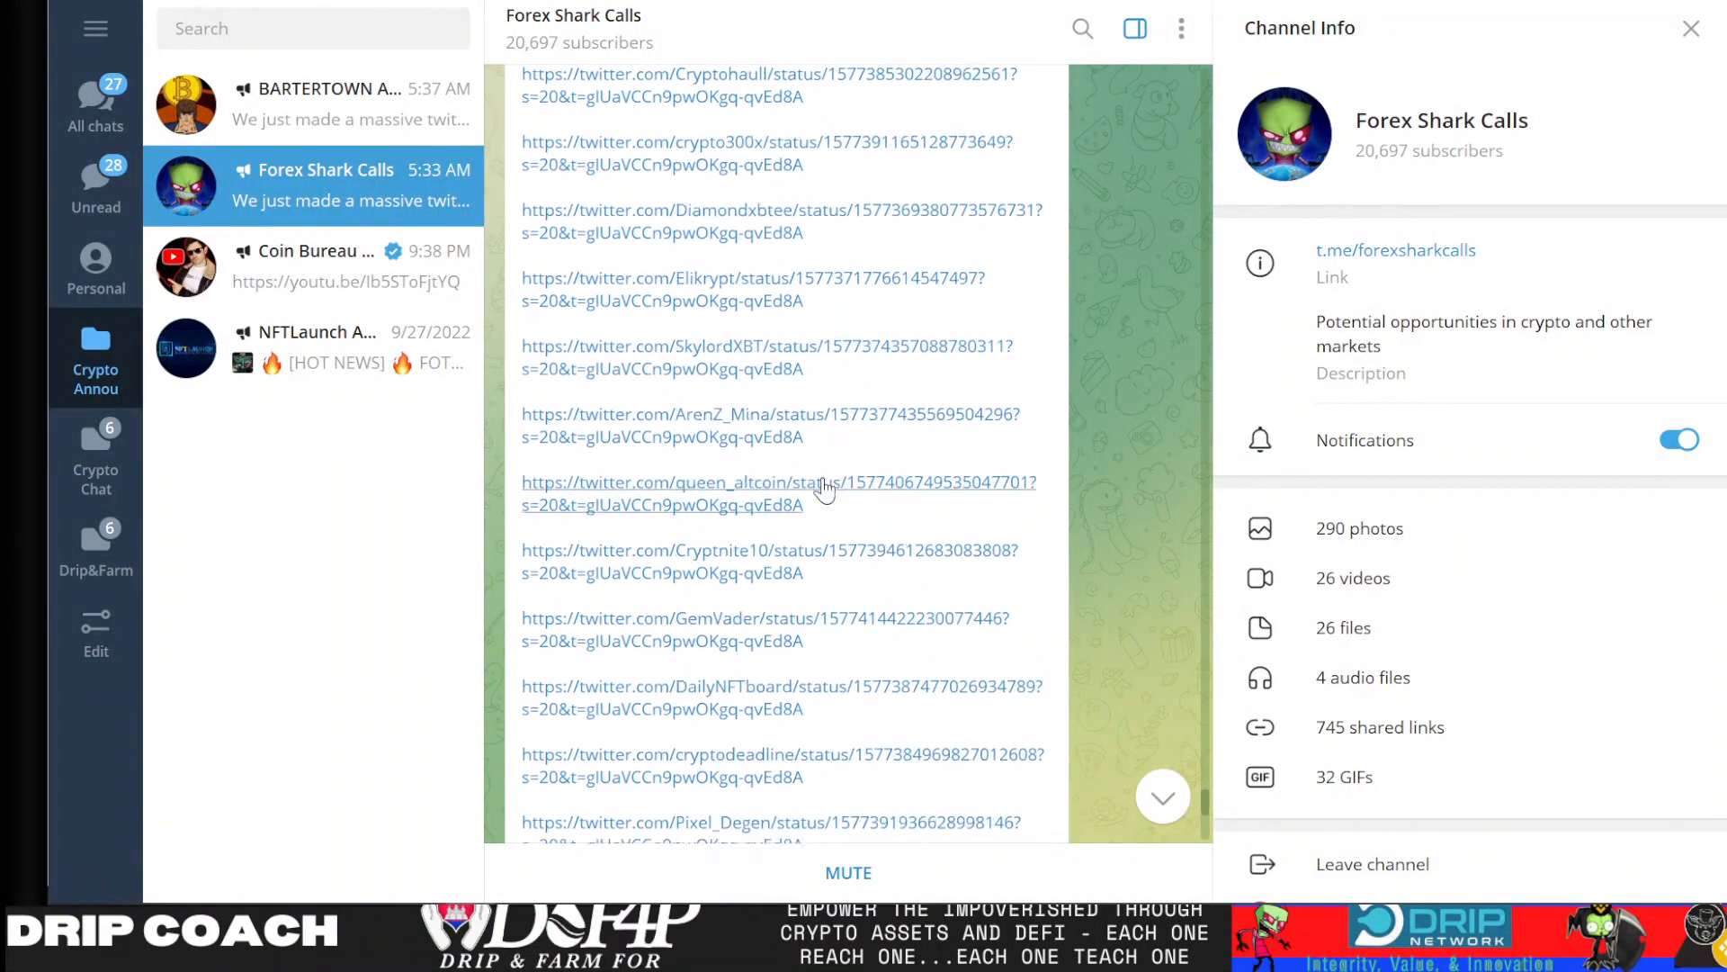
pyautogui.scroll(-3)
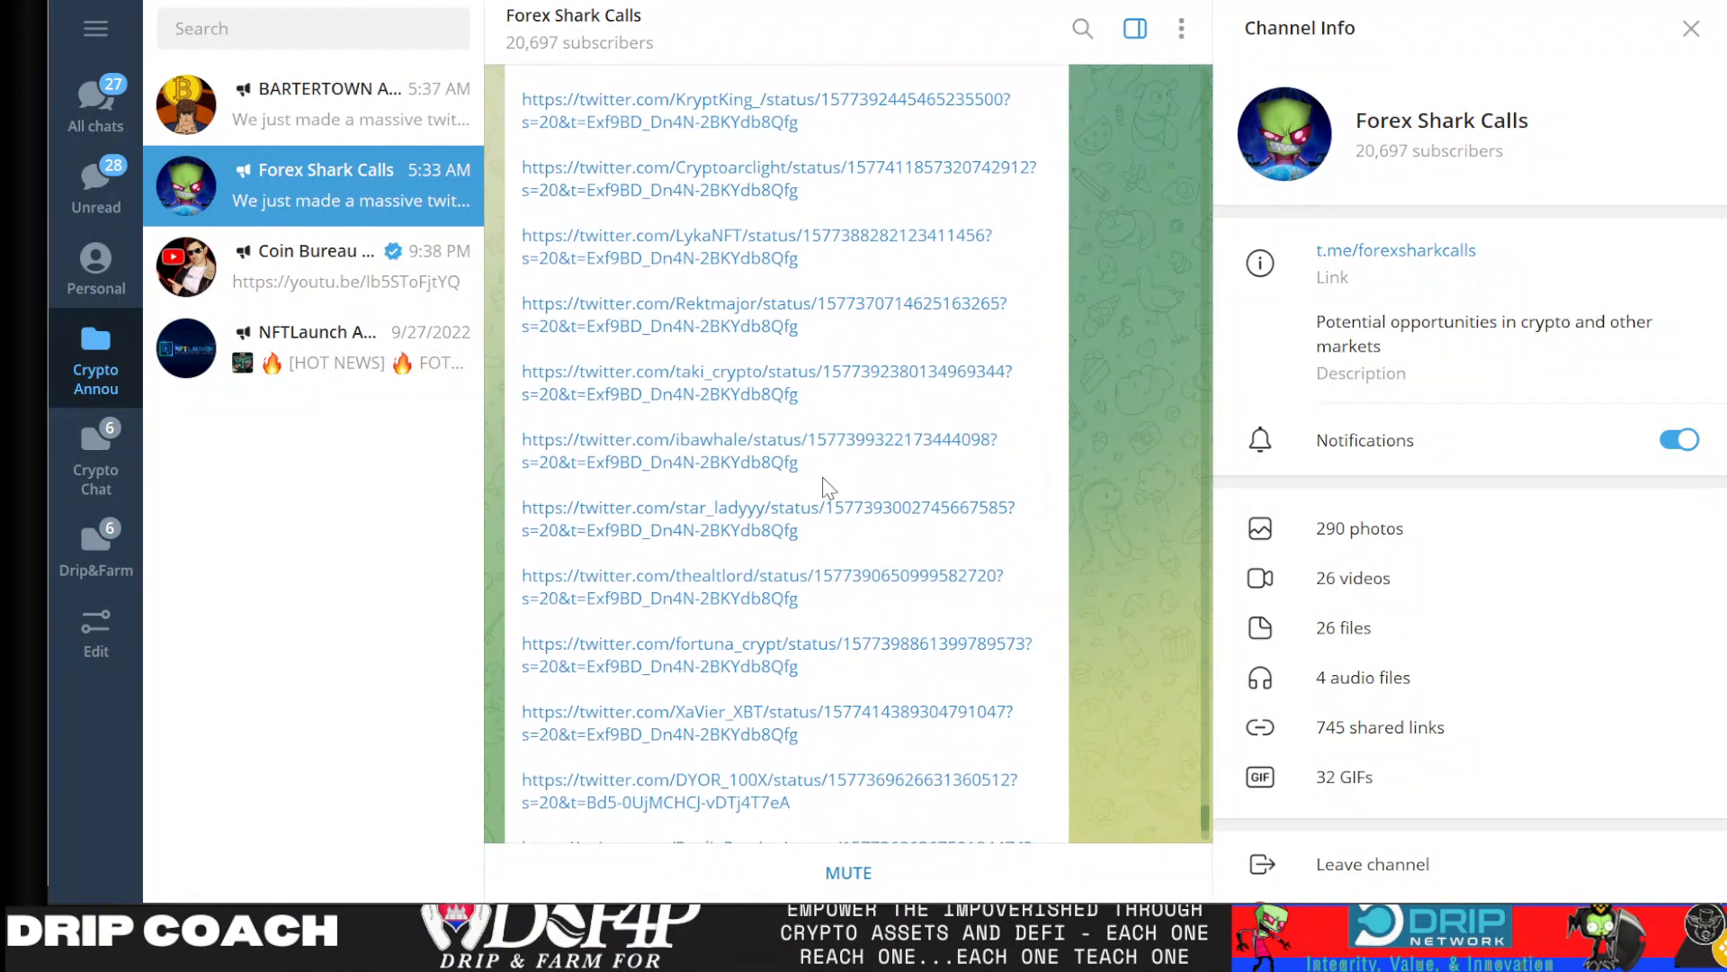
pyautogui.scroll(-3)
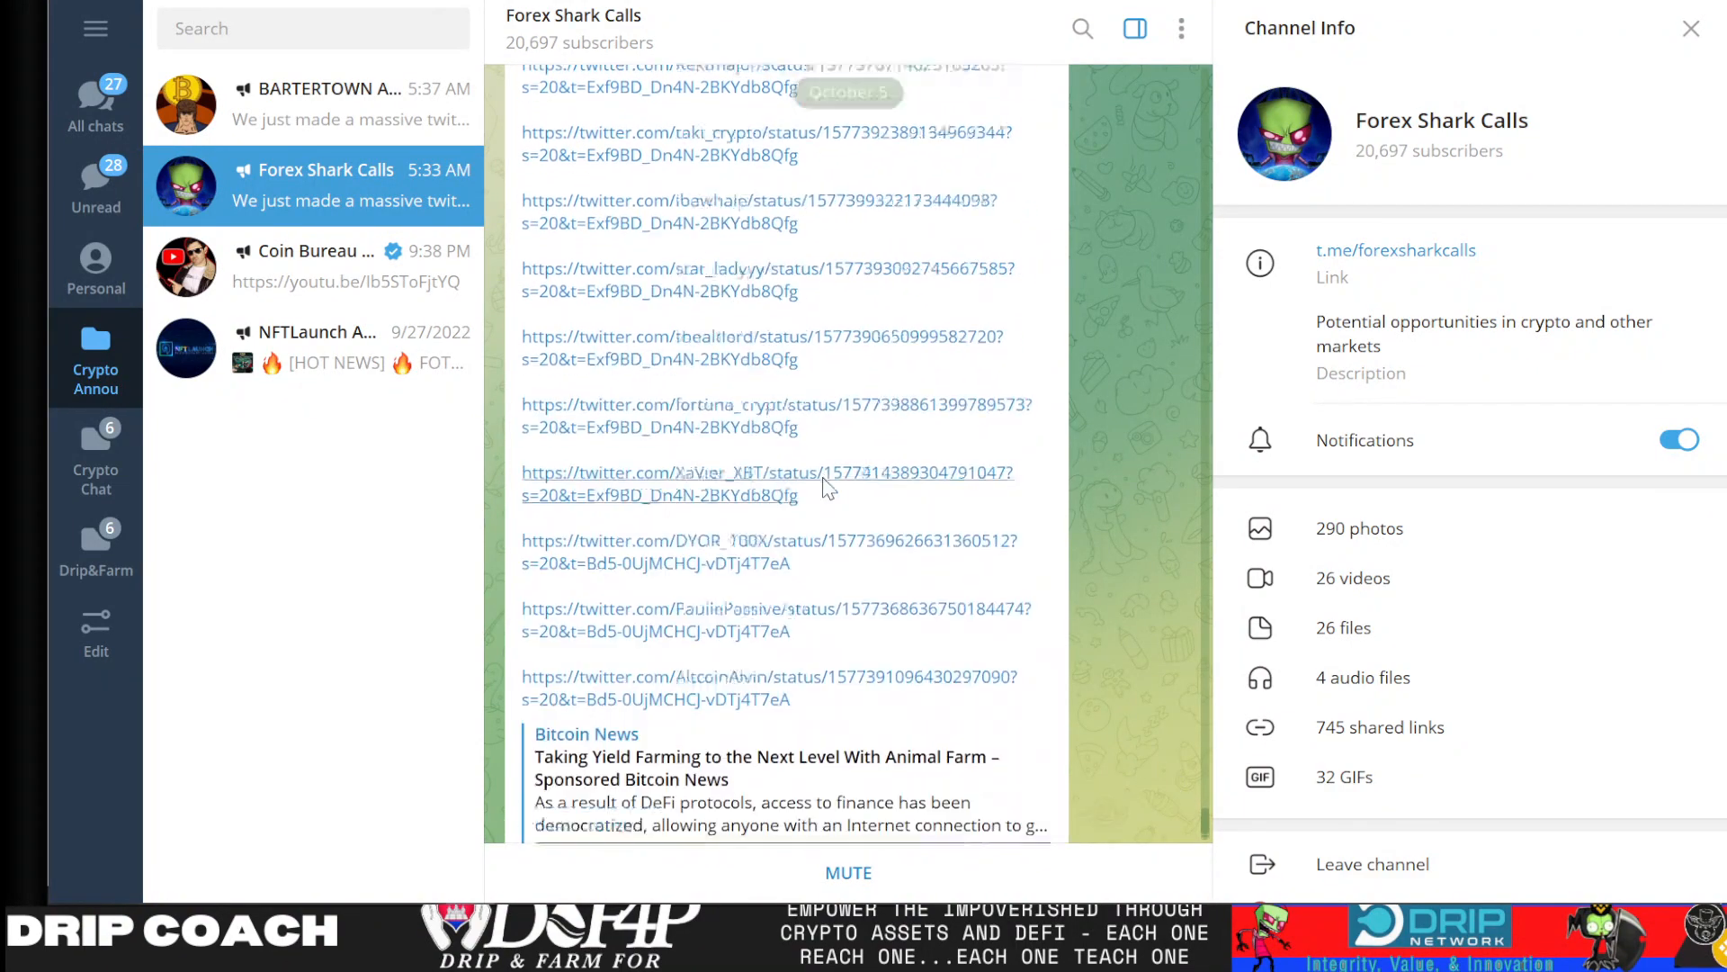
pyautogui.scroll(3)
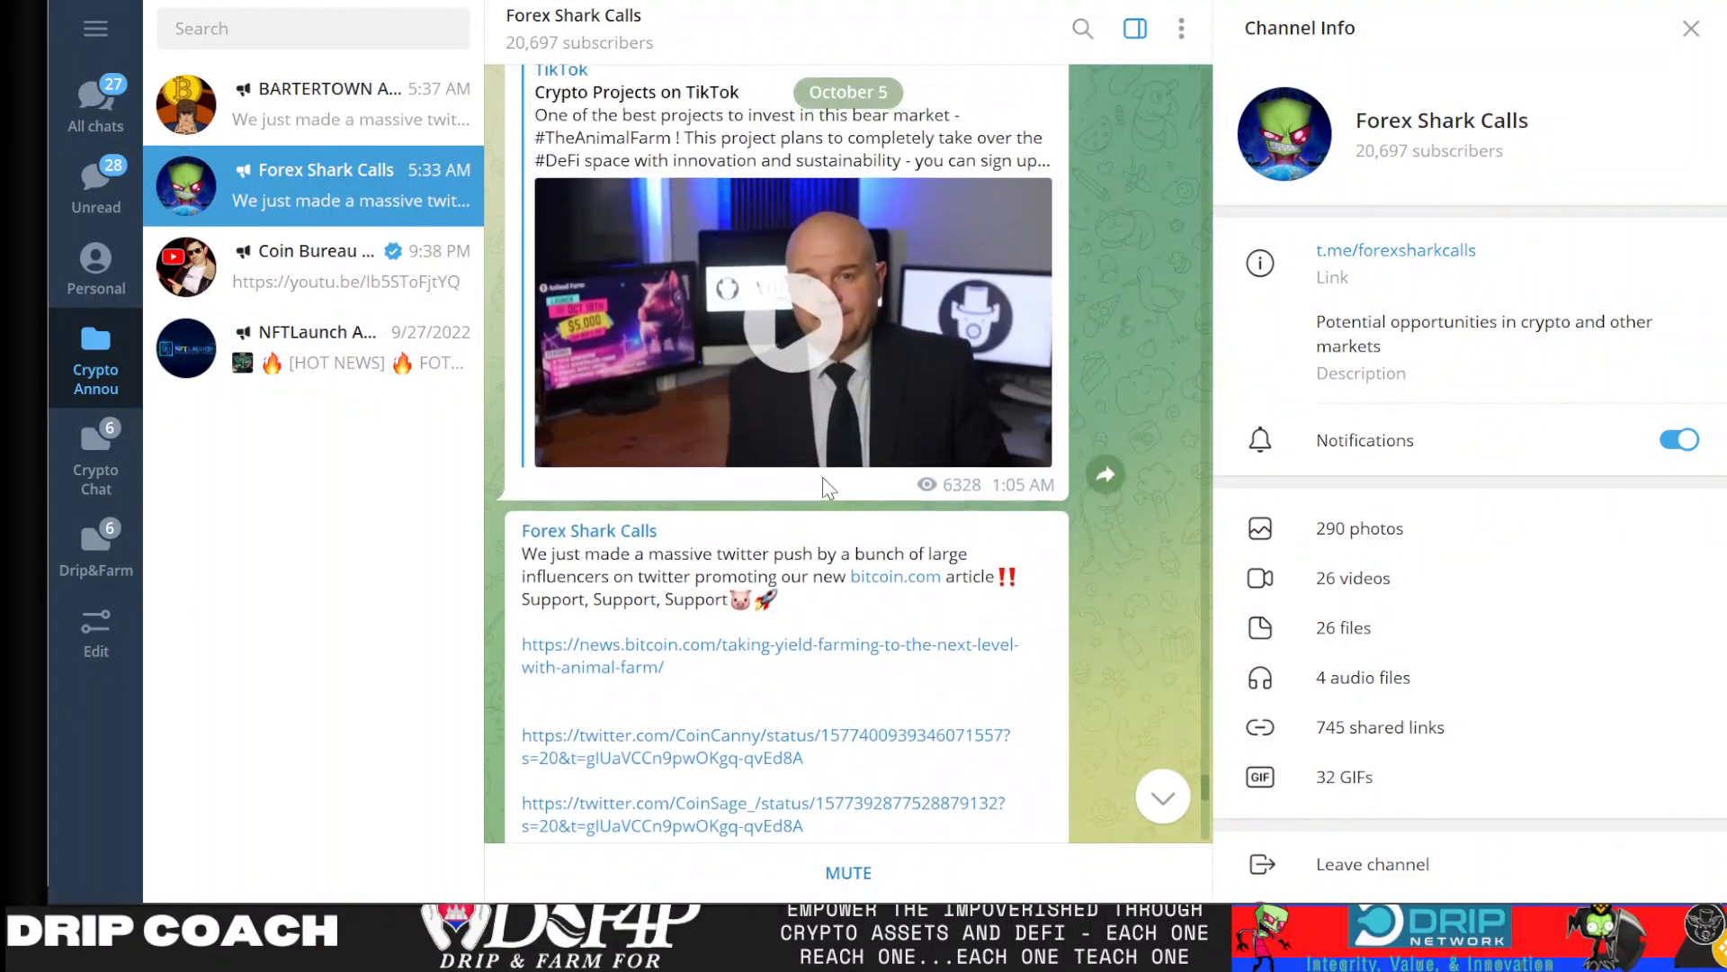
pyautogui.scroll(-3)
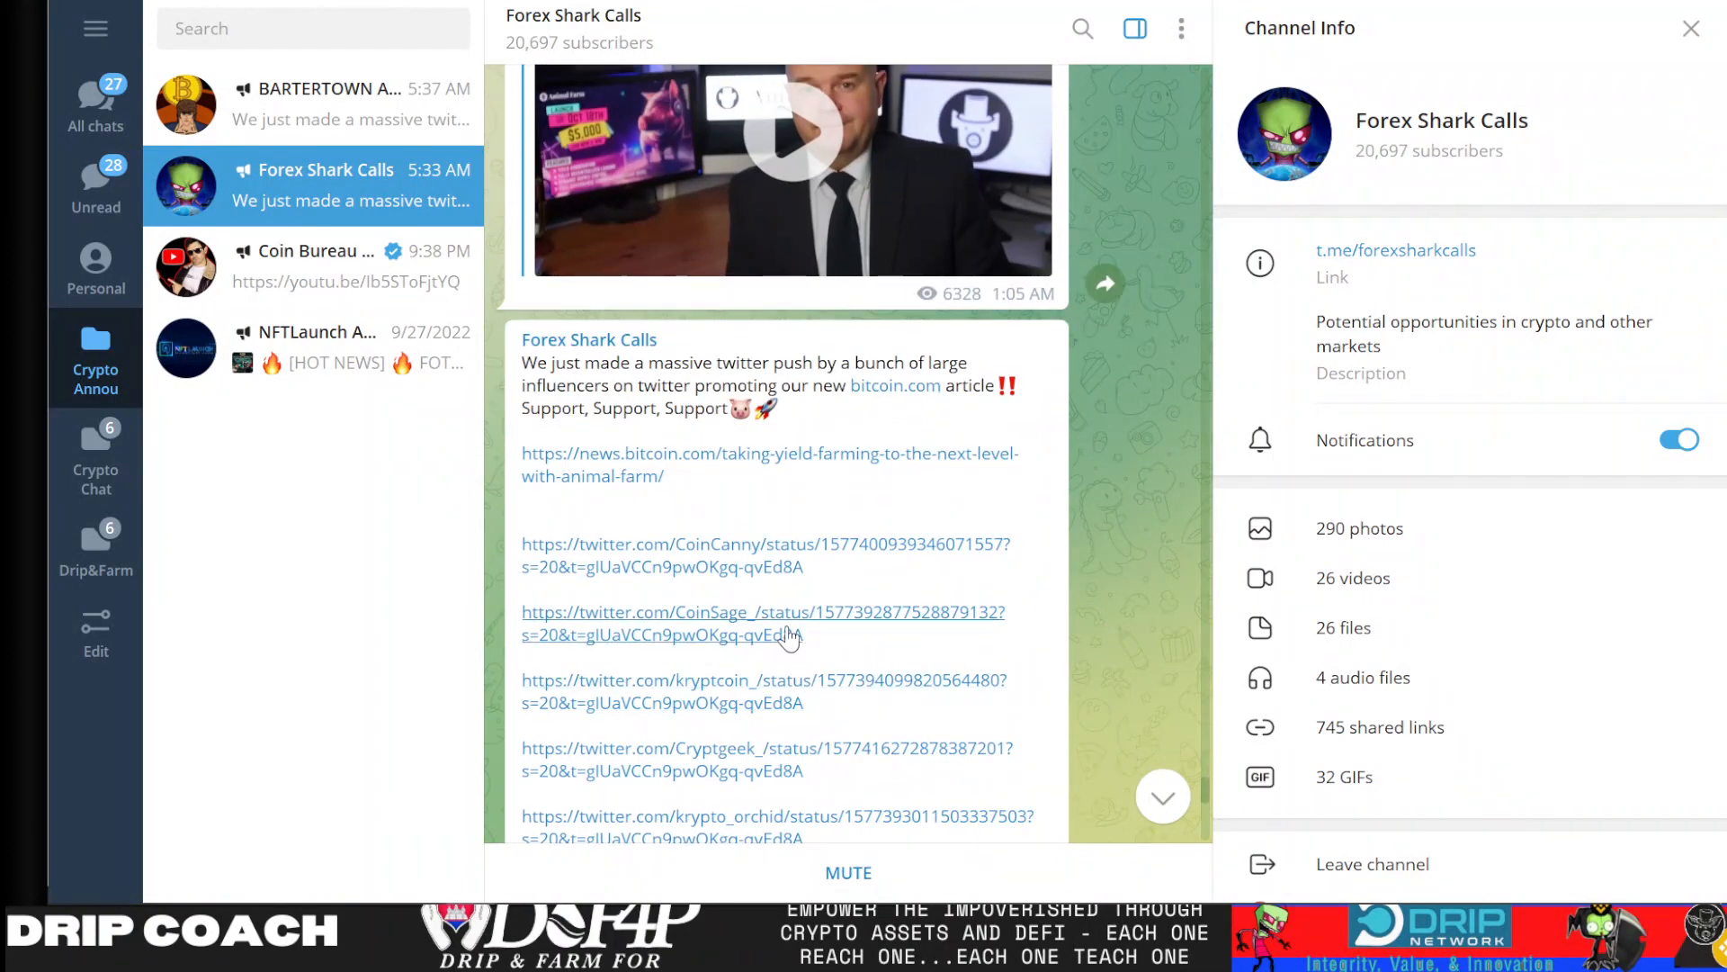
pyautogui.click(762, 612)
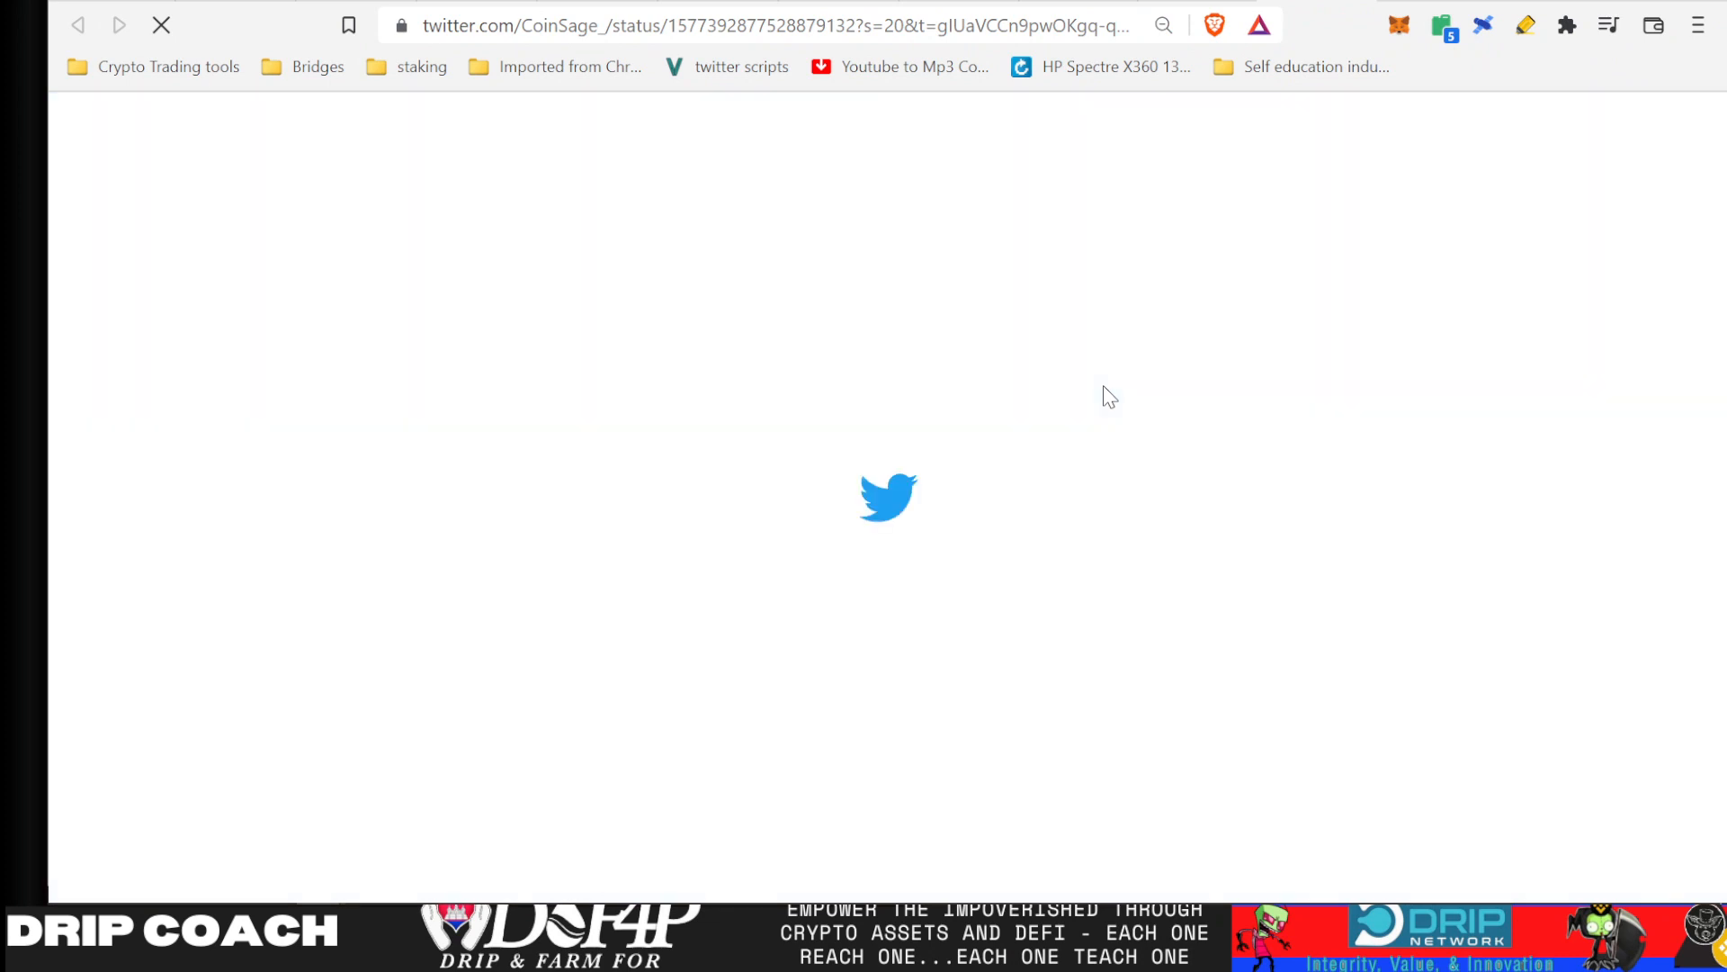
pyautogui.moveTo(1036, 455)
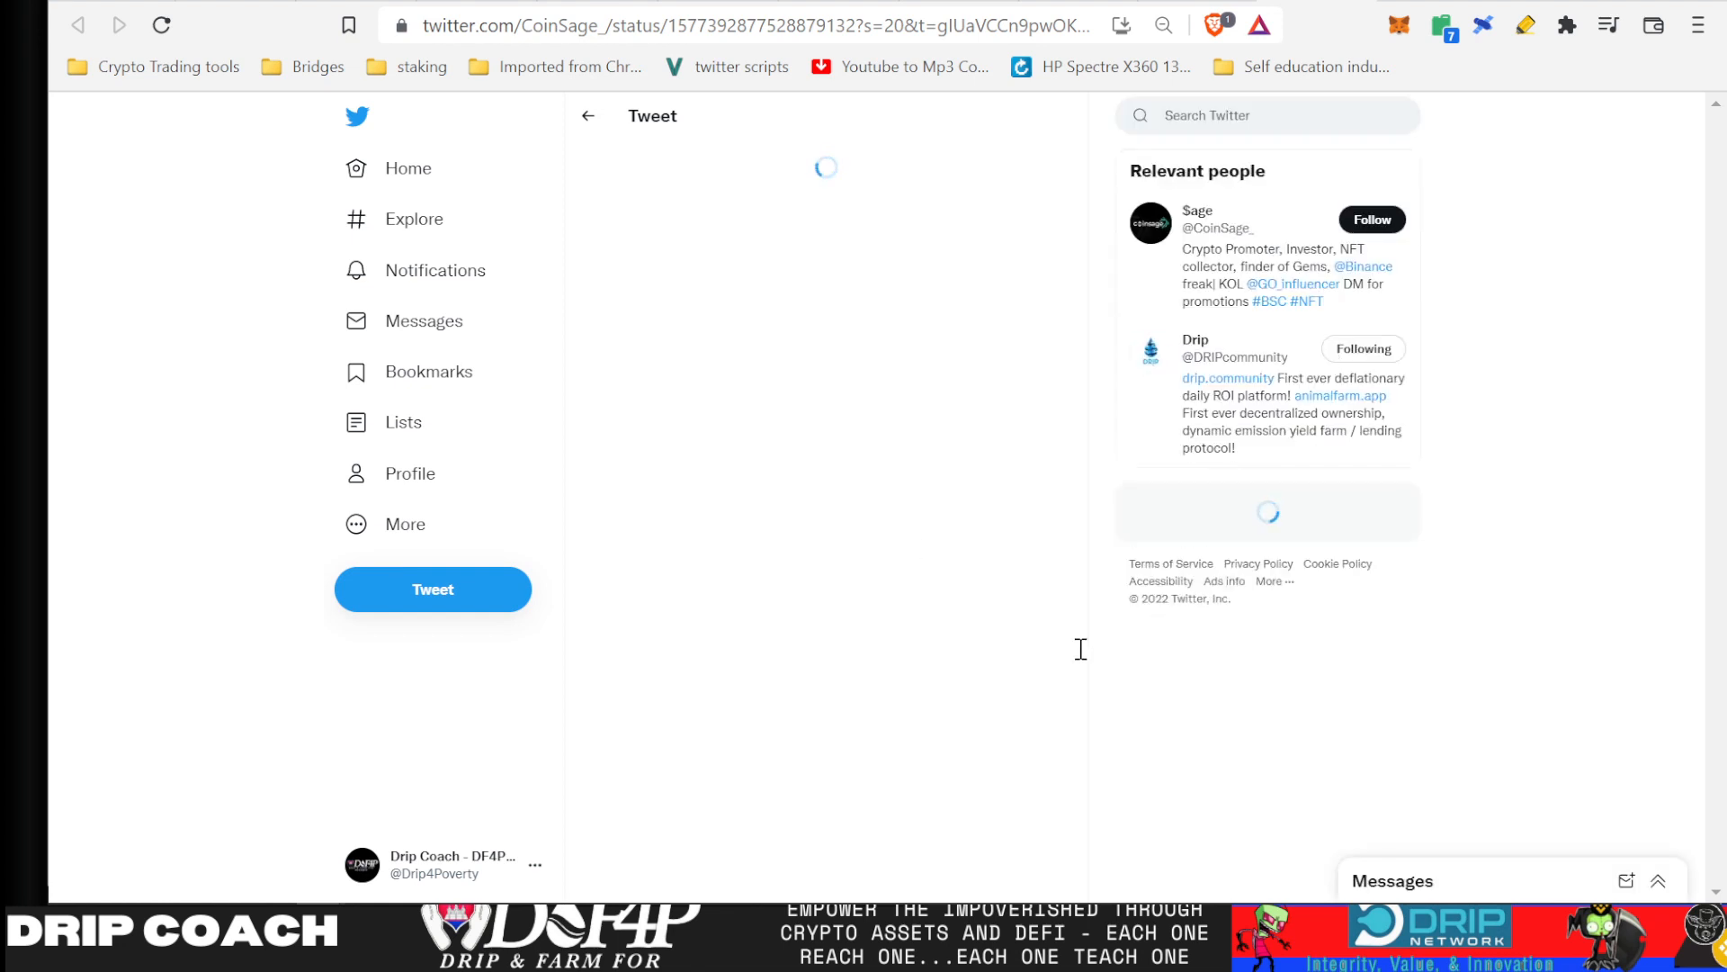
pyautogui.moveTo(1277, 510)
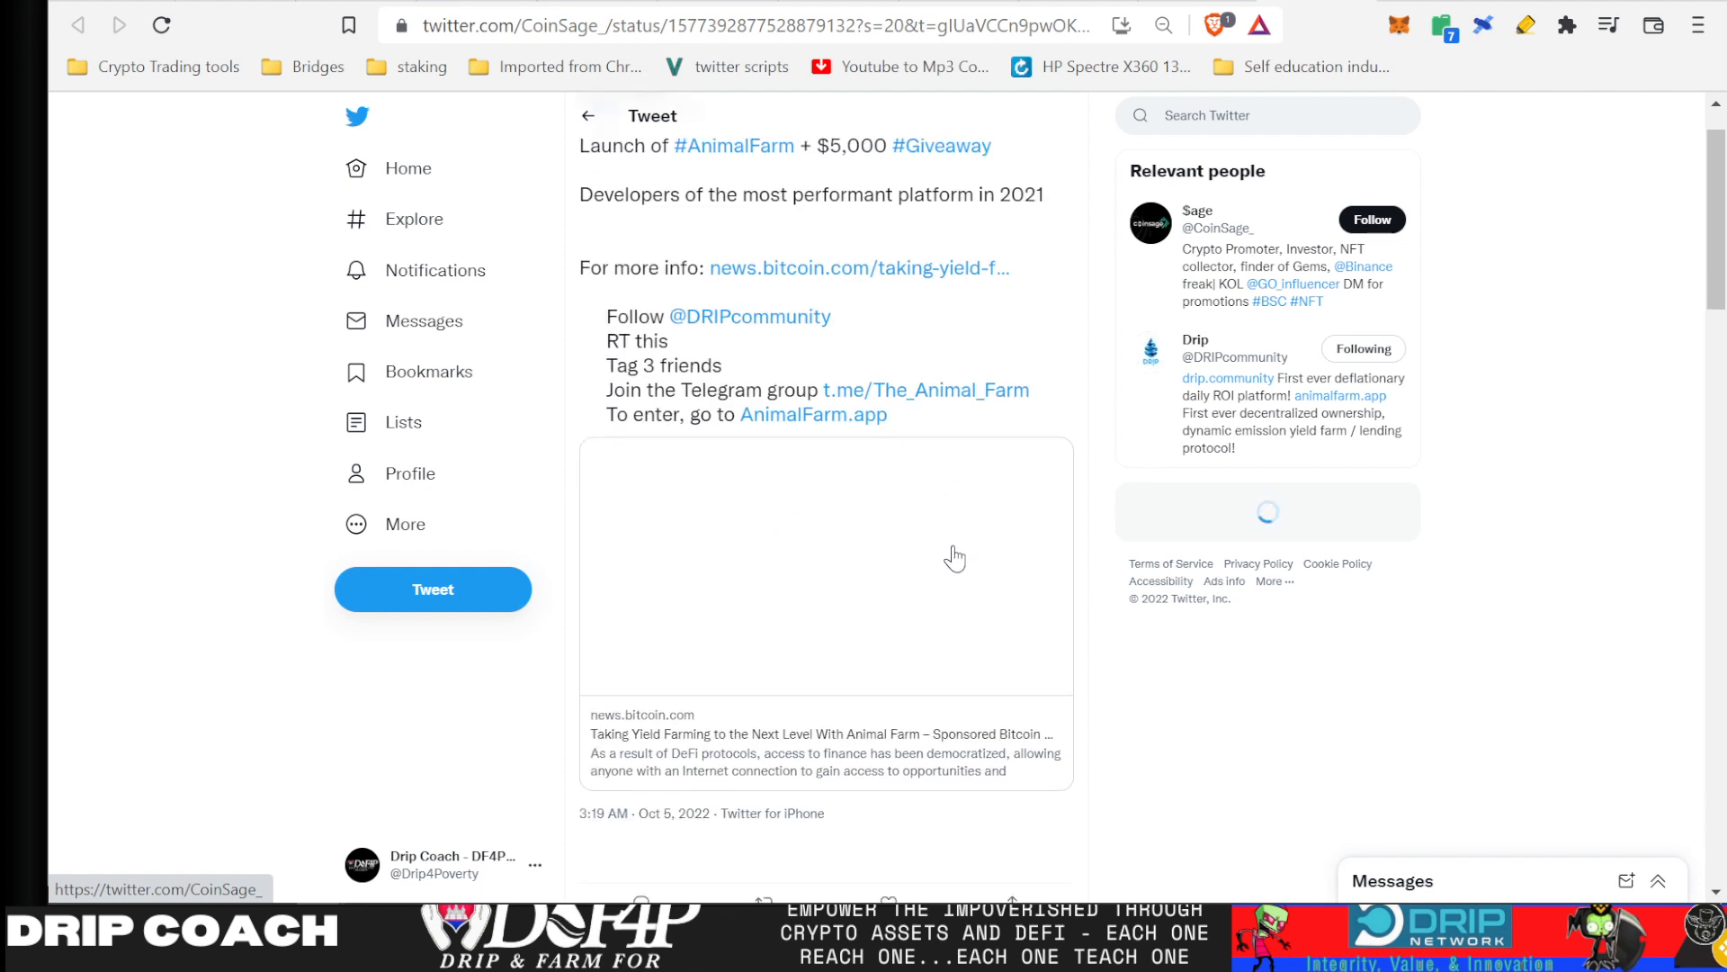
# - Scroll Sage's tweet to read the five giveaway entry steps and the preview image
pyautogui.scroll(3)
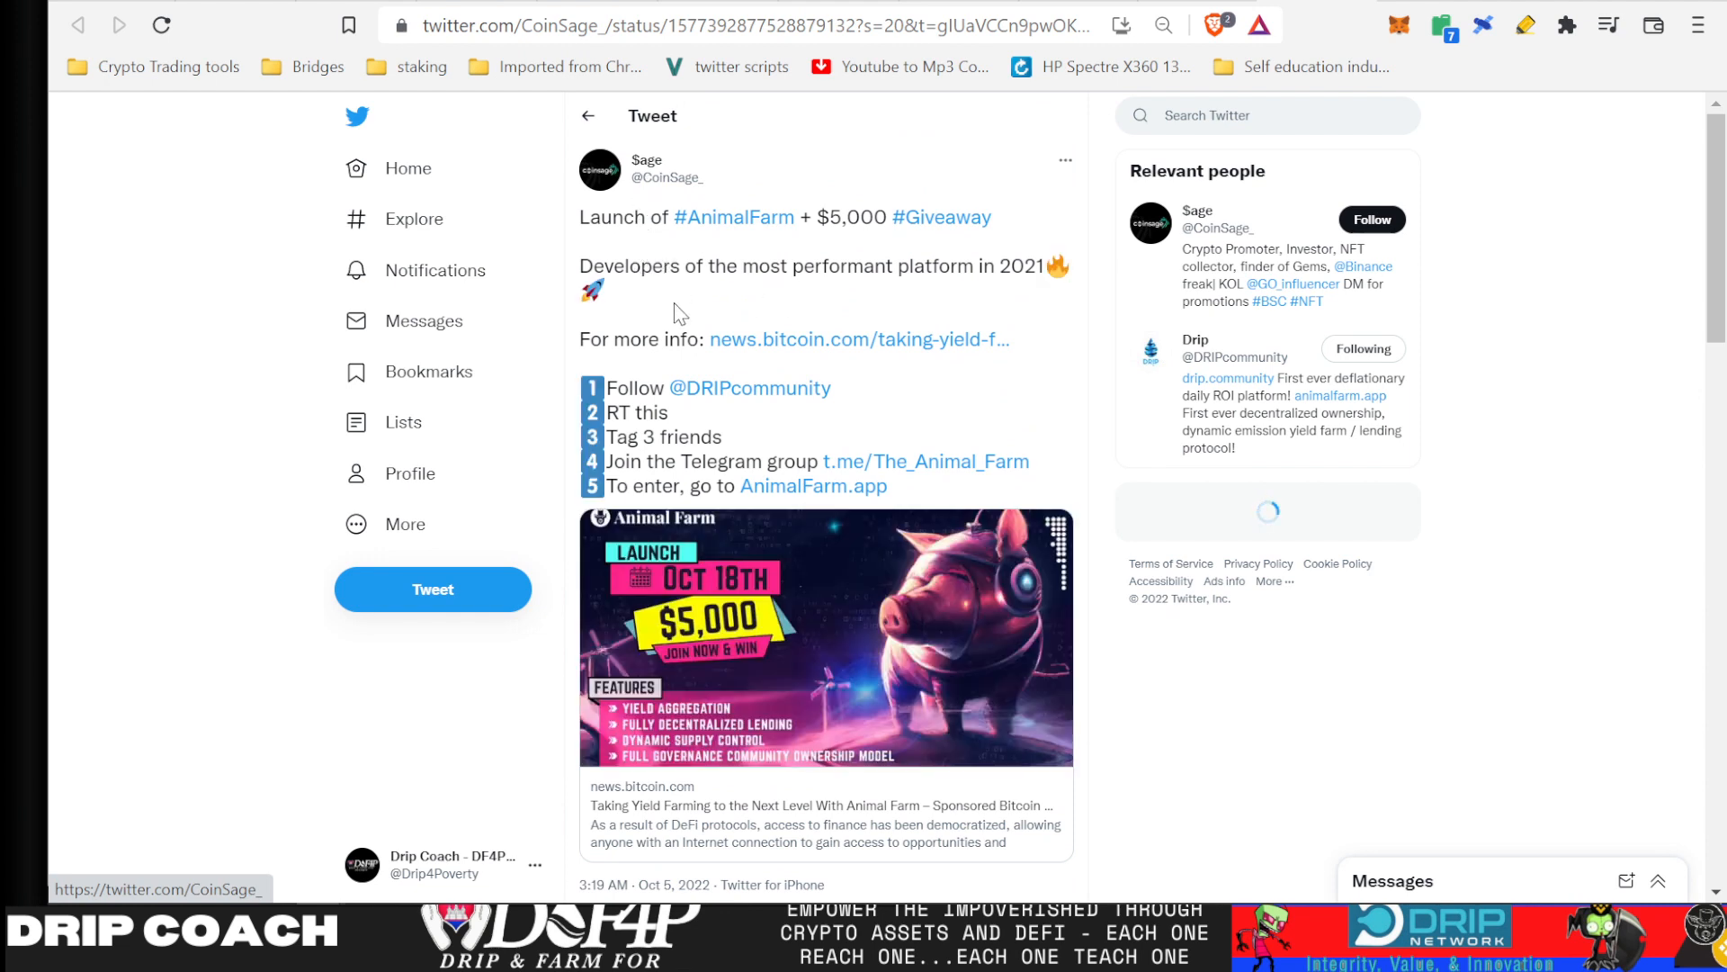
pyautogui.moveTo(814, 486)
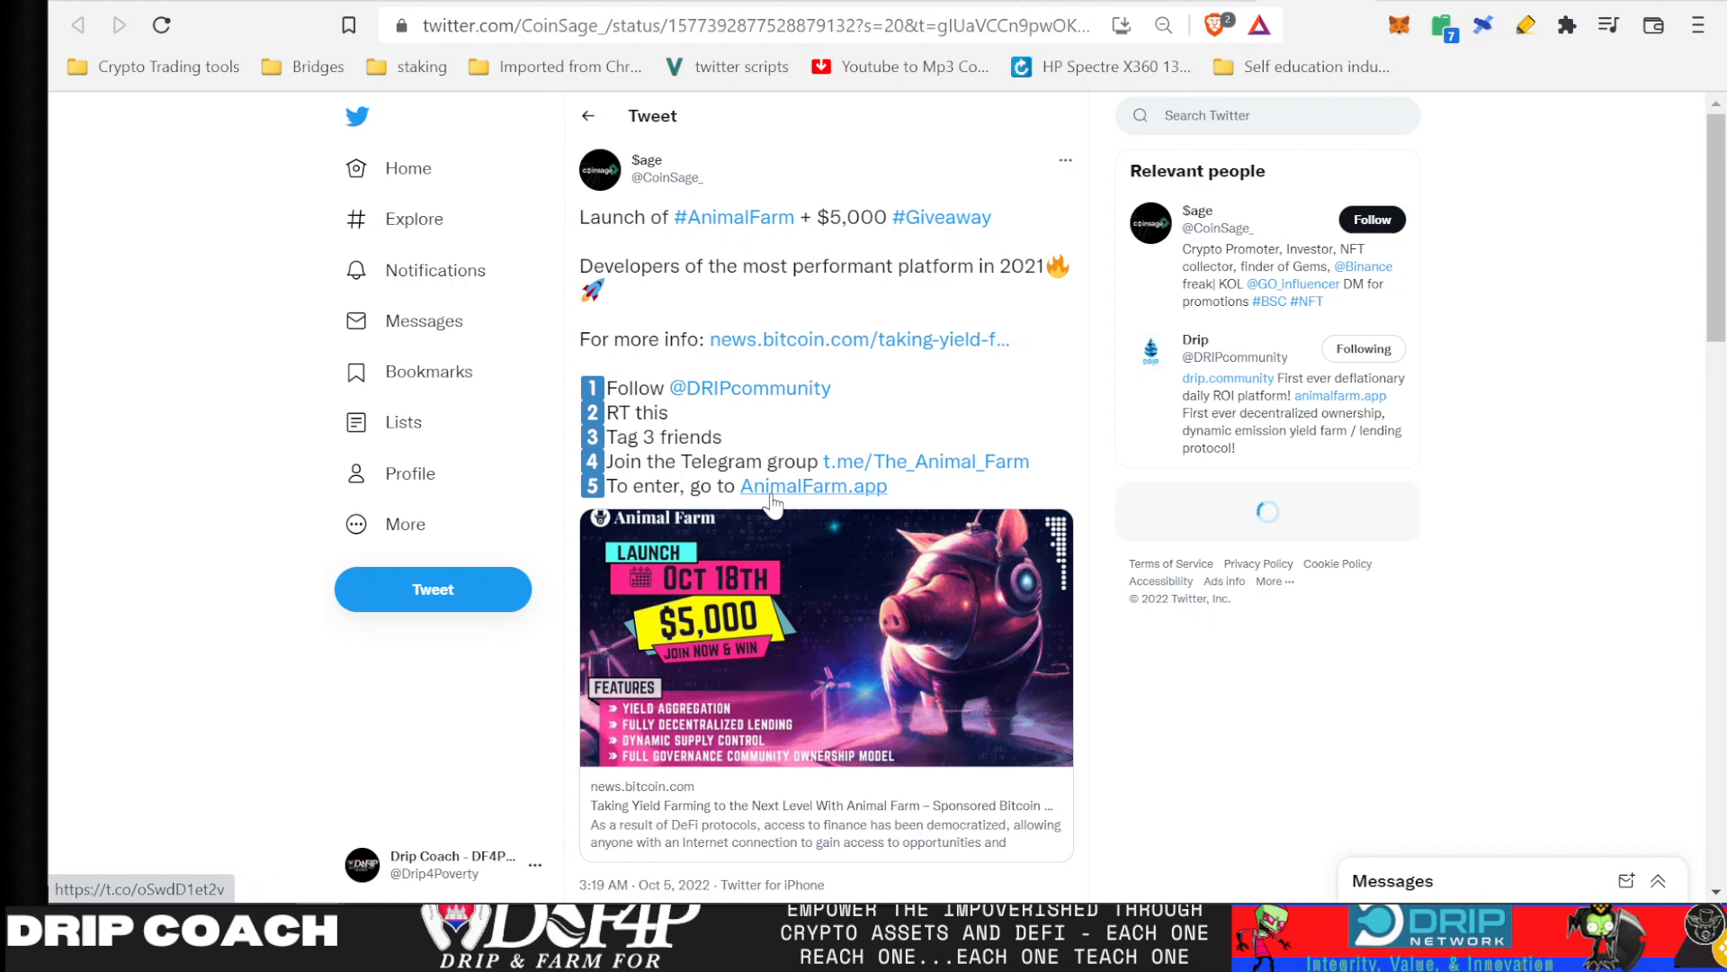
pyautogui.scroll(-3)
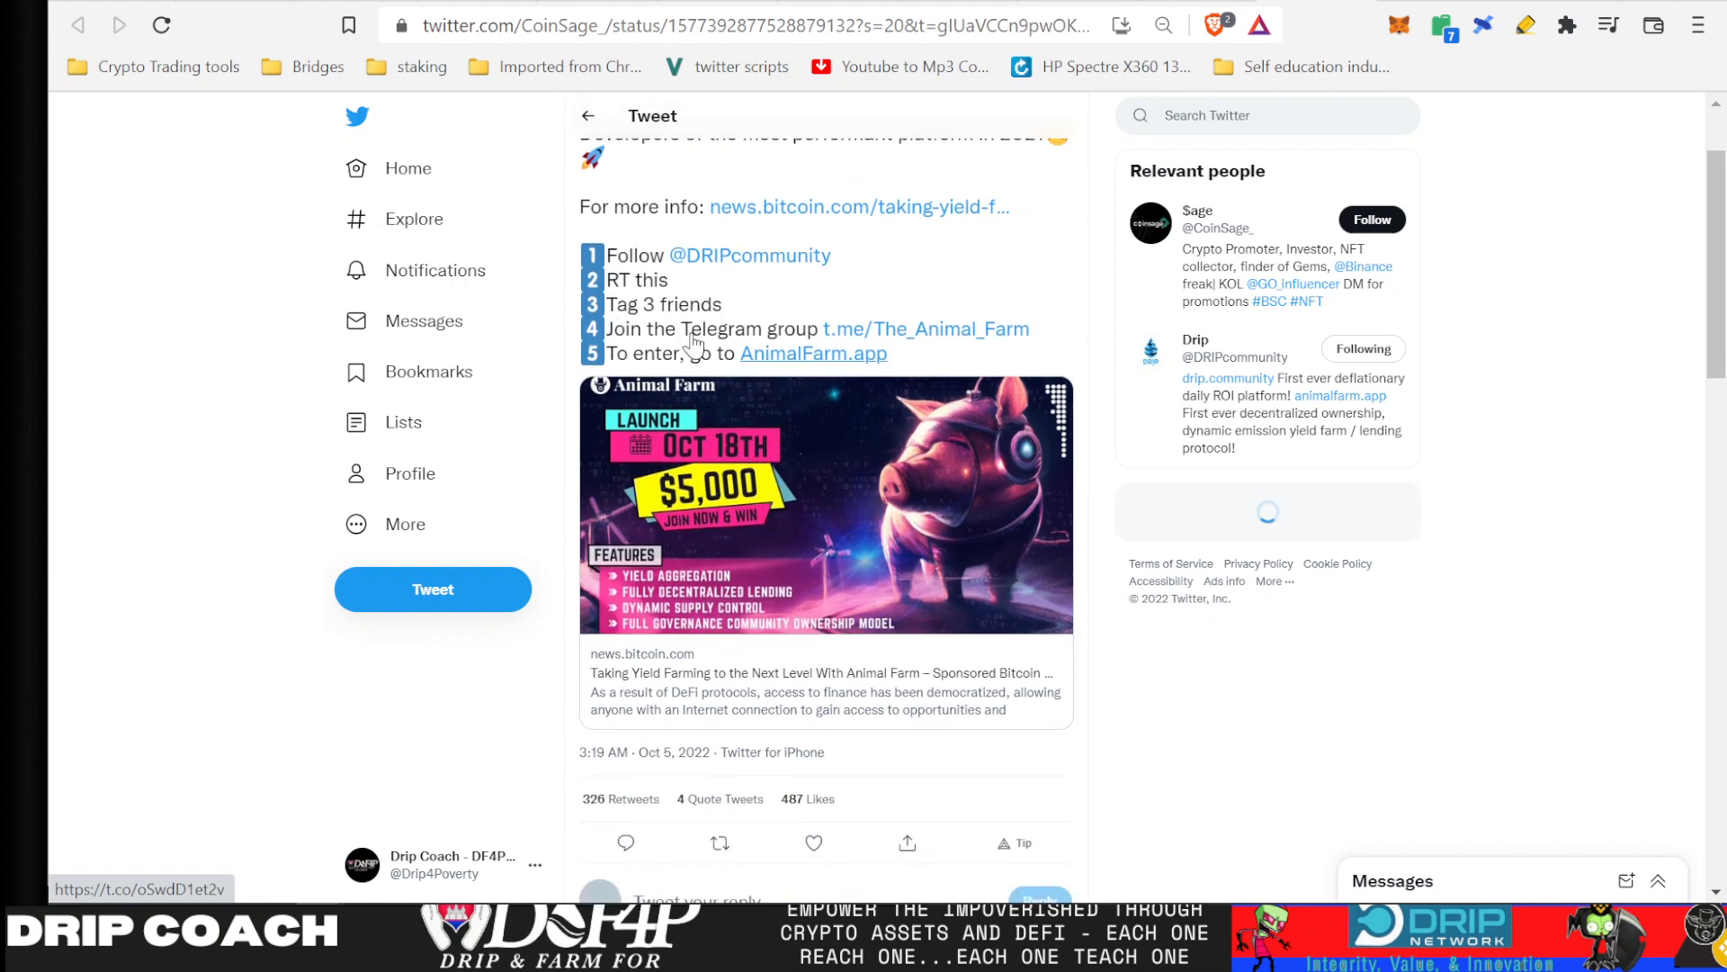
# - Retweet and like CoinSage's Animal Farm giveaway tweet, then head back to Forex Shark Calls
pyautogui.scroll(-3)
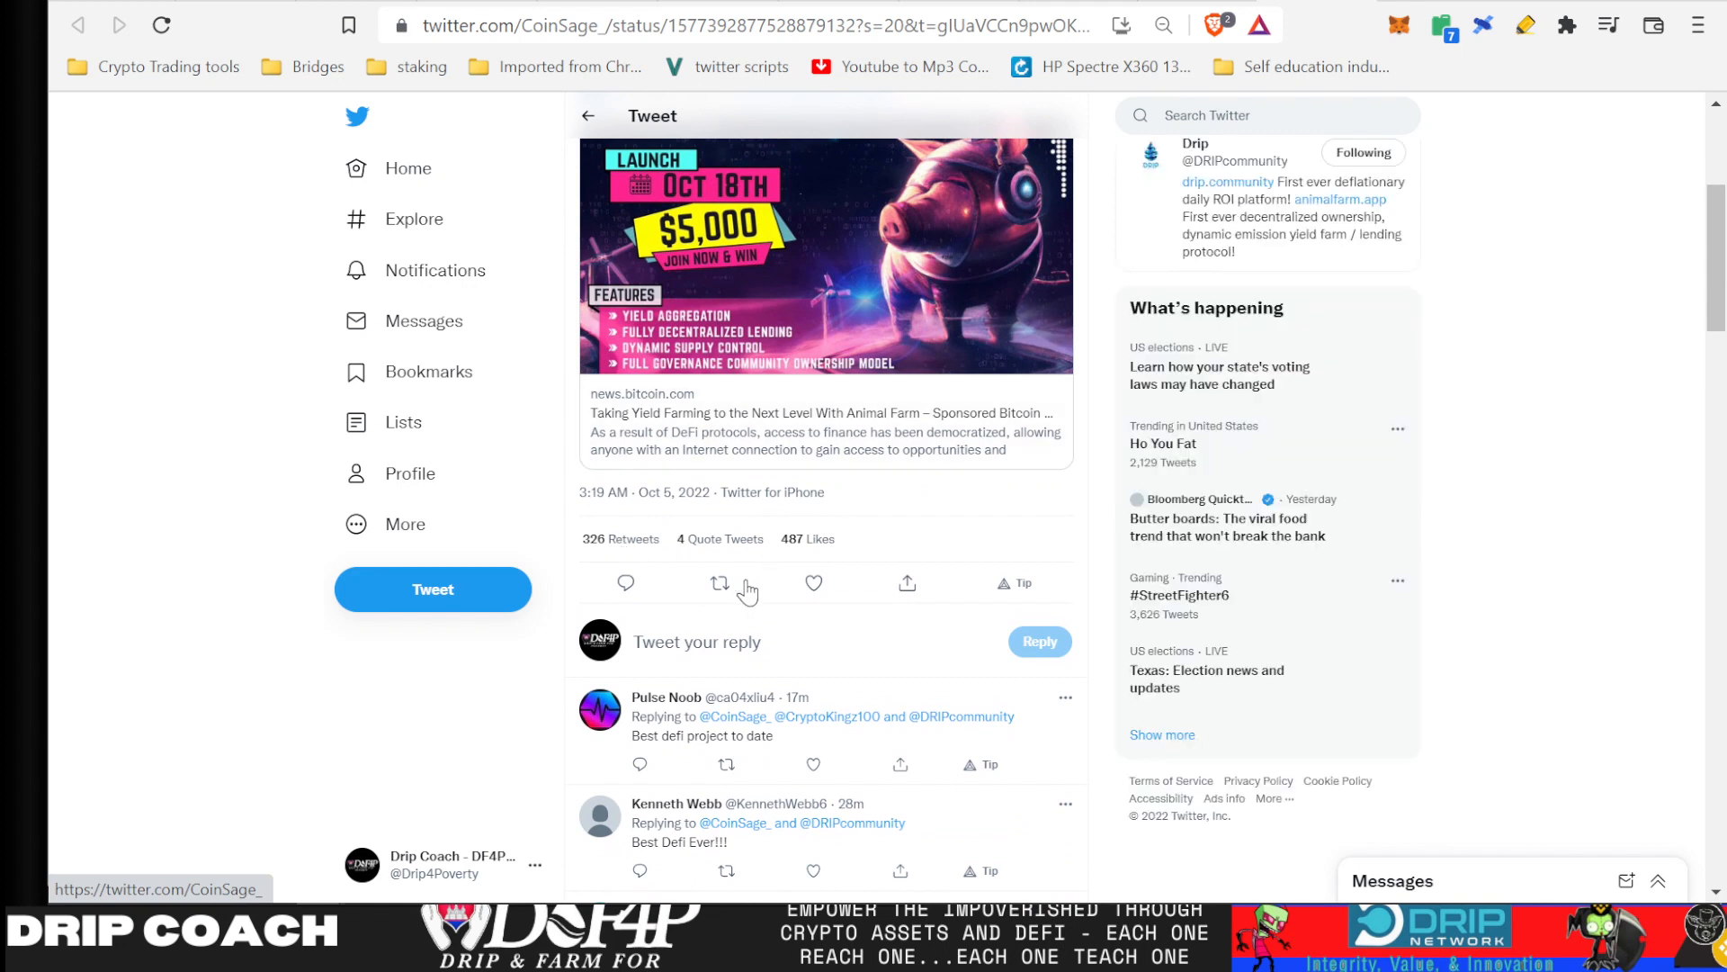
pyautogui.moveTo(815, 594)
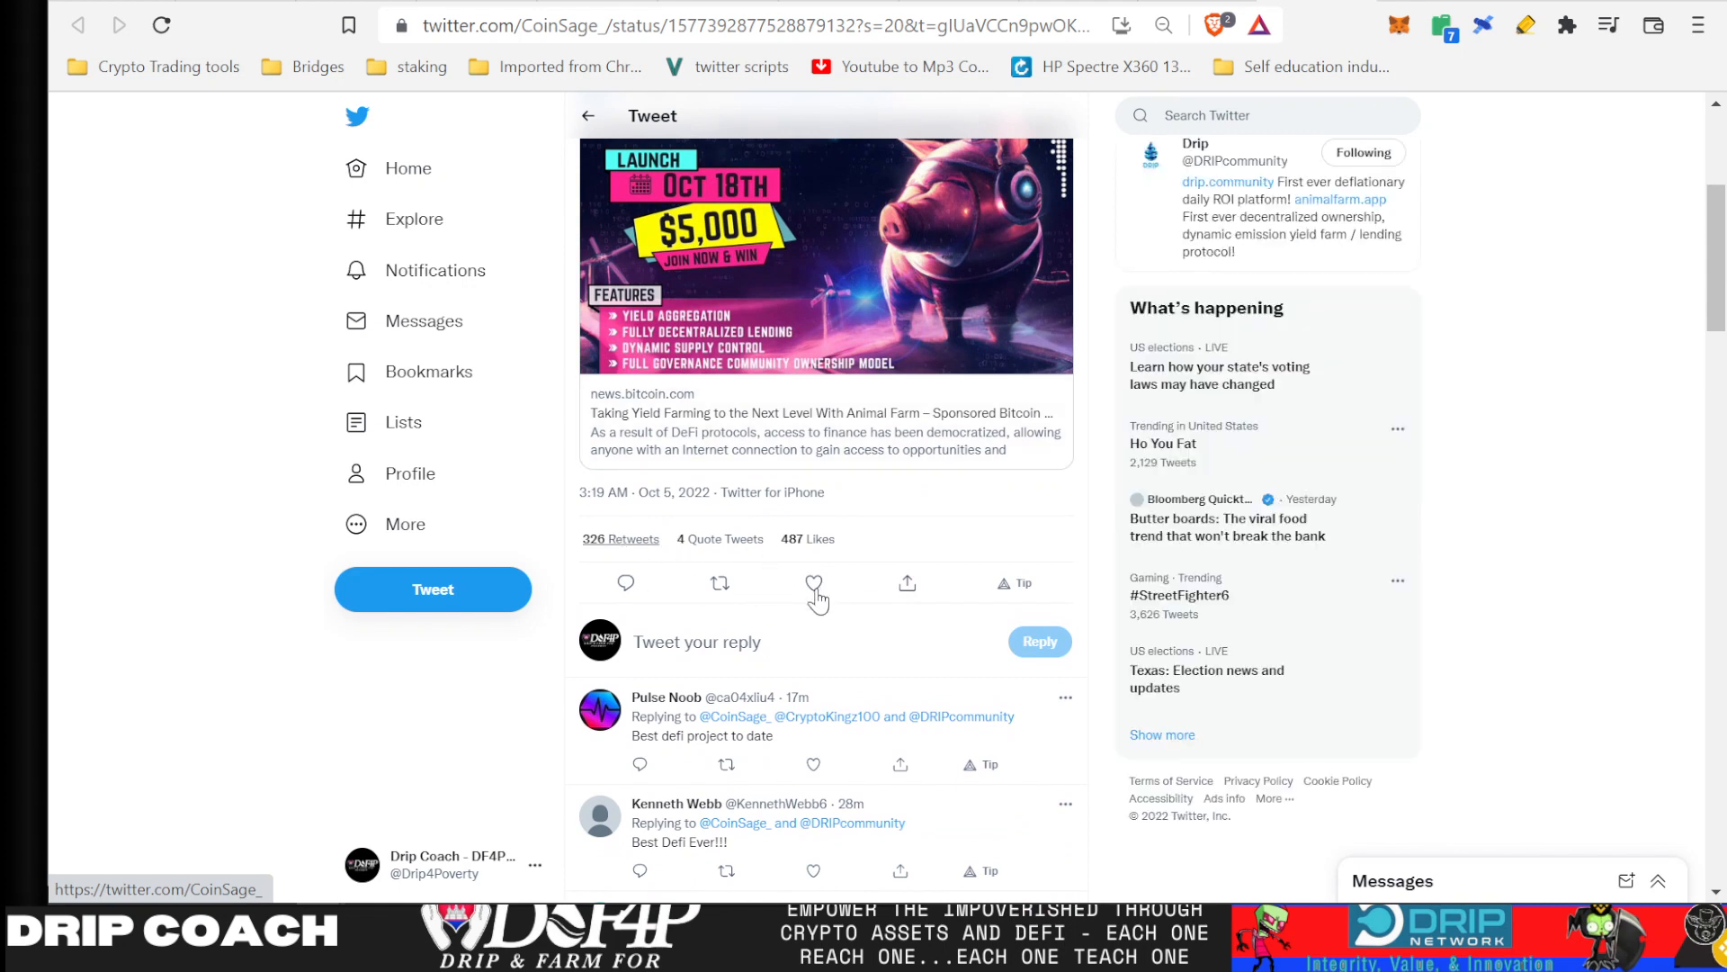
pyautogui.moveTo(717, 589)
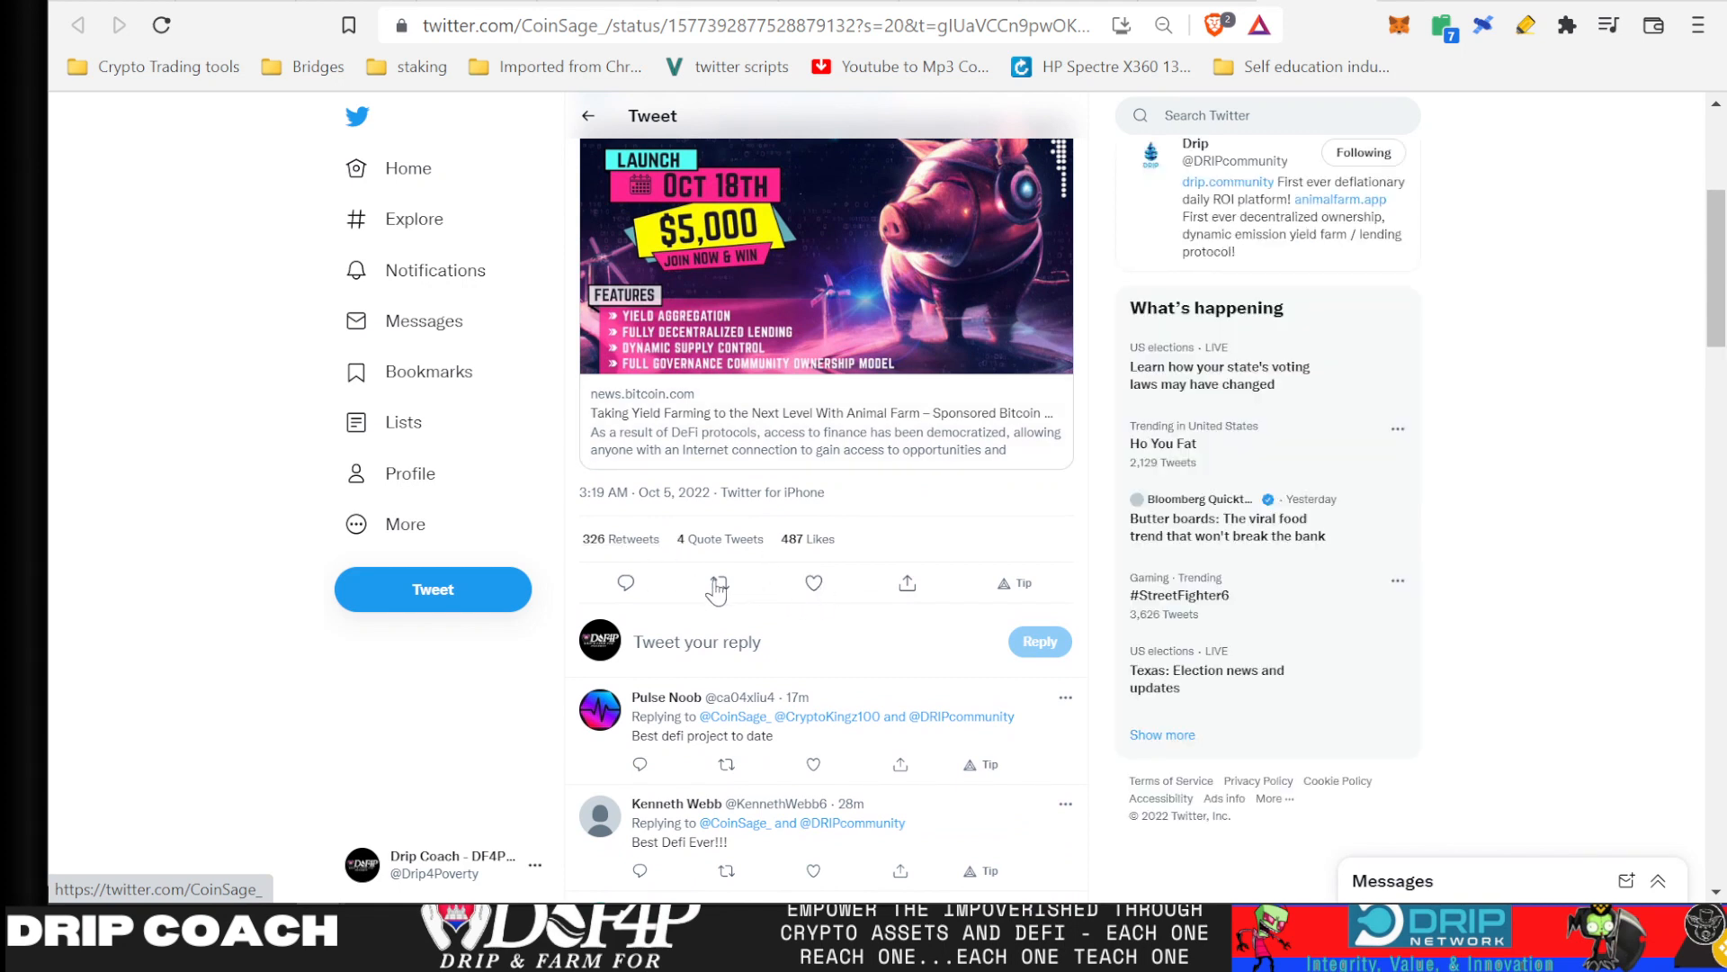
pyautogui.moveTo(721, 538)
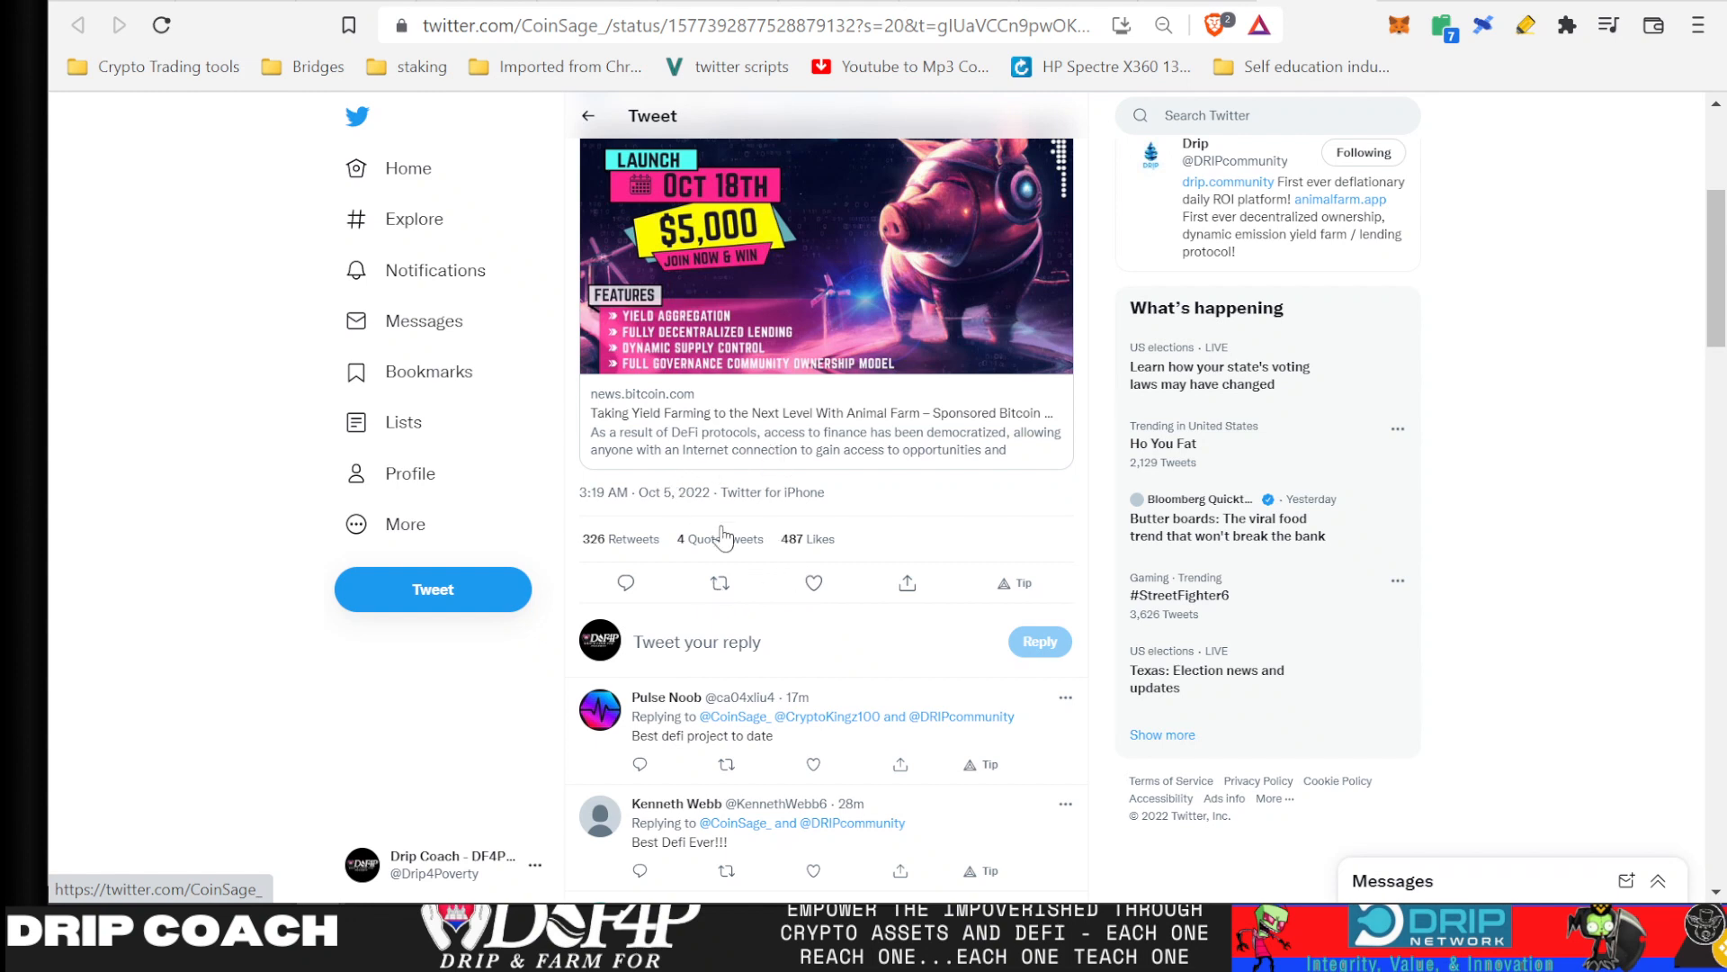
pyautogui.click(720, 582)
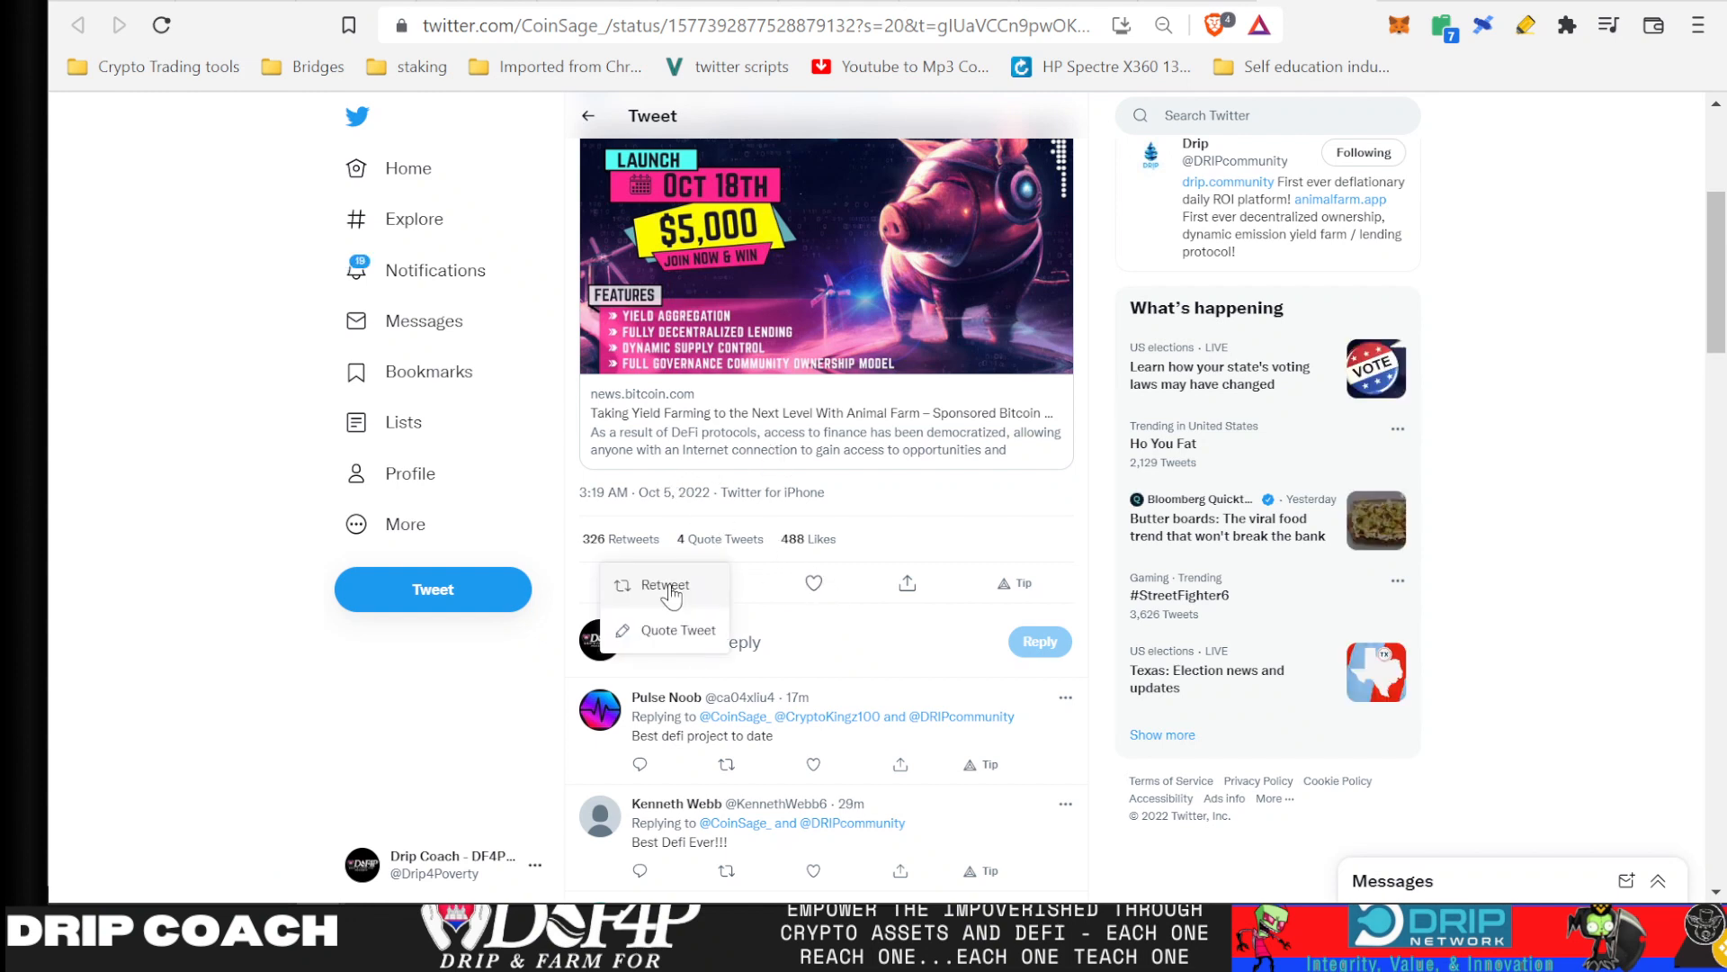
pyautogui.click(664, 584)
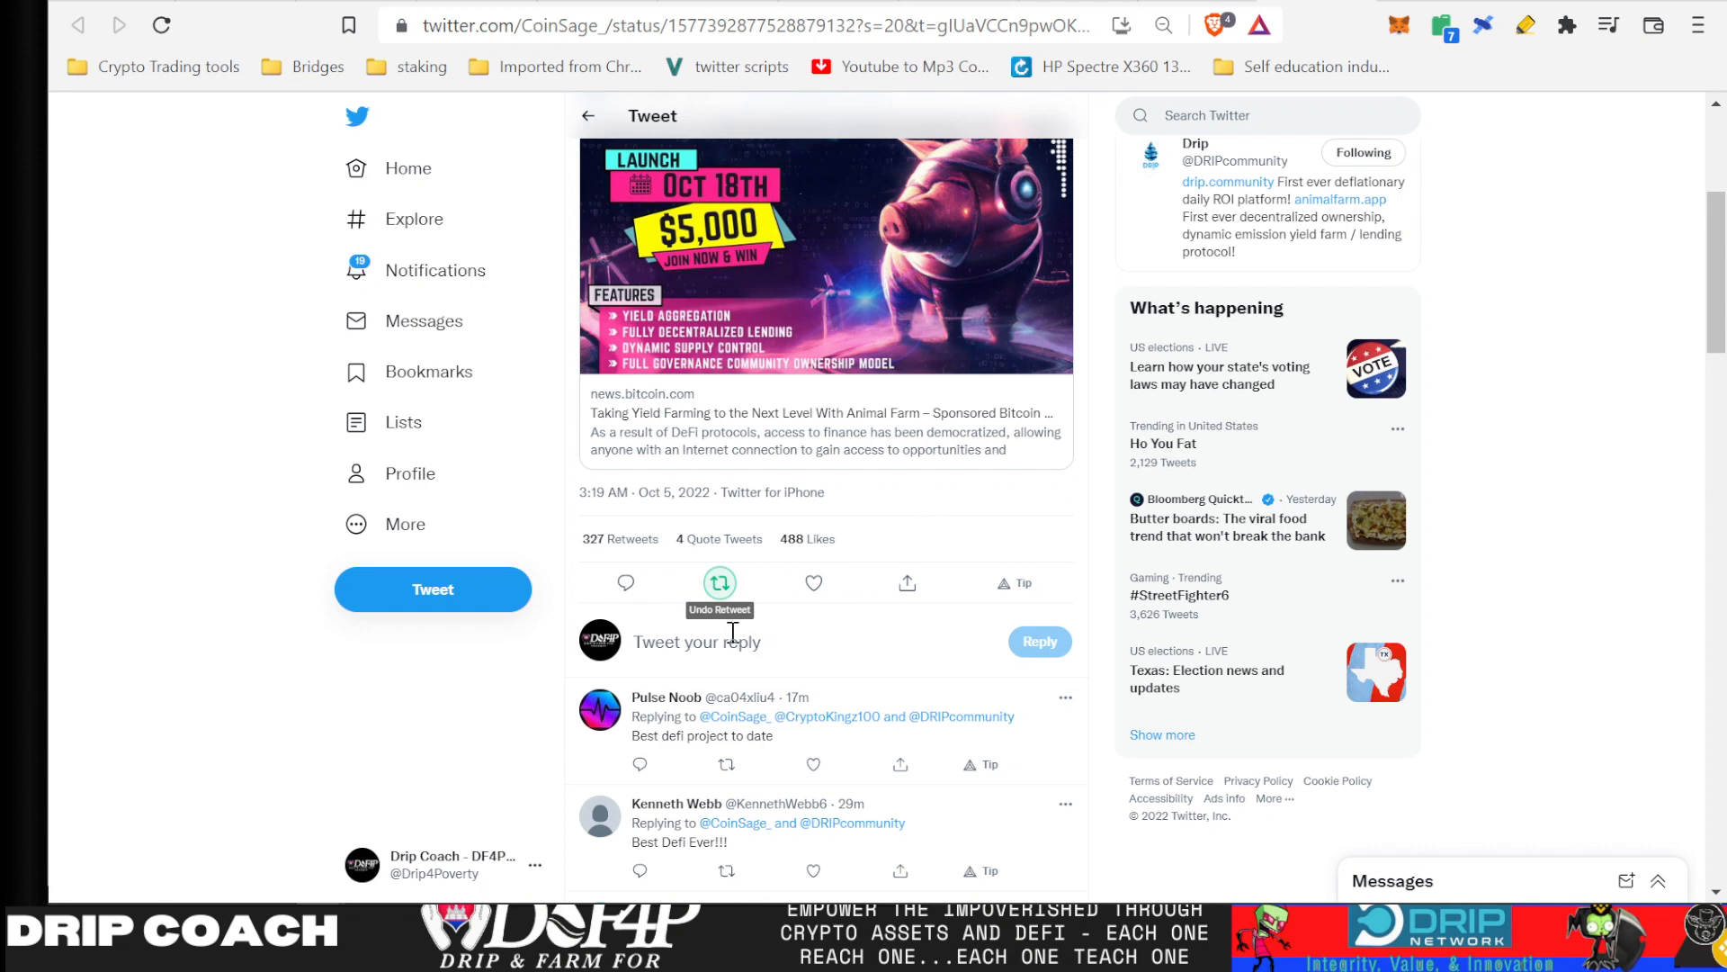
pyautogui.click(814, 582)
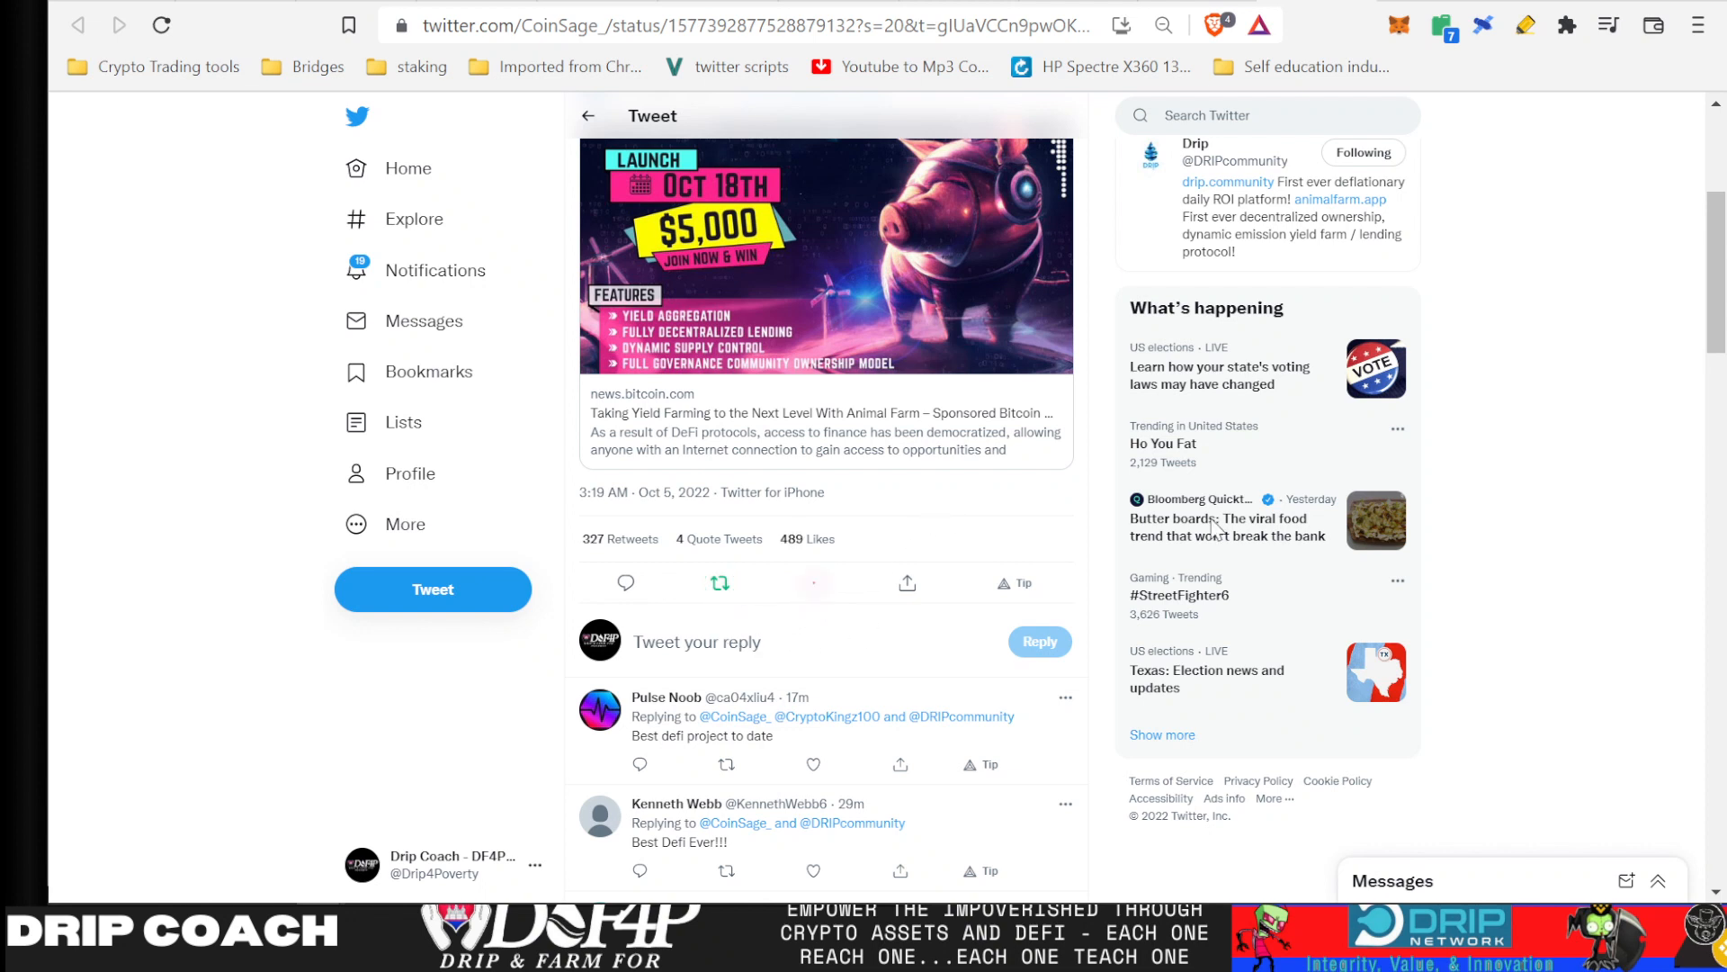
pyautogui.moveTo(927, 562)
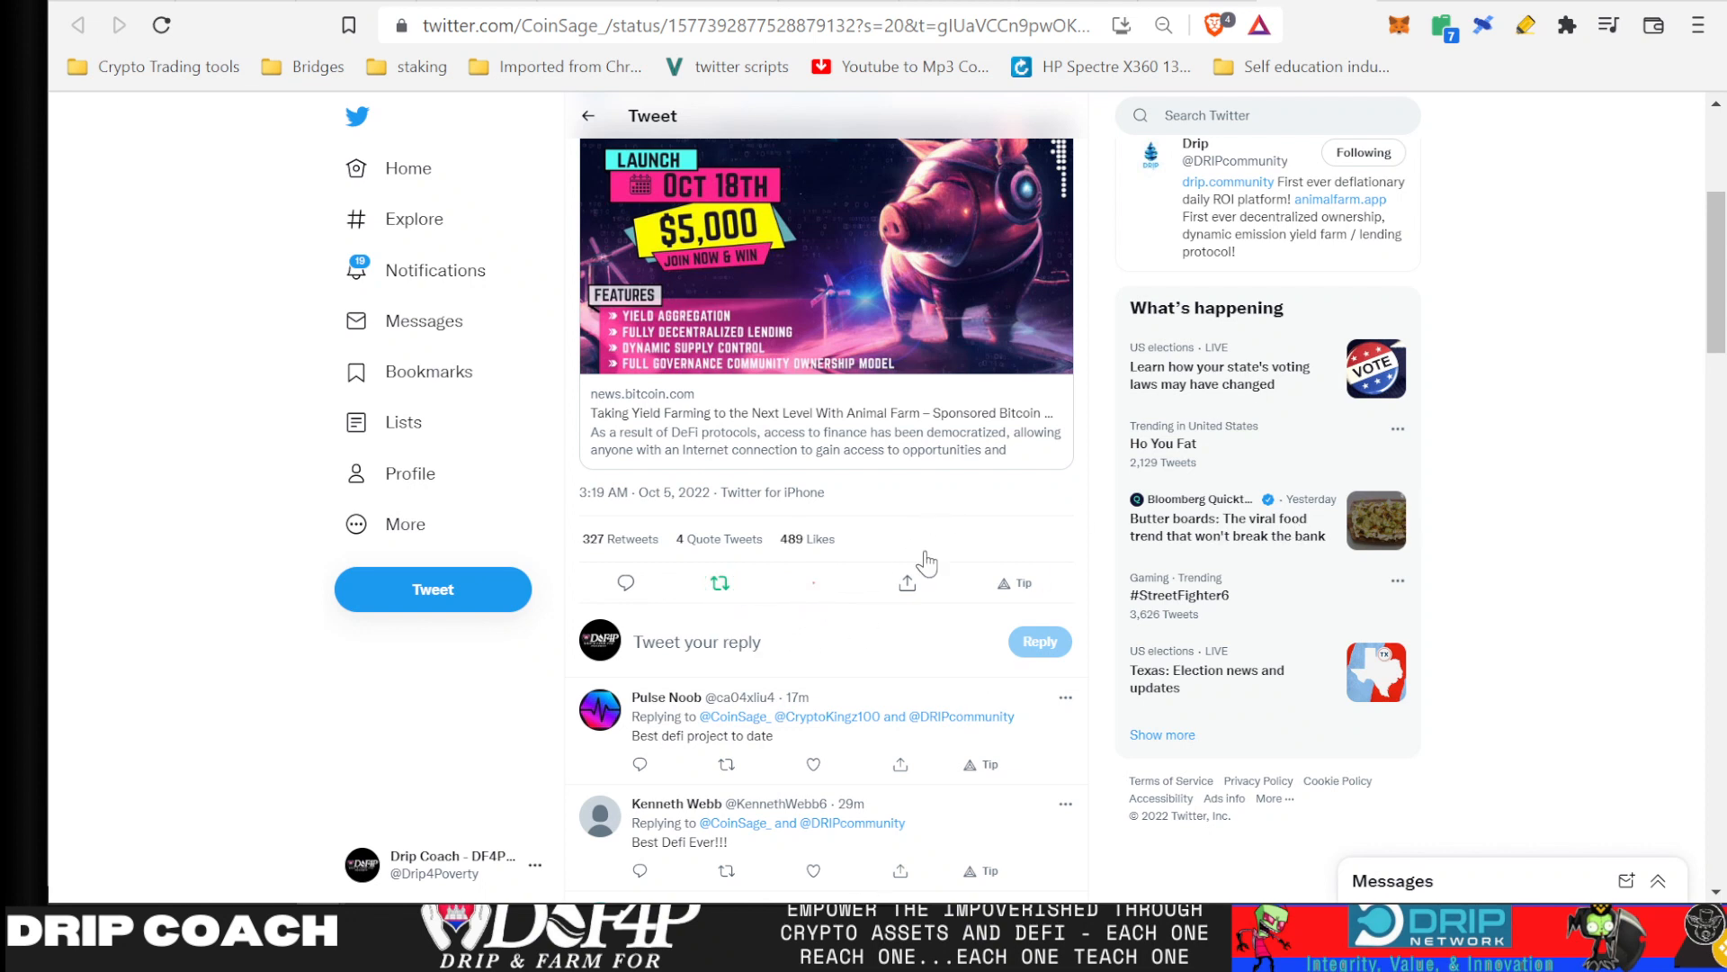
pyautogui.click(813, 583)
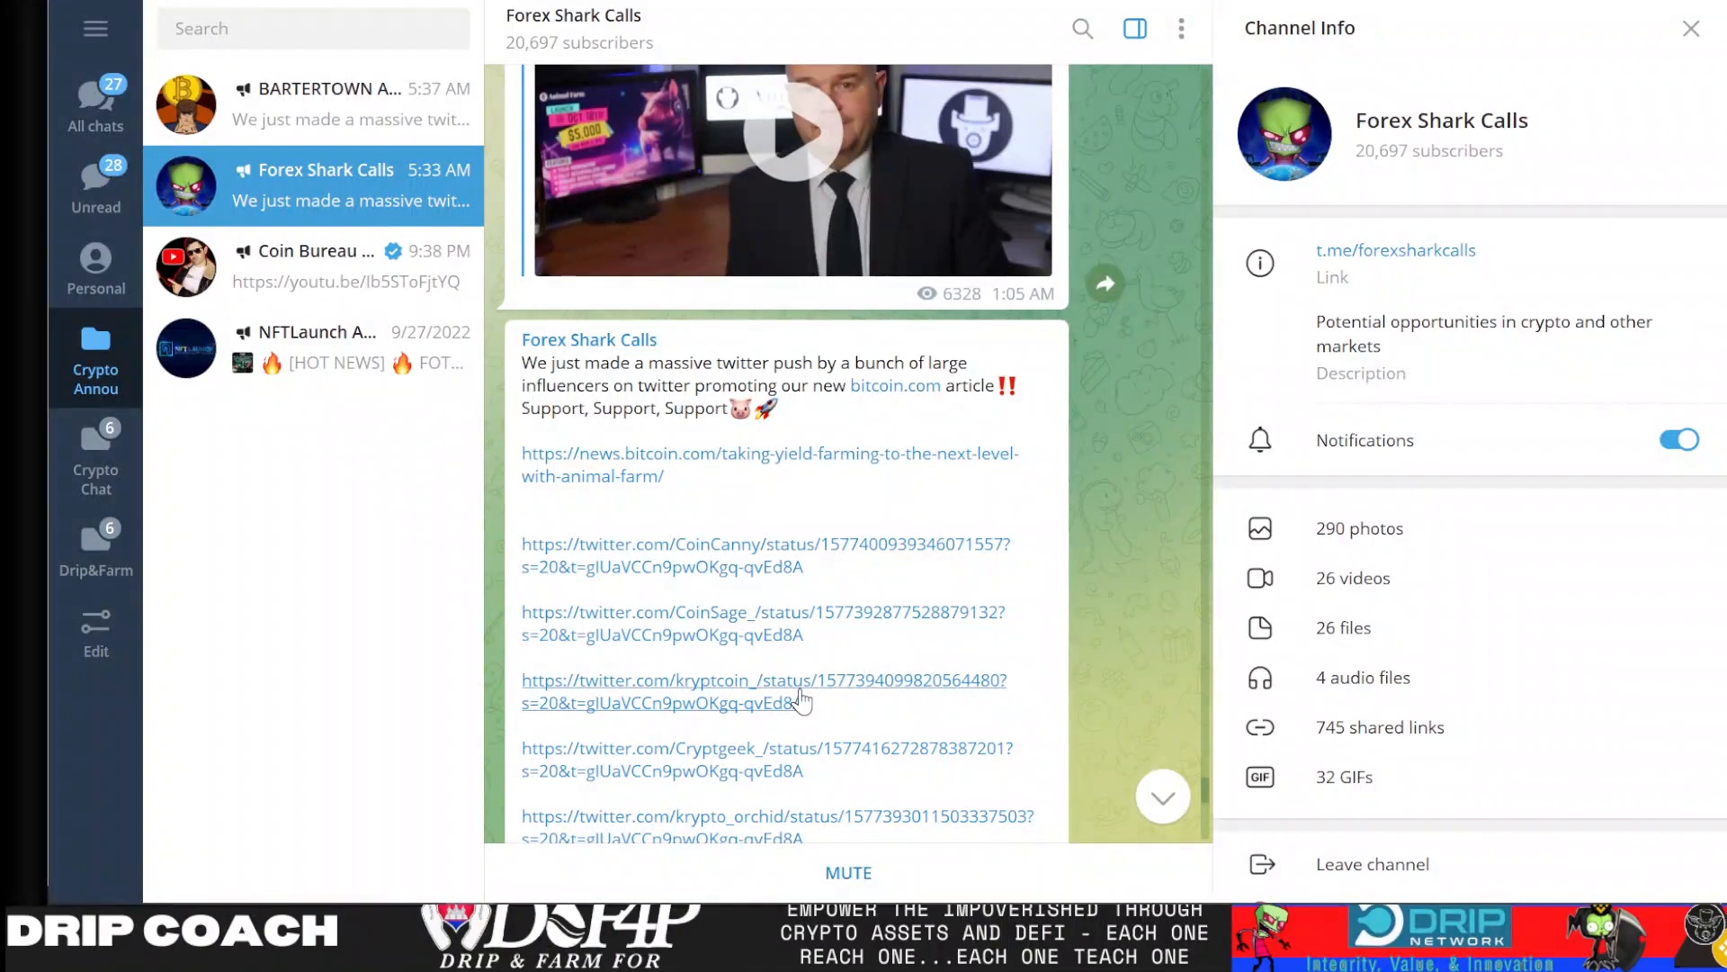
# - Scroll the post's influencer tweet links, then switch back to CoinSage's giveaway tweet
pyautogui.scroll(-3)
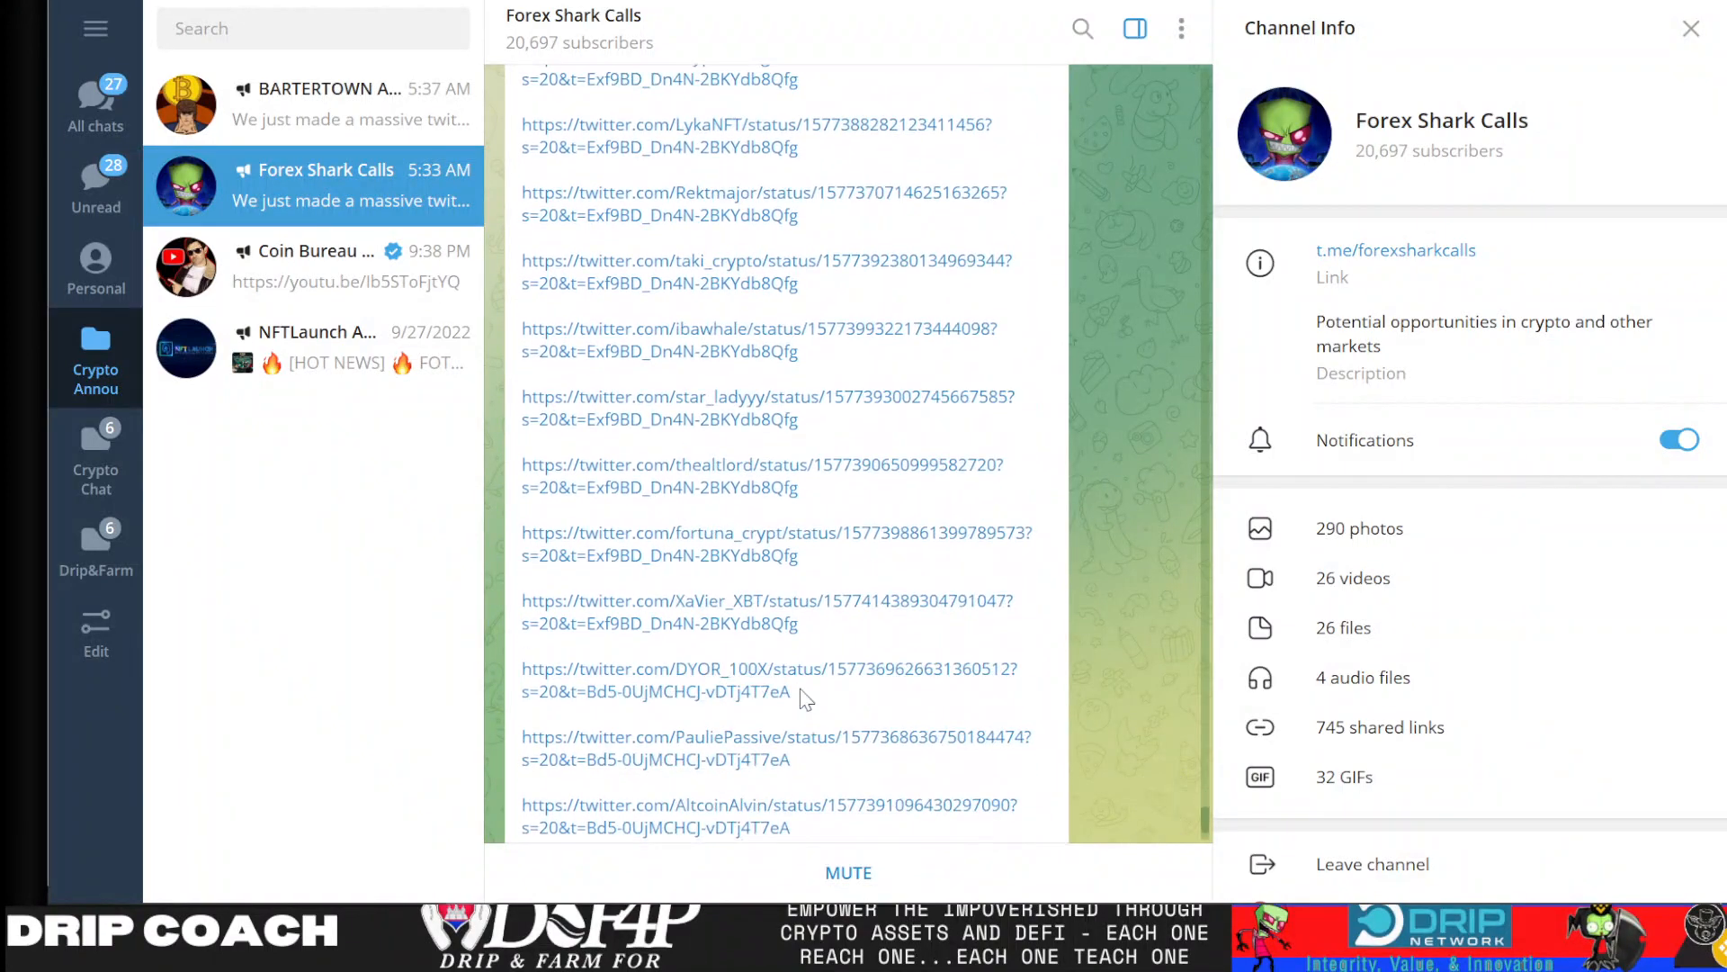
pyautogui.scroll(3)
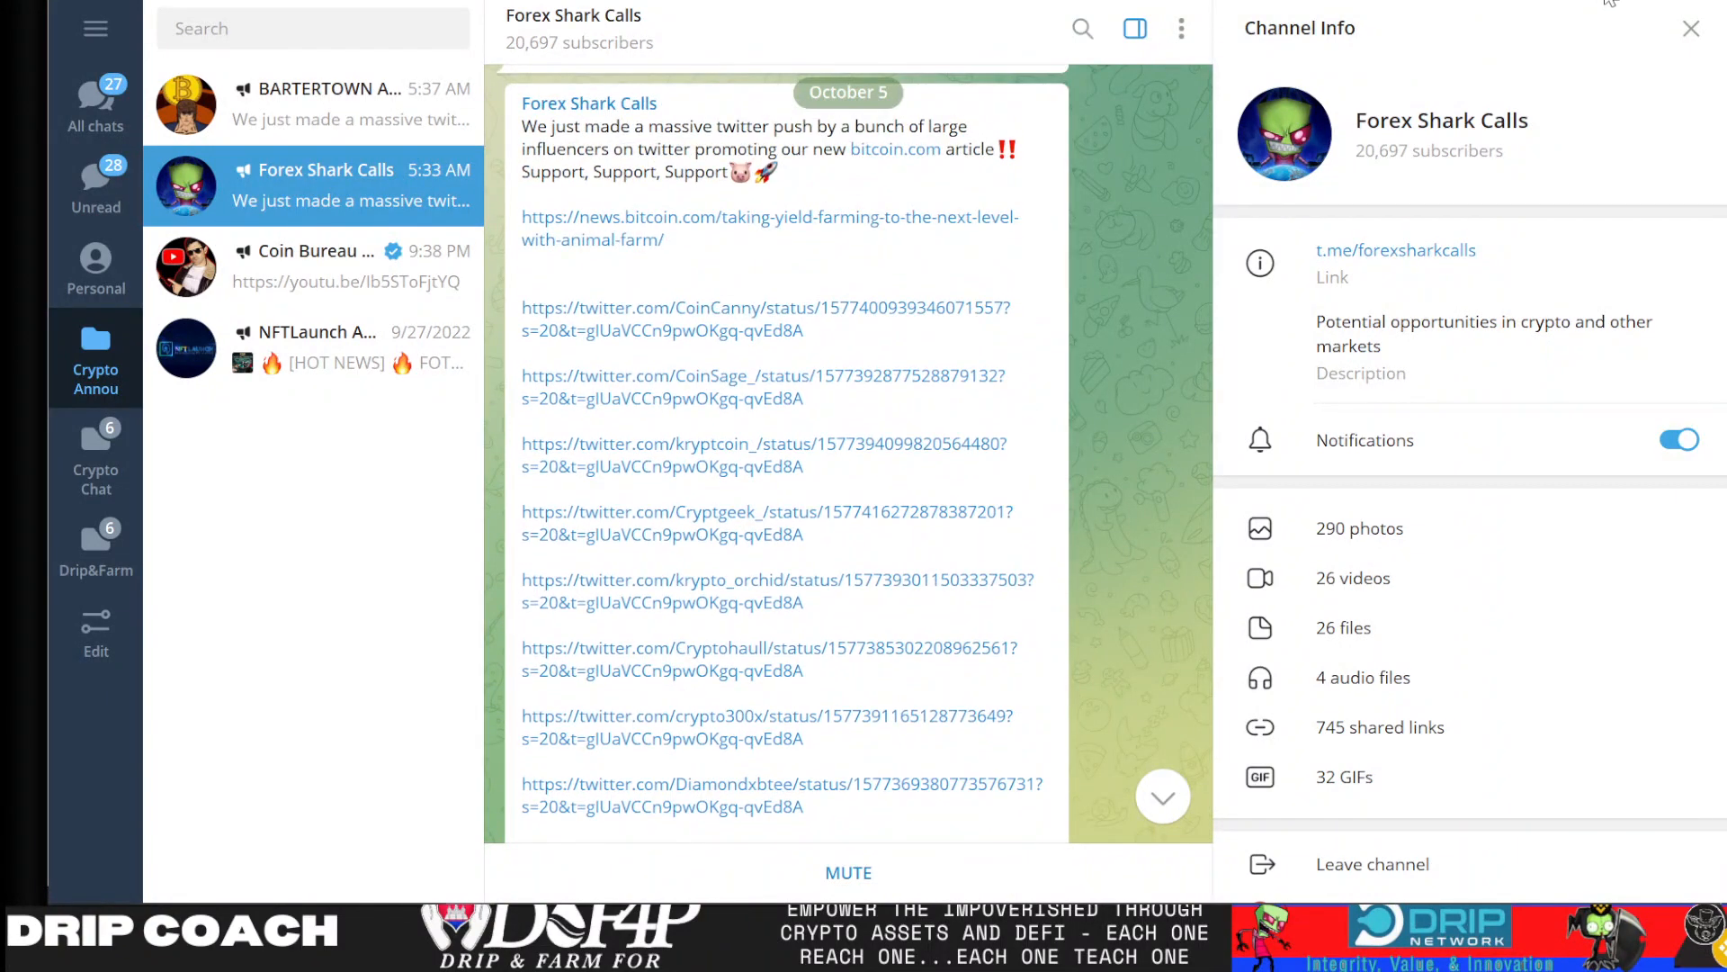
pyautogui.click(762, 376)
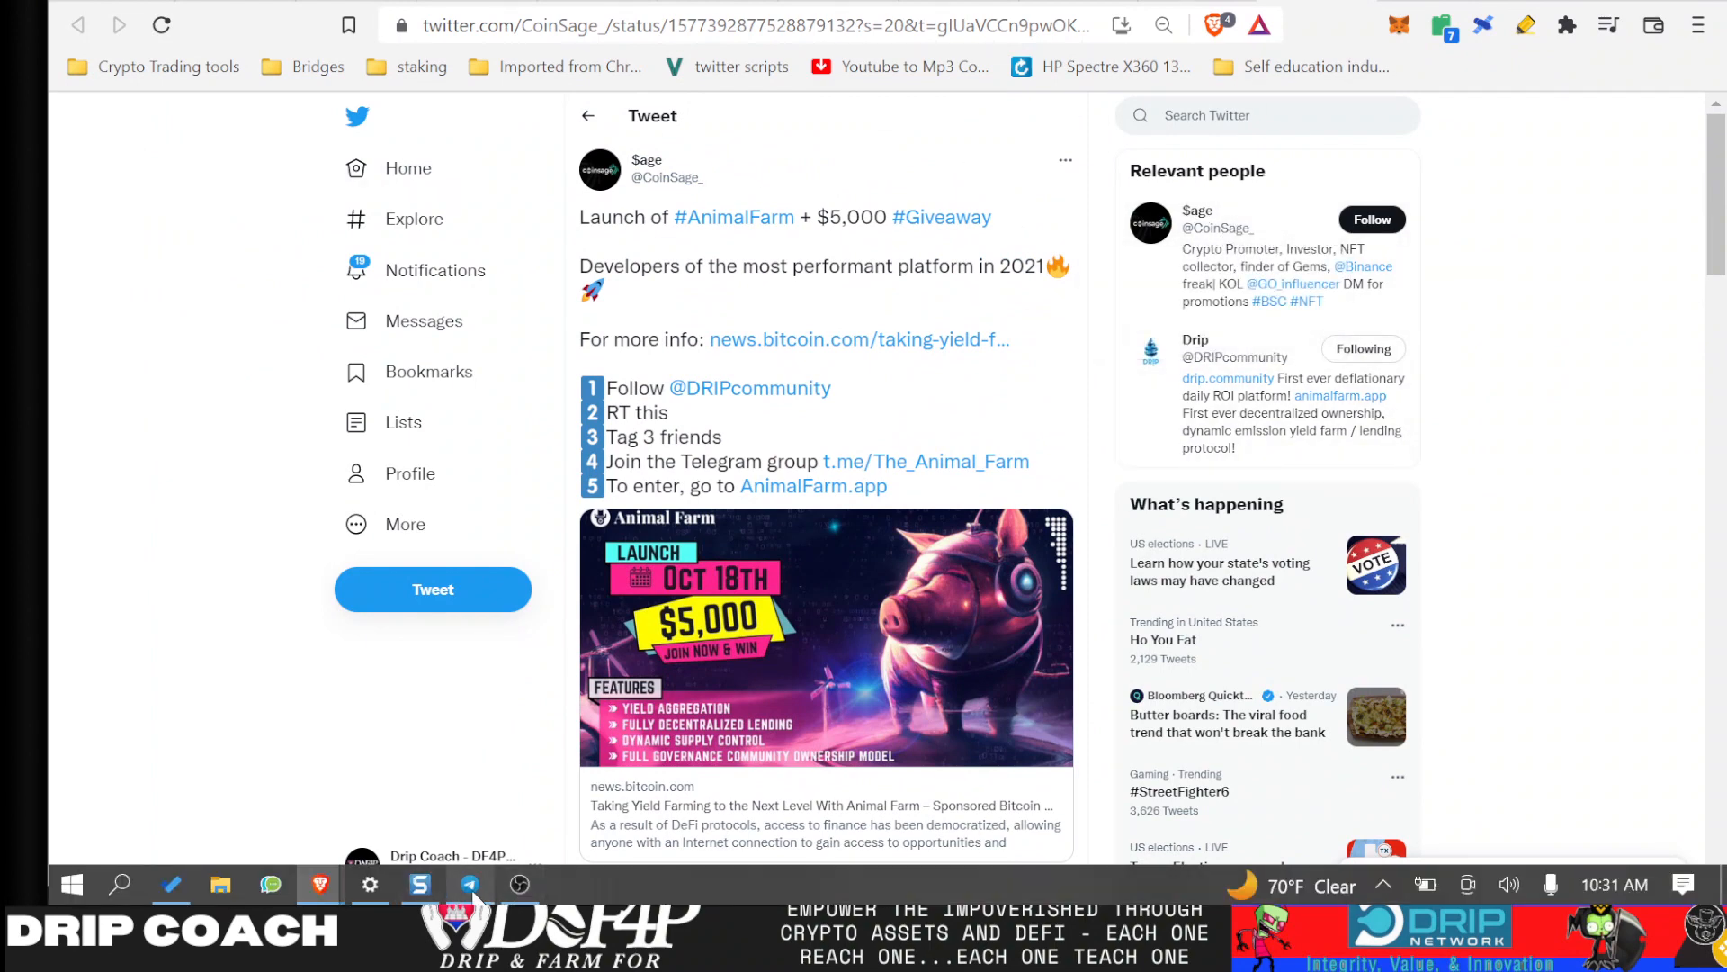
pyautogui.click(472, 884)
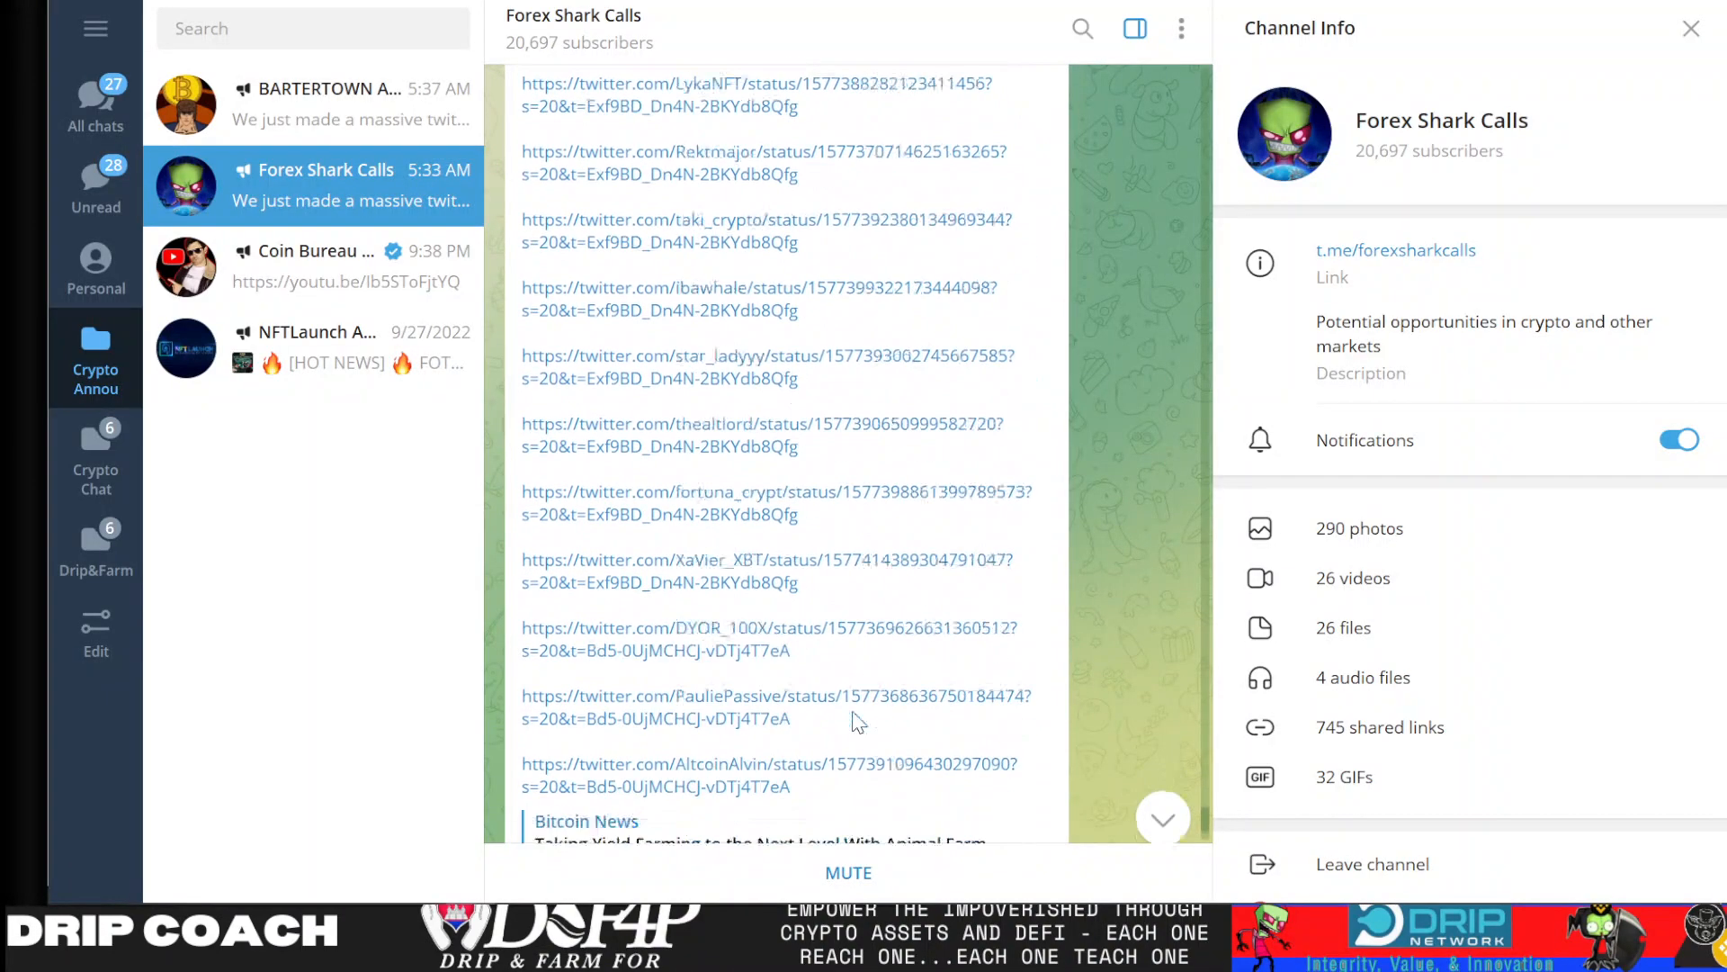
pyautogui.scroll(-3)
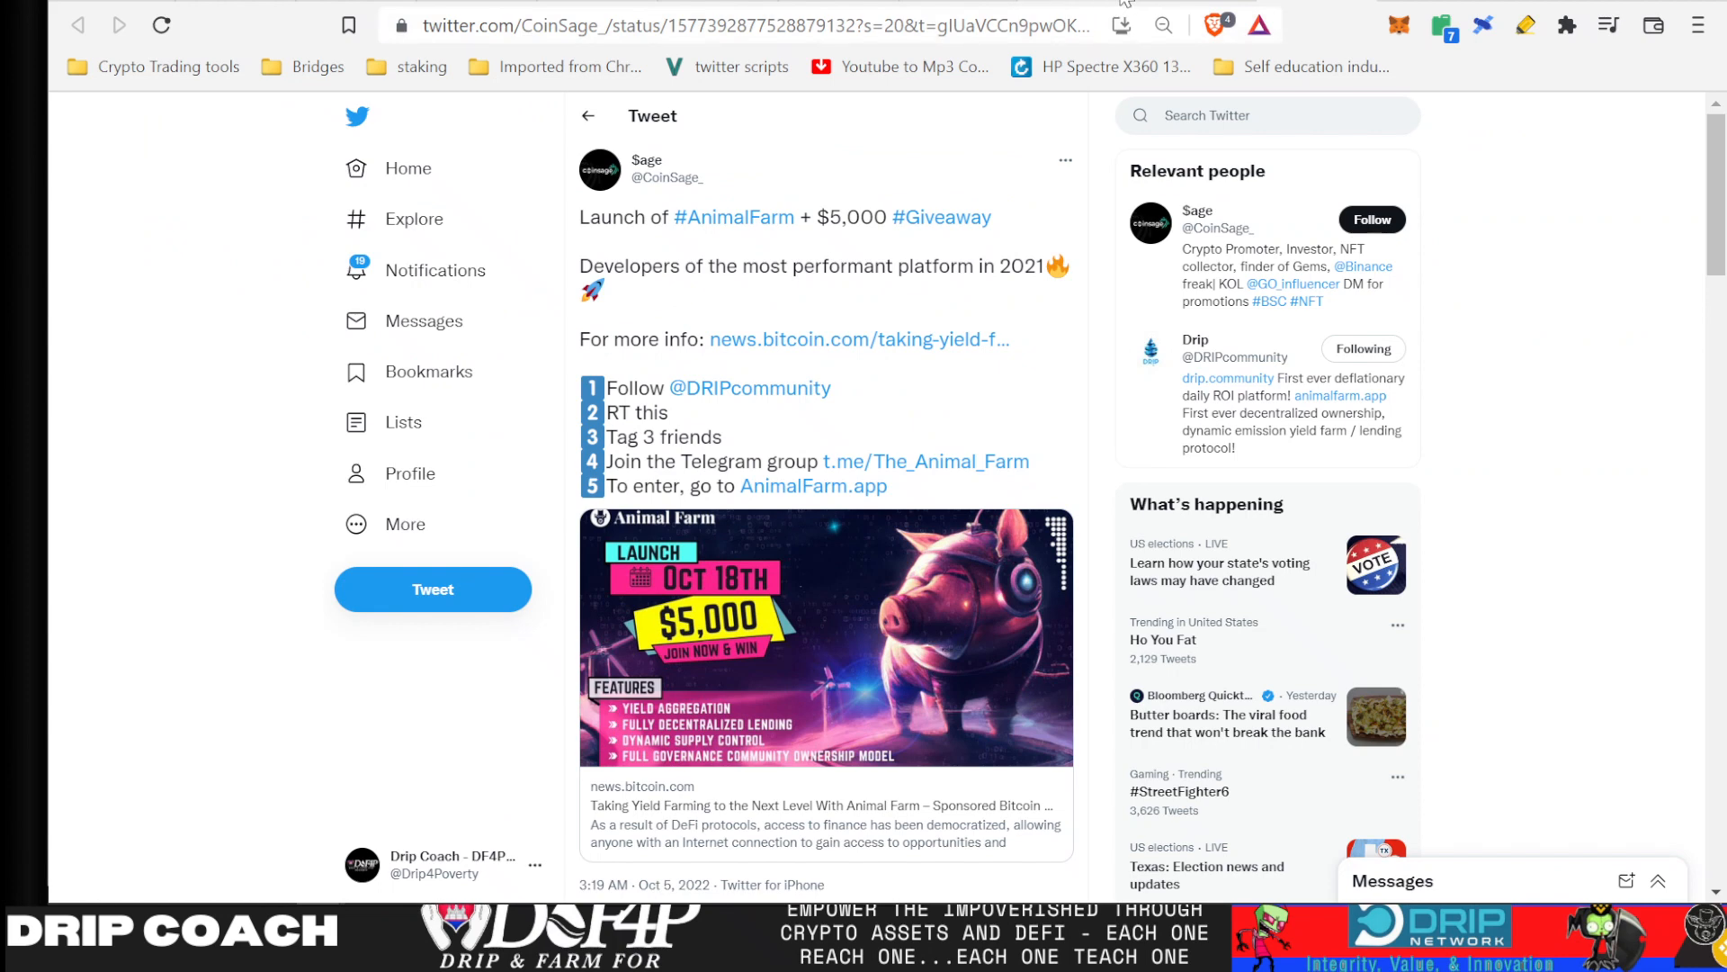
# - Open the AnimalFarm.app giveaway page and skip the Promo Interview video to 8:59
pyautogui.click(814, 486)
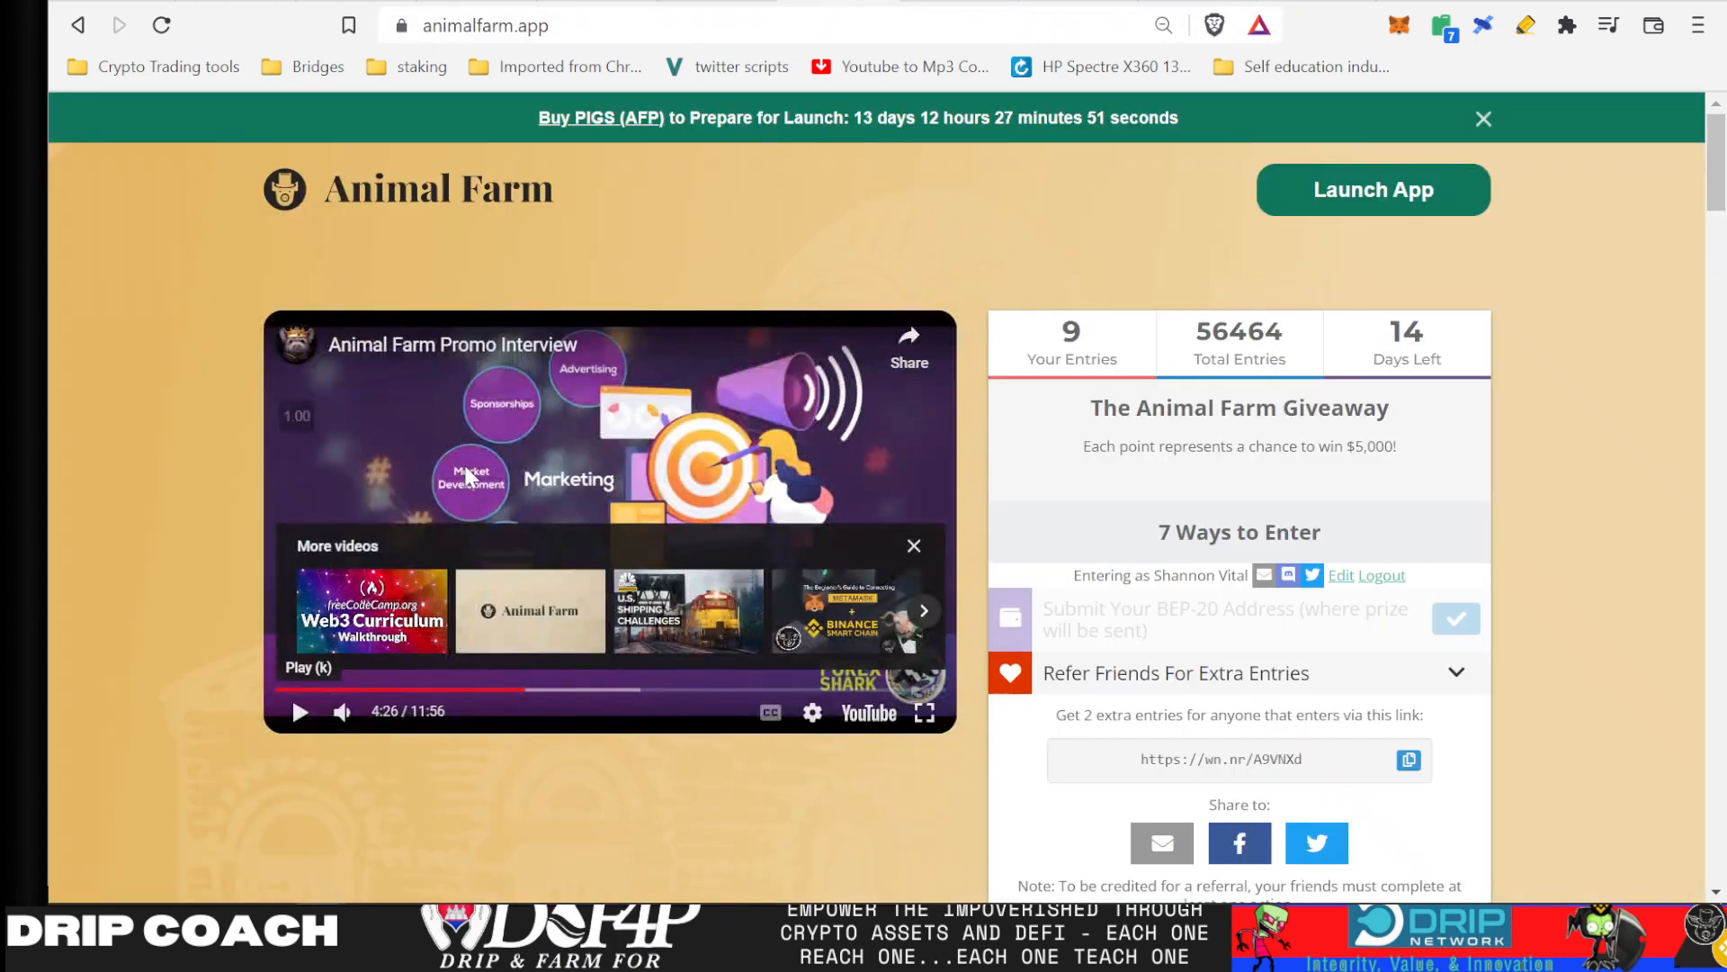
pyautogui.moveTo(526, 551)
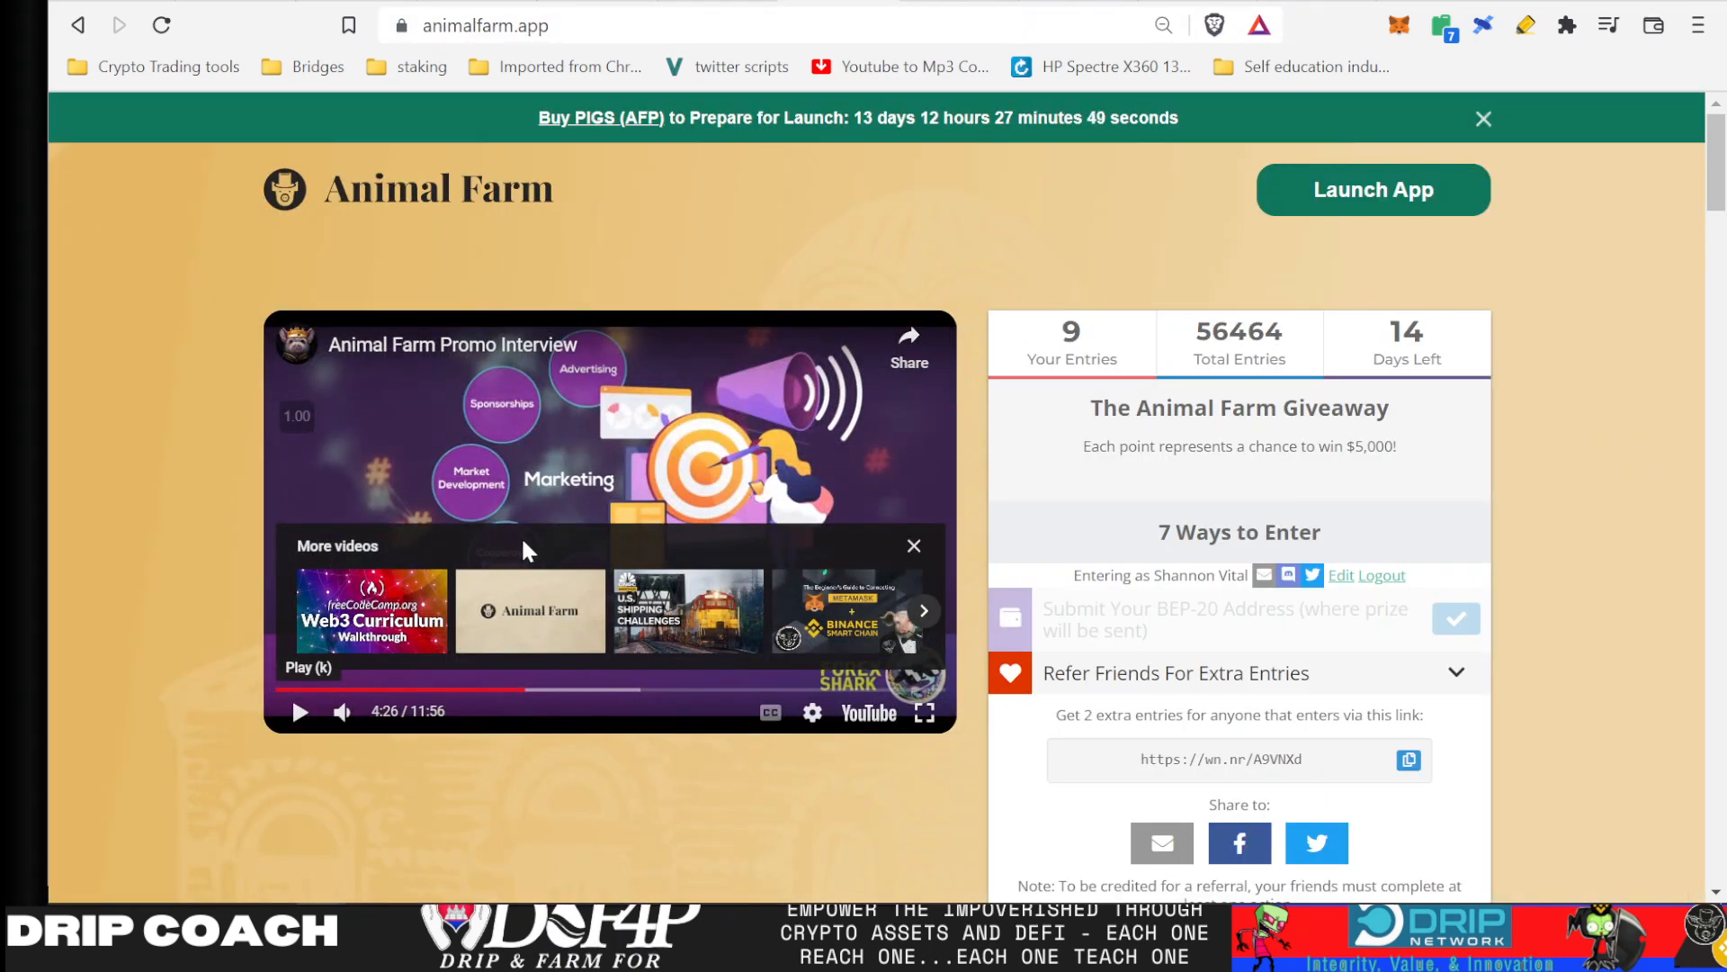
pyautogui.moveTo(530, 612)
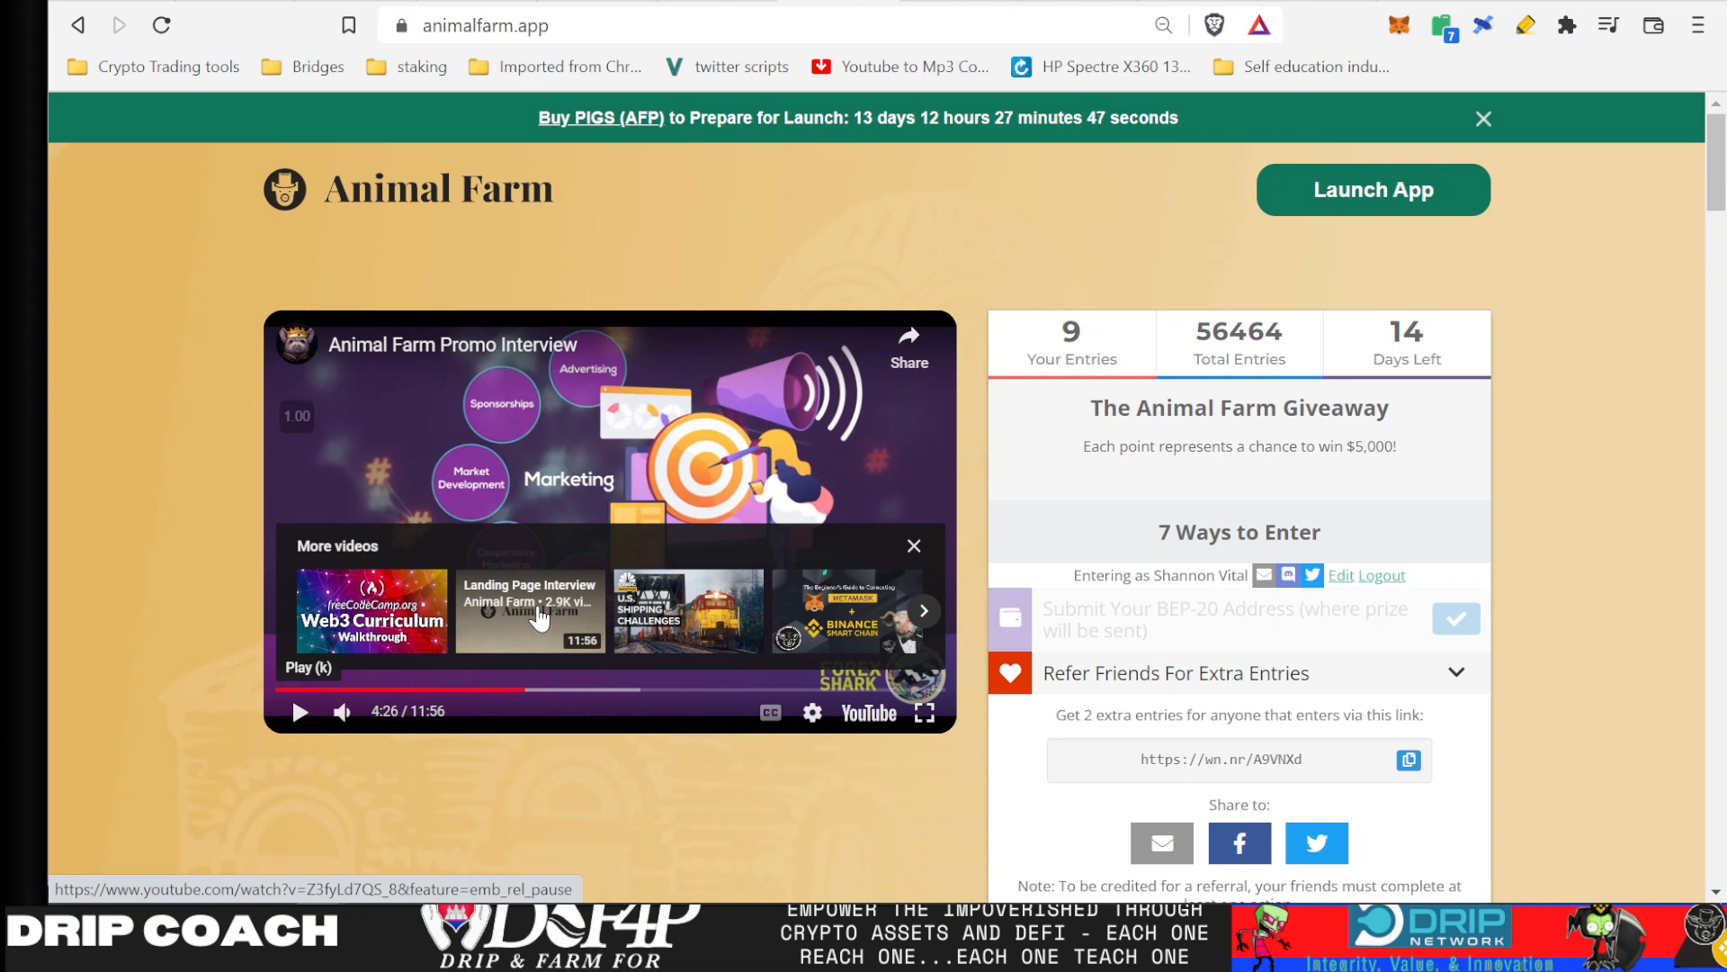
pyautogui.moveTo(541, 691)
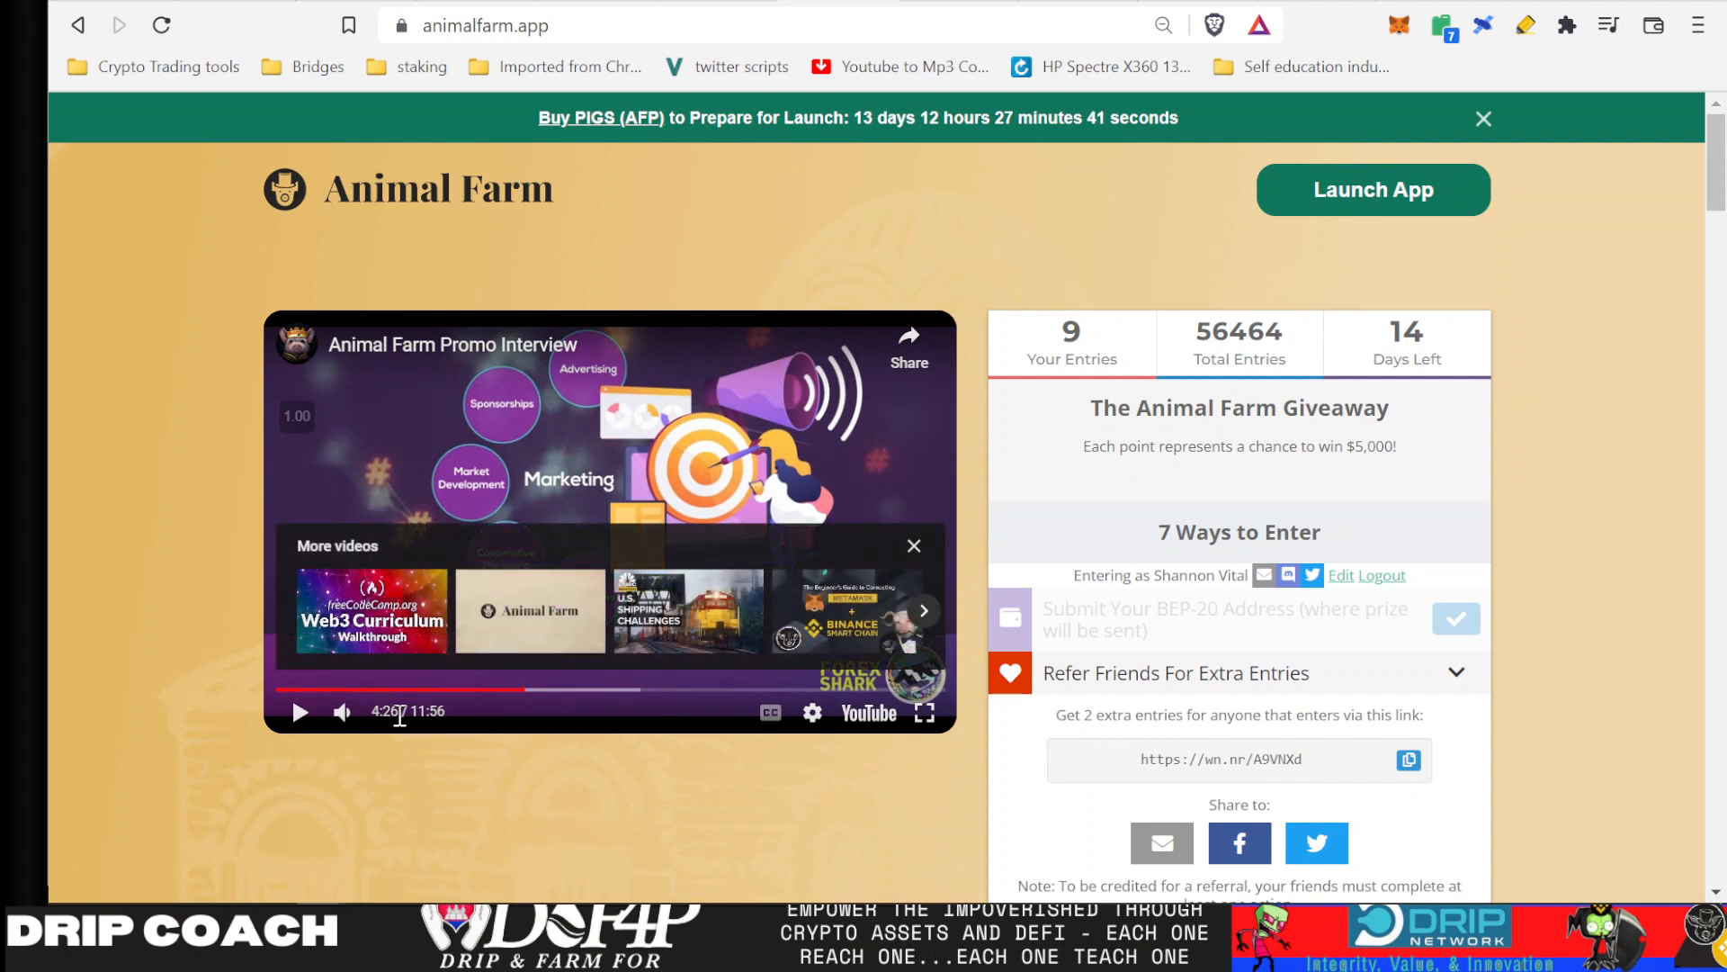
pyautogui.moveTo(705, 388)
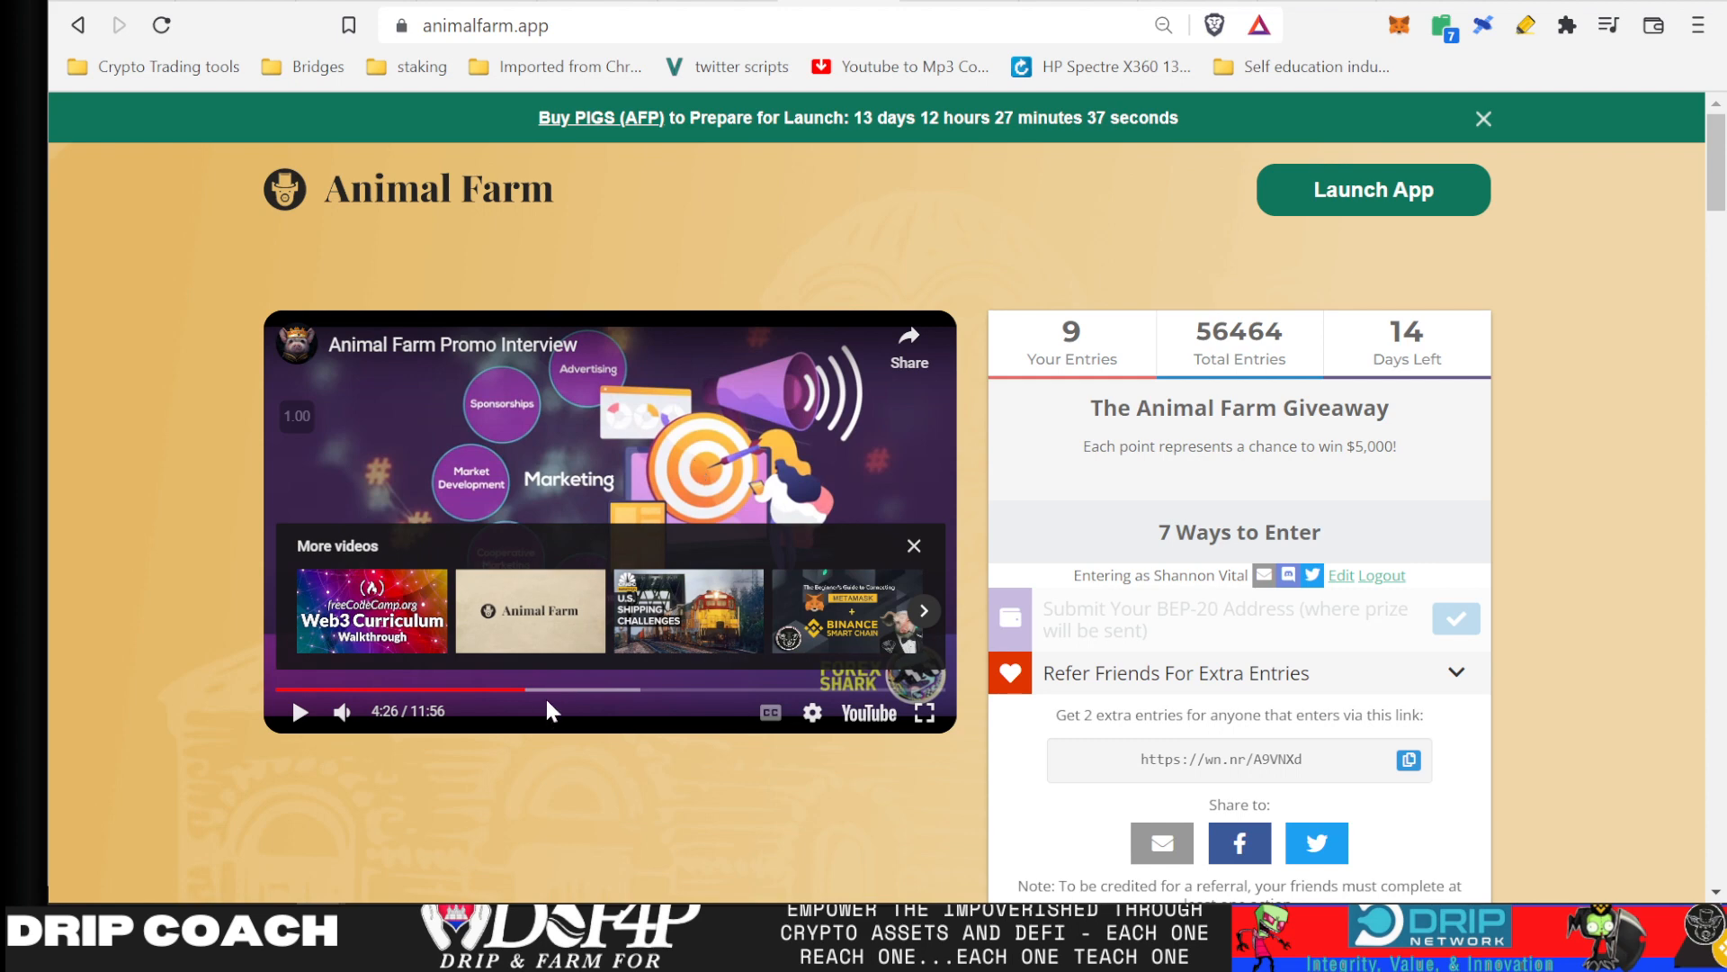
pyautogui.click(603, 691)
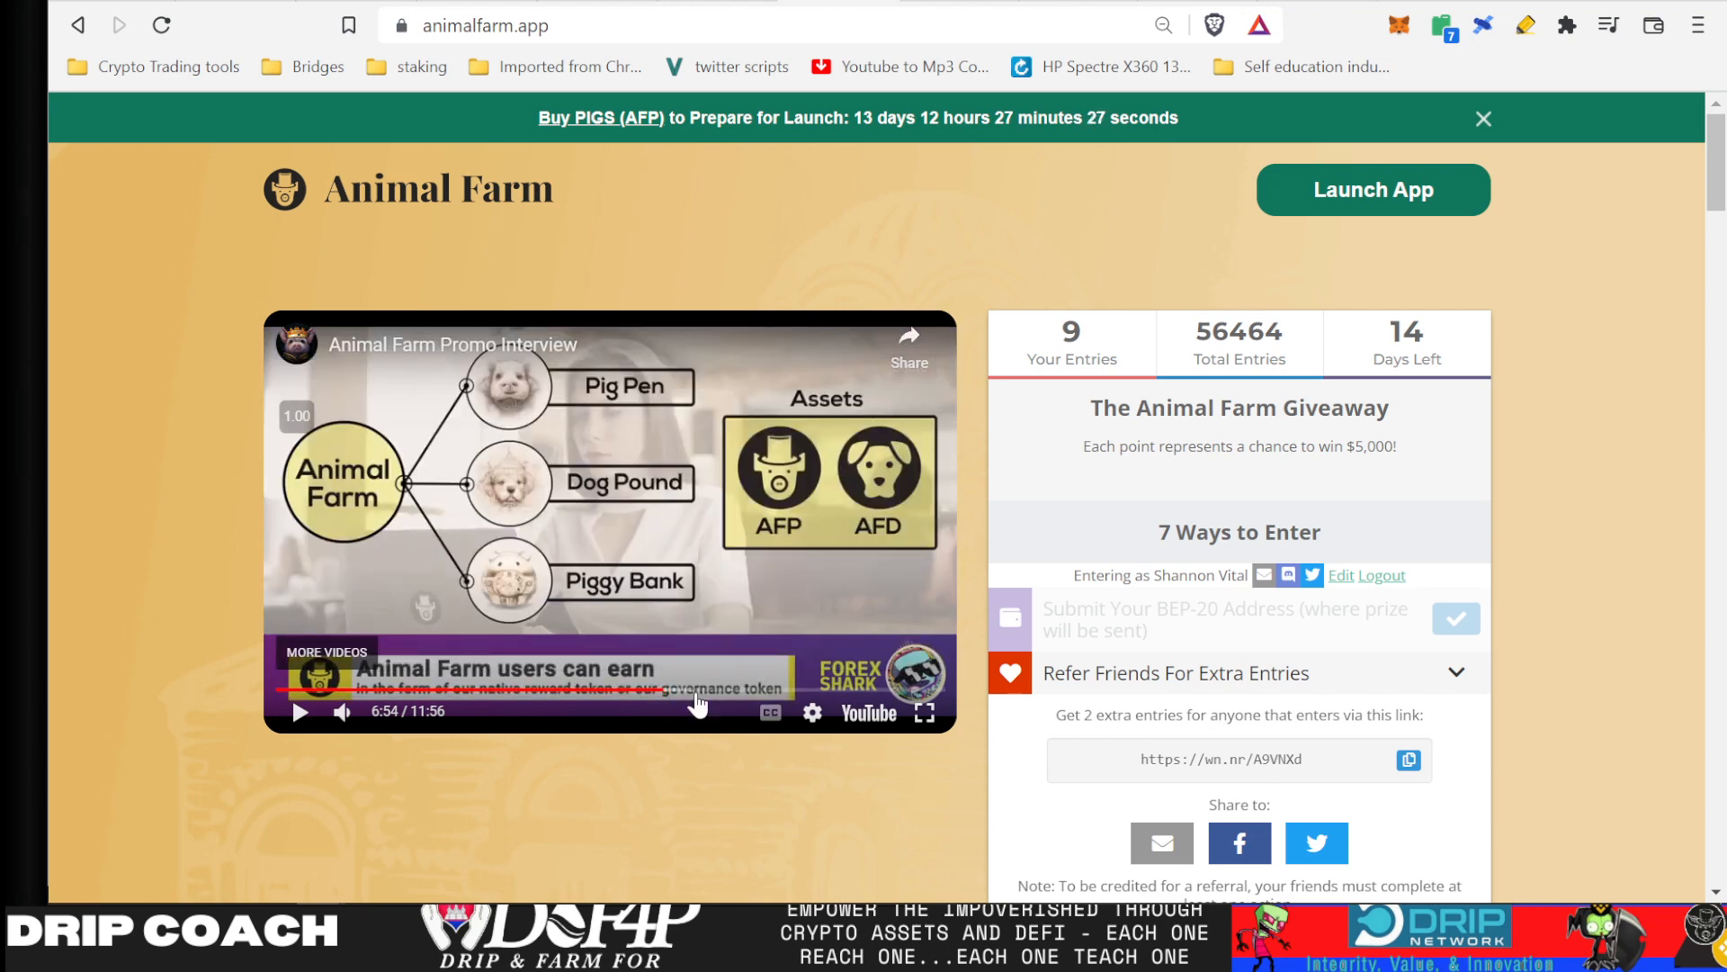
pyautogui.click(703, 691)
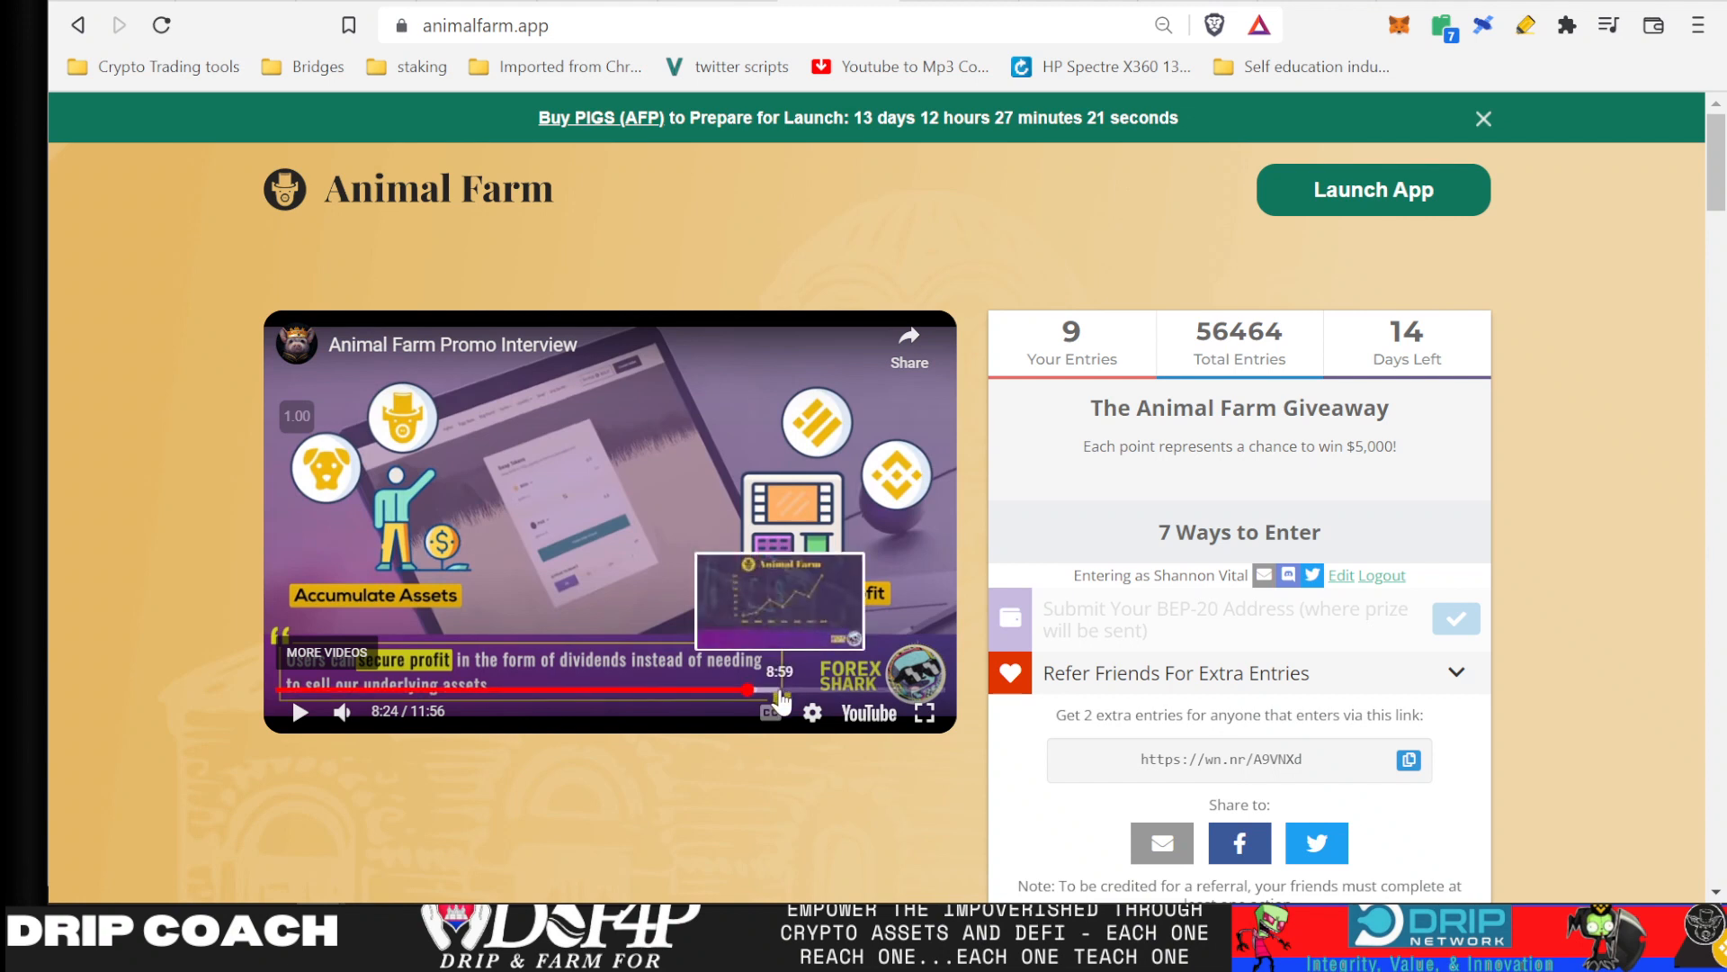
pyautogui.click(756, 692)
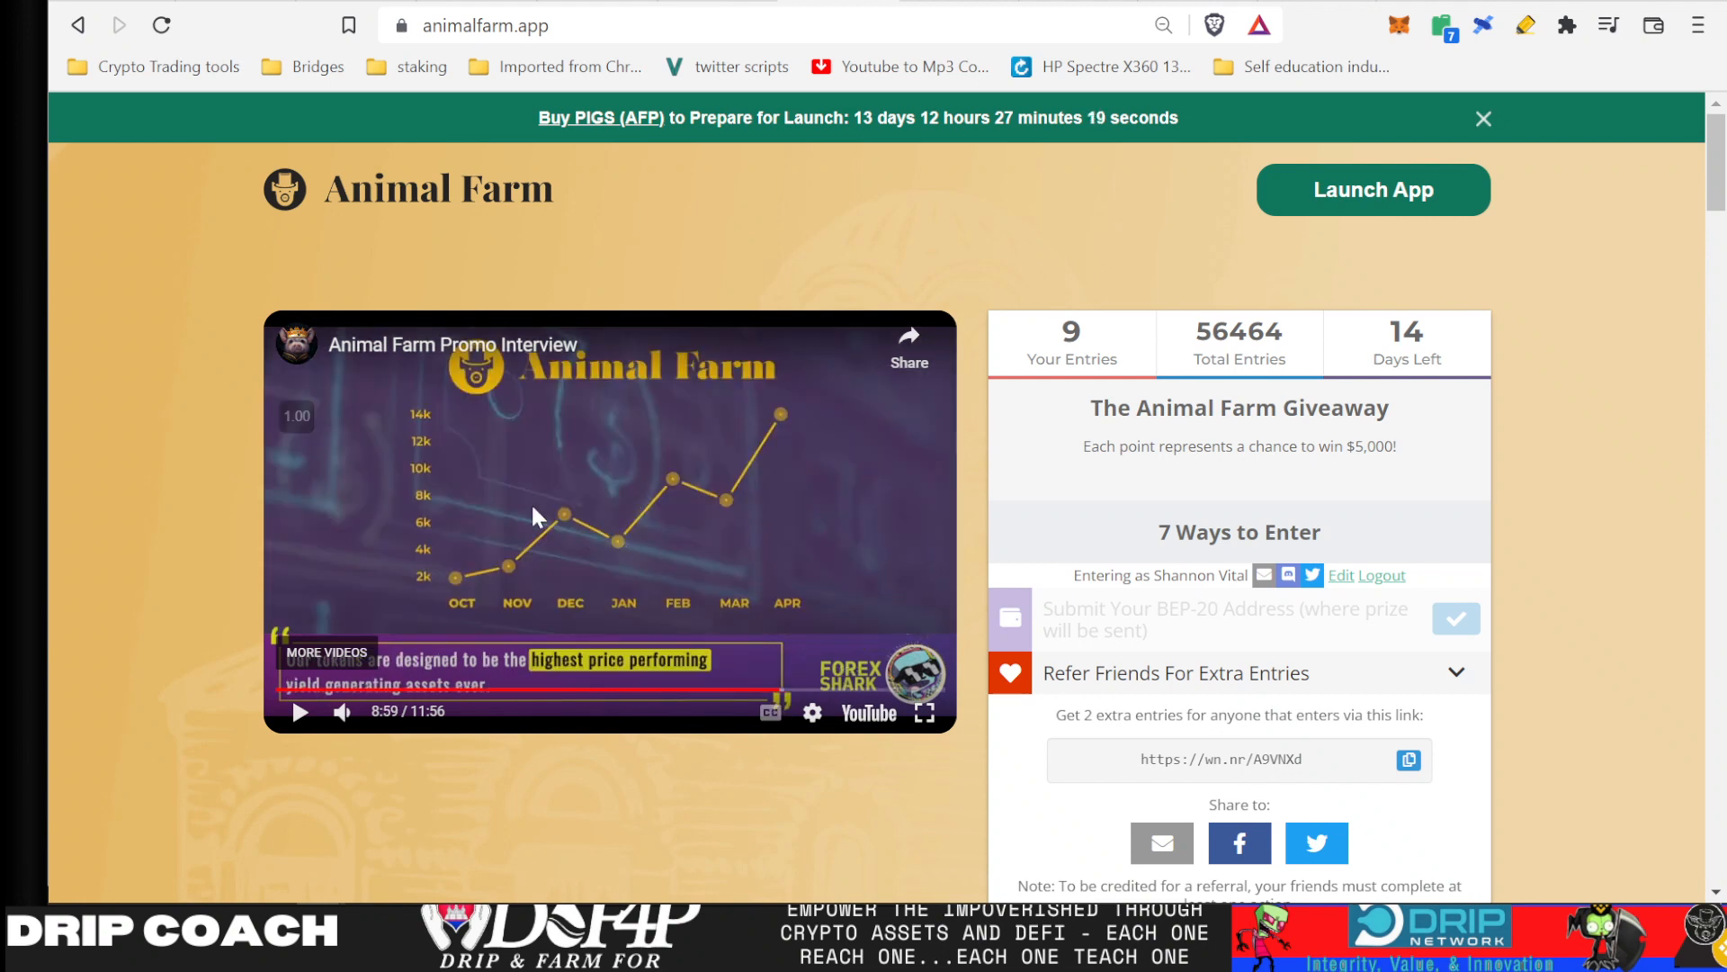
pyautogui.moveTo(1105, 458)
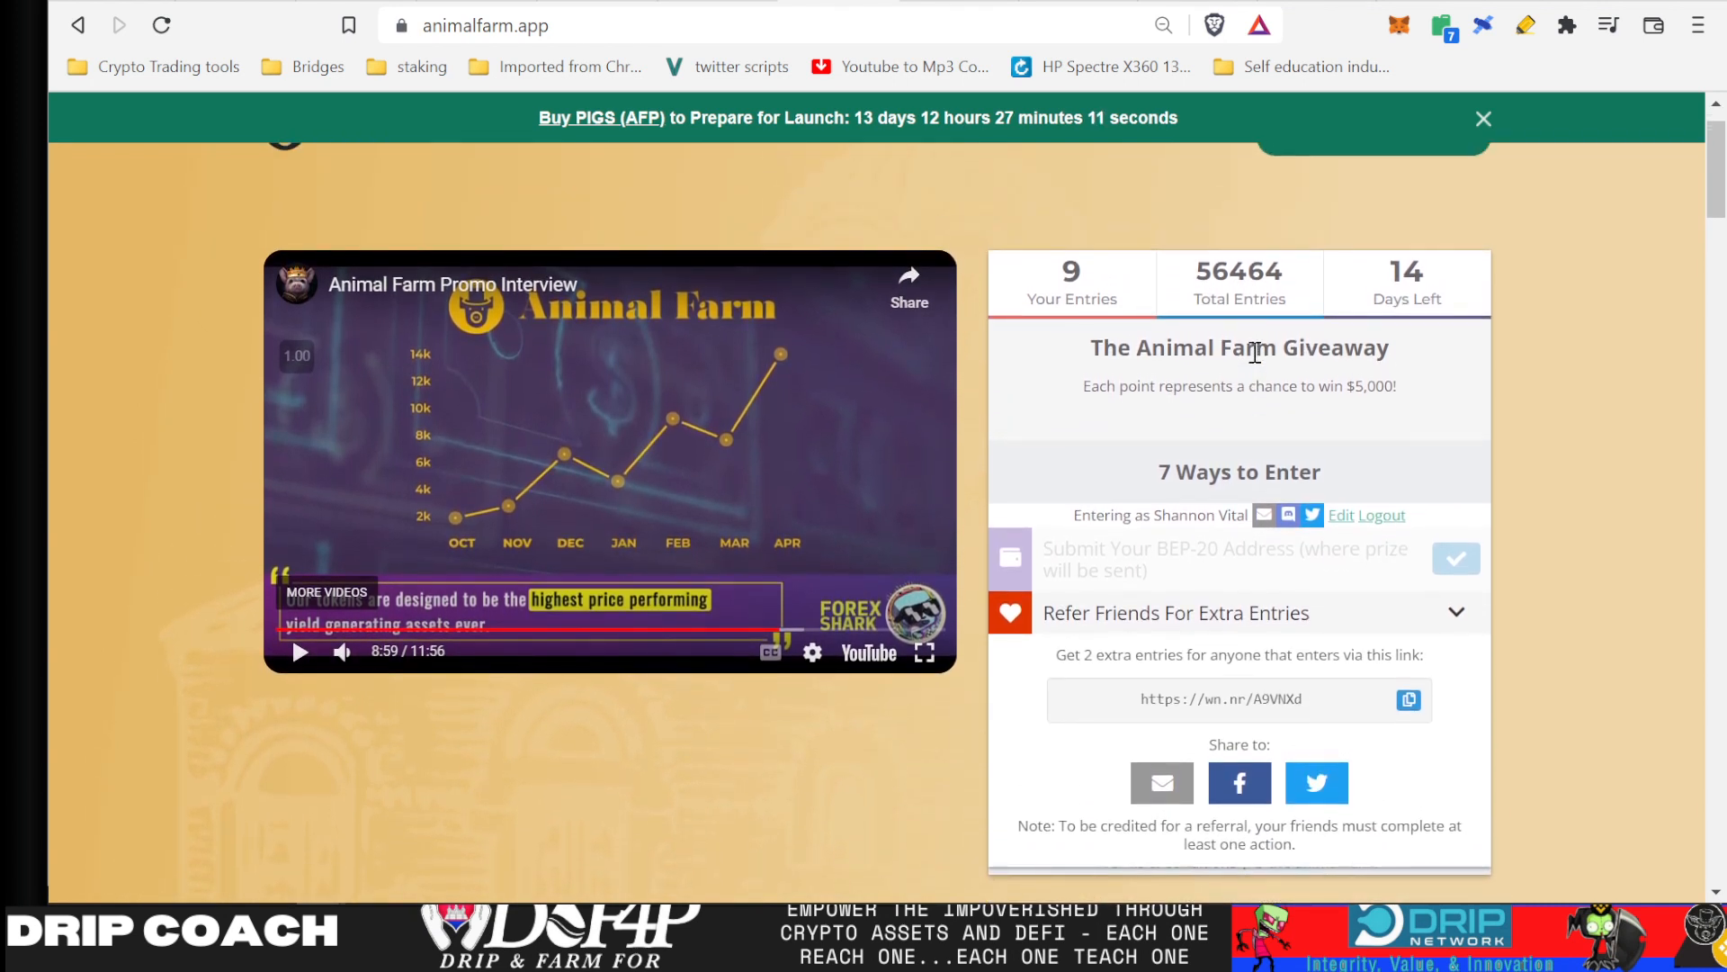
# - Scroll animalfarm.app to the Binance, Bitcoin.com, Bscscan, Yahoo Finance and Medium logos
pyautogui.scroll(-3)
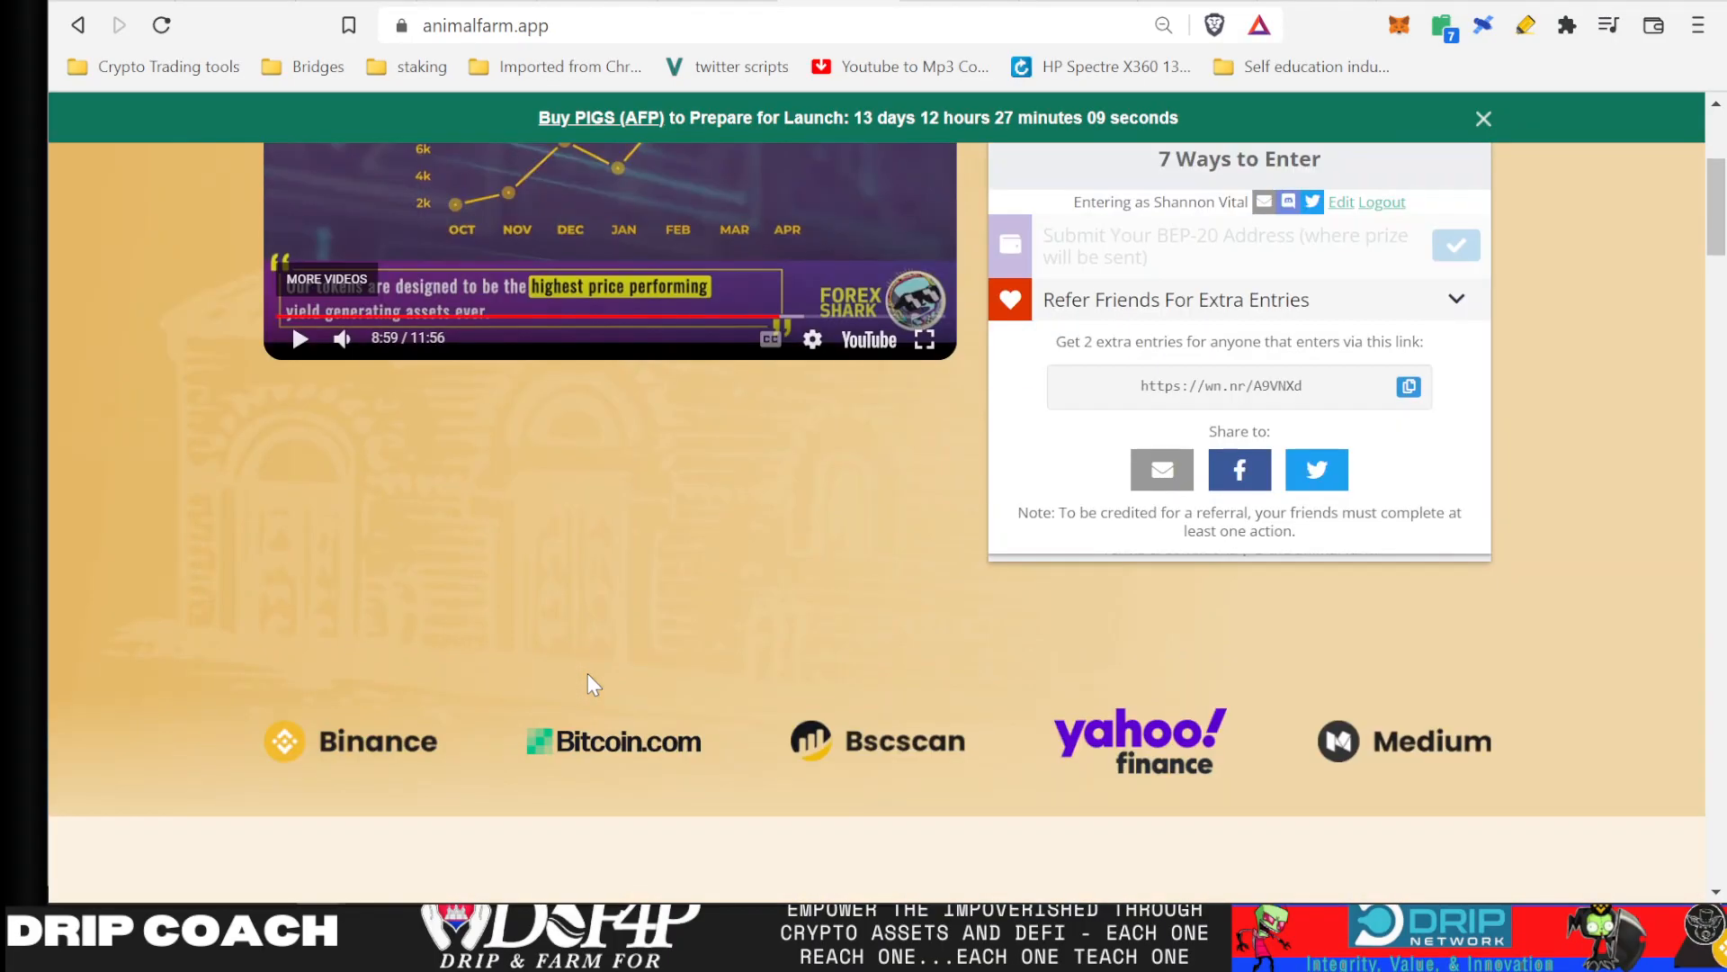
pyautogui.scroll(3)
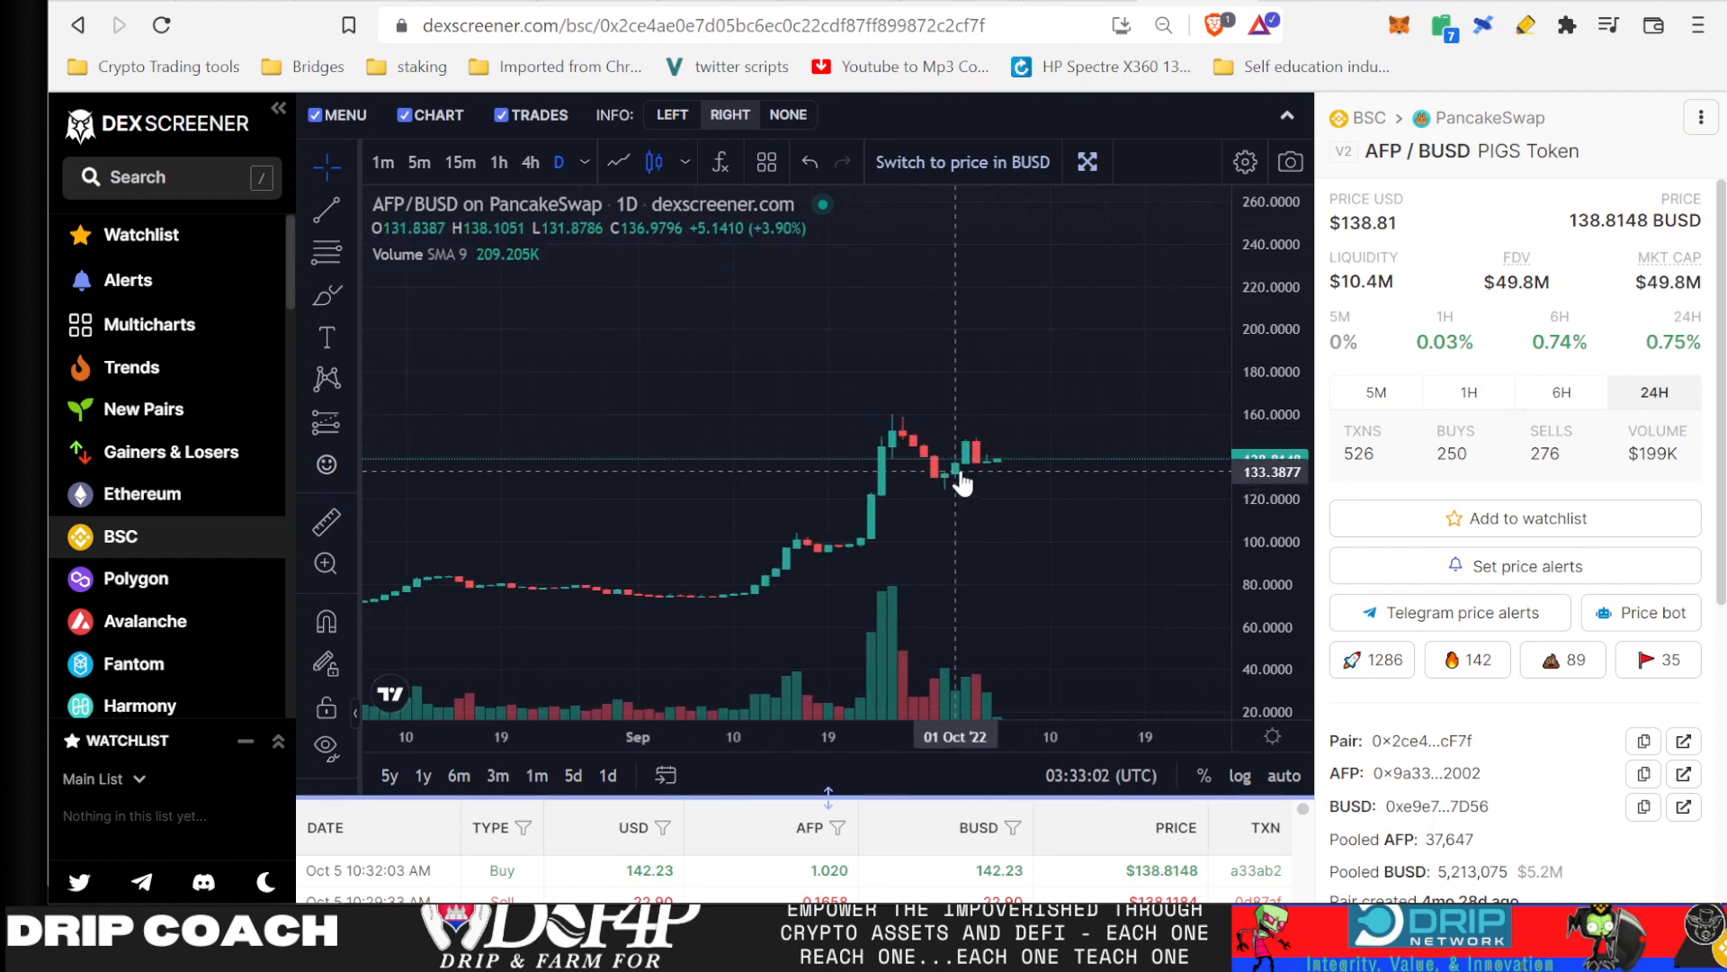
pyautogui.moveTo(1035, 435)
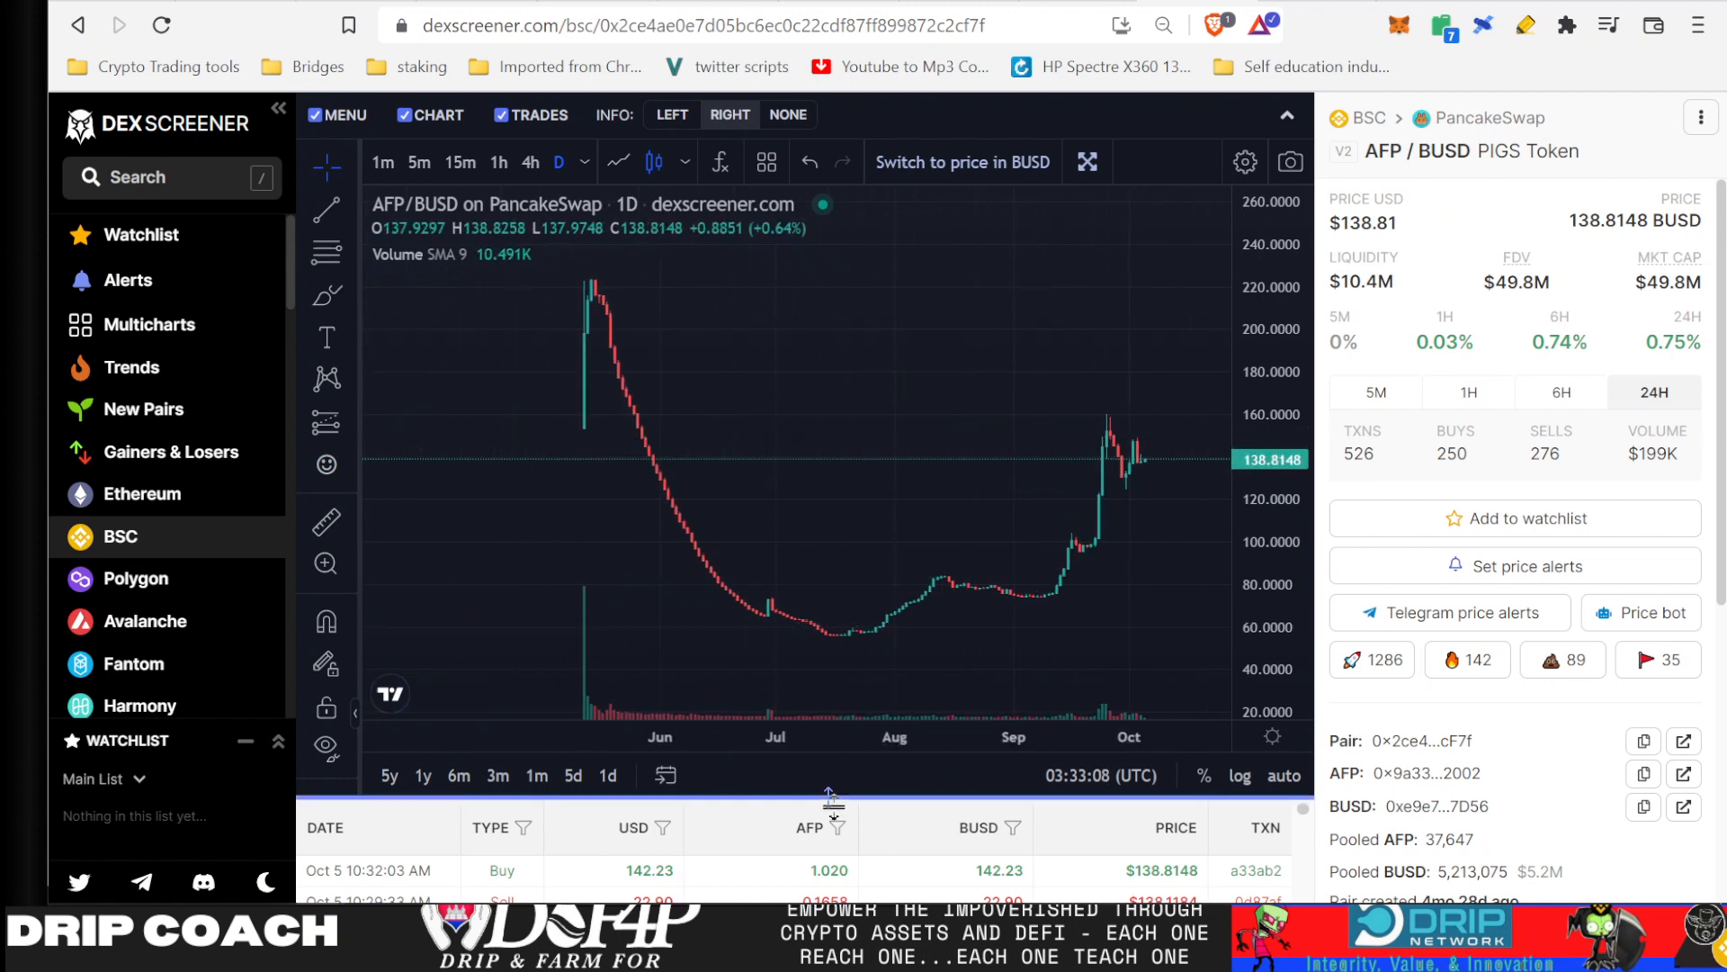
pyautogui.moveTo(470, 884)
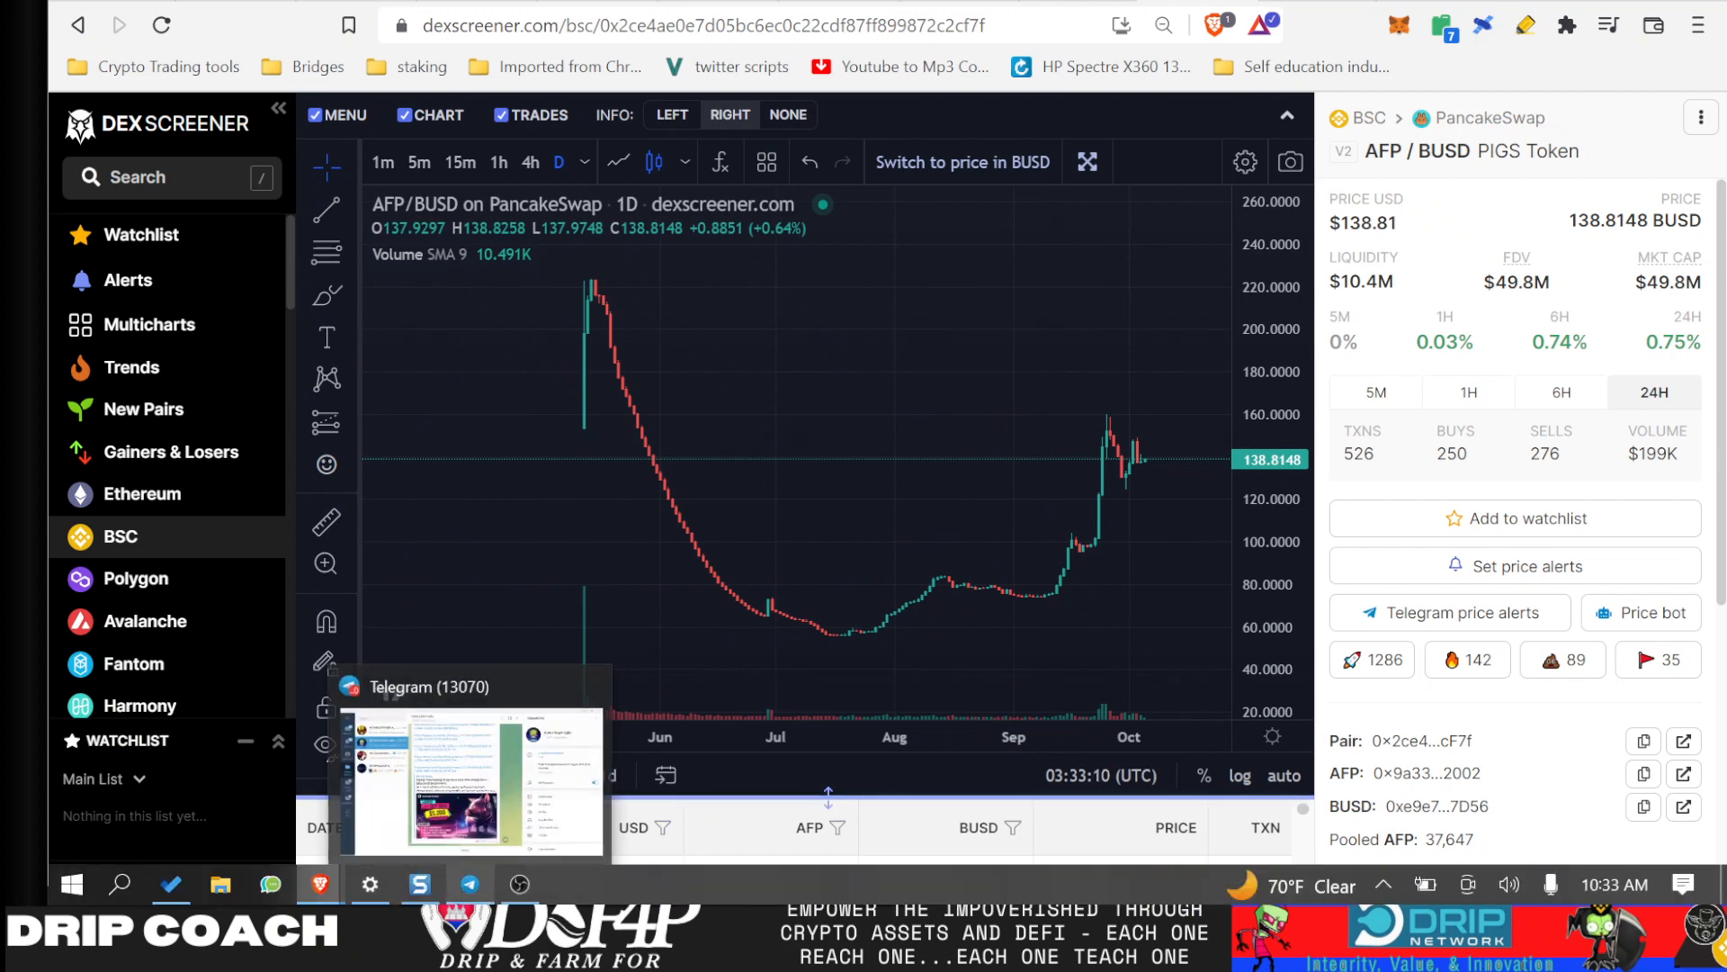
pyautogui.click(471, 780)
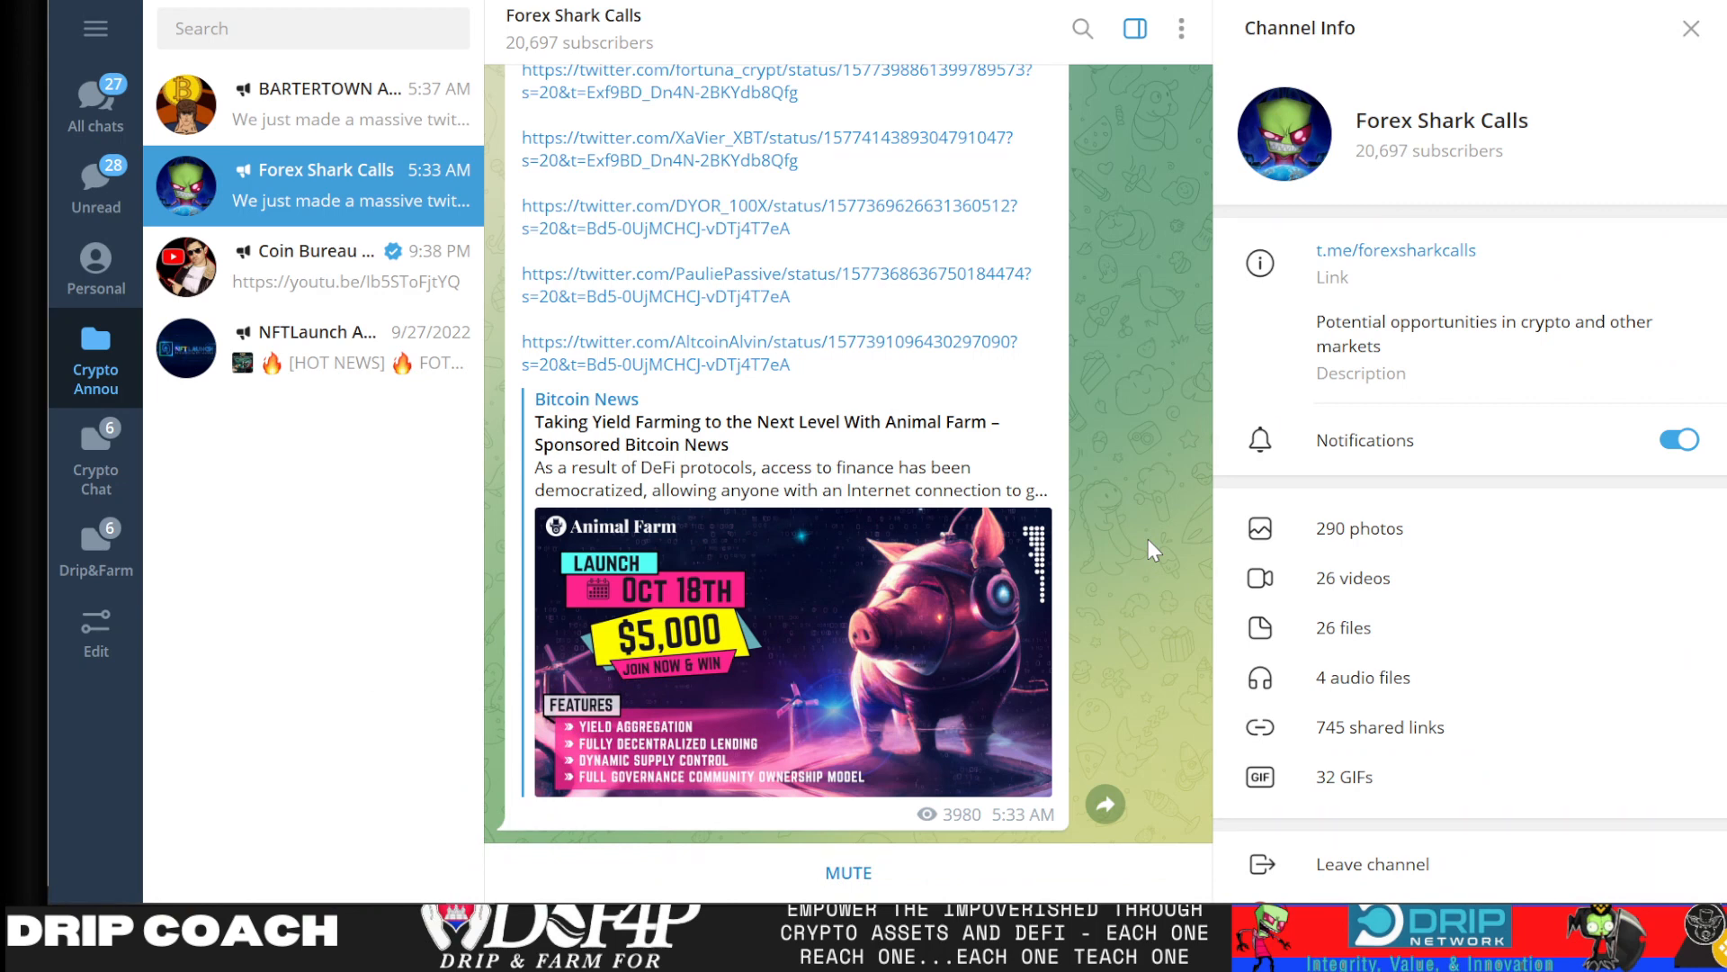
pyautogui.scroll(3)
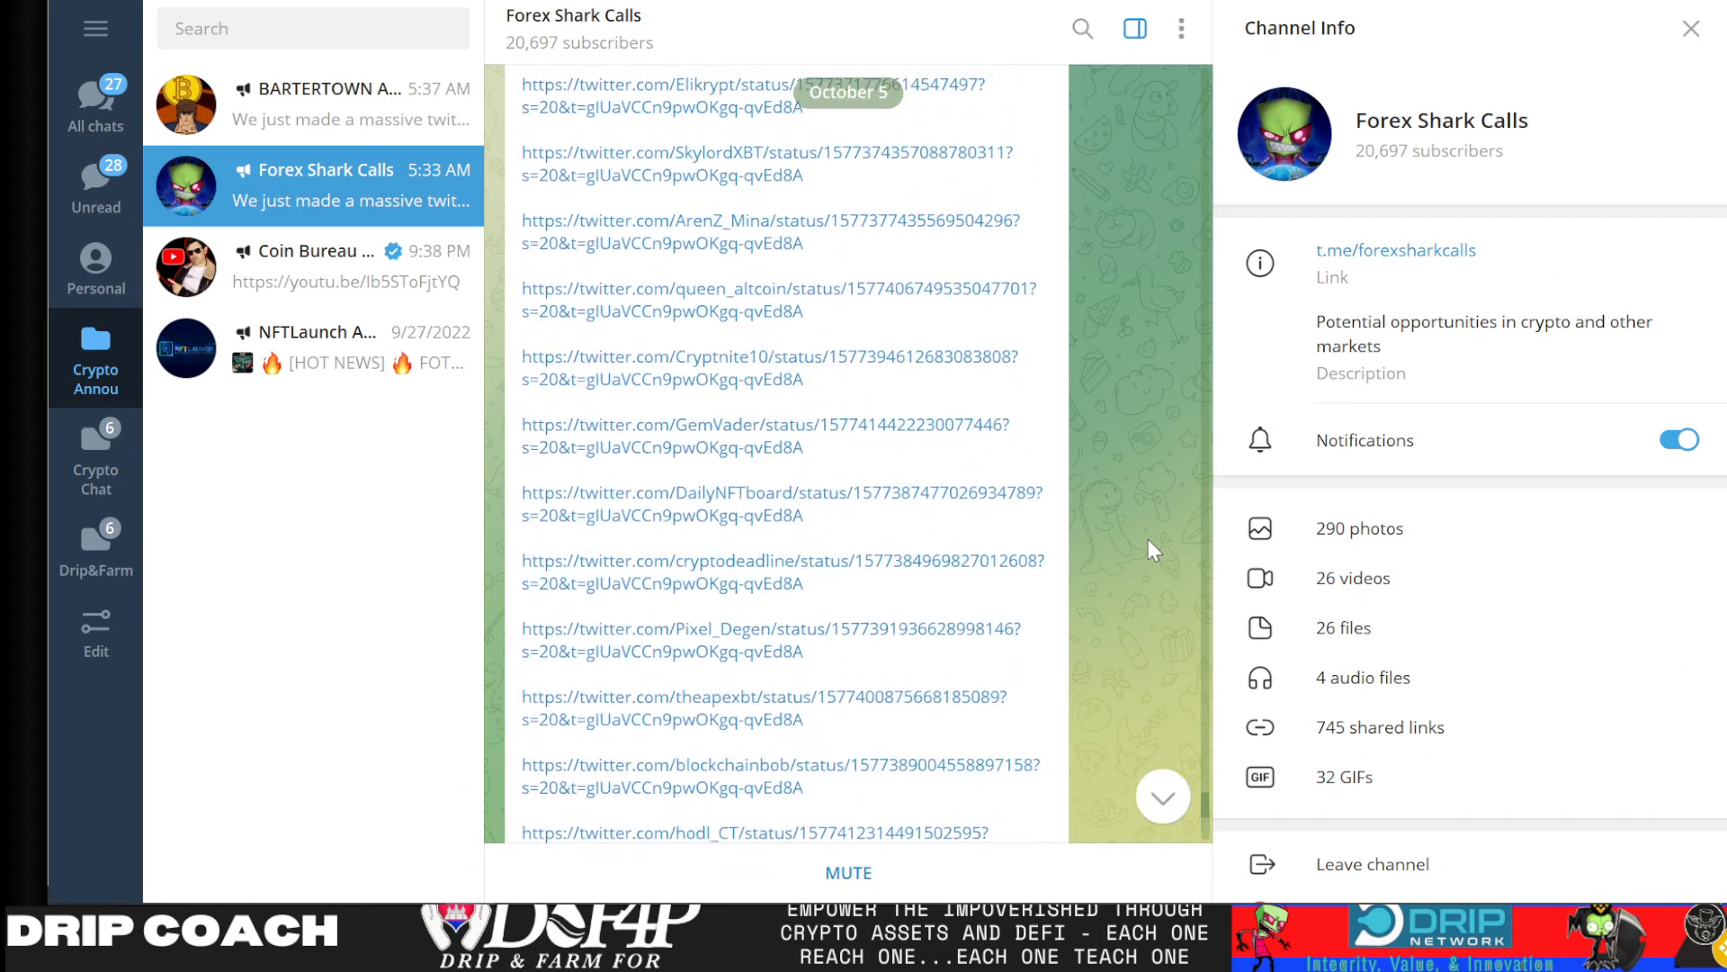
pyautogui.scroll(-3)
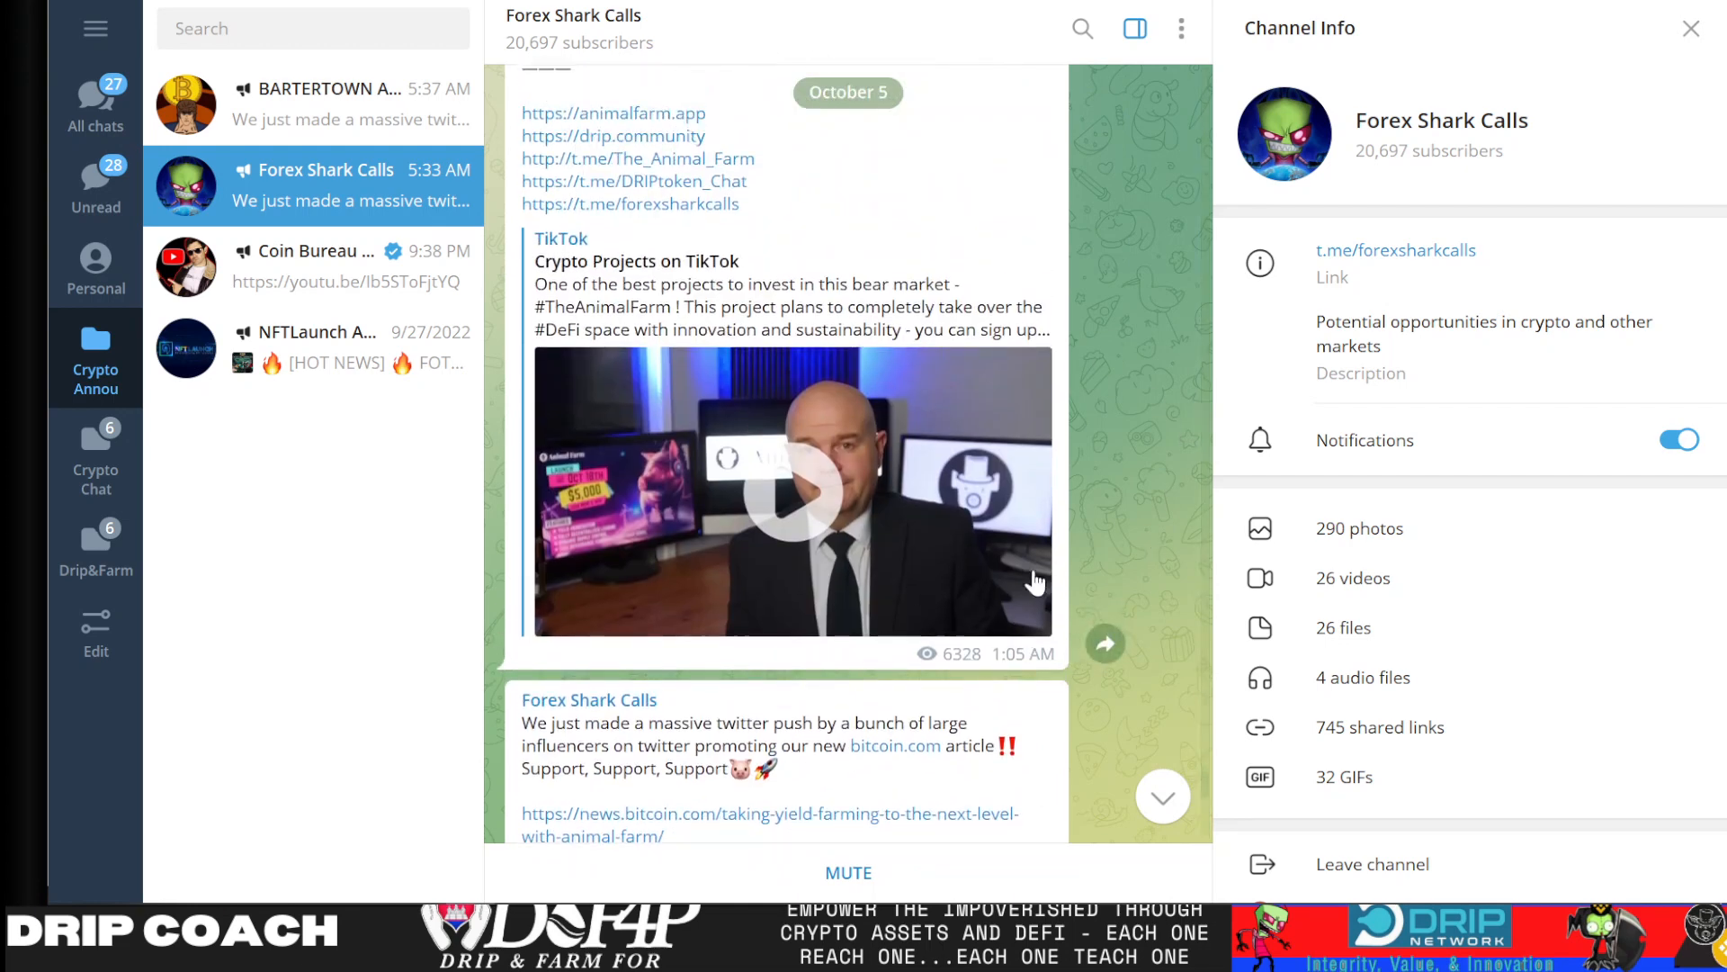
pyautogui.moveTo(946, 452)
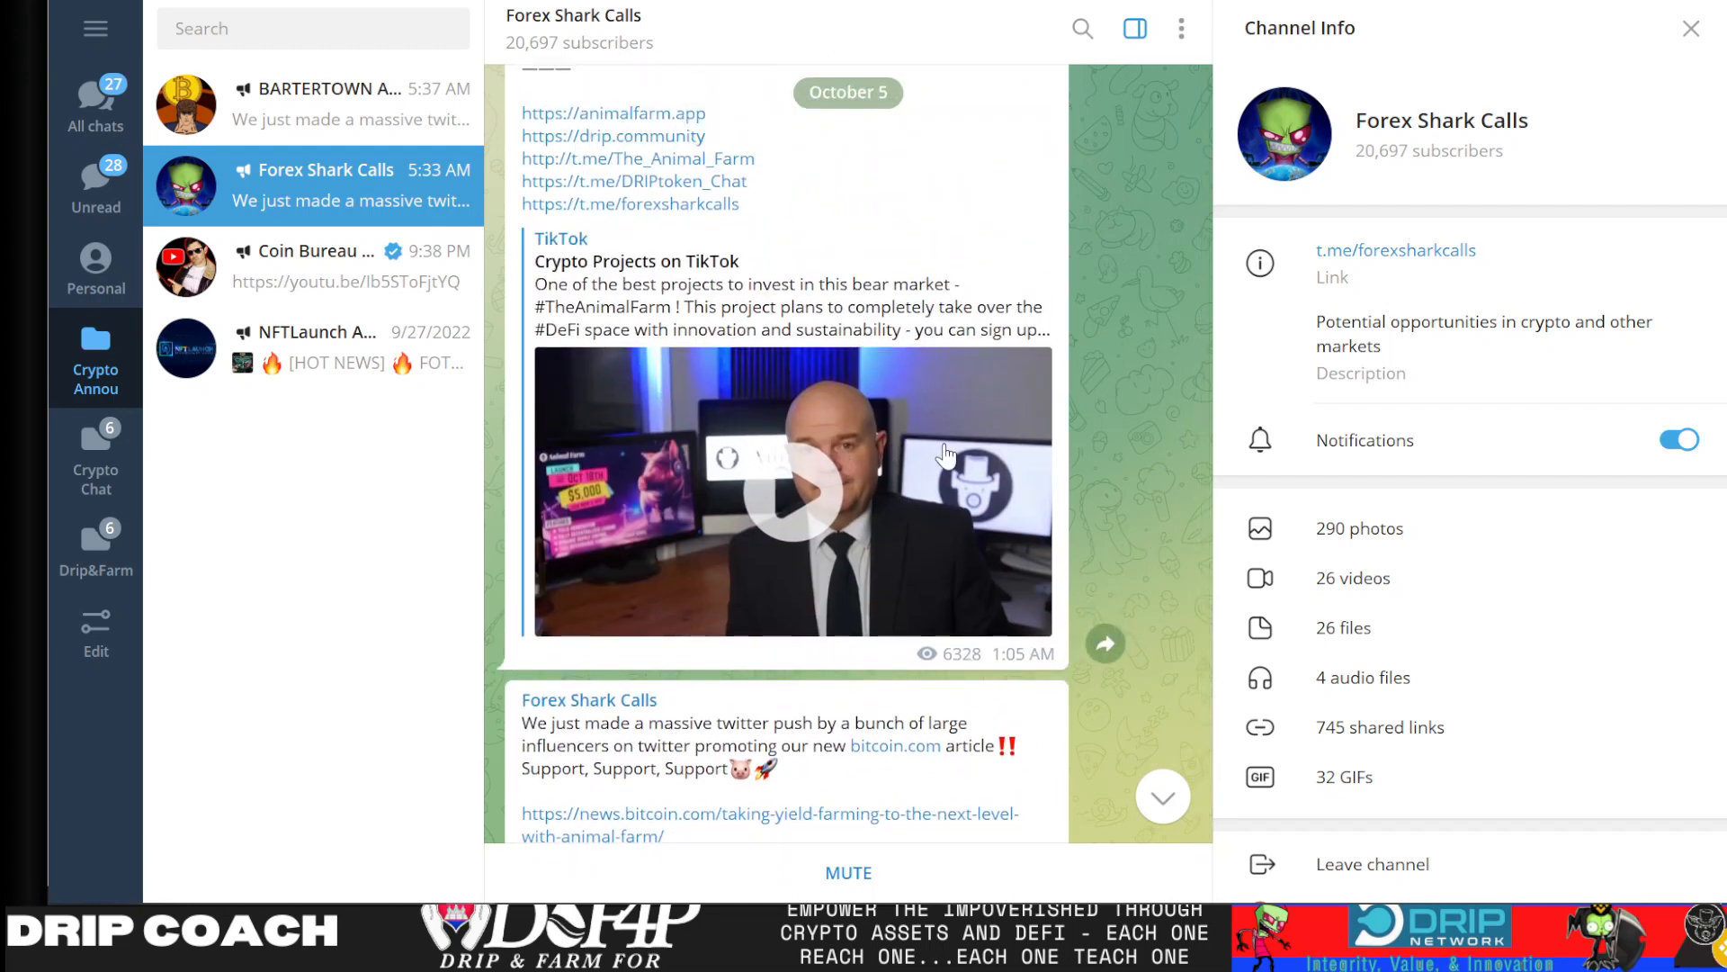
pyautogui.scroll(-3)
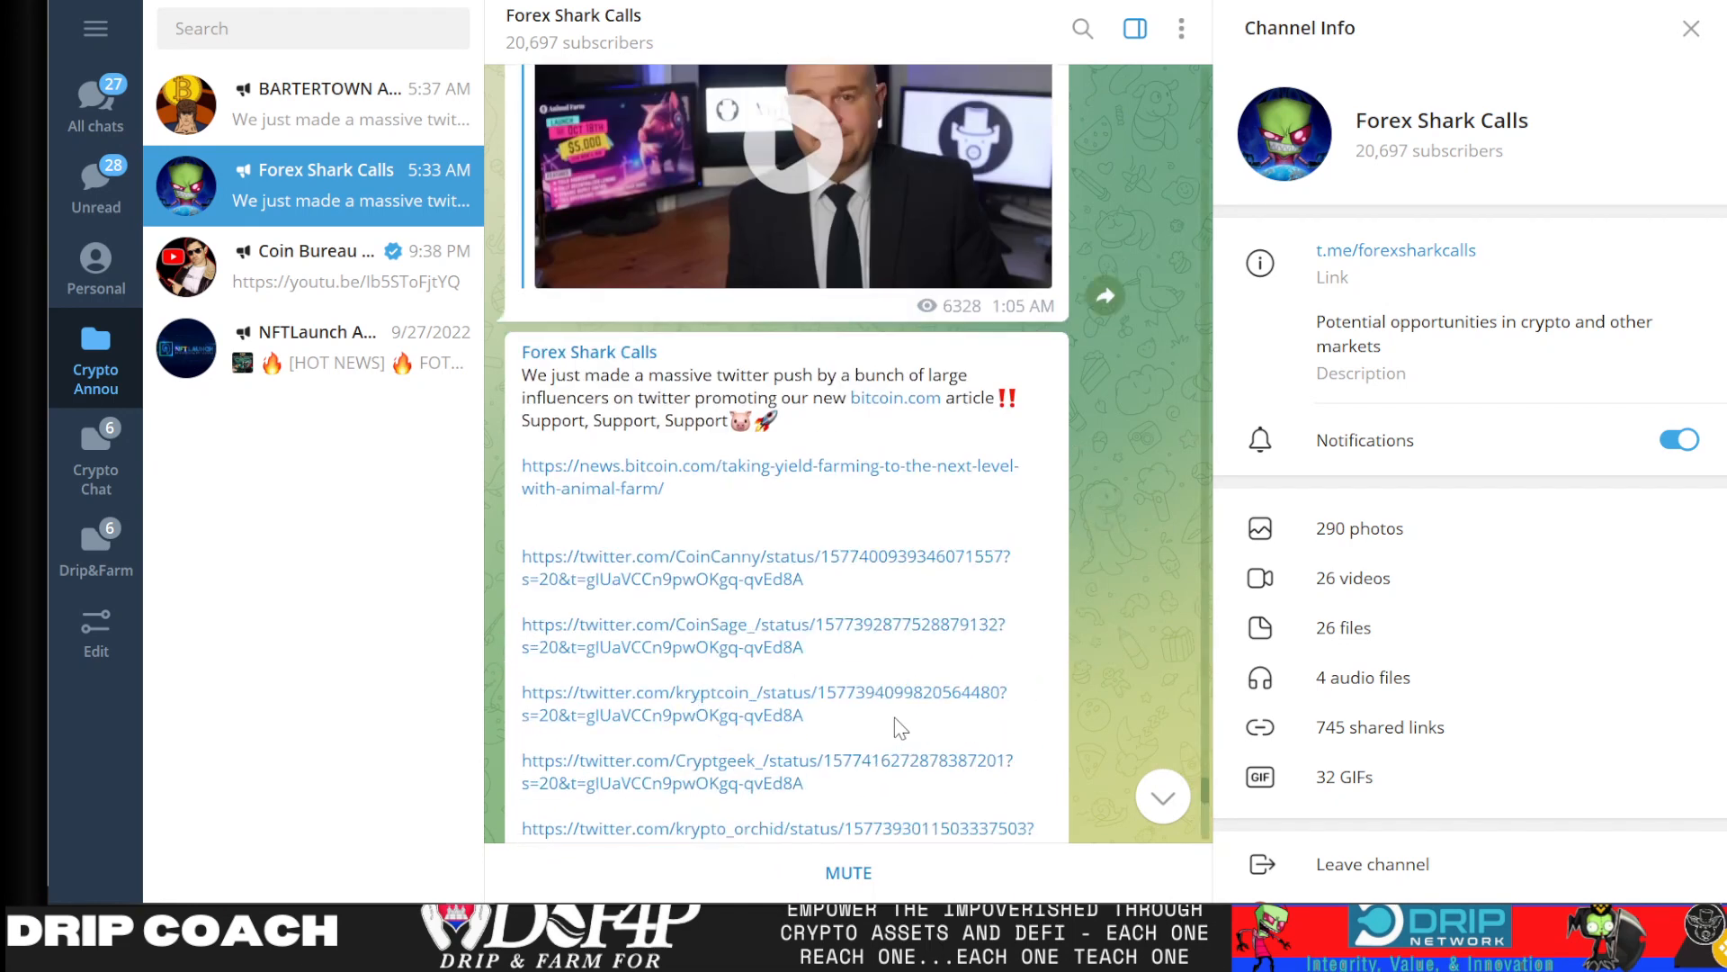
pyautogui.moveTo(1149, 580)
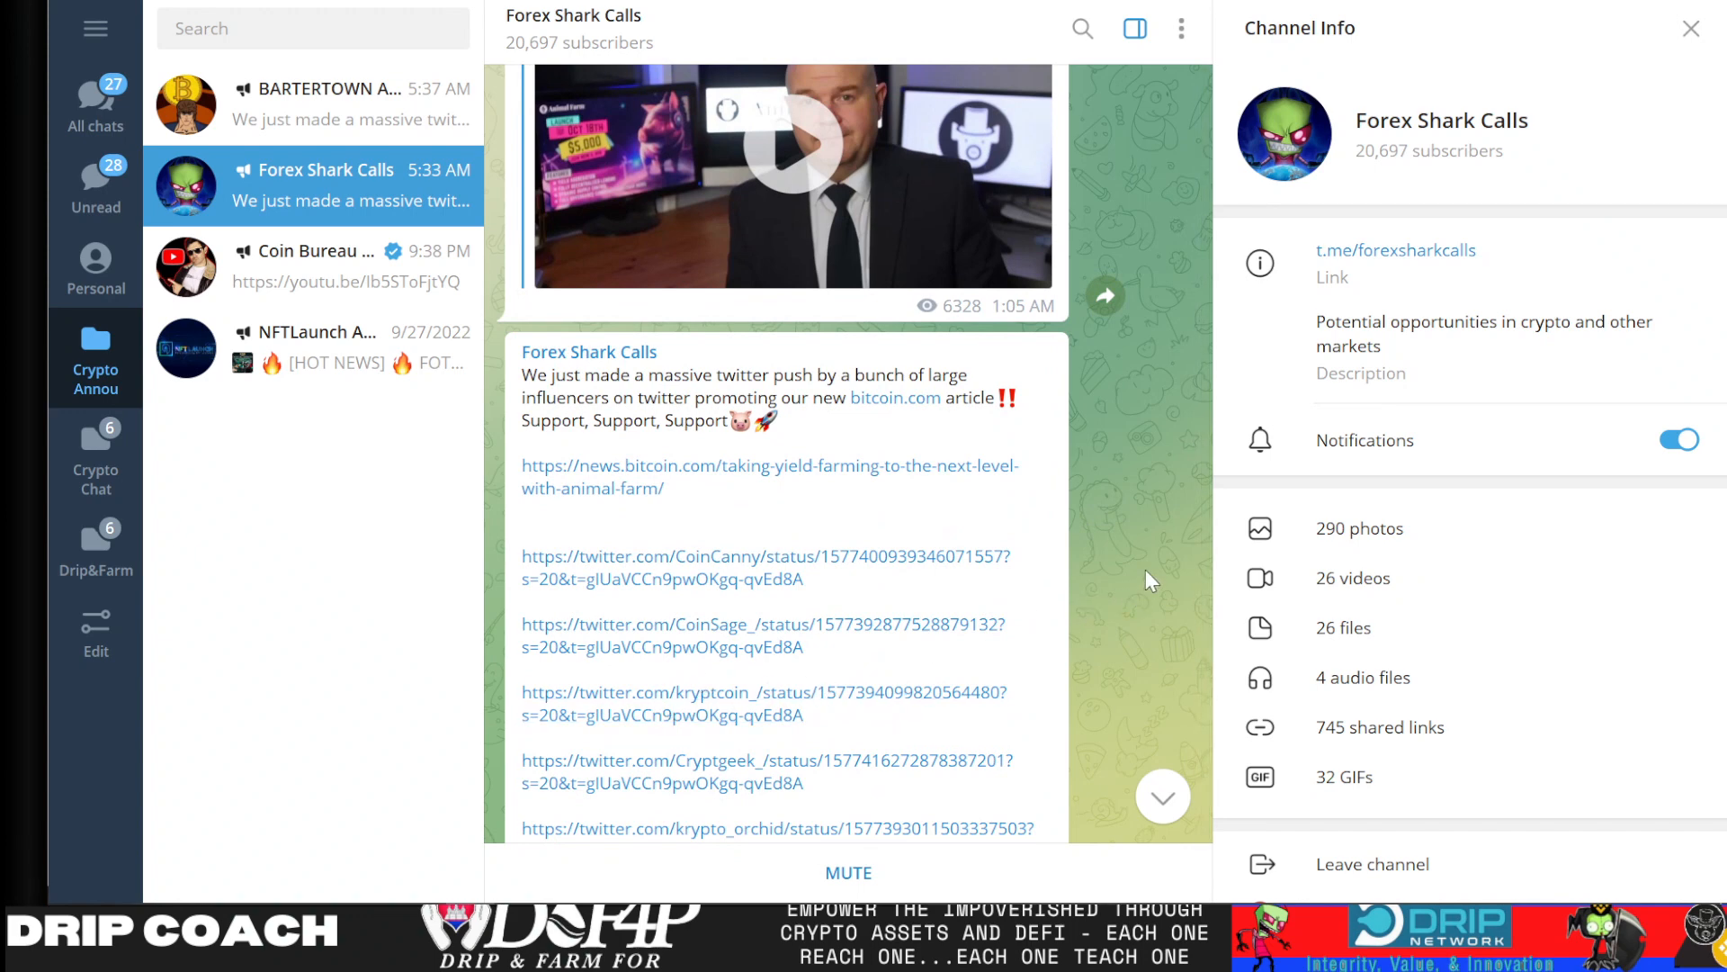
pyautogui.scroll(-3)
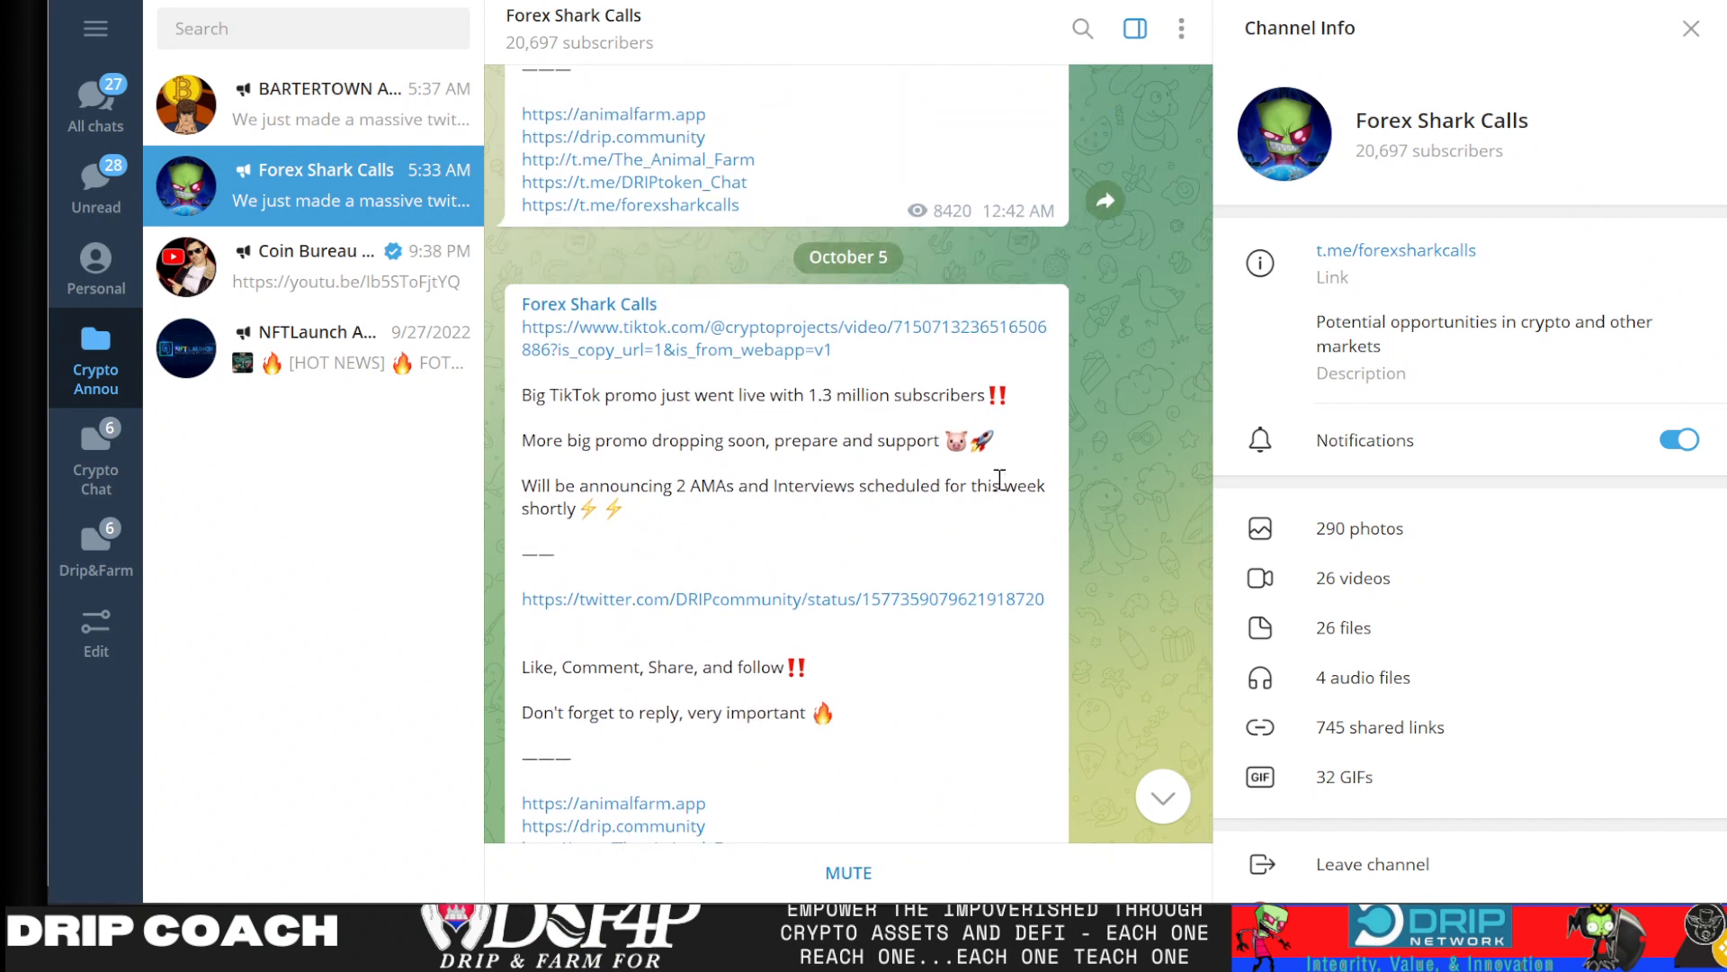
pyautogui.moveTo(1142, 472)
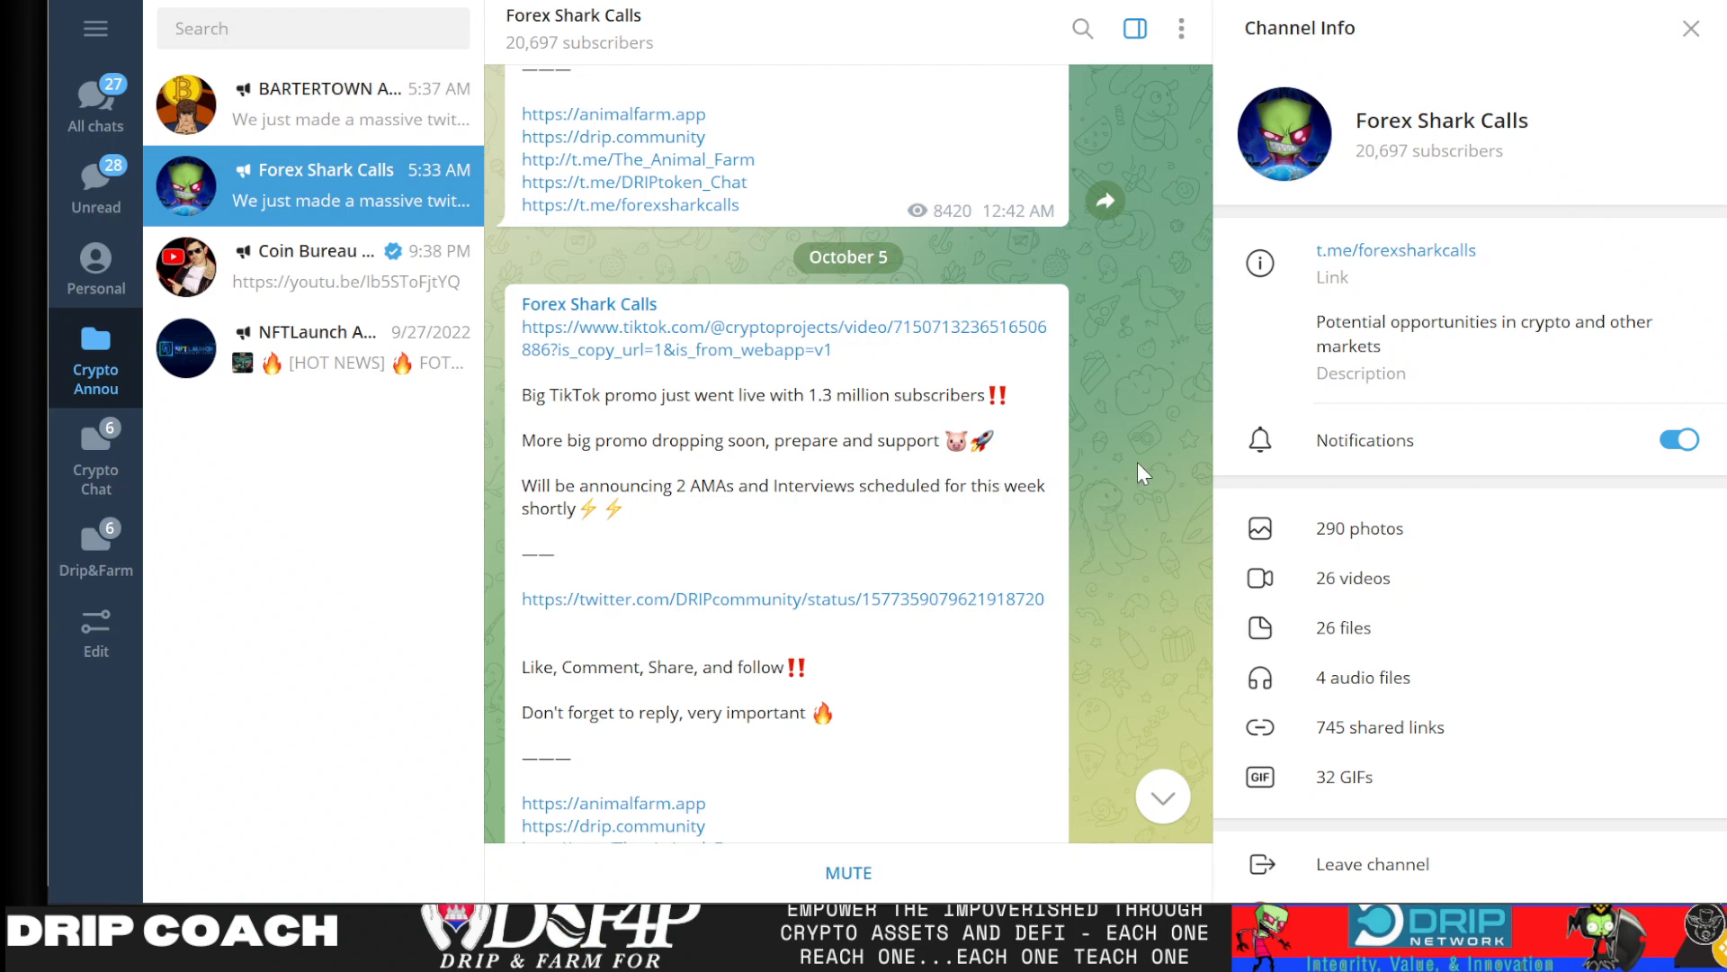
pyautogui.scroll(3)
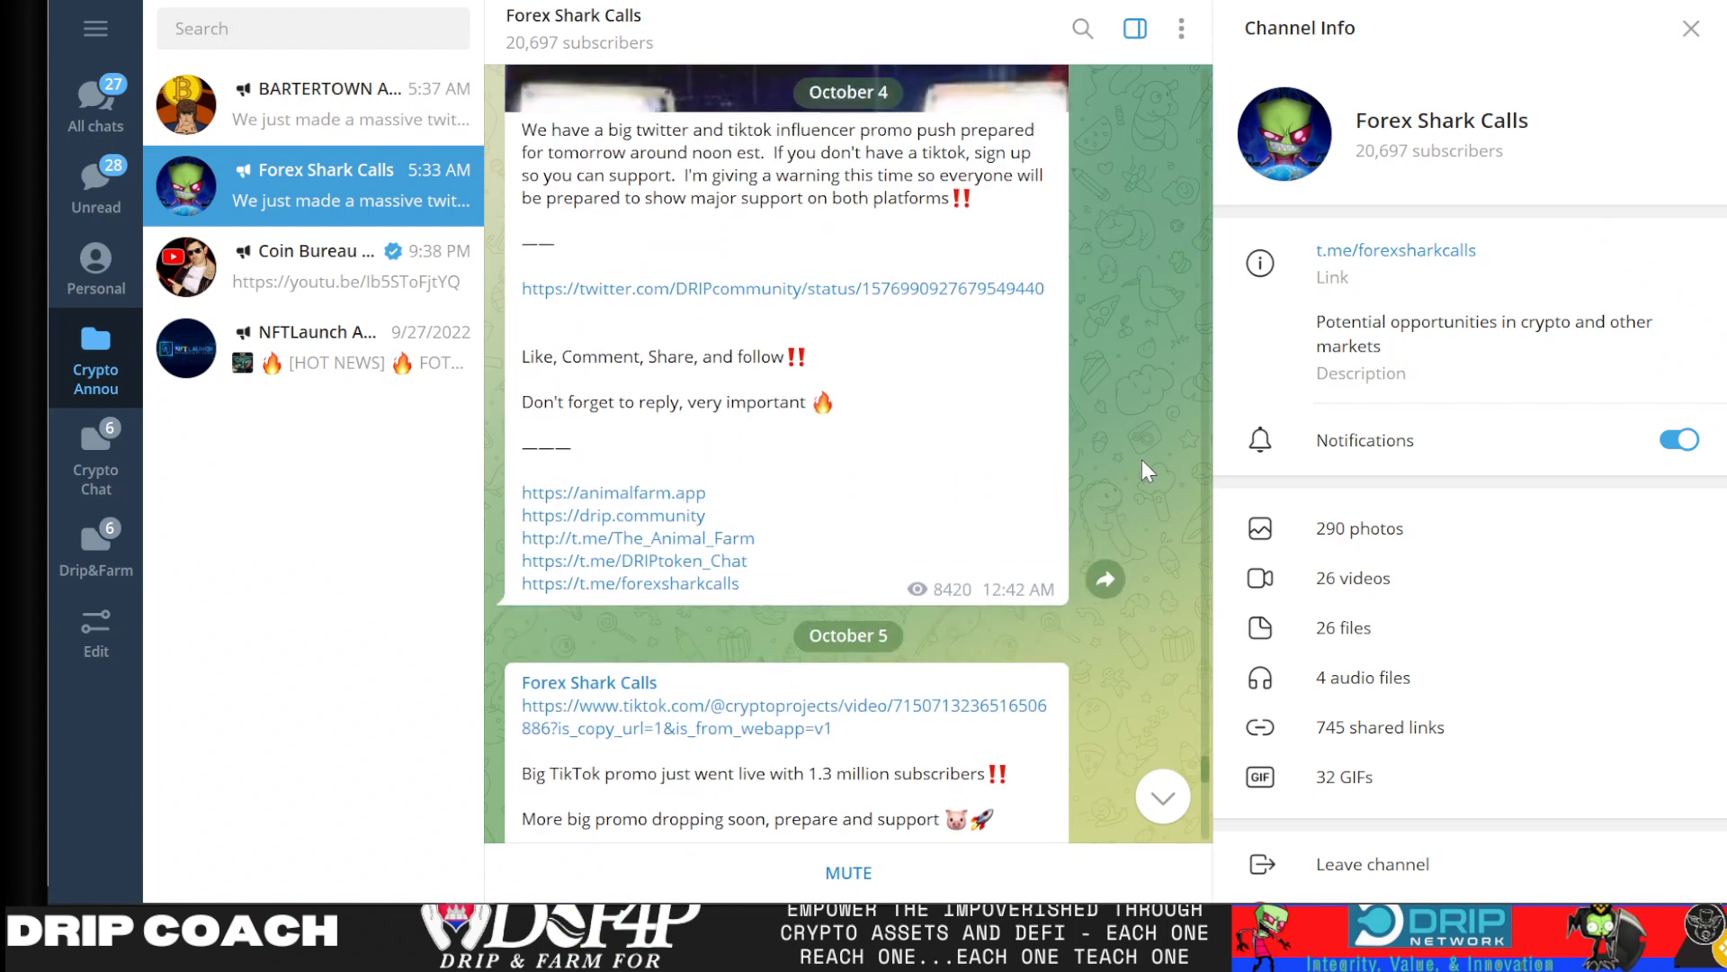
pyautogui.scroll(3)
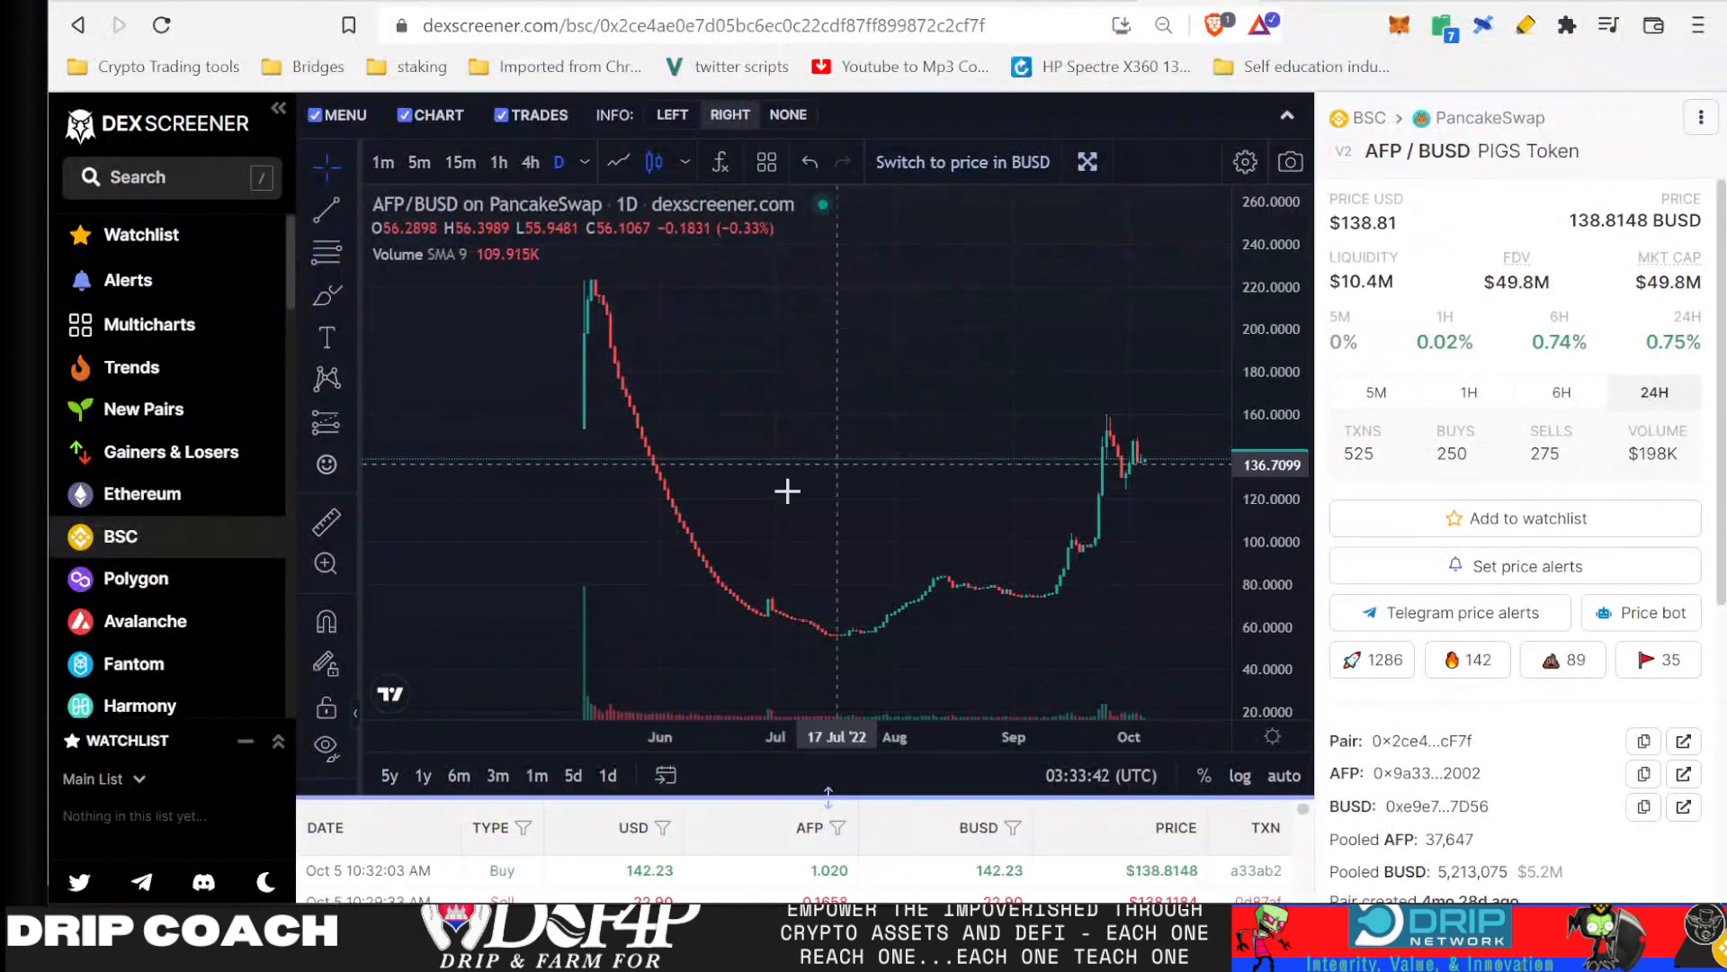
pyautogui.moveTo(1001, 482)
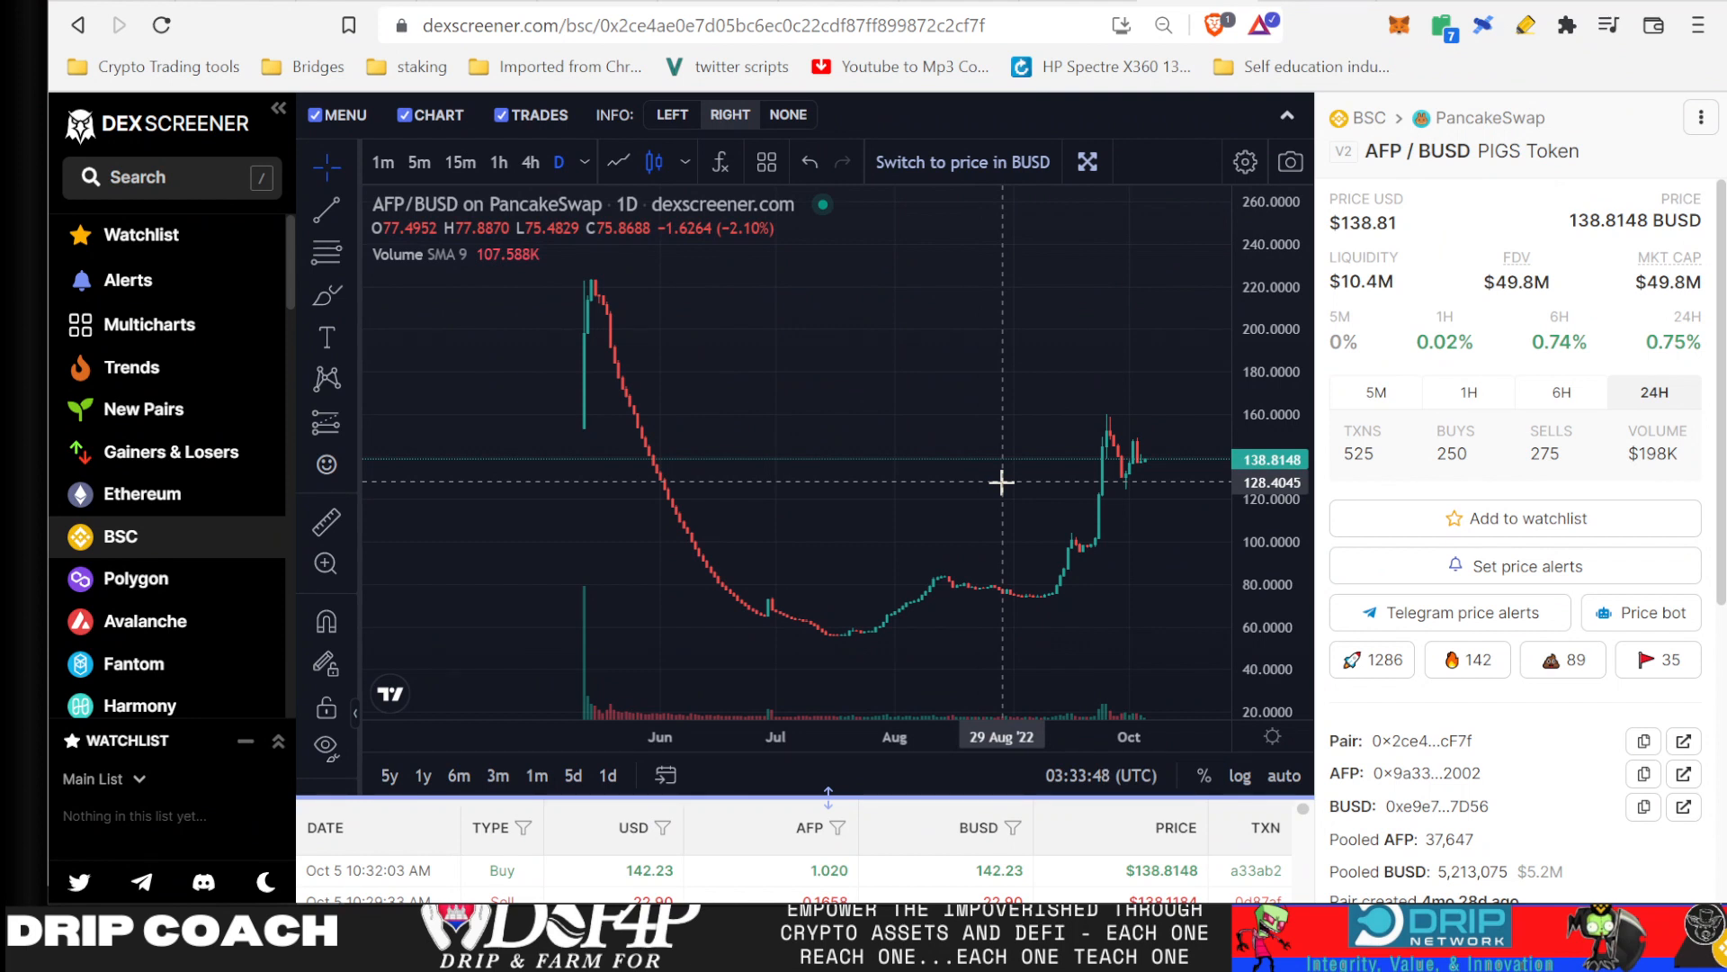
pyautogui.moveTo(1119, 482)
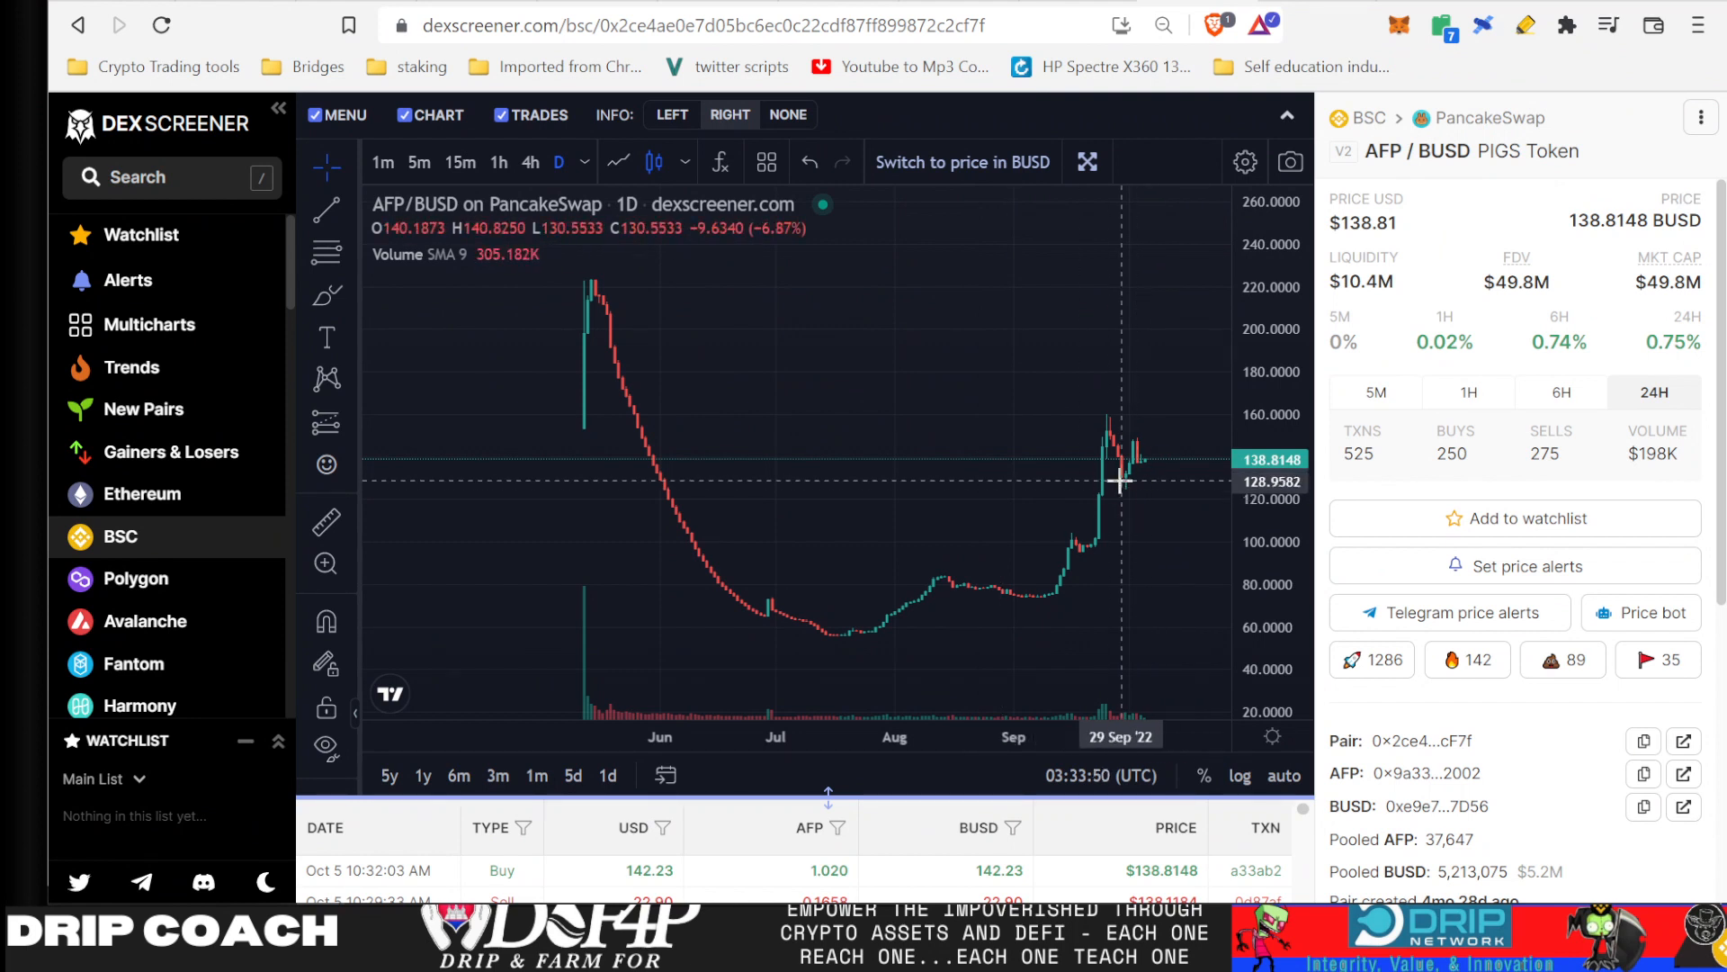
pyautogui.moveTo(1119, 430)
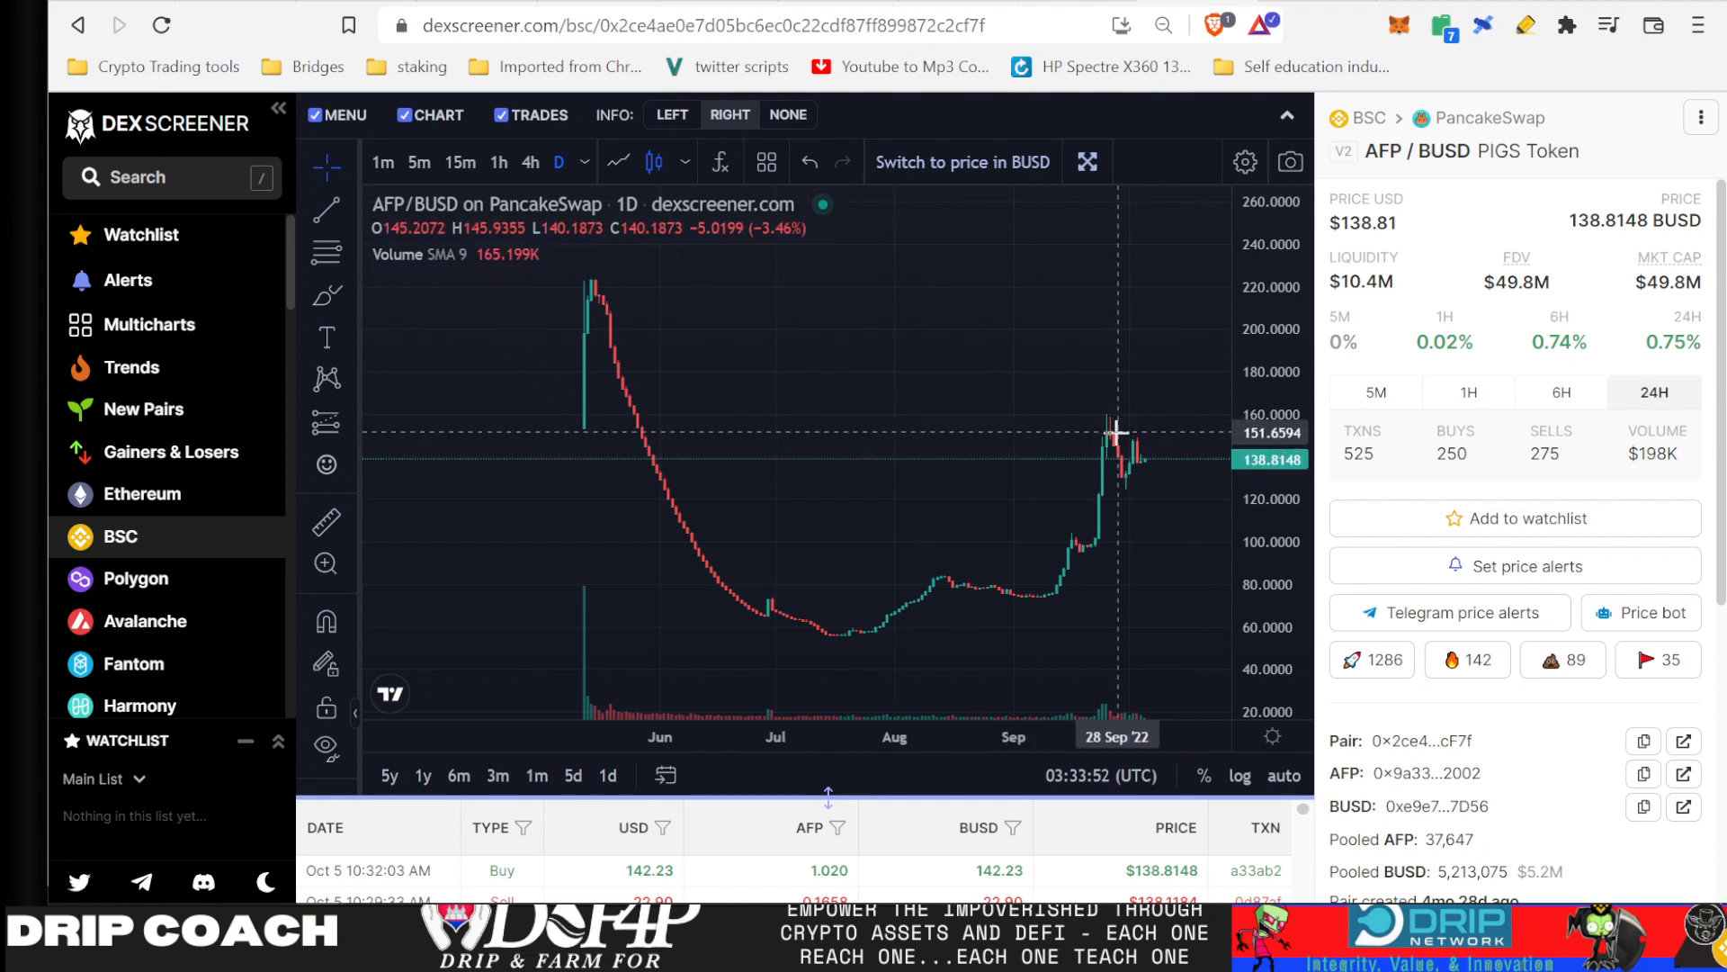
pyautogui.moveTo(820, 5)
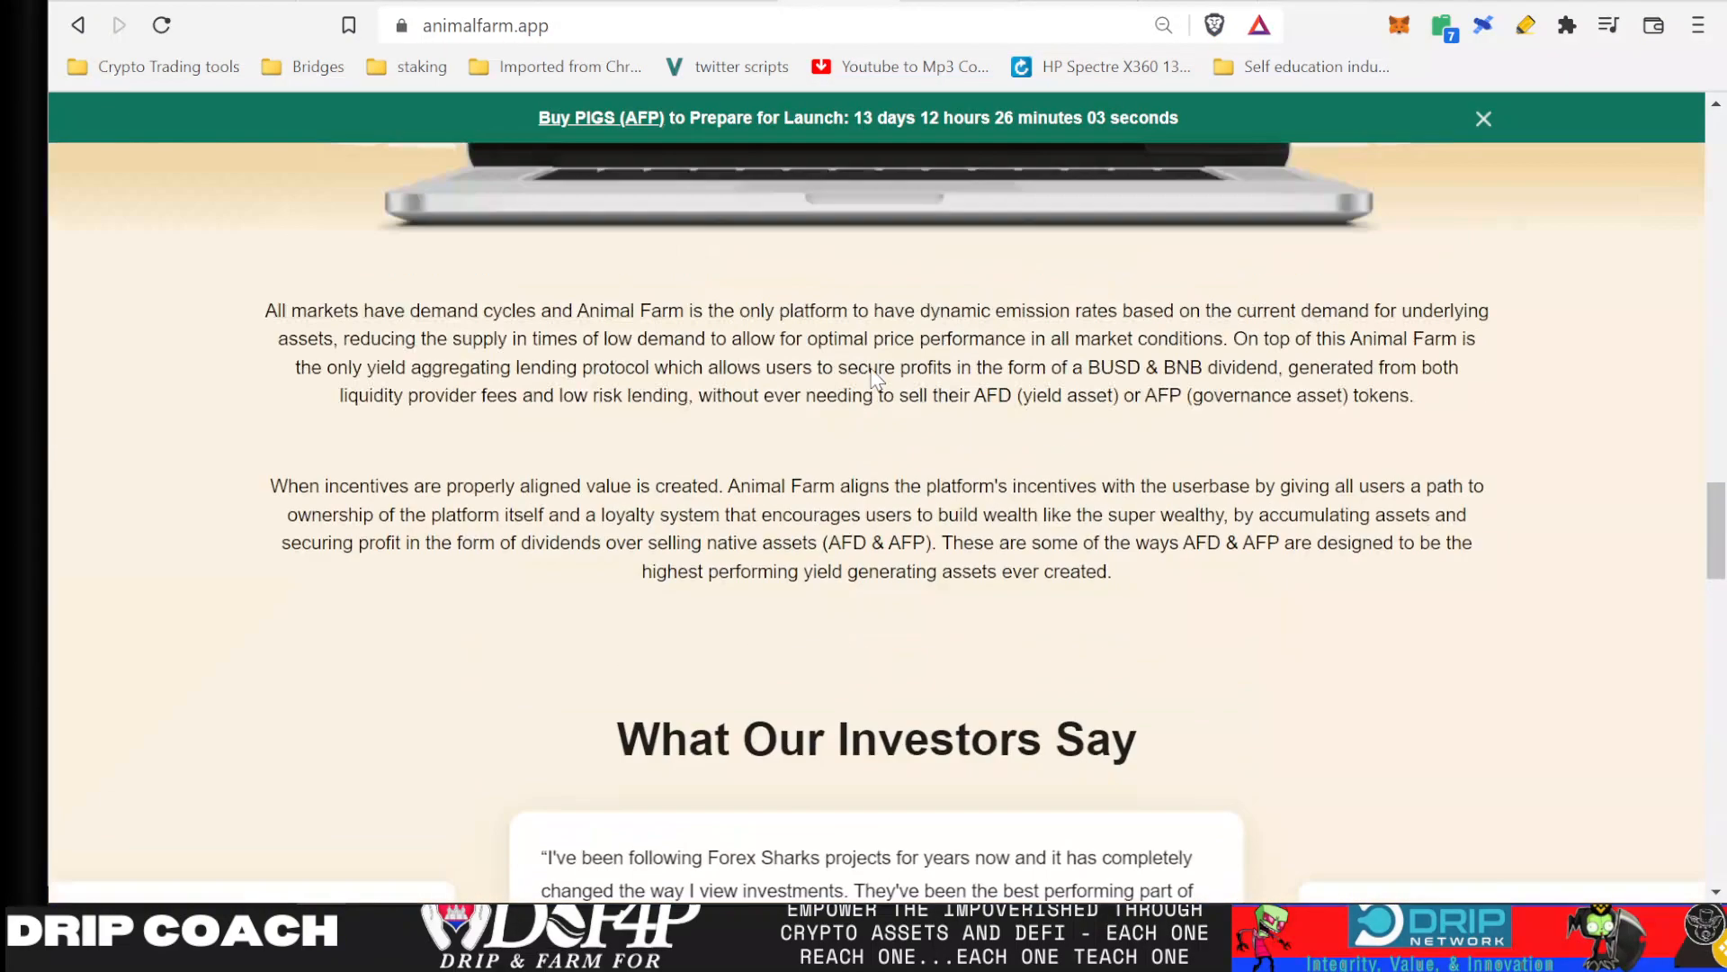
pyautogui.scroll(3)
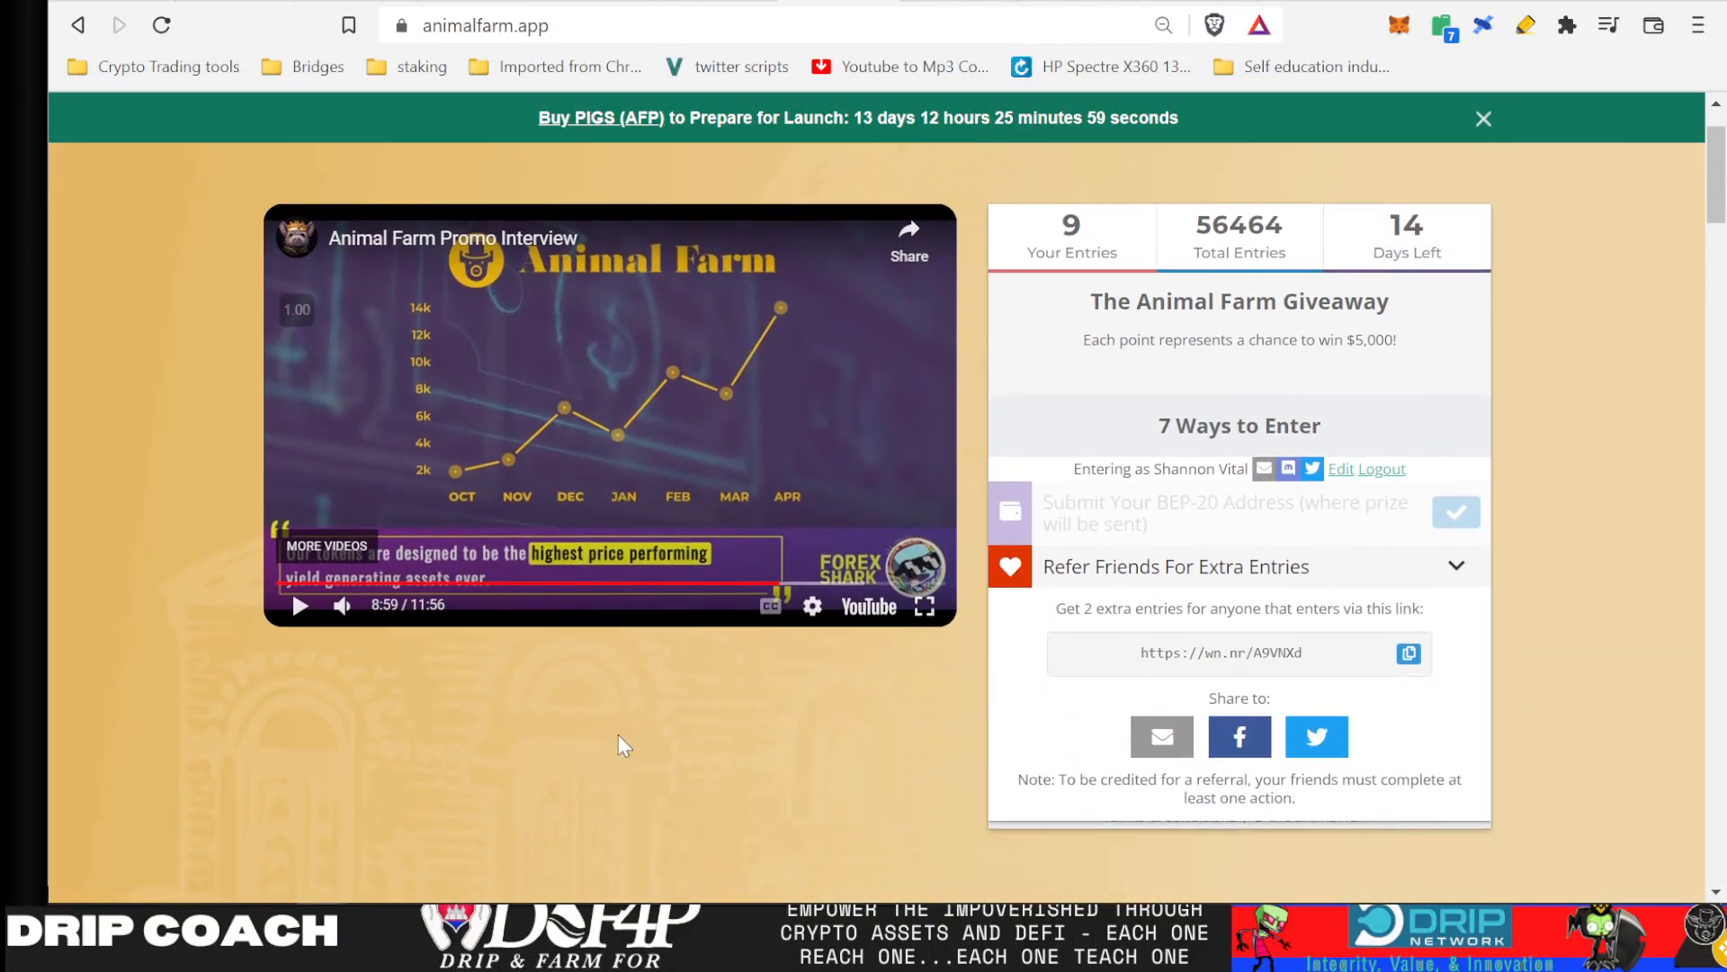
pyautogui.scroll(-3)
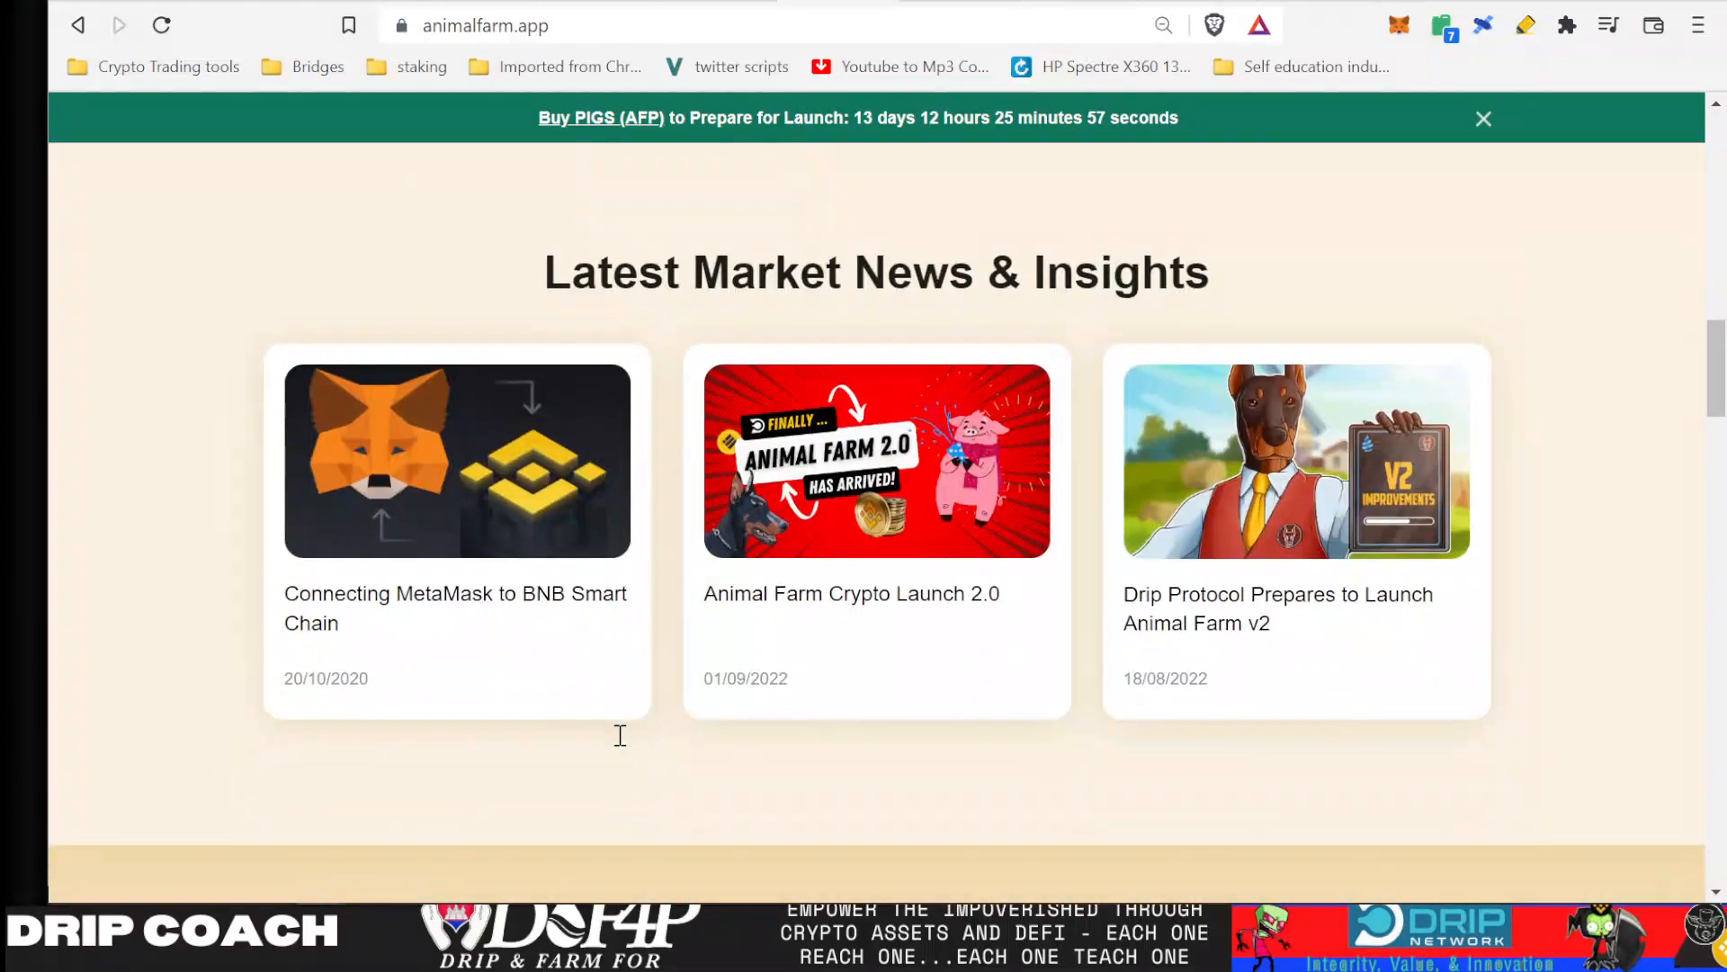
pyautogui.scroll(3)
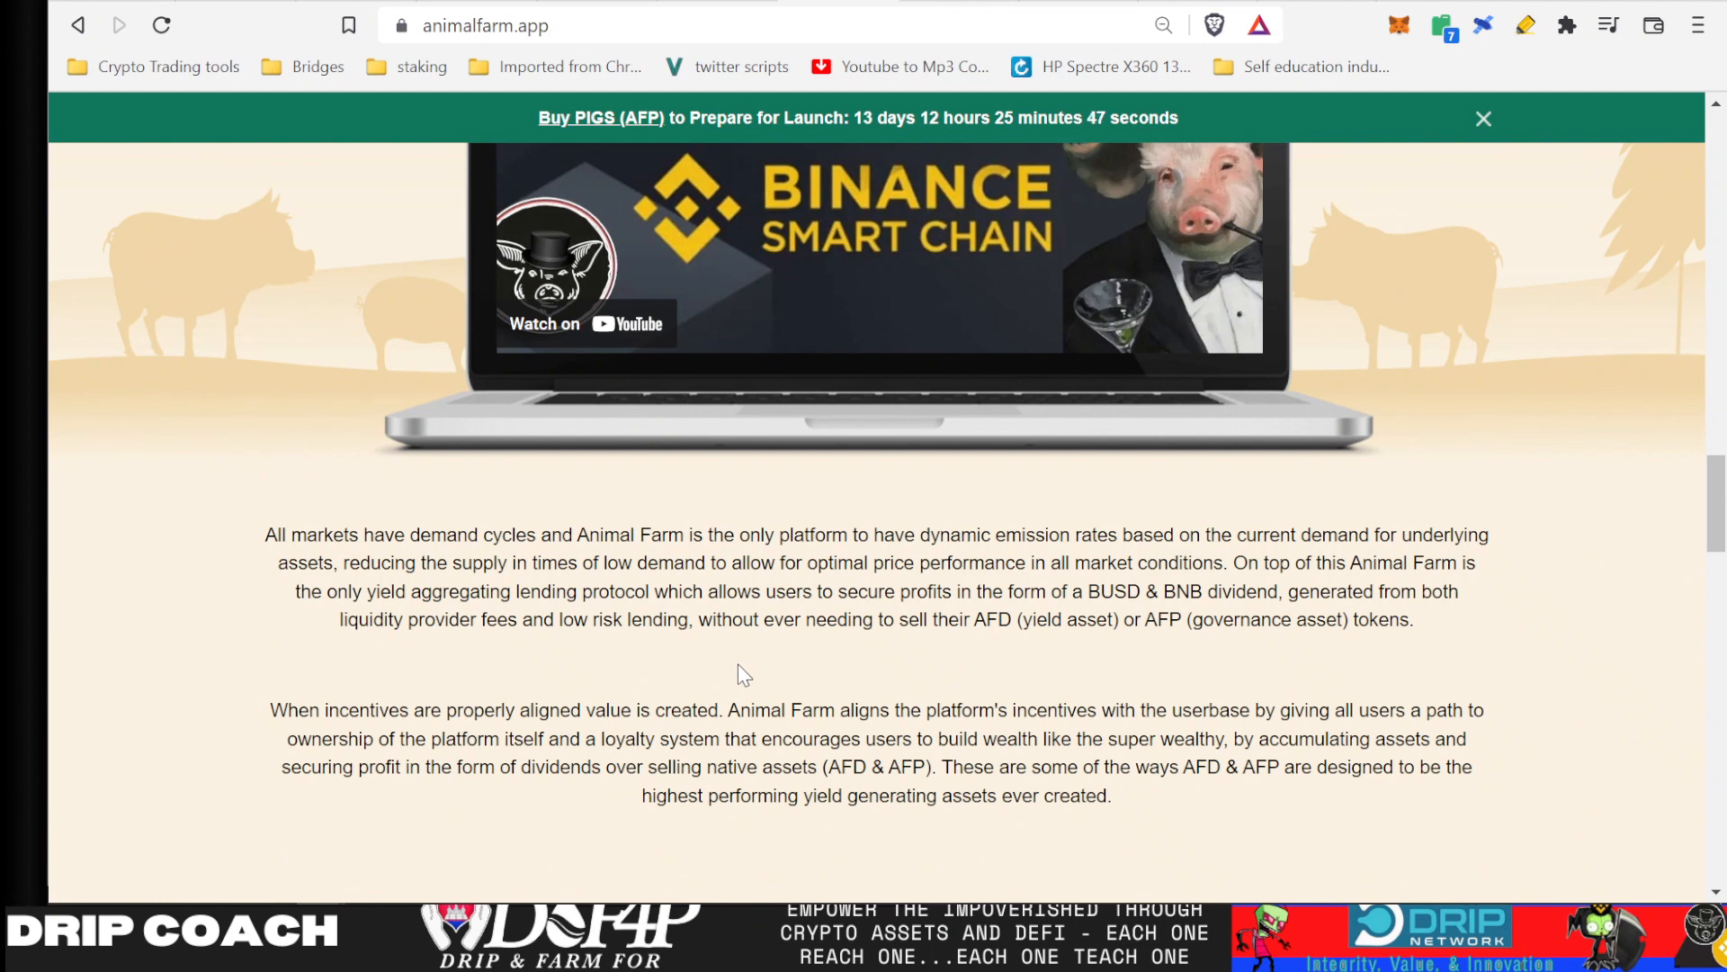
pyautogui.moveTo(781, 638)
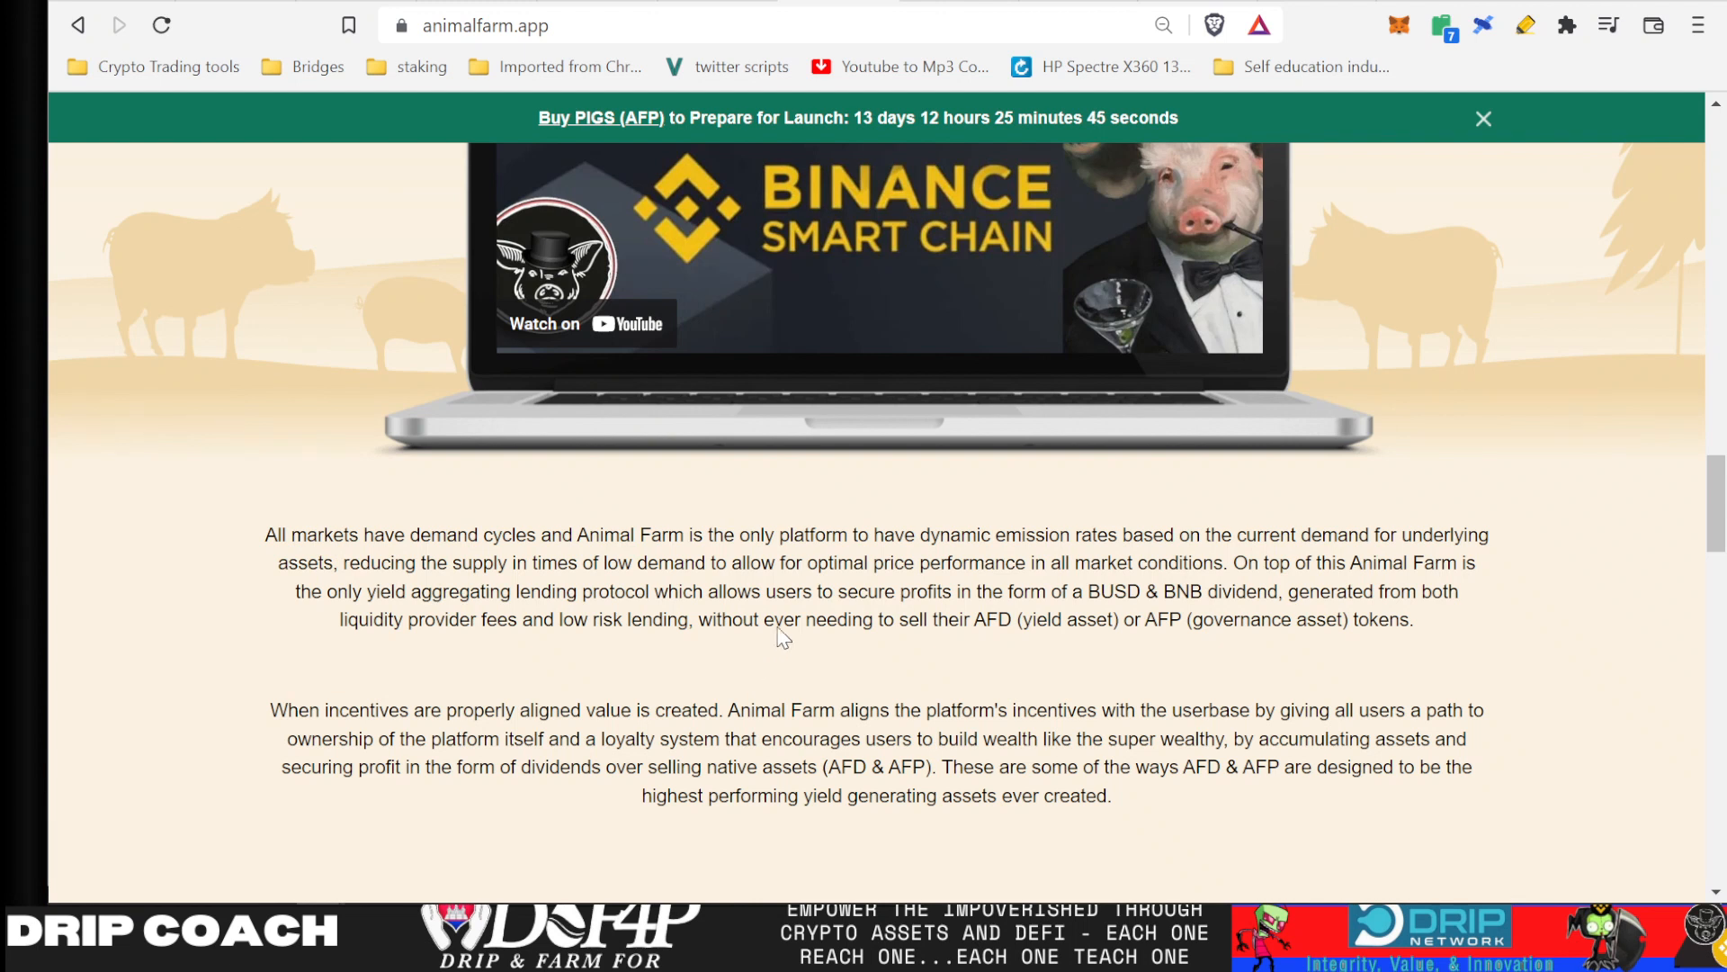
pyautogui.moveTo(880, 612)
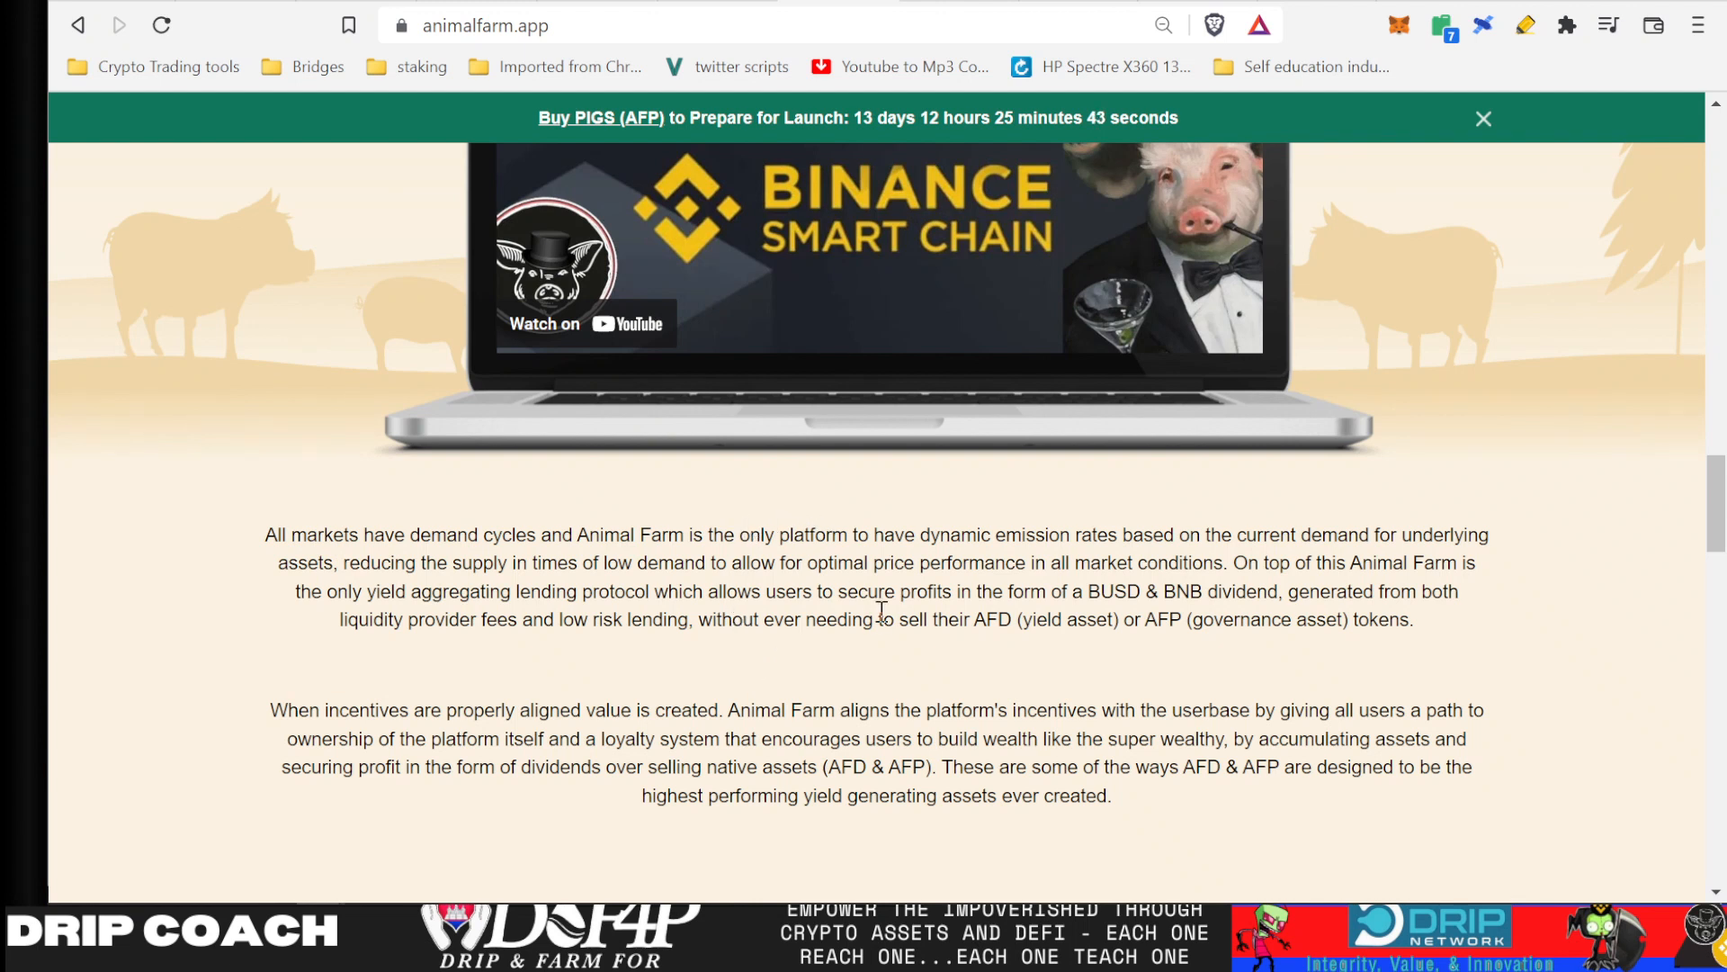
pyautogui.moveTo(1570, 302)
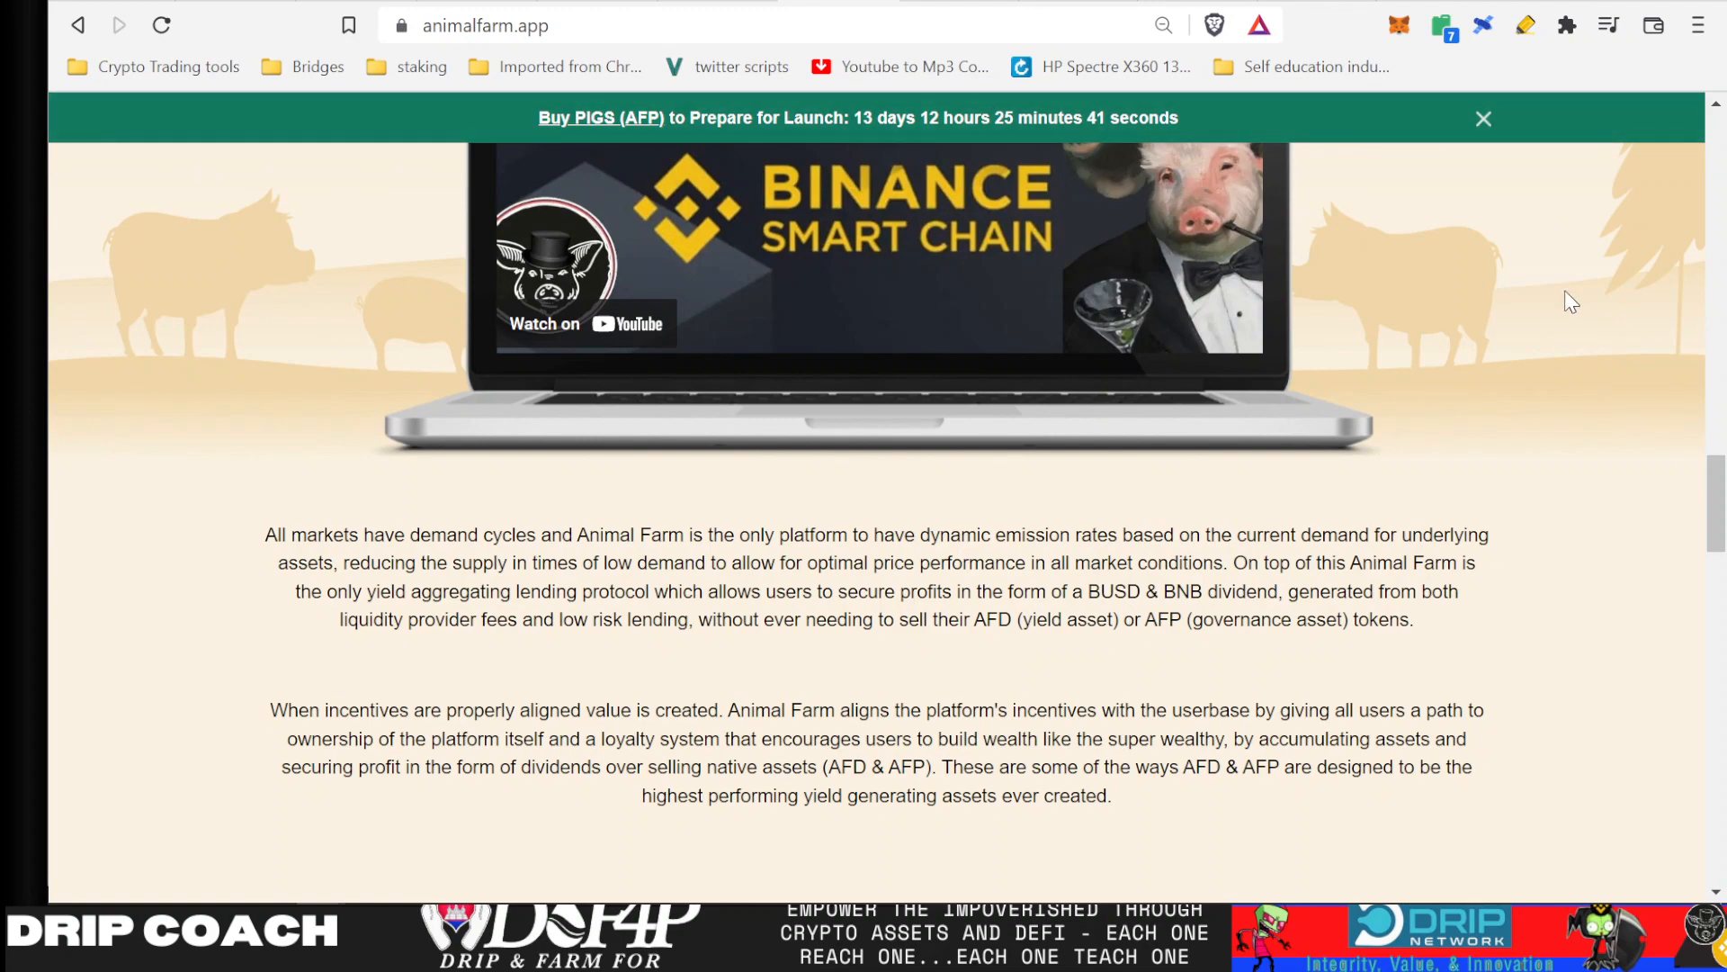
pyautogui.scroll(3)
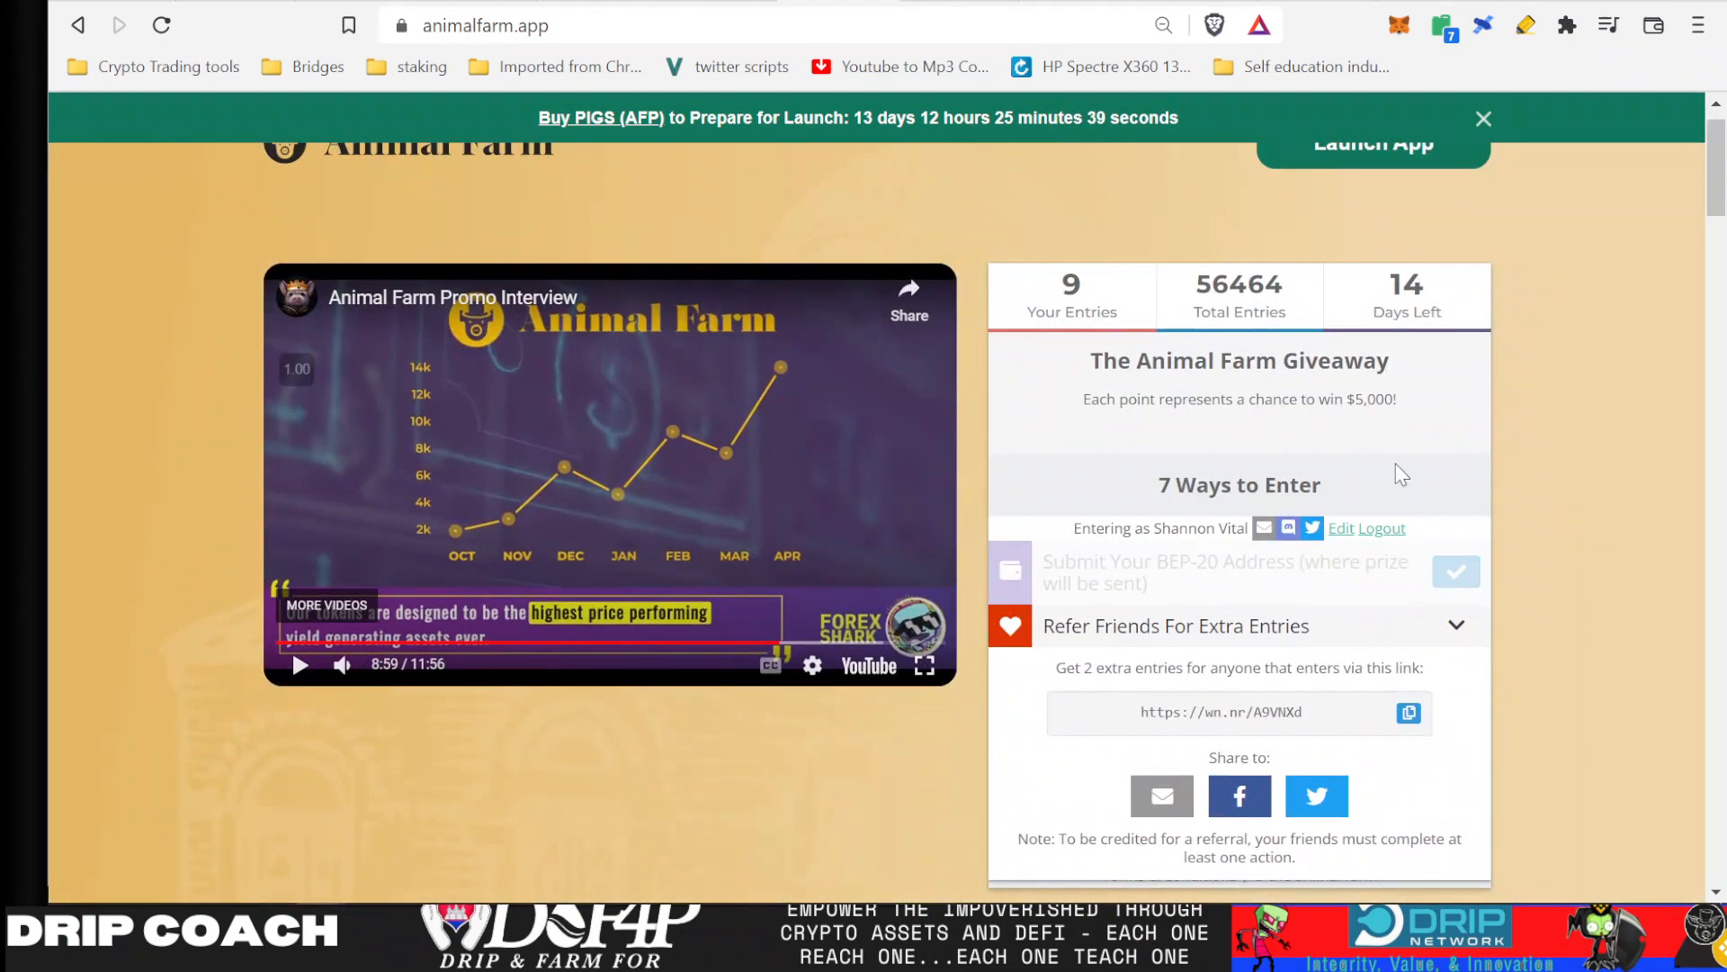
pyautogui.moveTo(1246, 461)
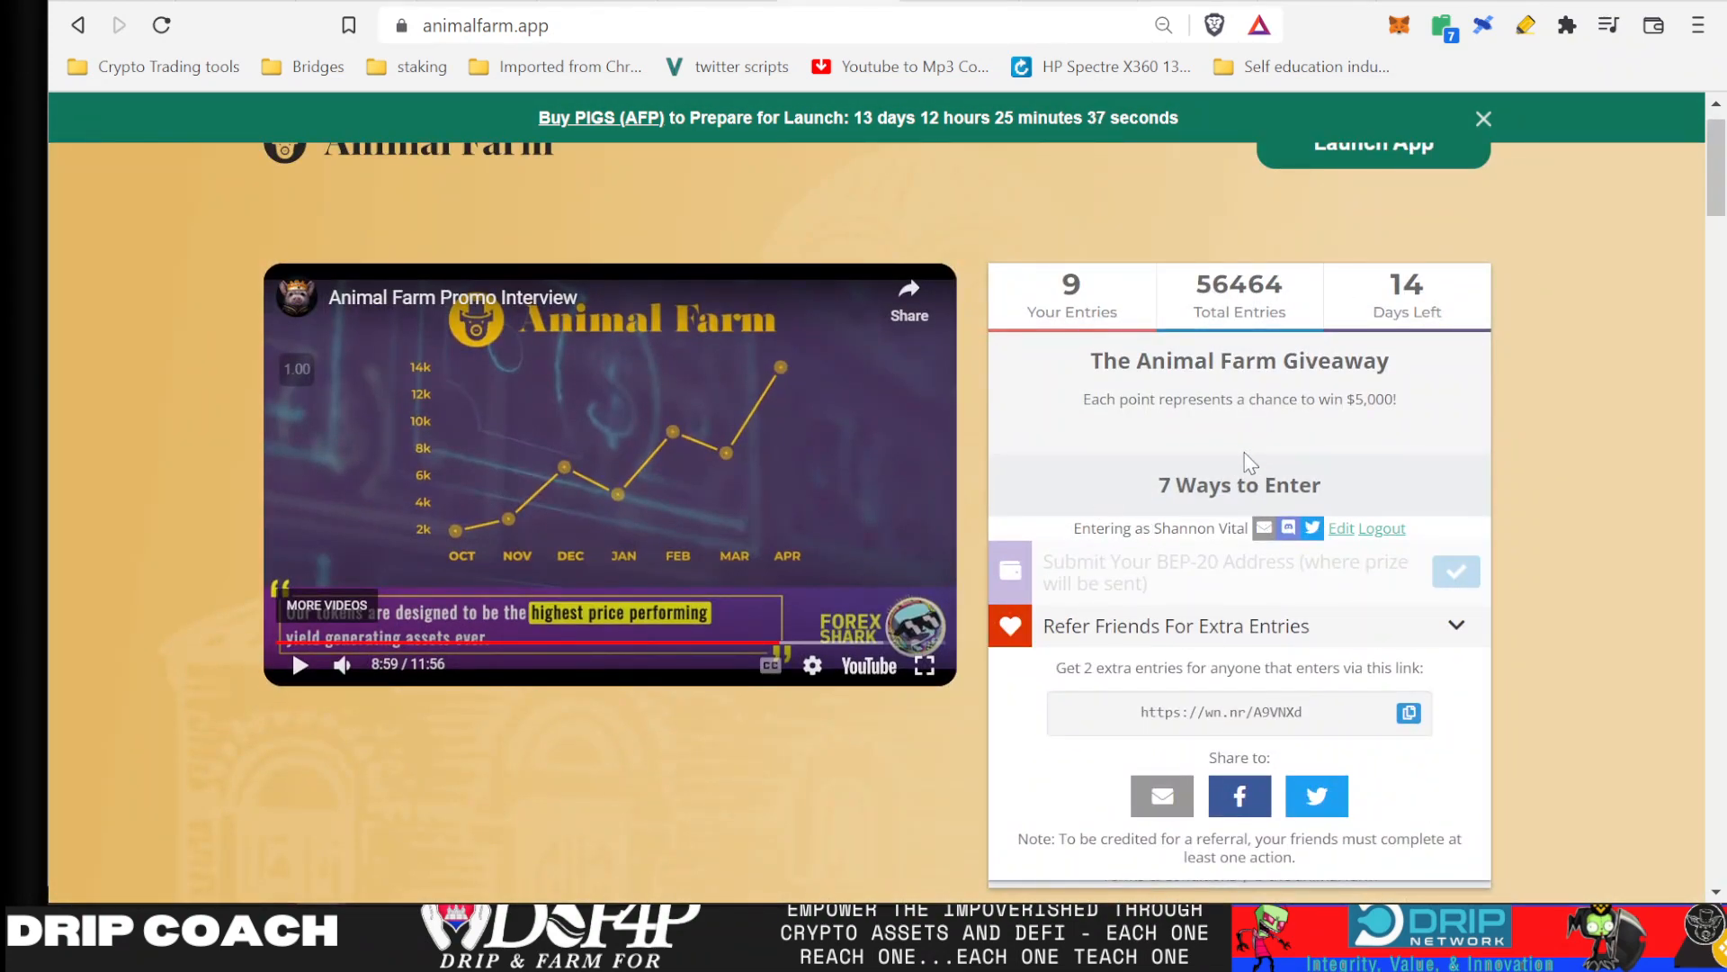
pyautogui.moveTo(1184, 628)
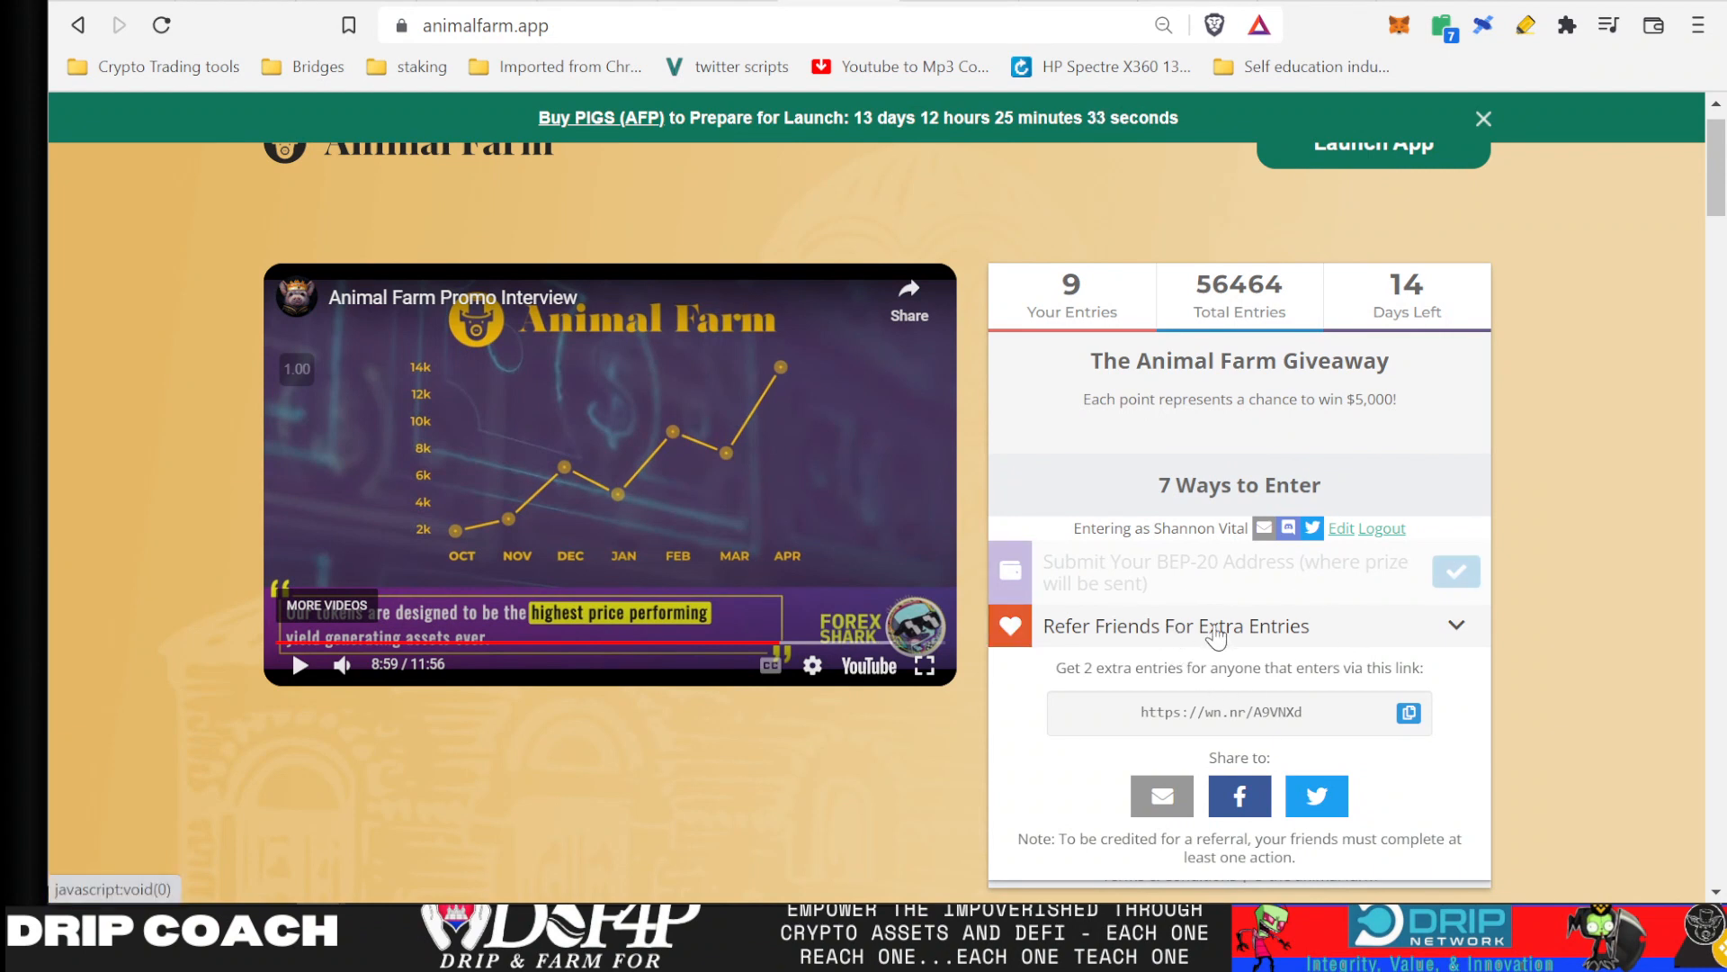
pyautogui.moveTo(1457, 506)
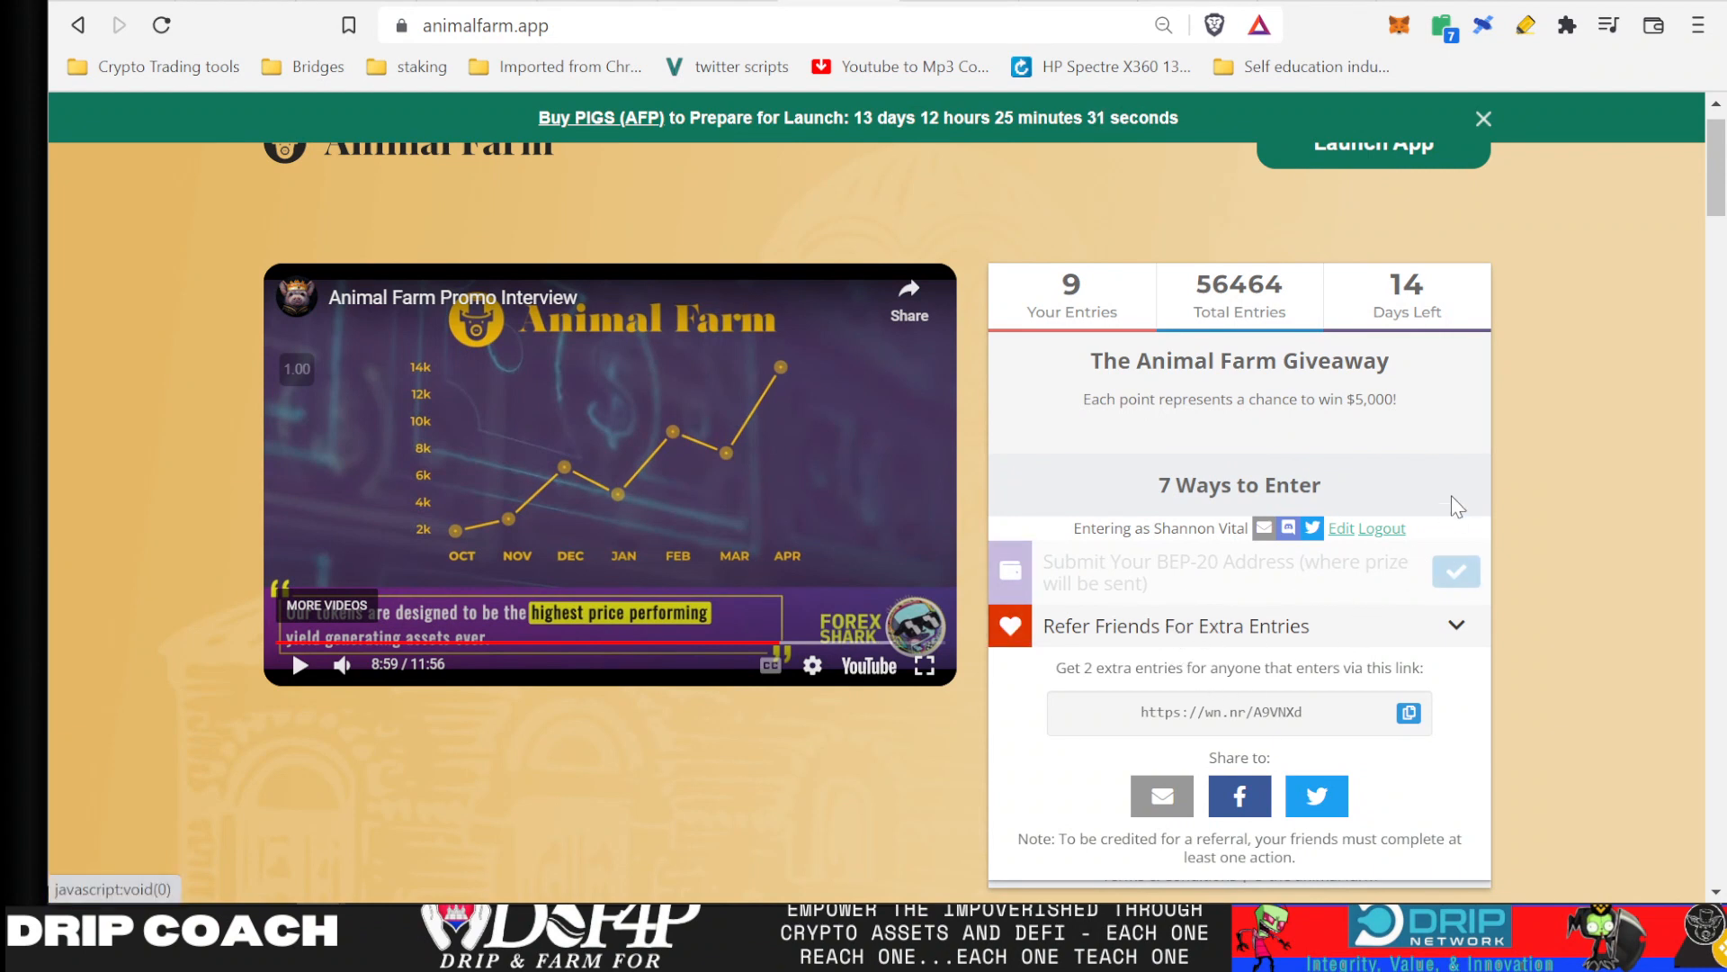
pyautogui.moveTo(1380, 397)
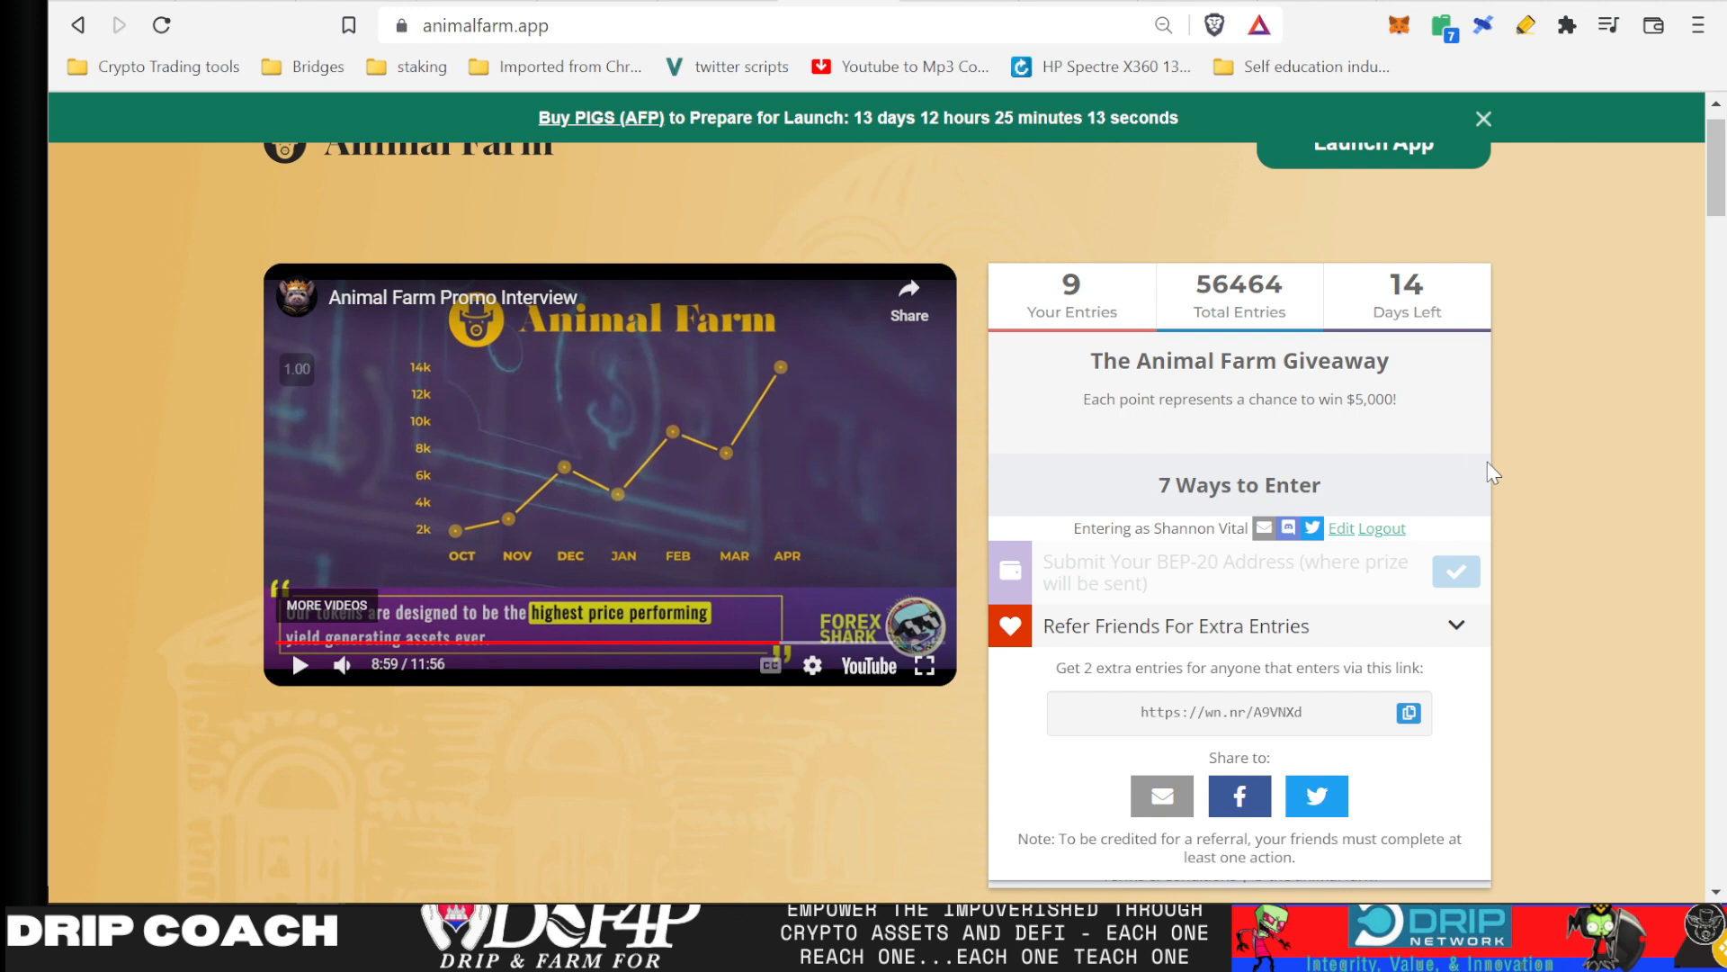
pyautogui.moveTo(918, 177)
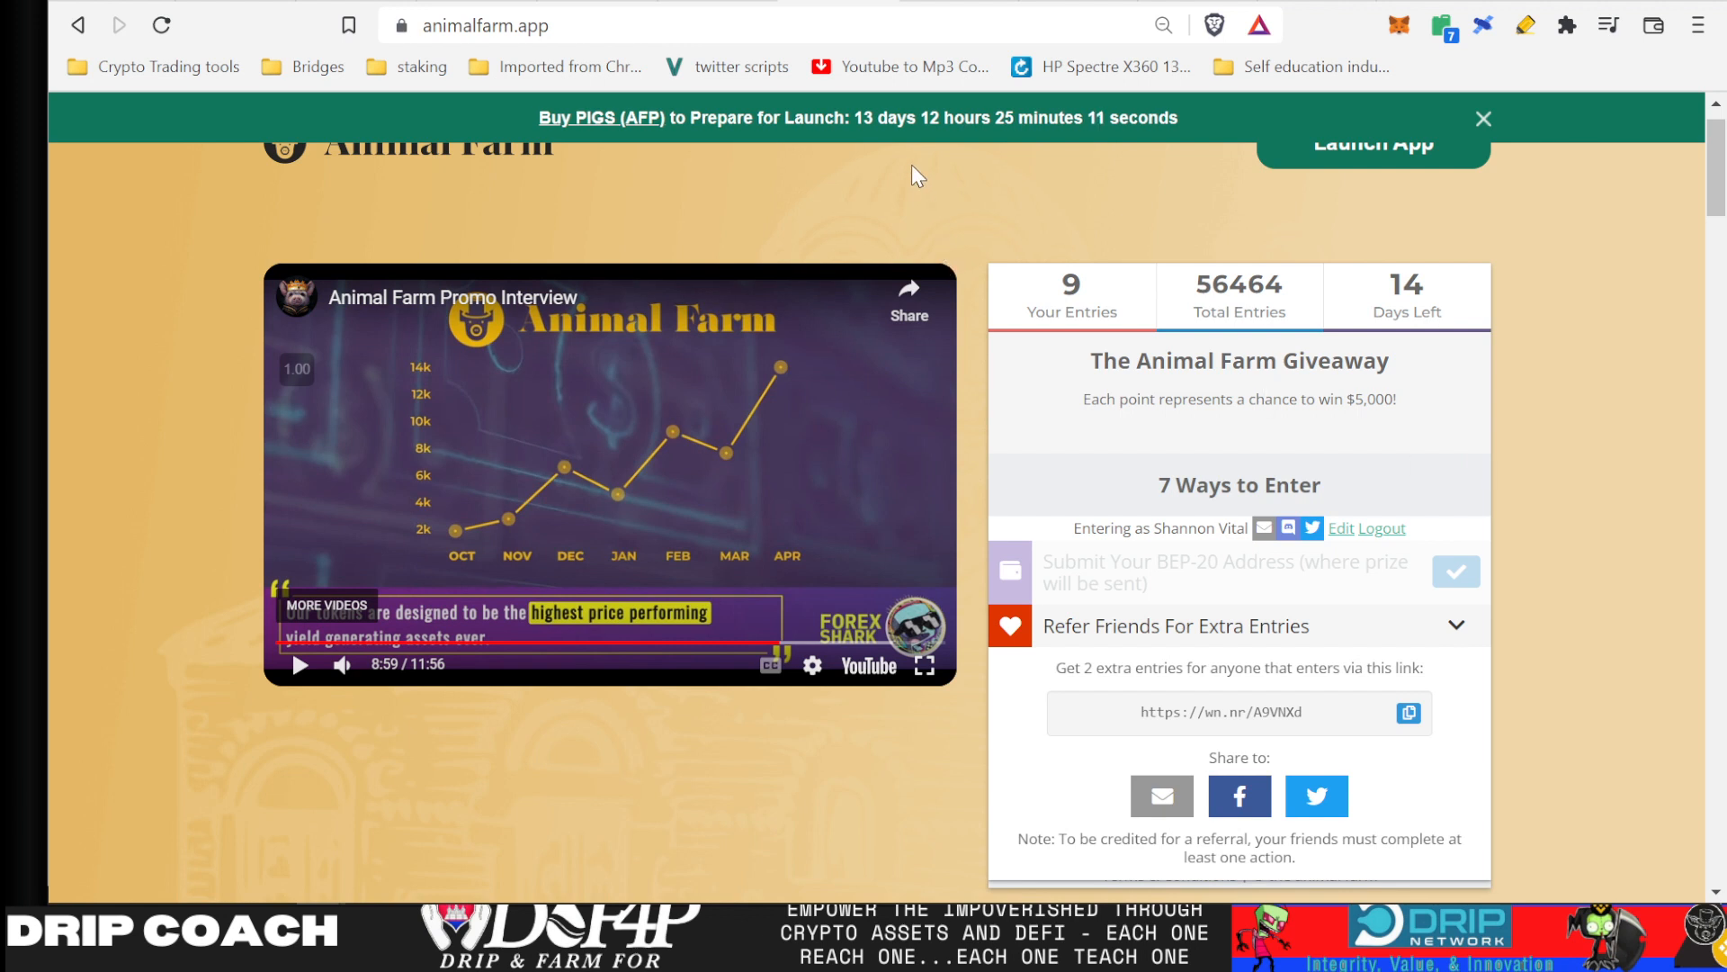
pyautogui.scroll(3)
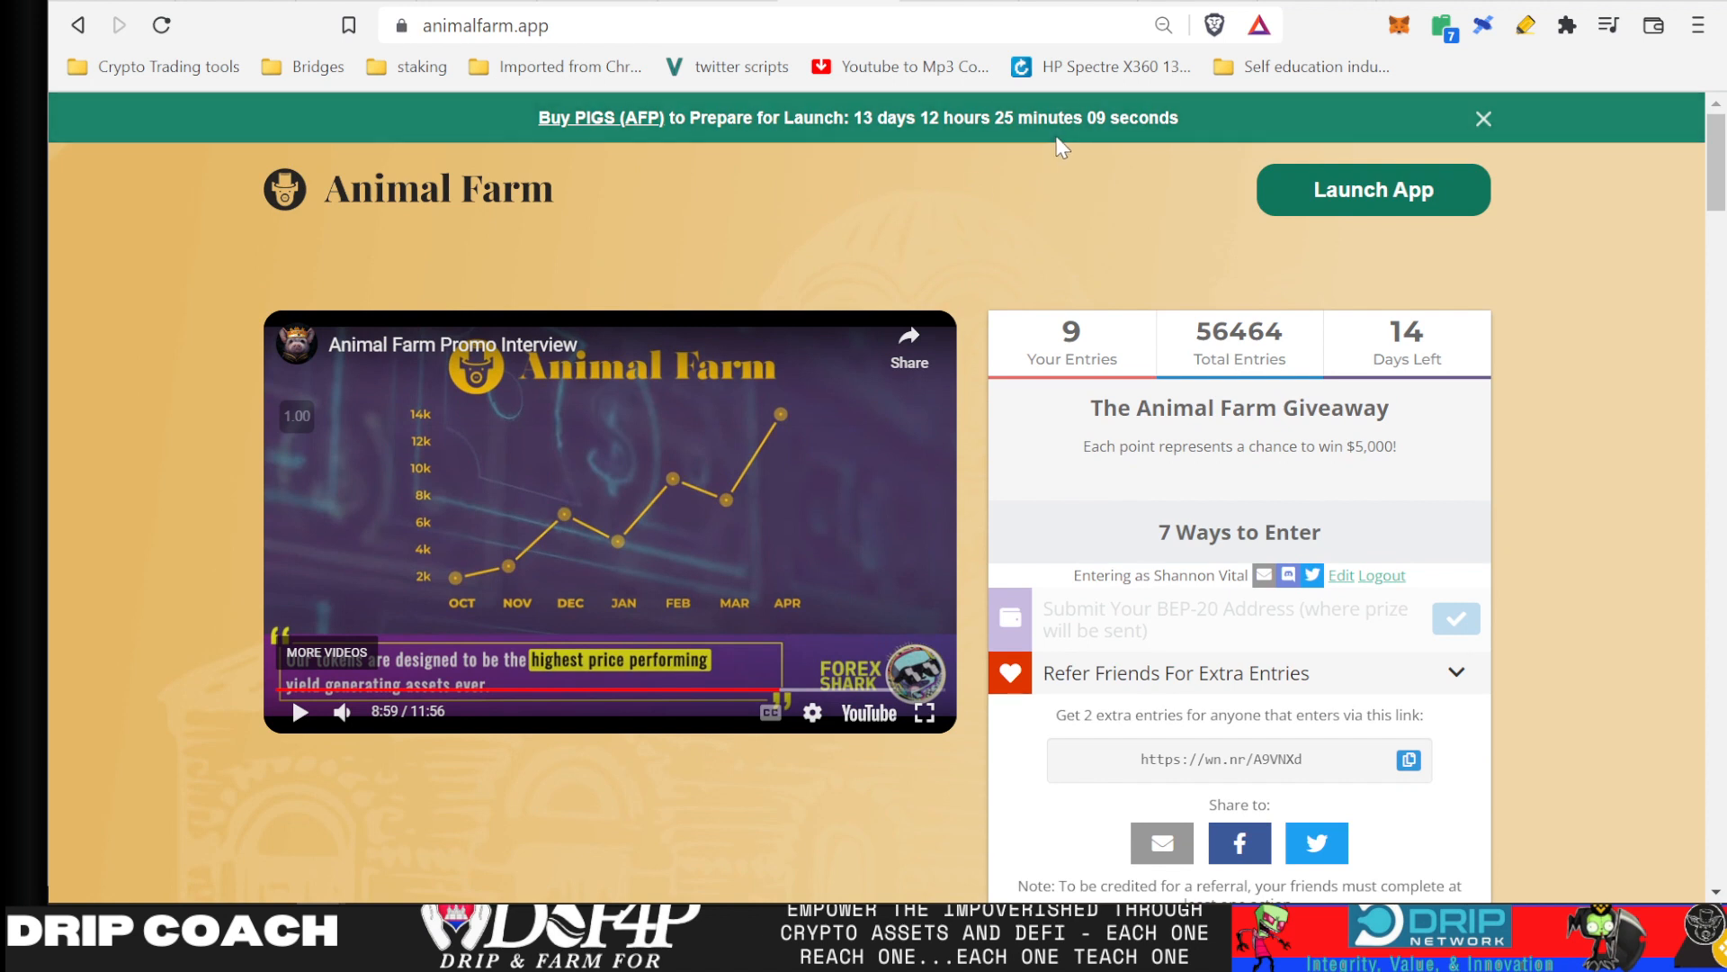
pyautogui.moveTo(348, 226)
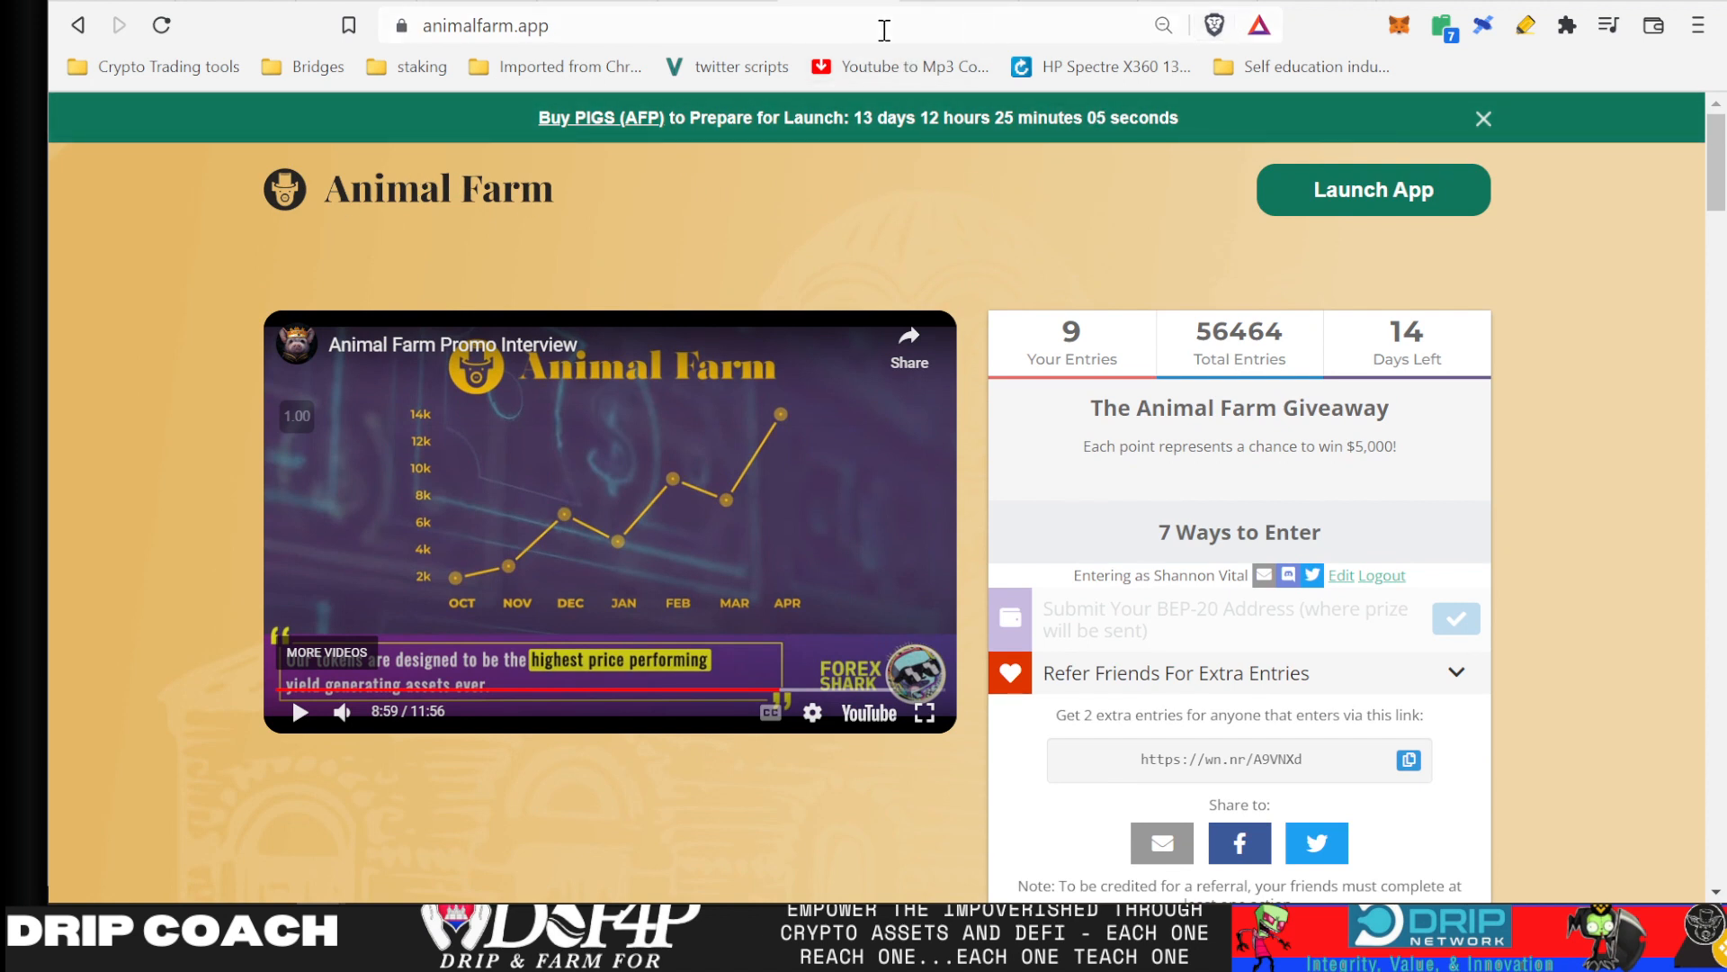
pyautogui.moveTo(772, 136)
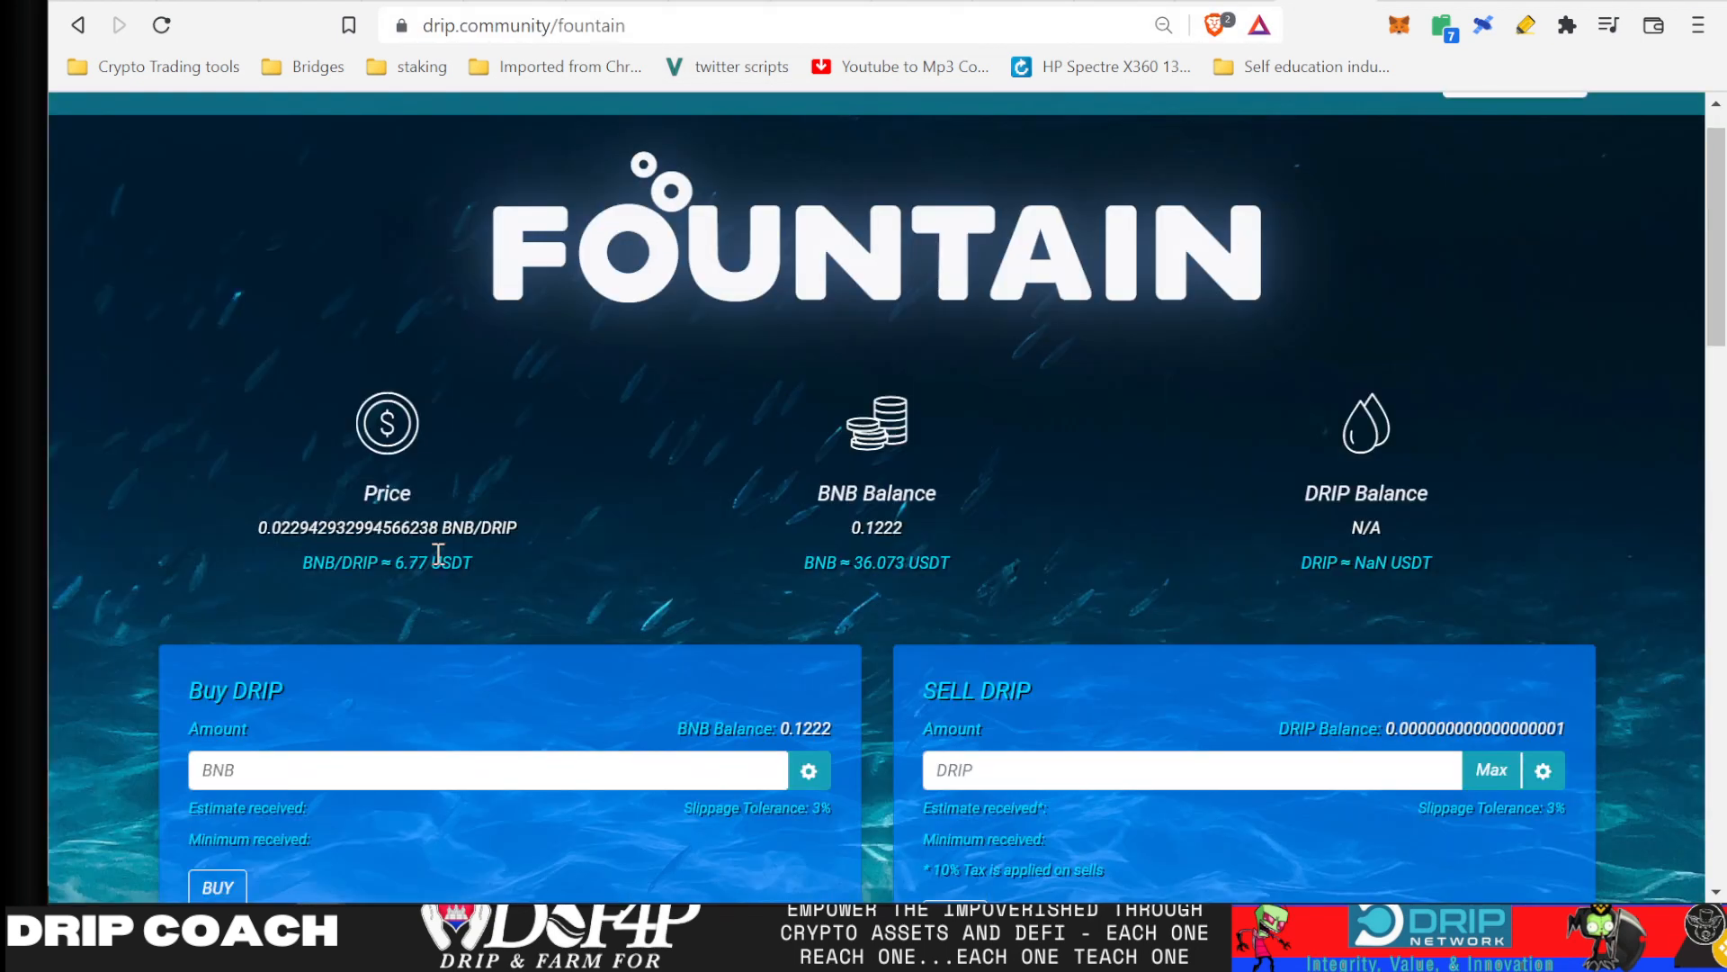
pyautogui.moveTo(430, 593)
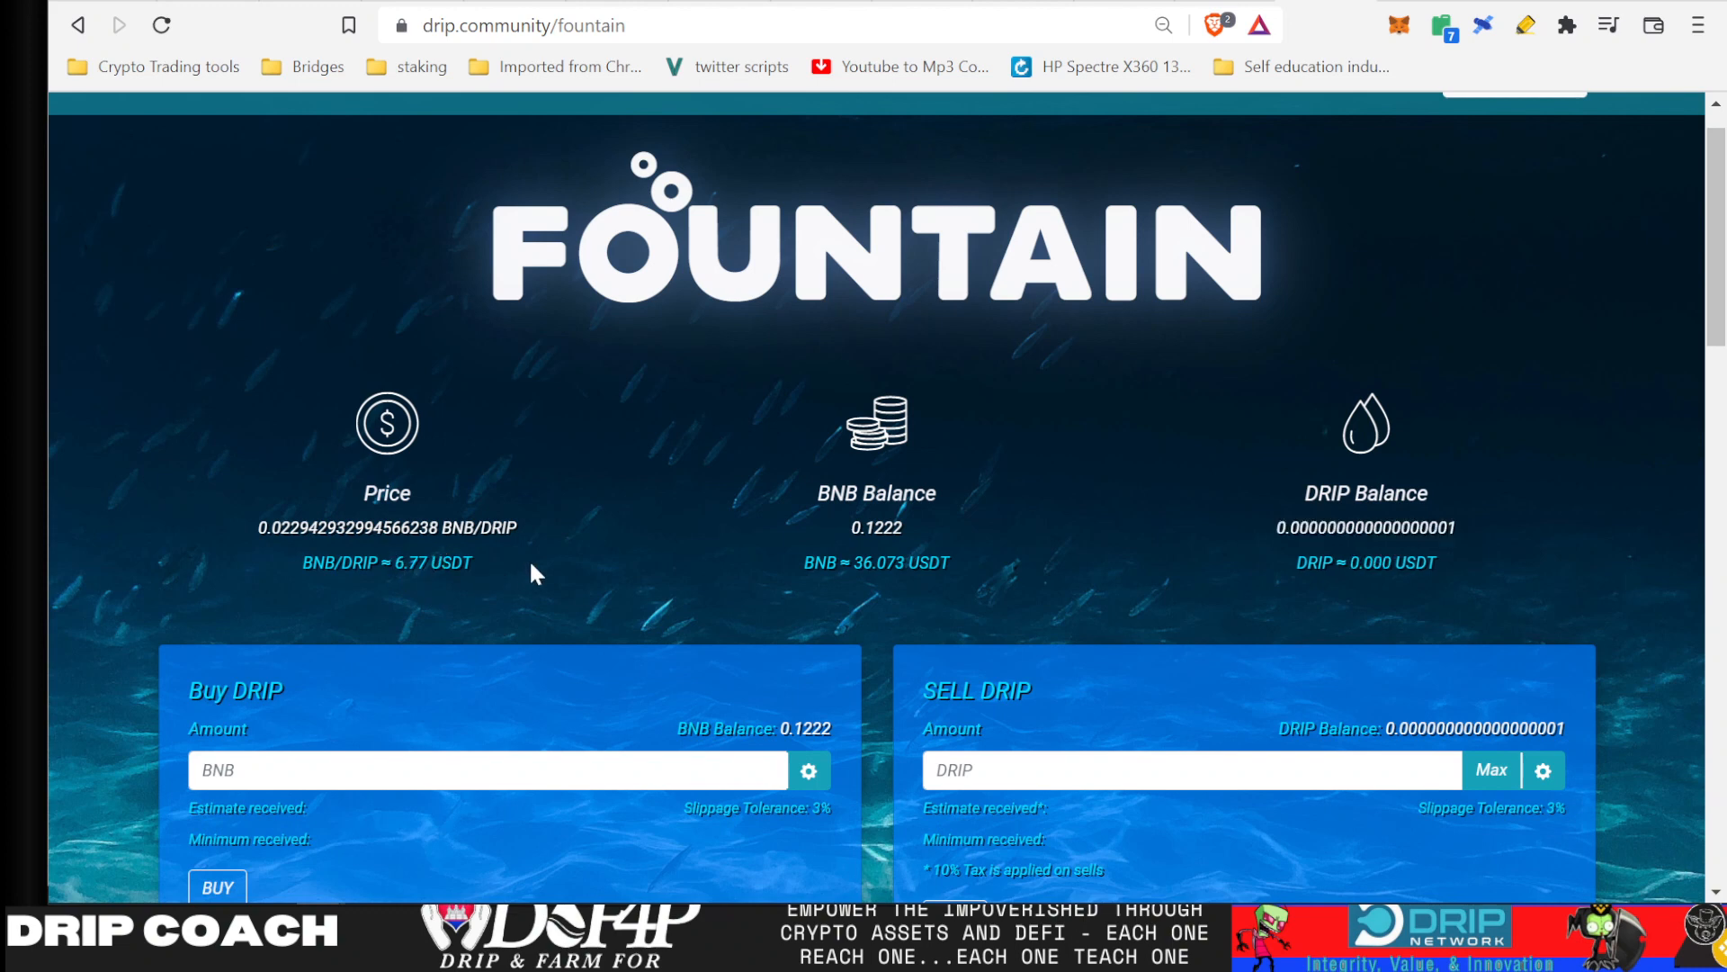
pyautogui.moveTo(481, 576)
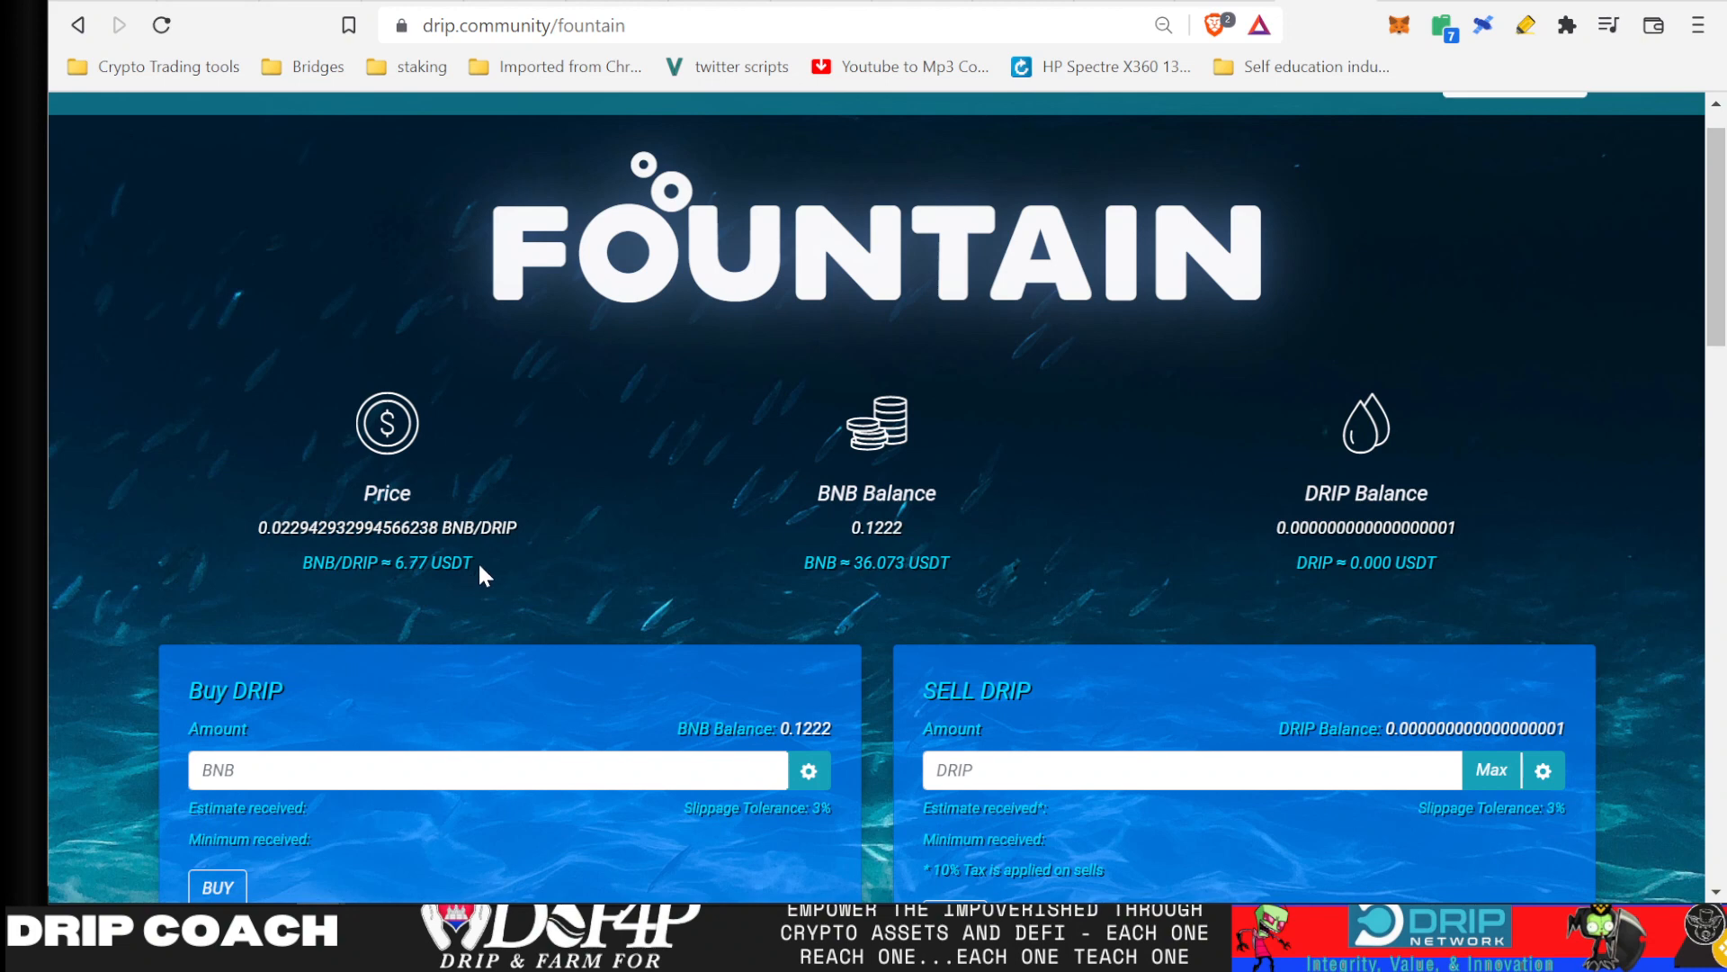
# - Highlight the BNB/DRIP ≈ 6.77 USDT price on the Fountain page
pyautogui.doubleClick(411, 562)
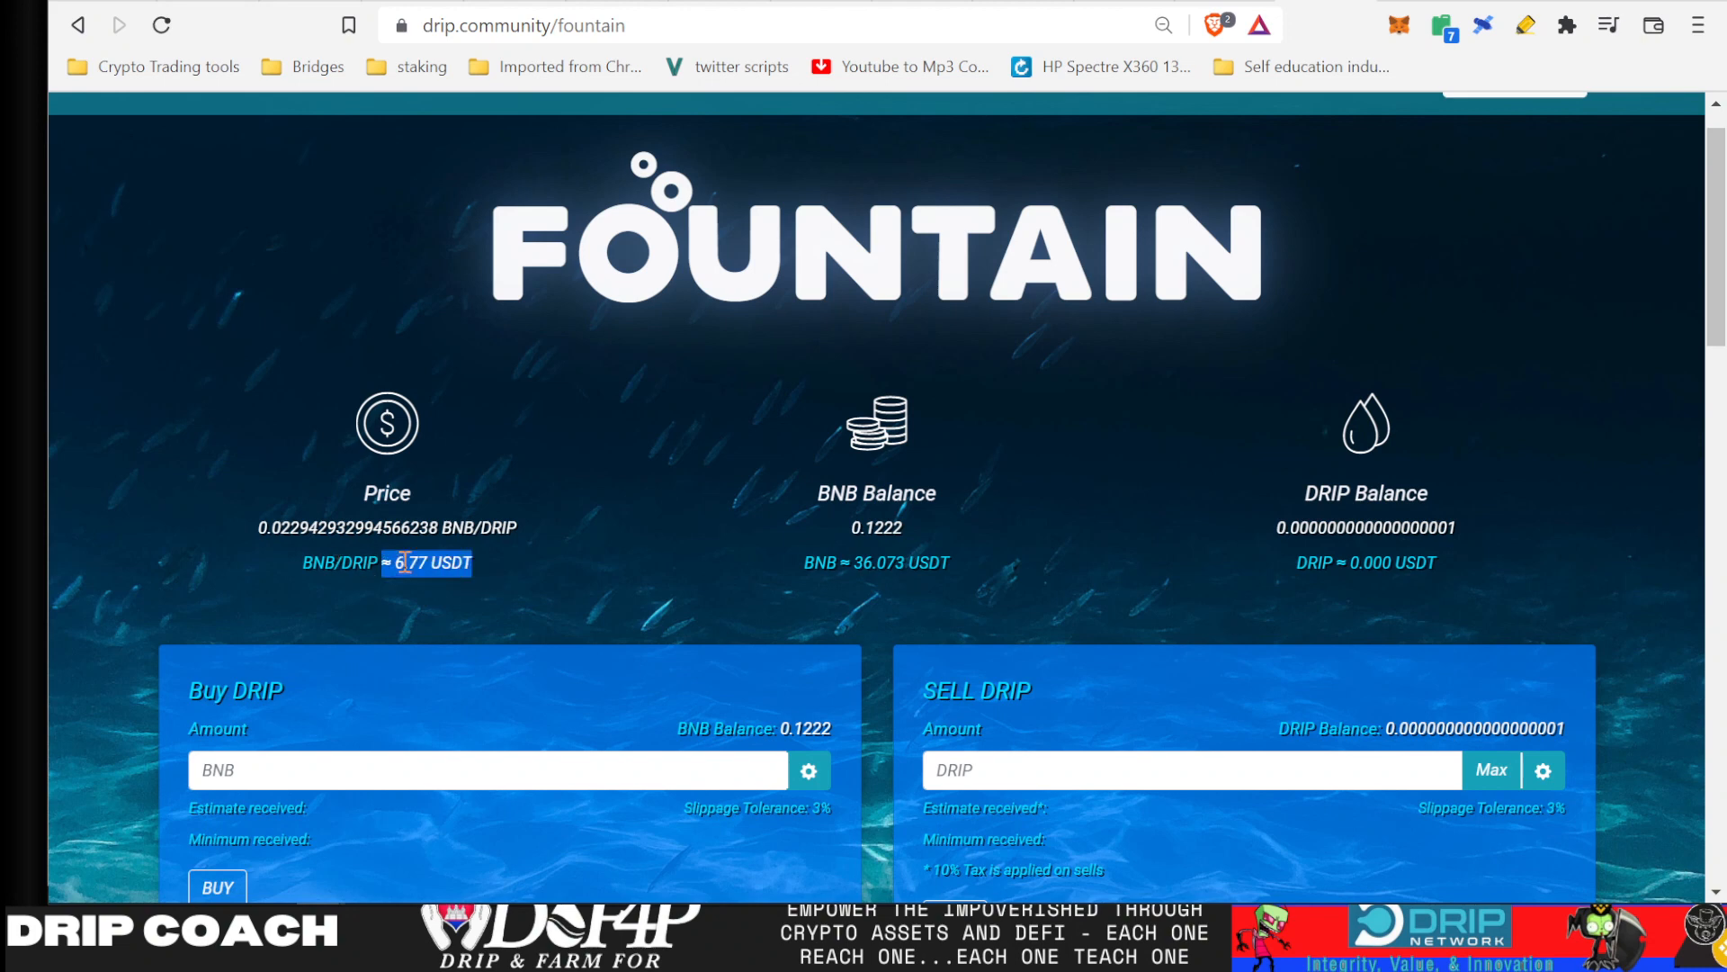
pyautogui.moveTo(788, 488)
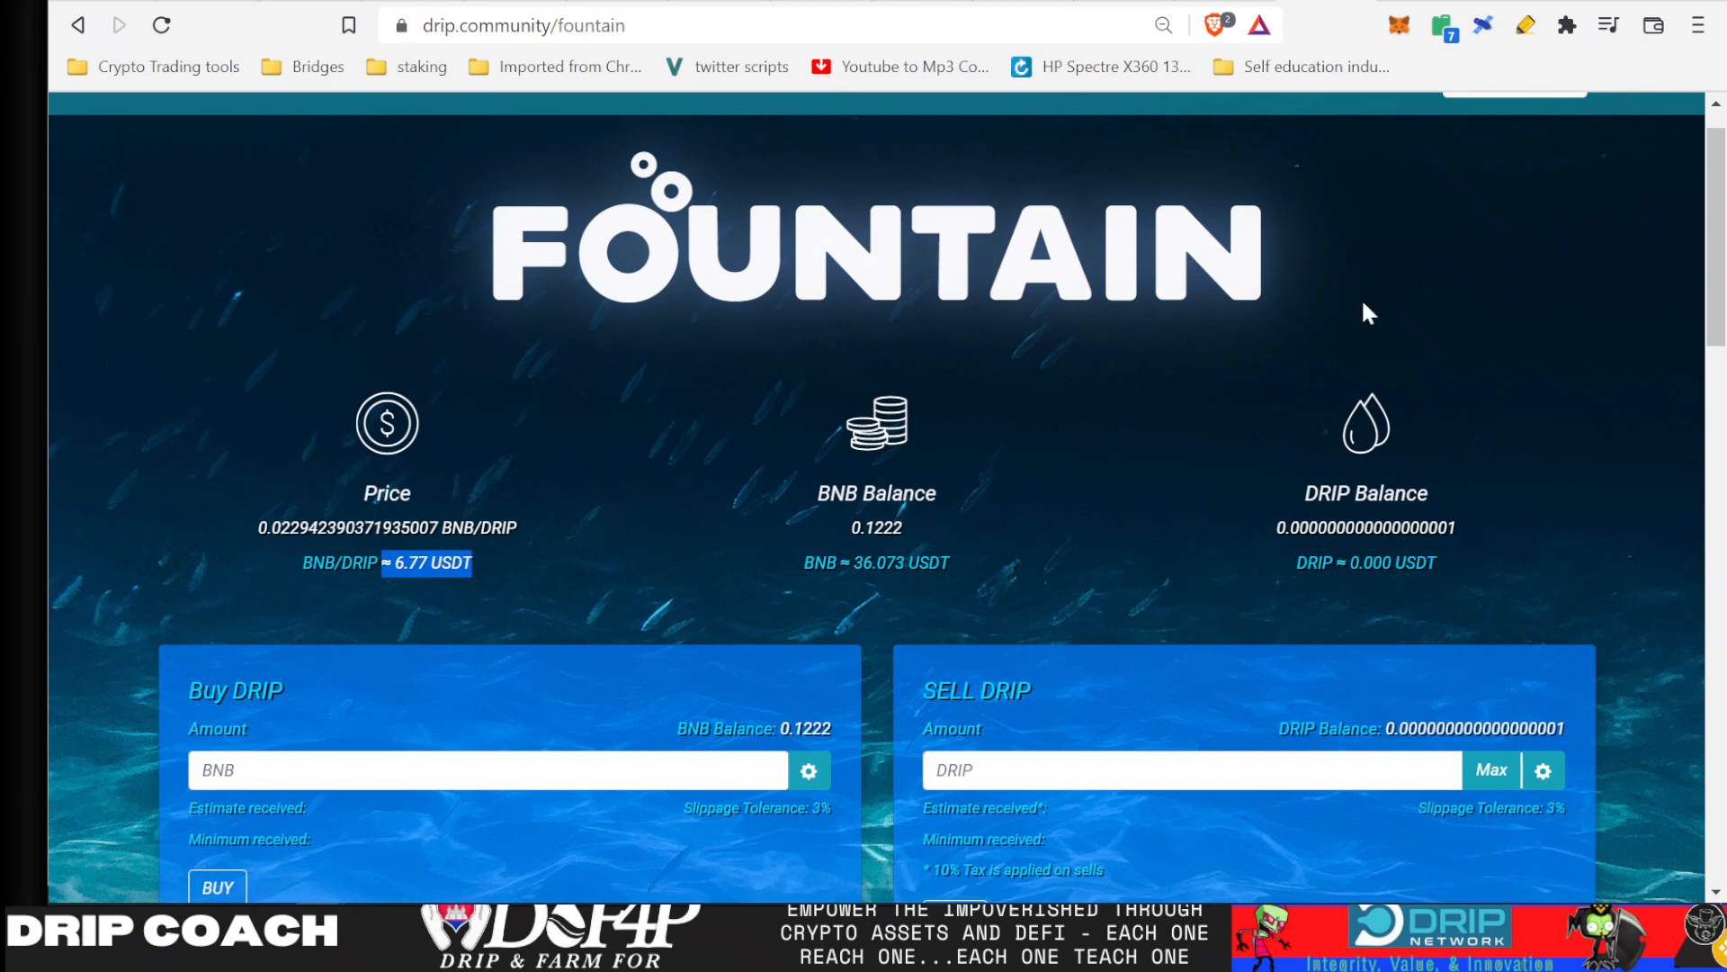
pyautogui.moveTo(1123, 320)
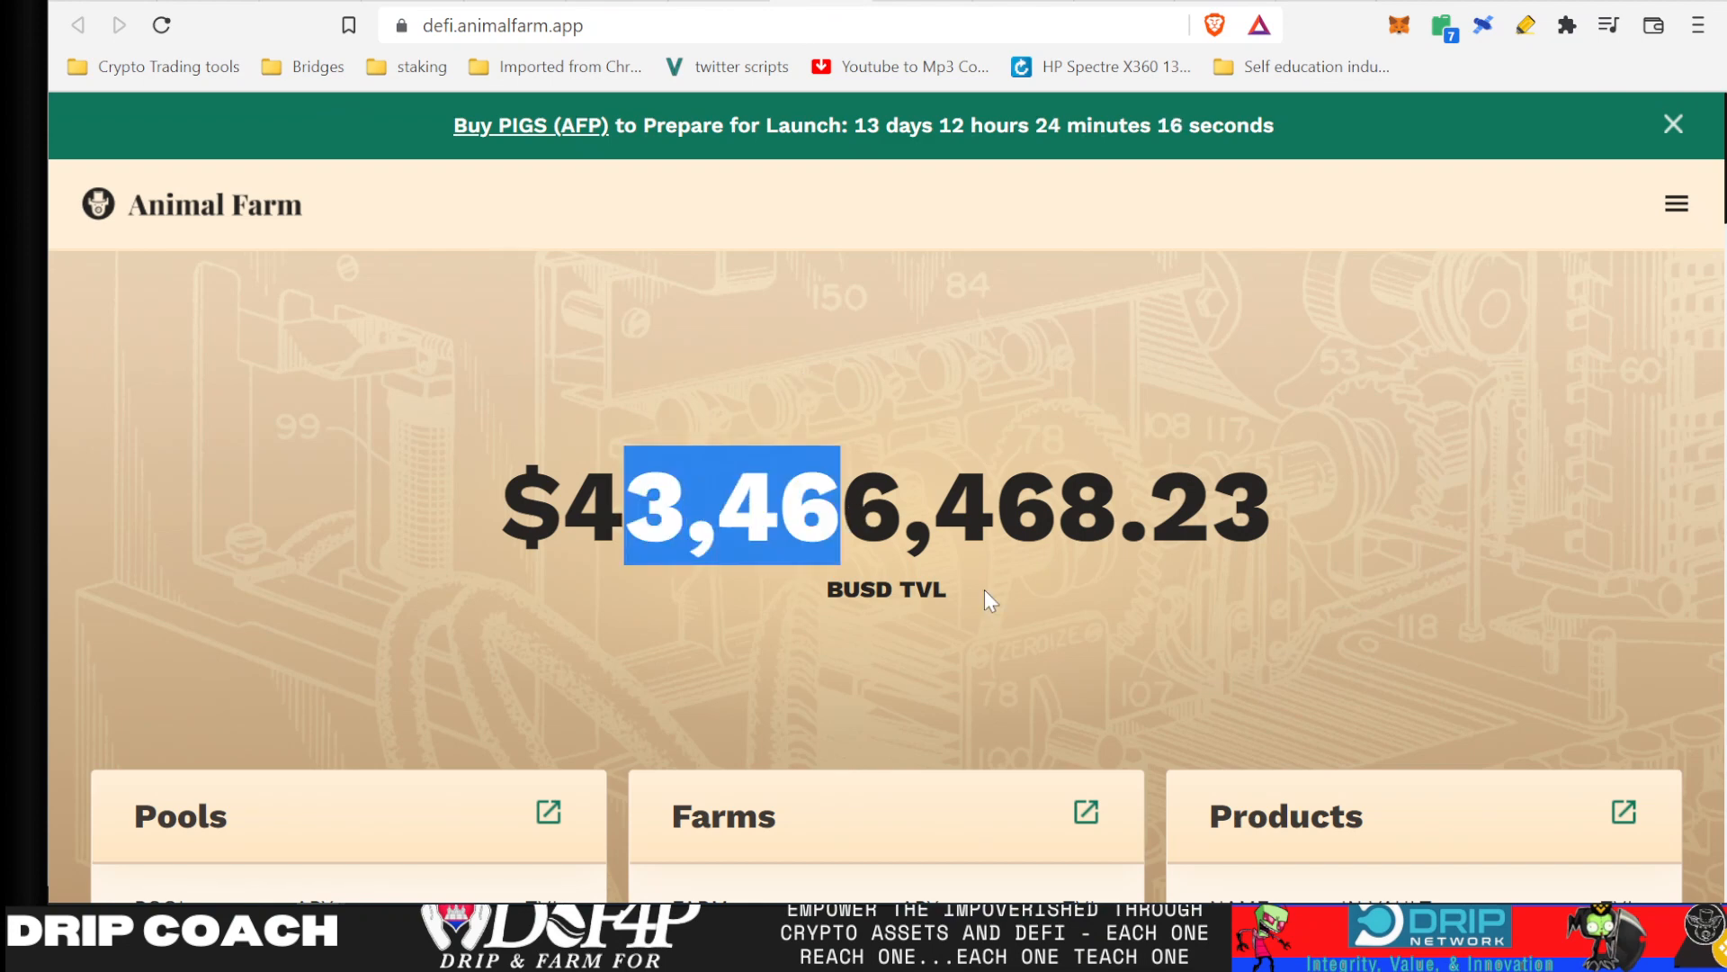
pyautogui.scroll(-3)
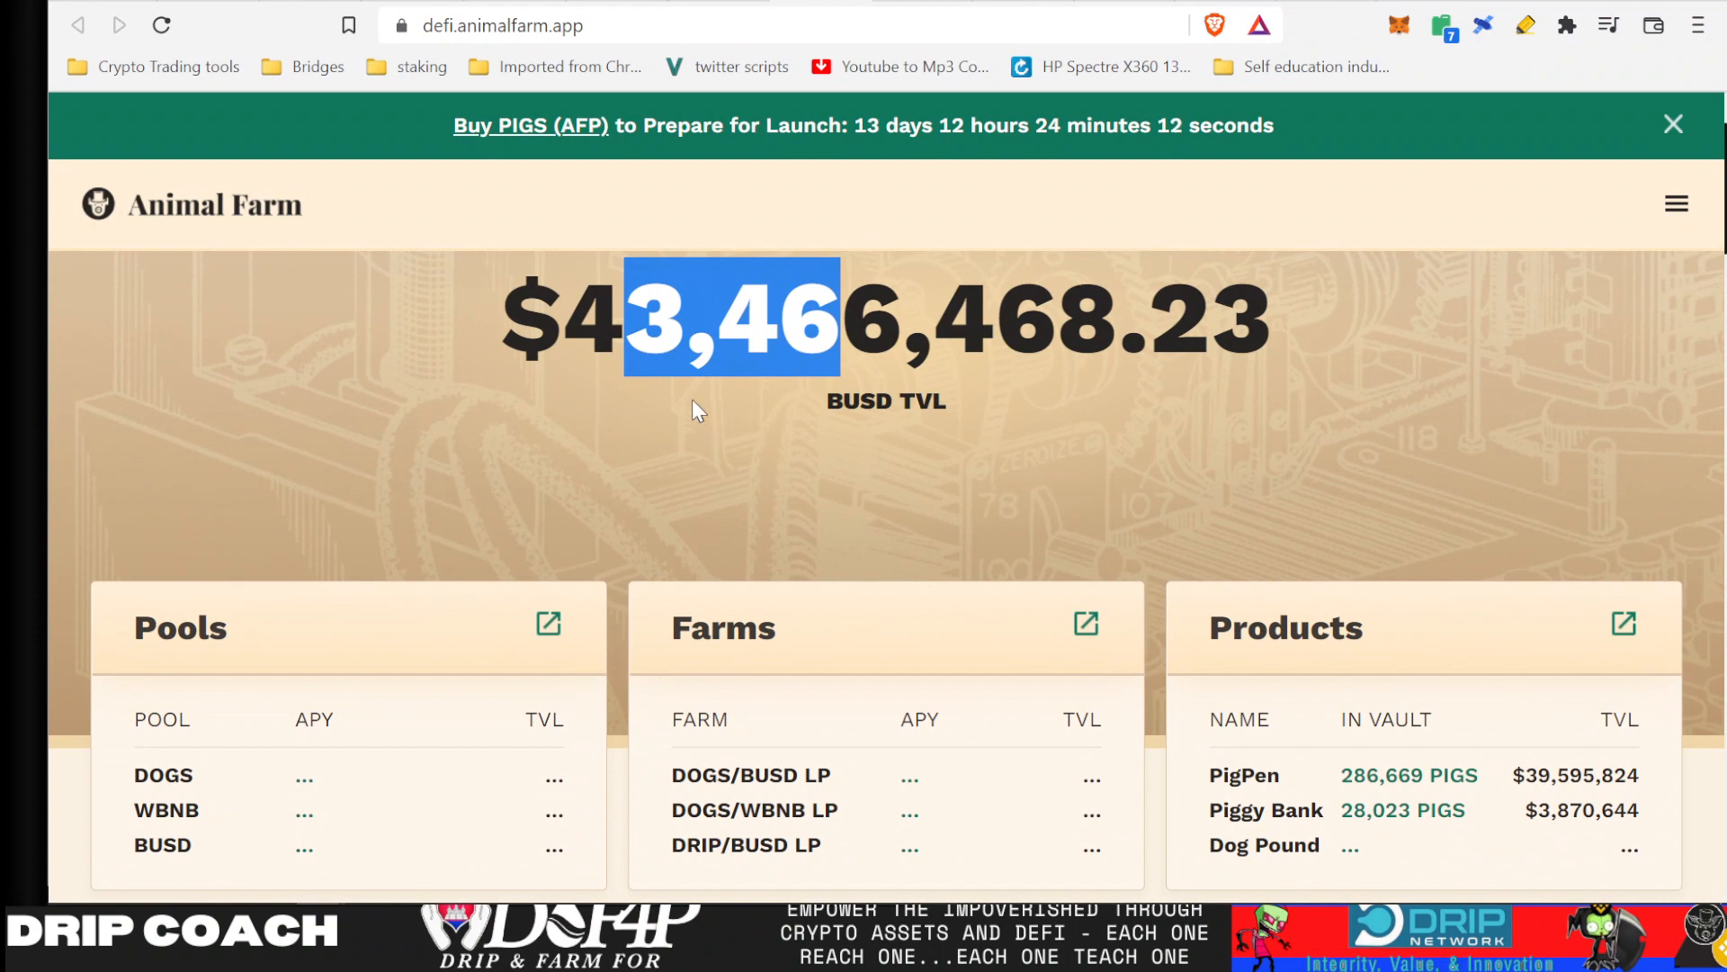
pyautogui.scroll(-3)
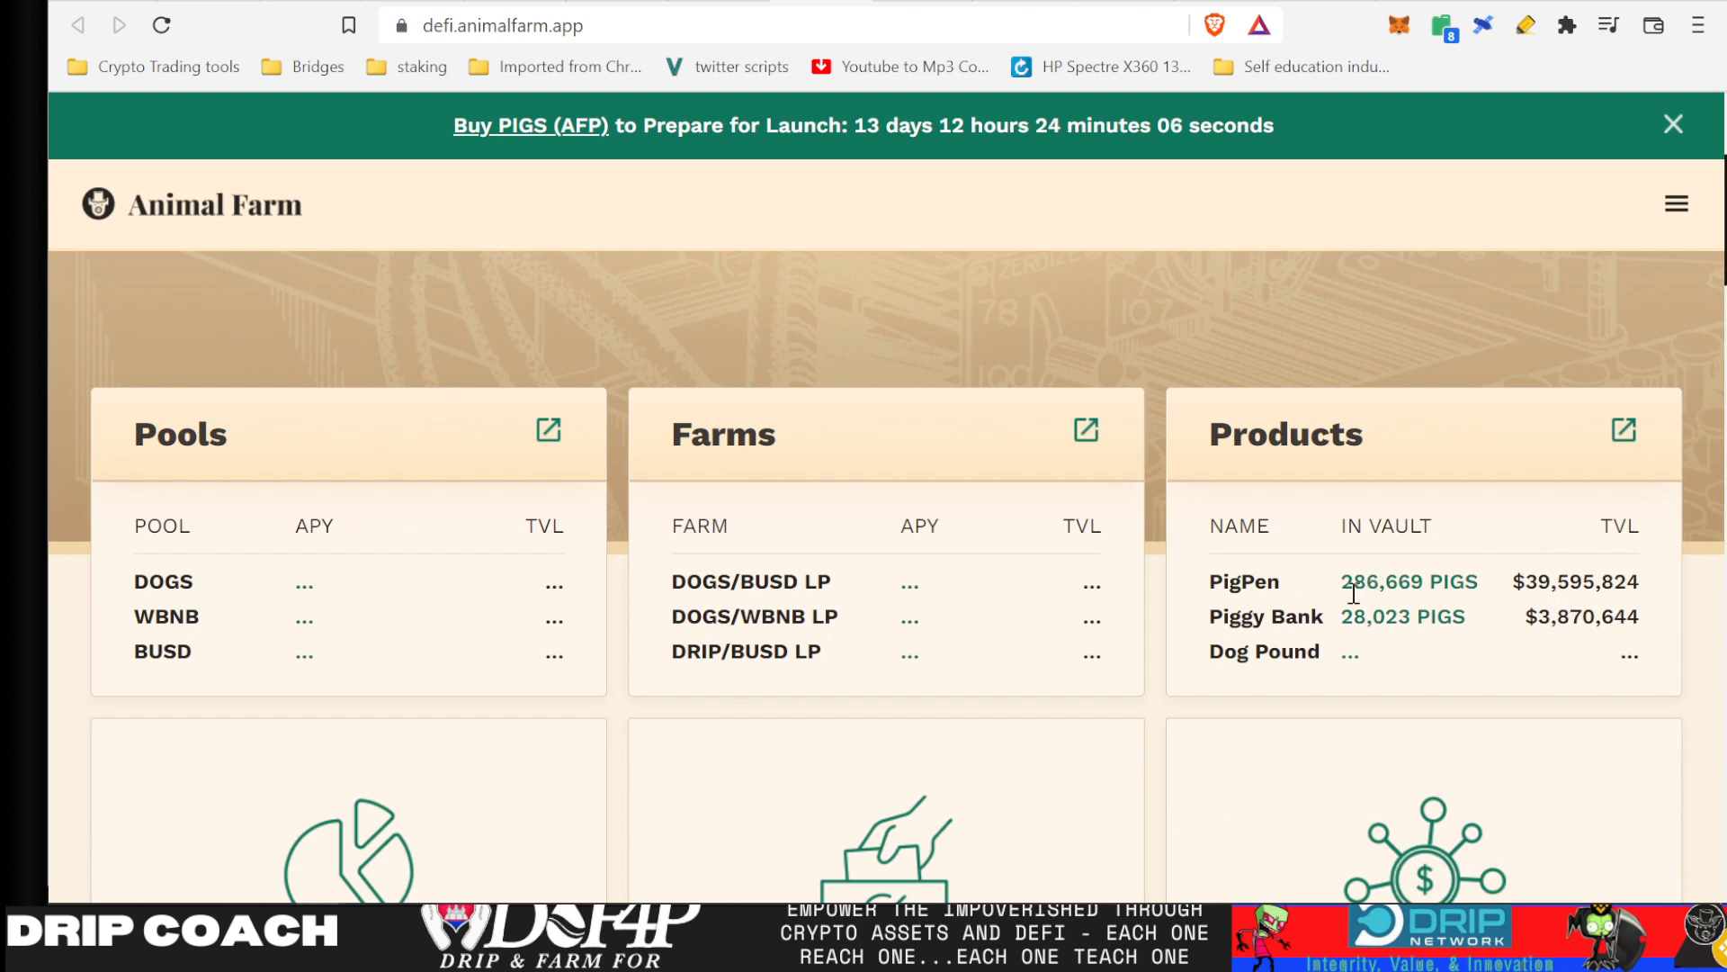
pyautogui.moveTo(1281, 646)
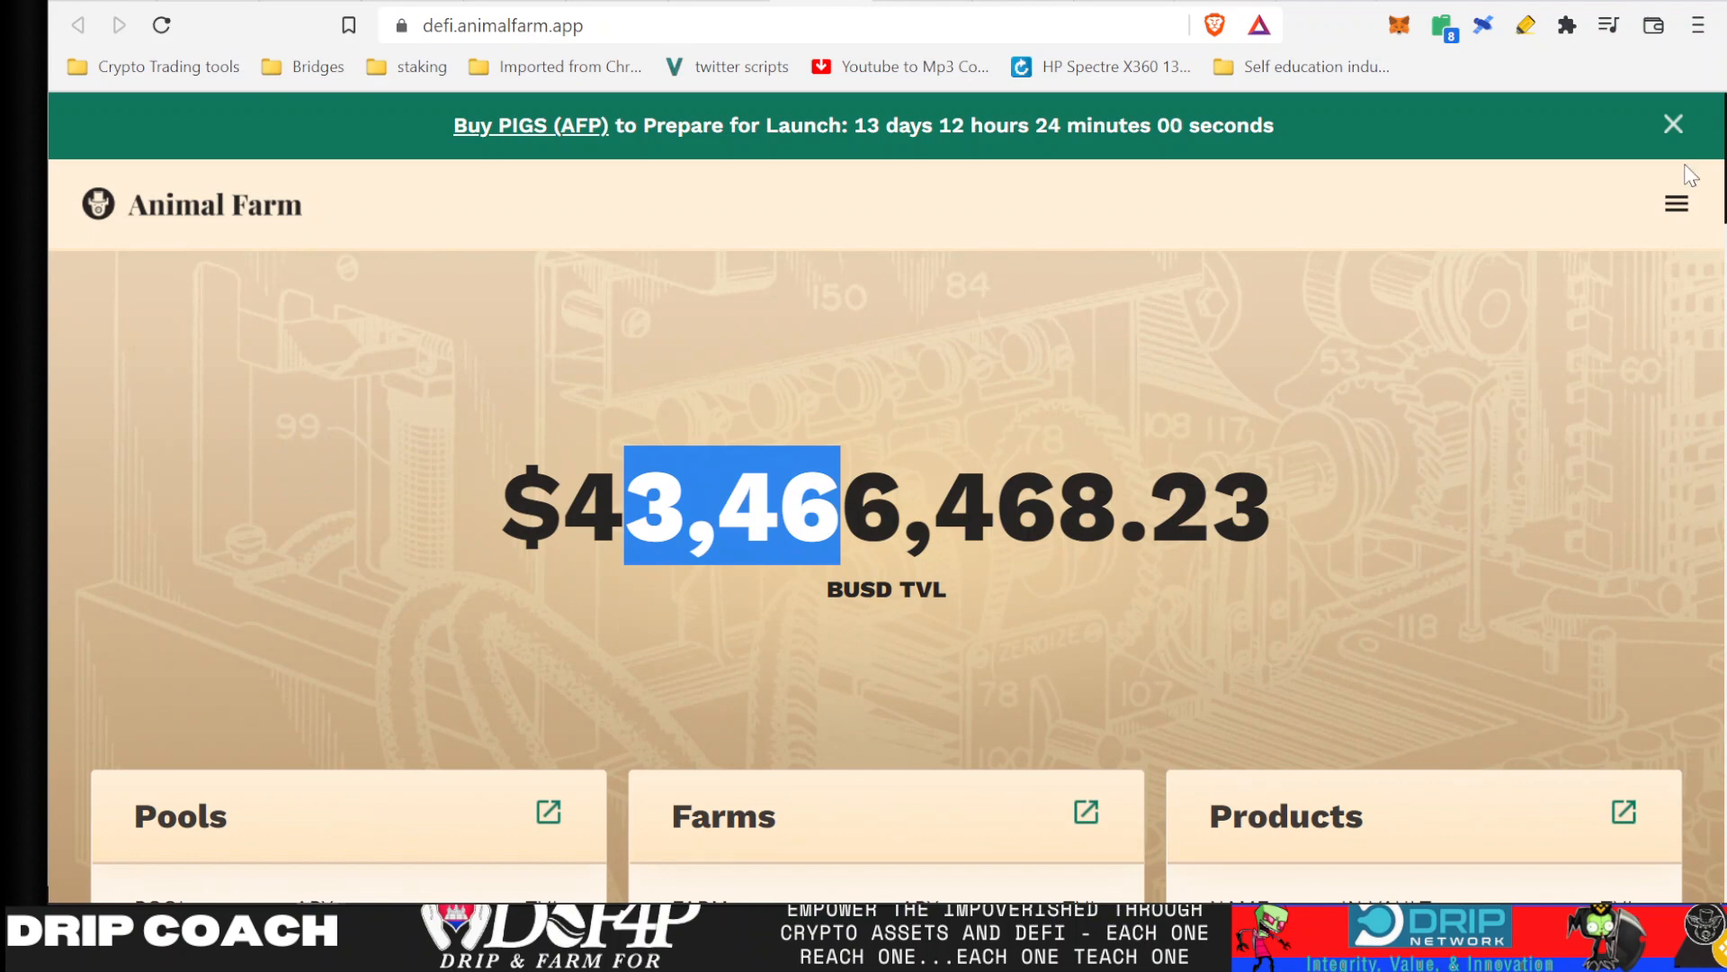
pyautogui.click(1675, 203)
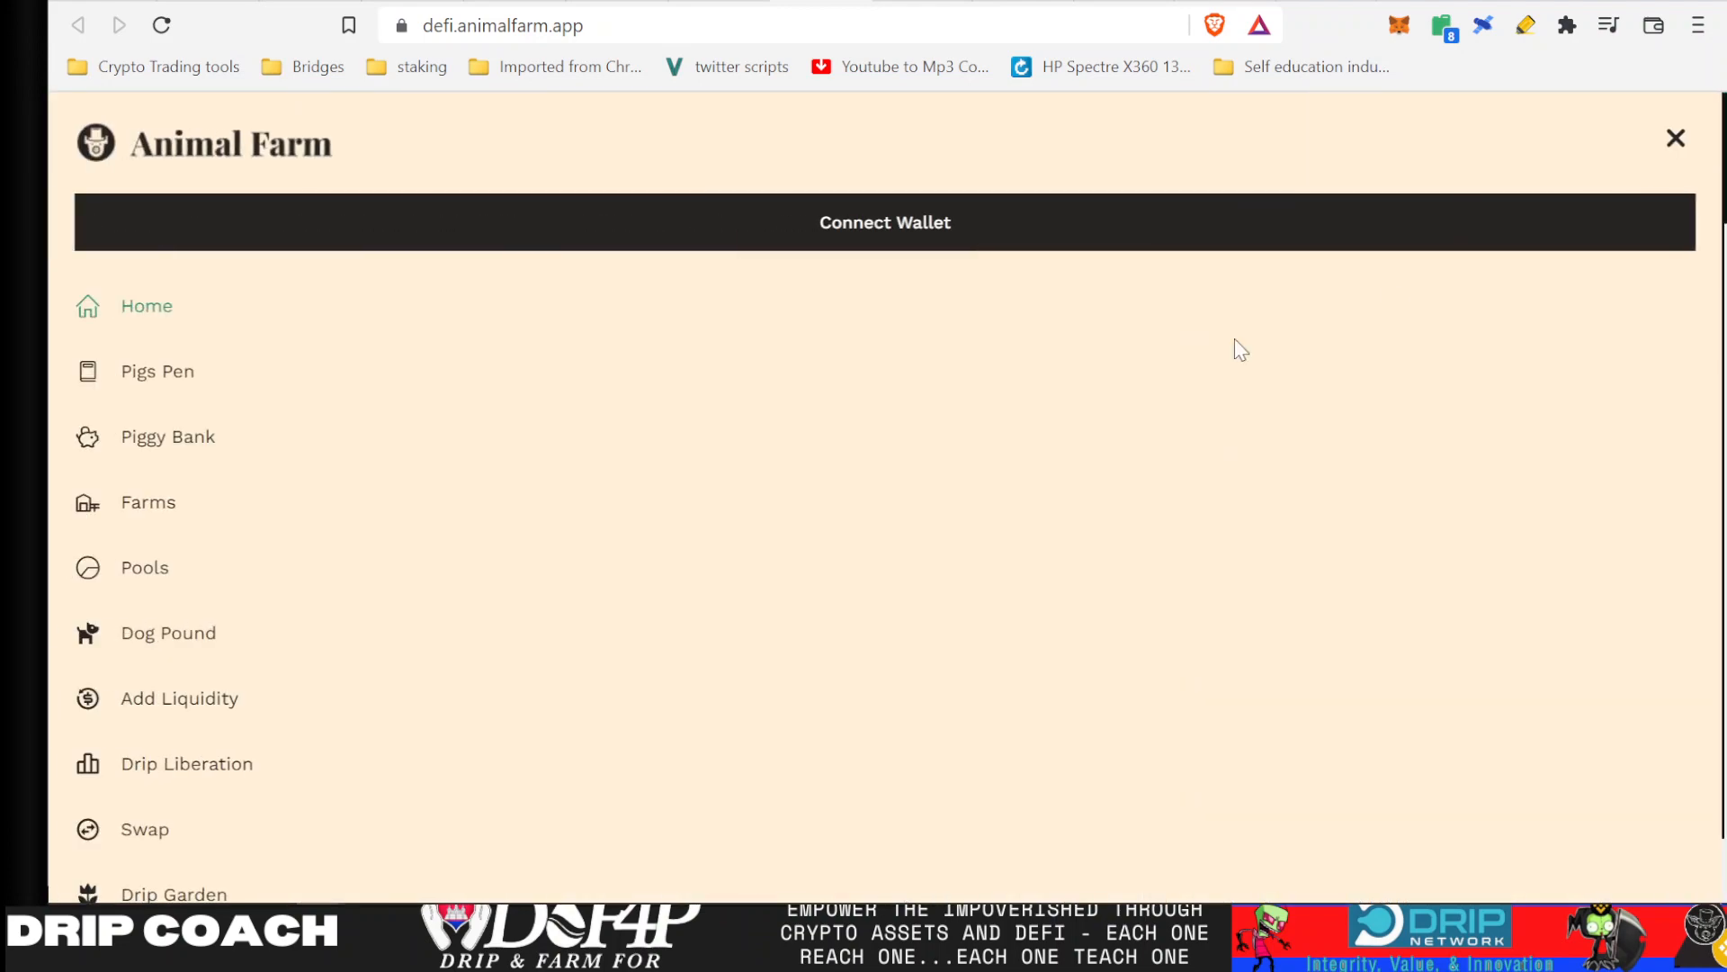
pyautogui.click(884, 221)
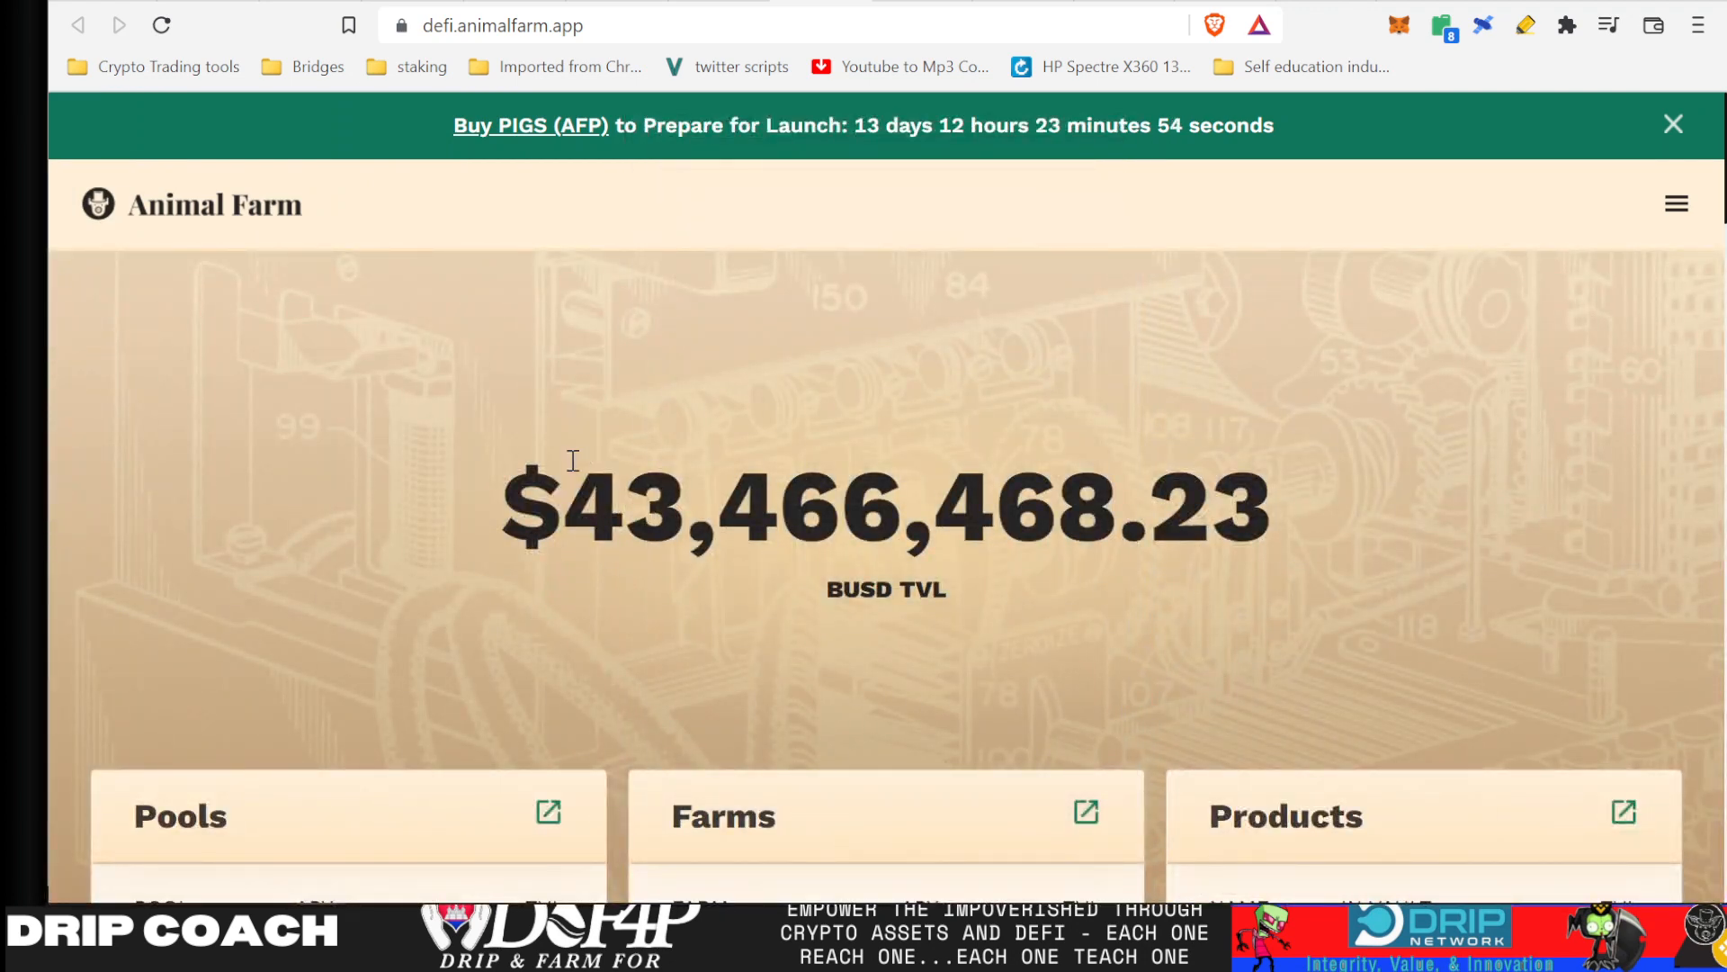
pyautogui.moveTo(1677, 205)
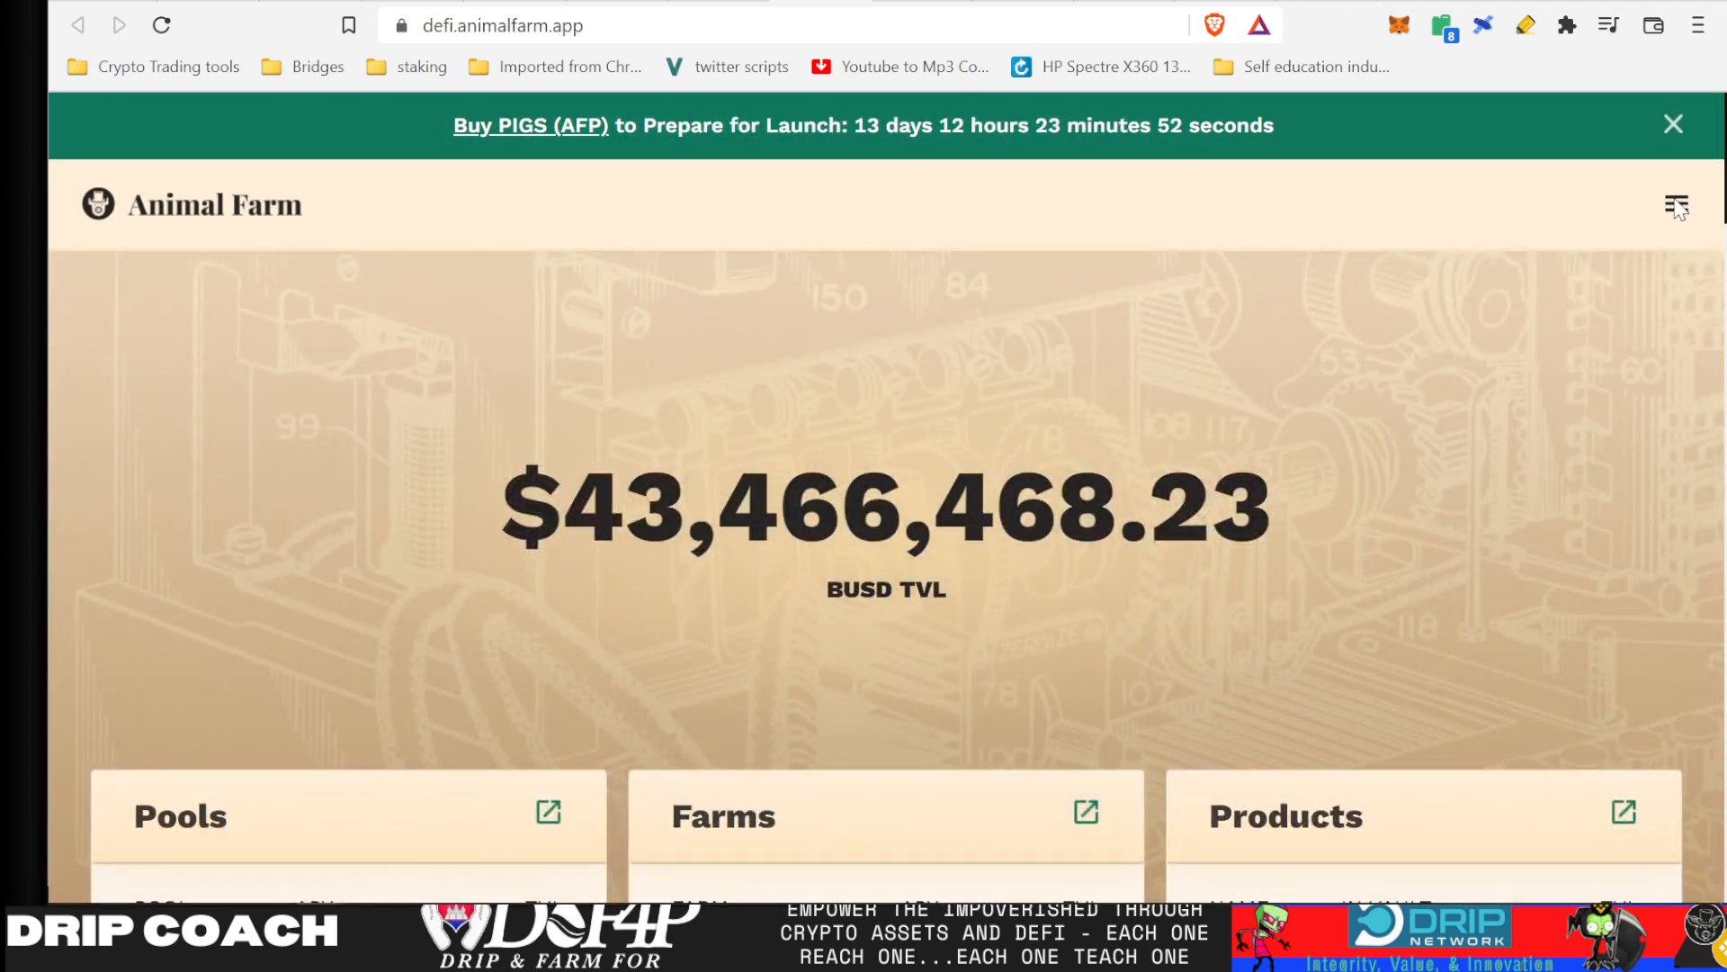
# - Go to Animal Farm's Drip Garden page and view the 501,269.3 DRIP/BUSD locked LP figure
pyautogui.click(1676, 205)
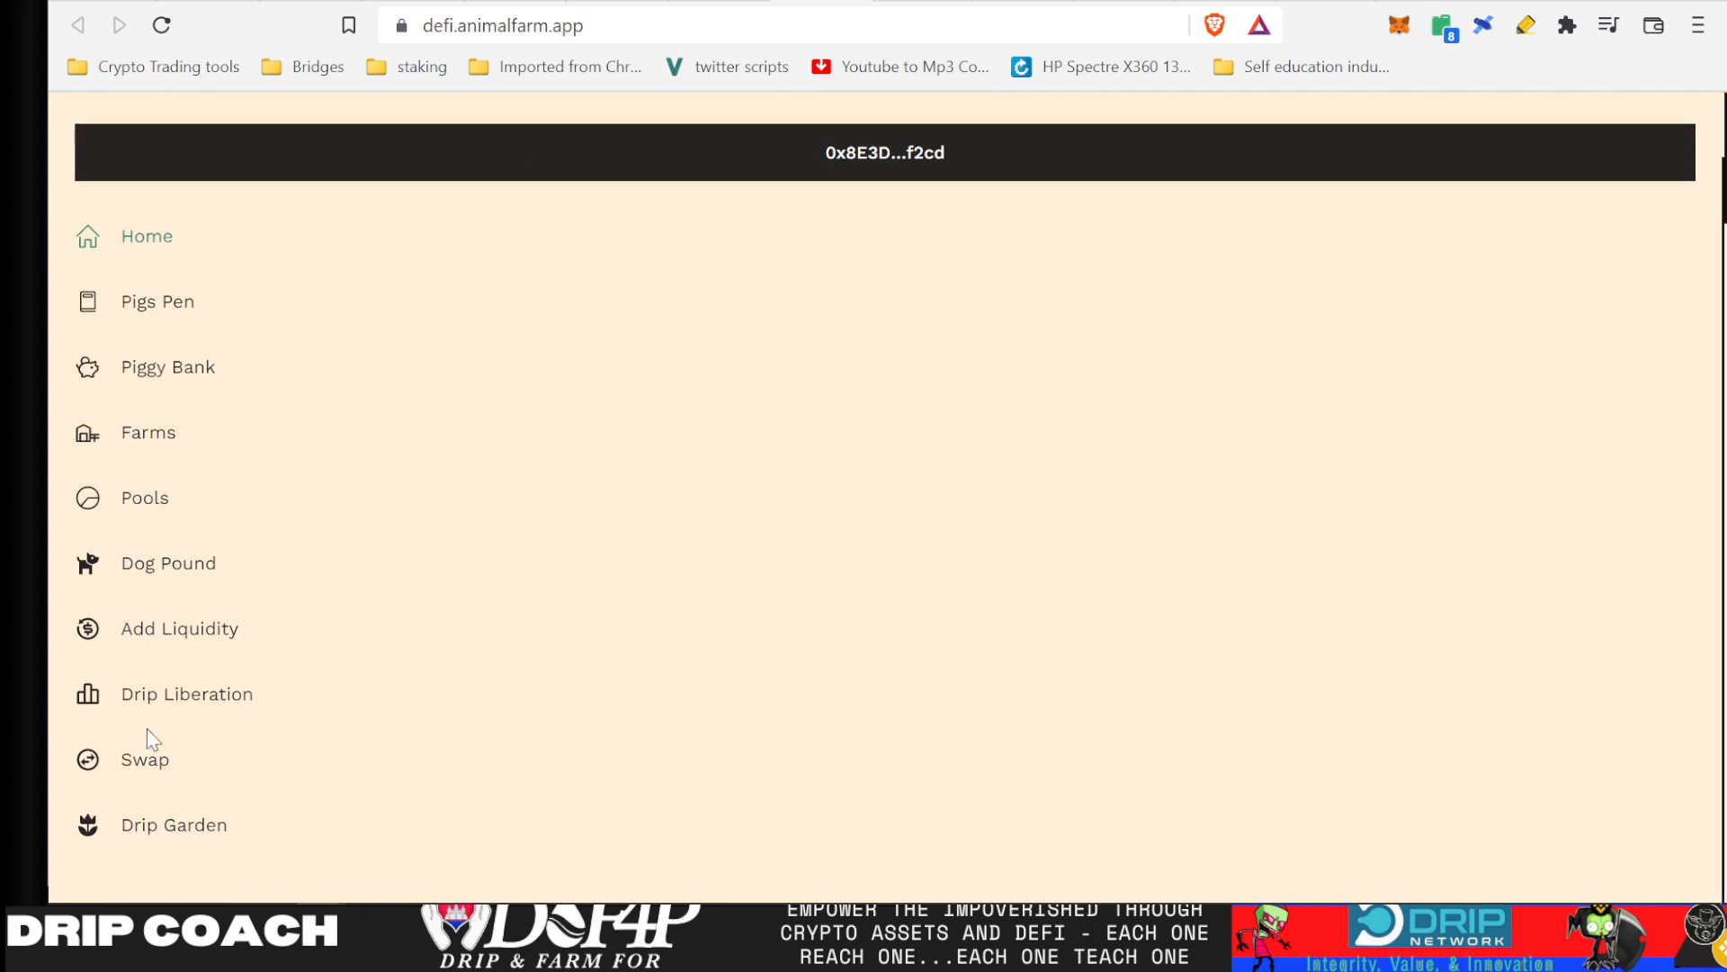
pyautogui.click(173, 824)
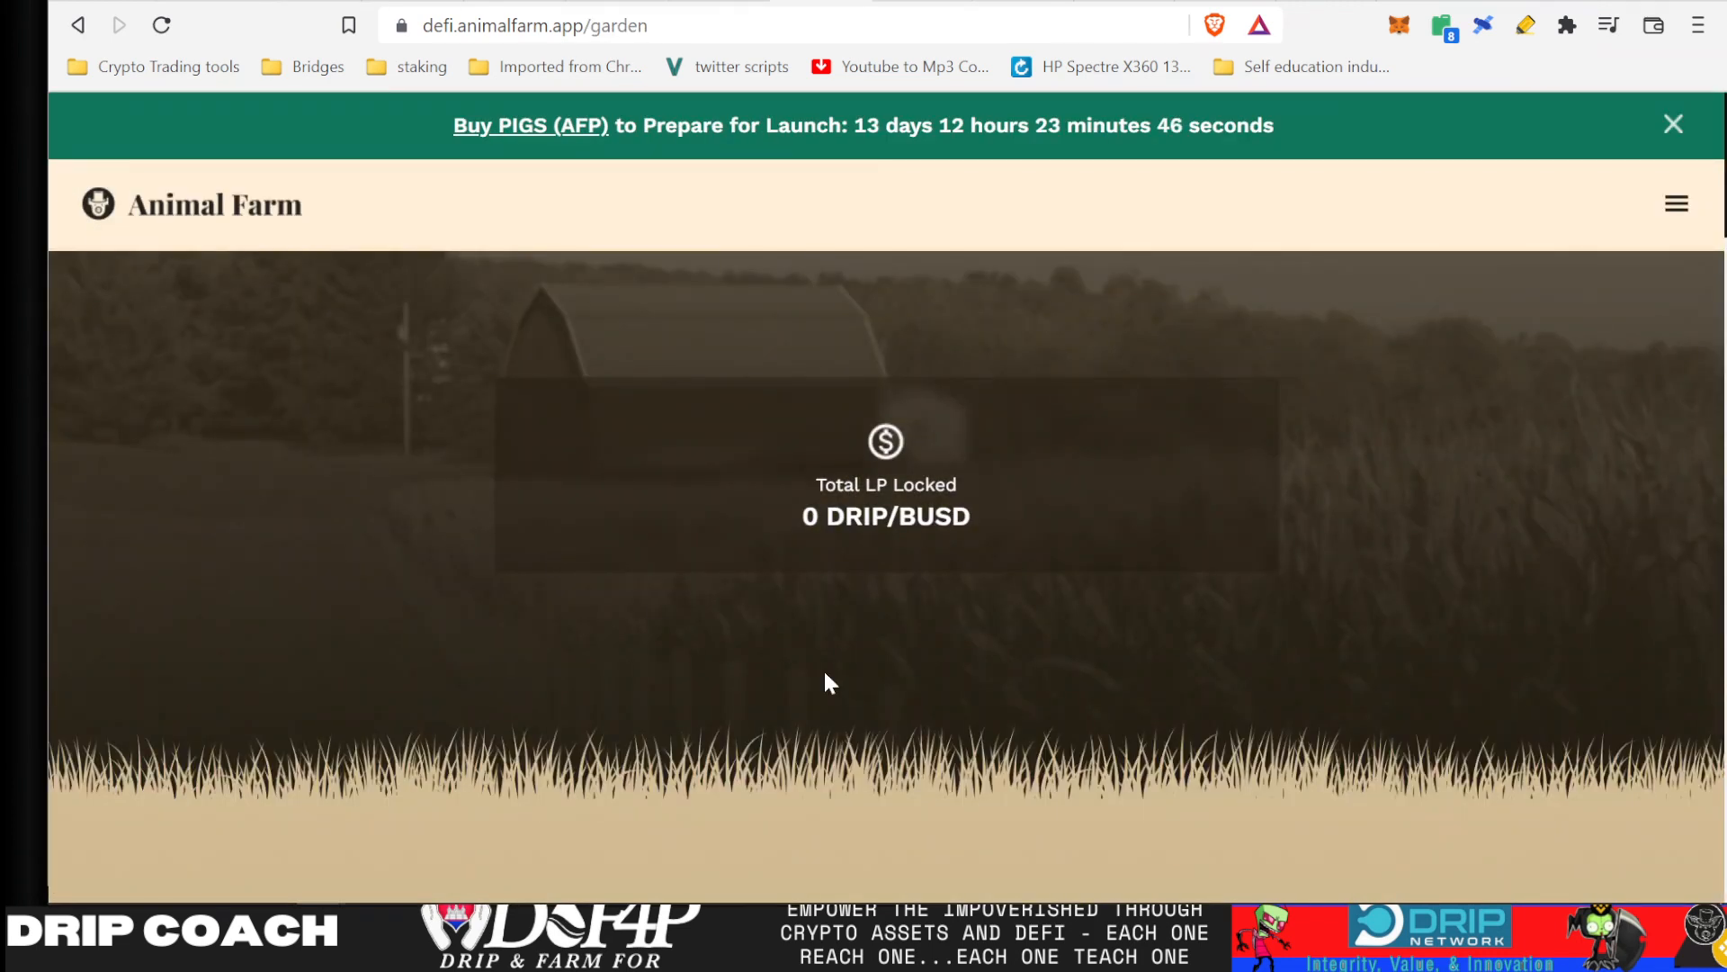
pyautogui.moveTo(1098, 556)
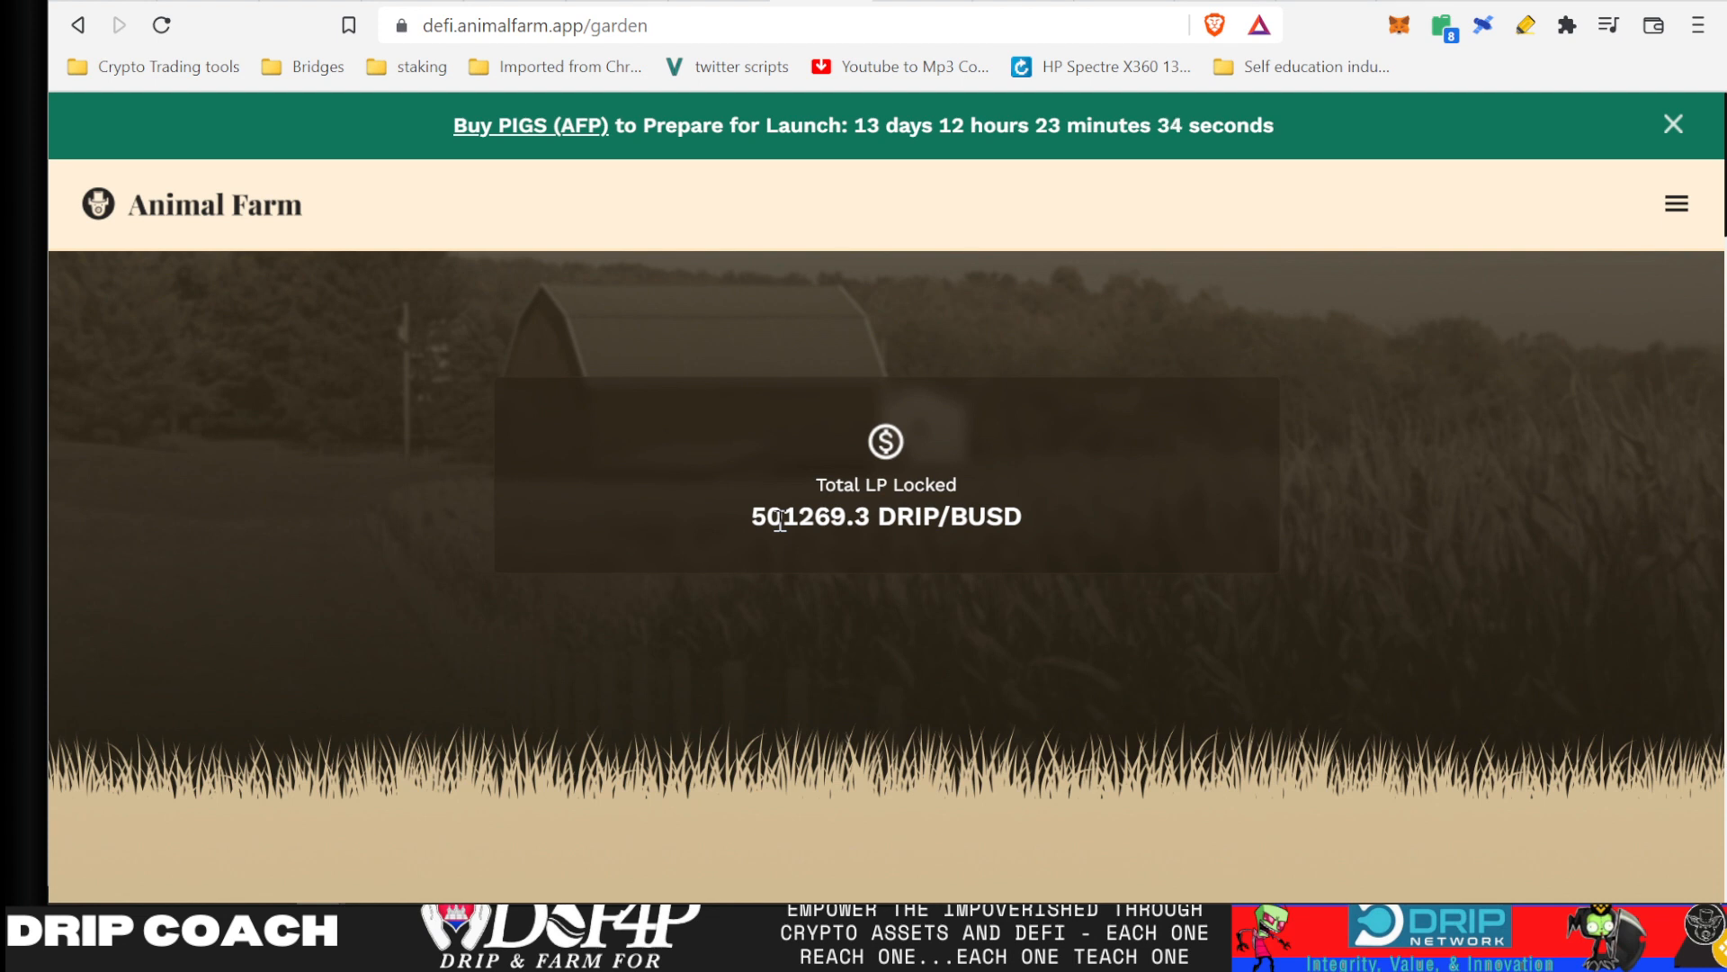
pyautogui.moveTo(749, 527)
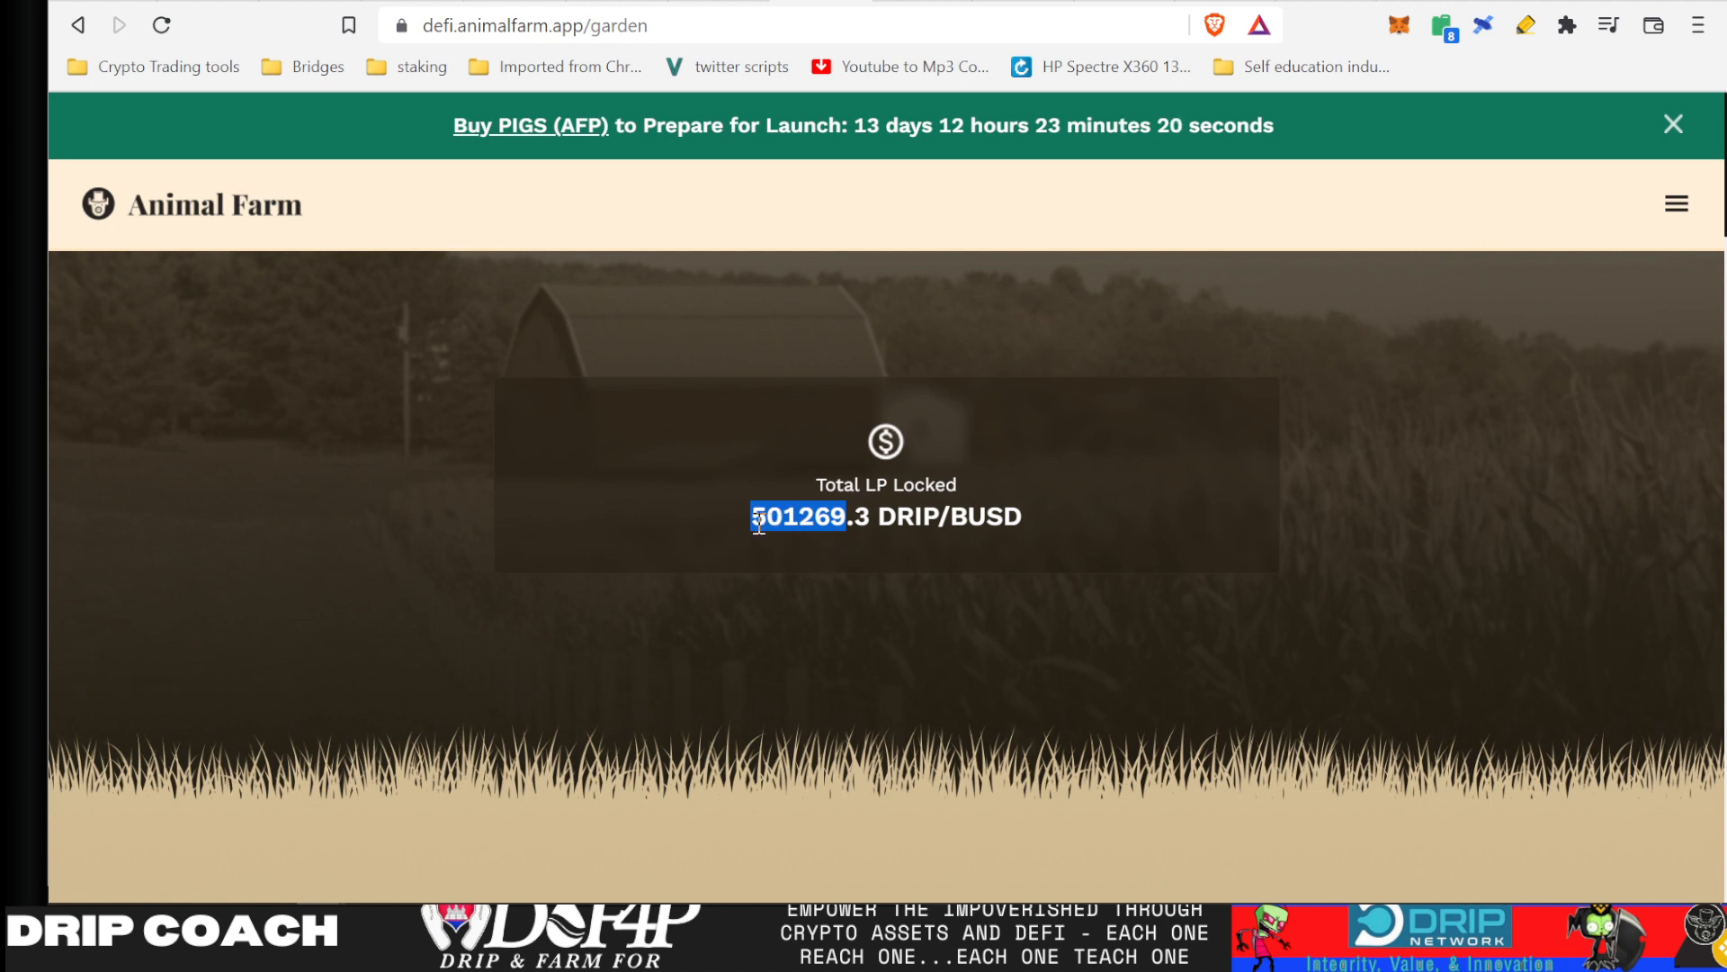
pyautogui.moveTo(805, 641)
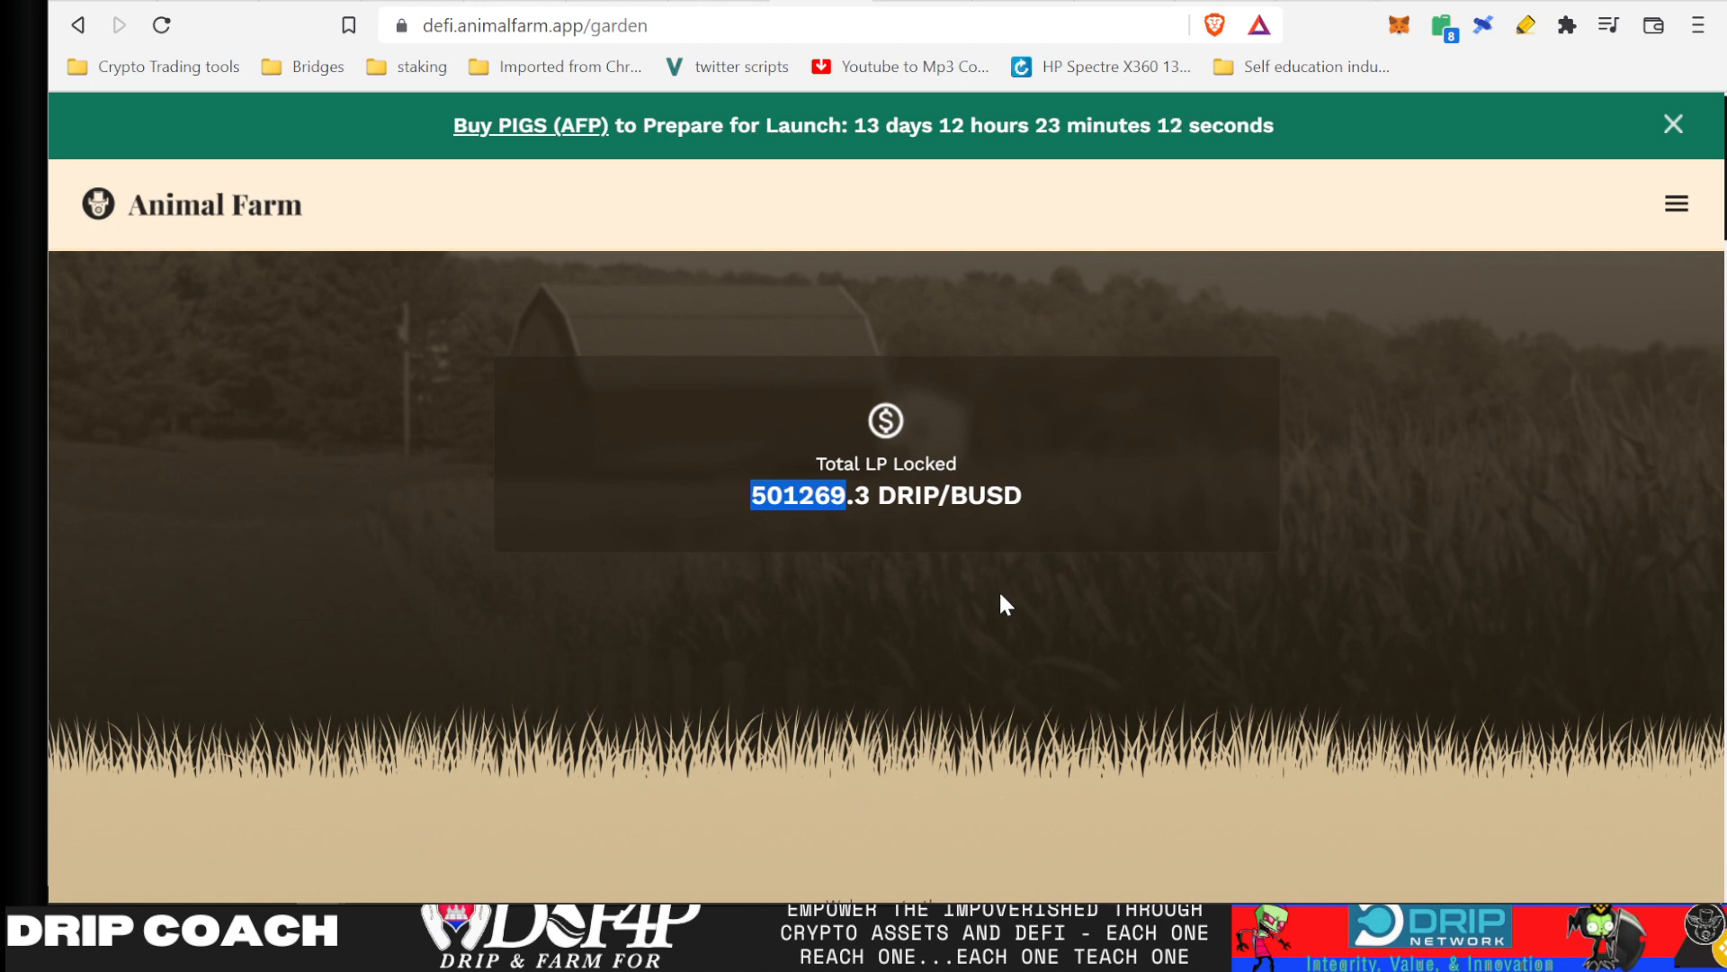
pyautogui.moveTo(770, 565)
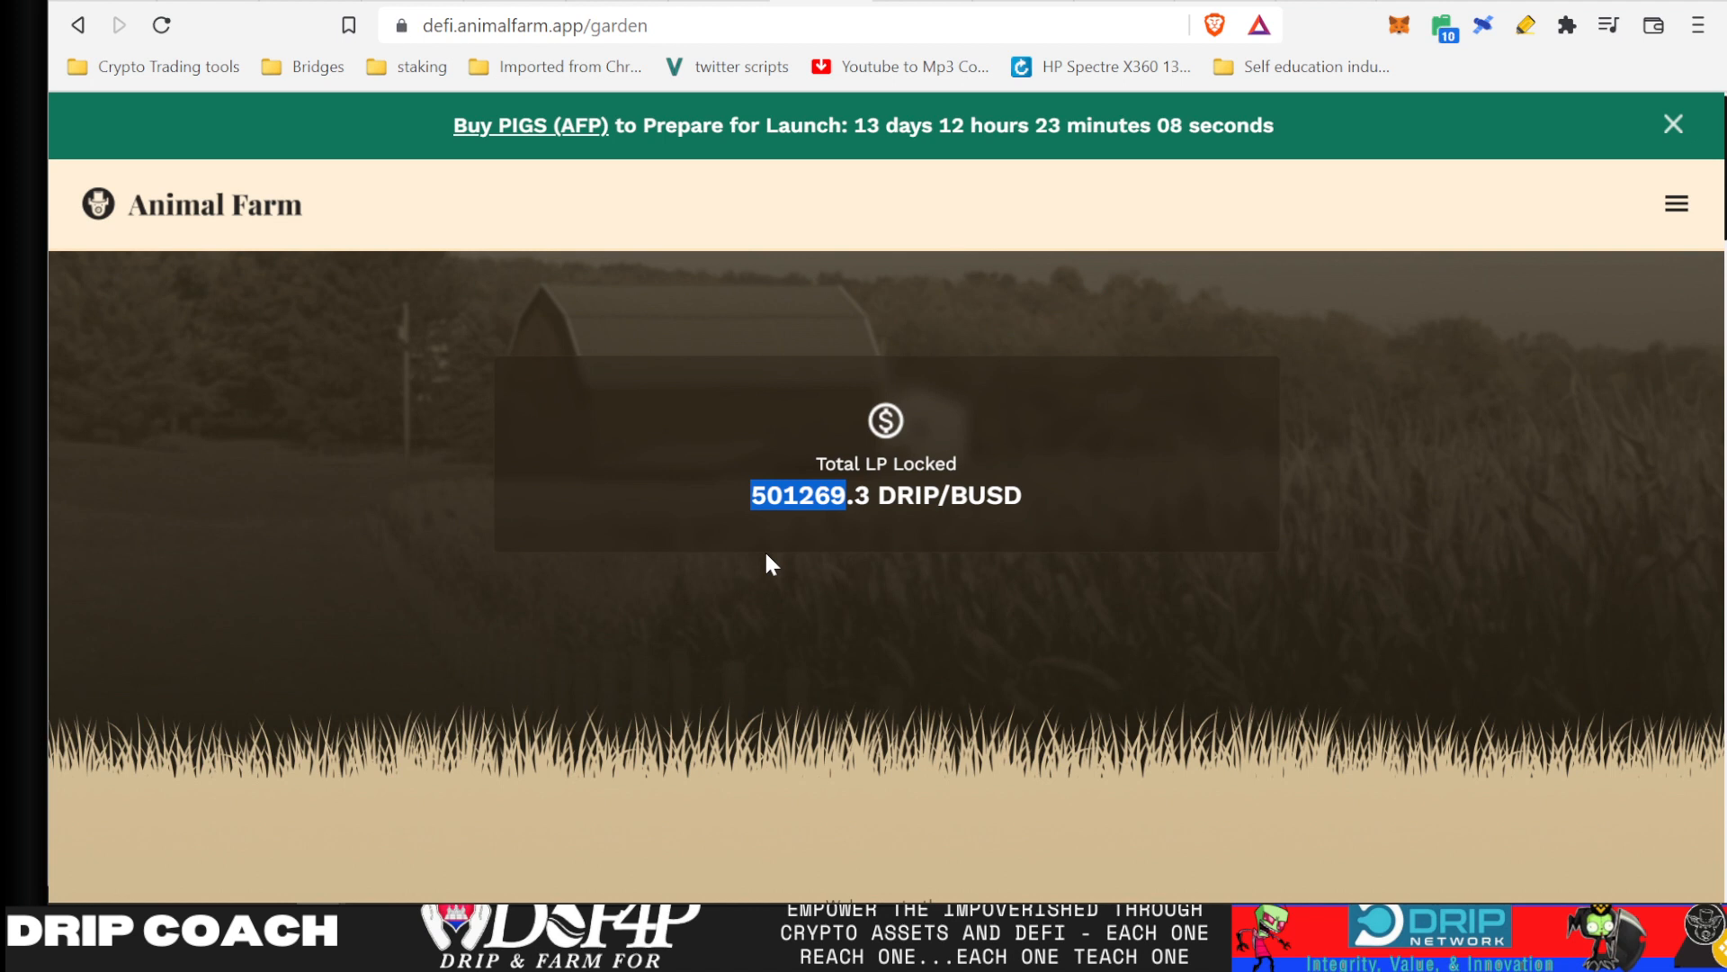
pyautogui.scroll(-3)
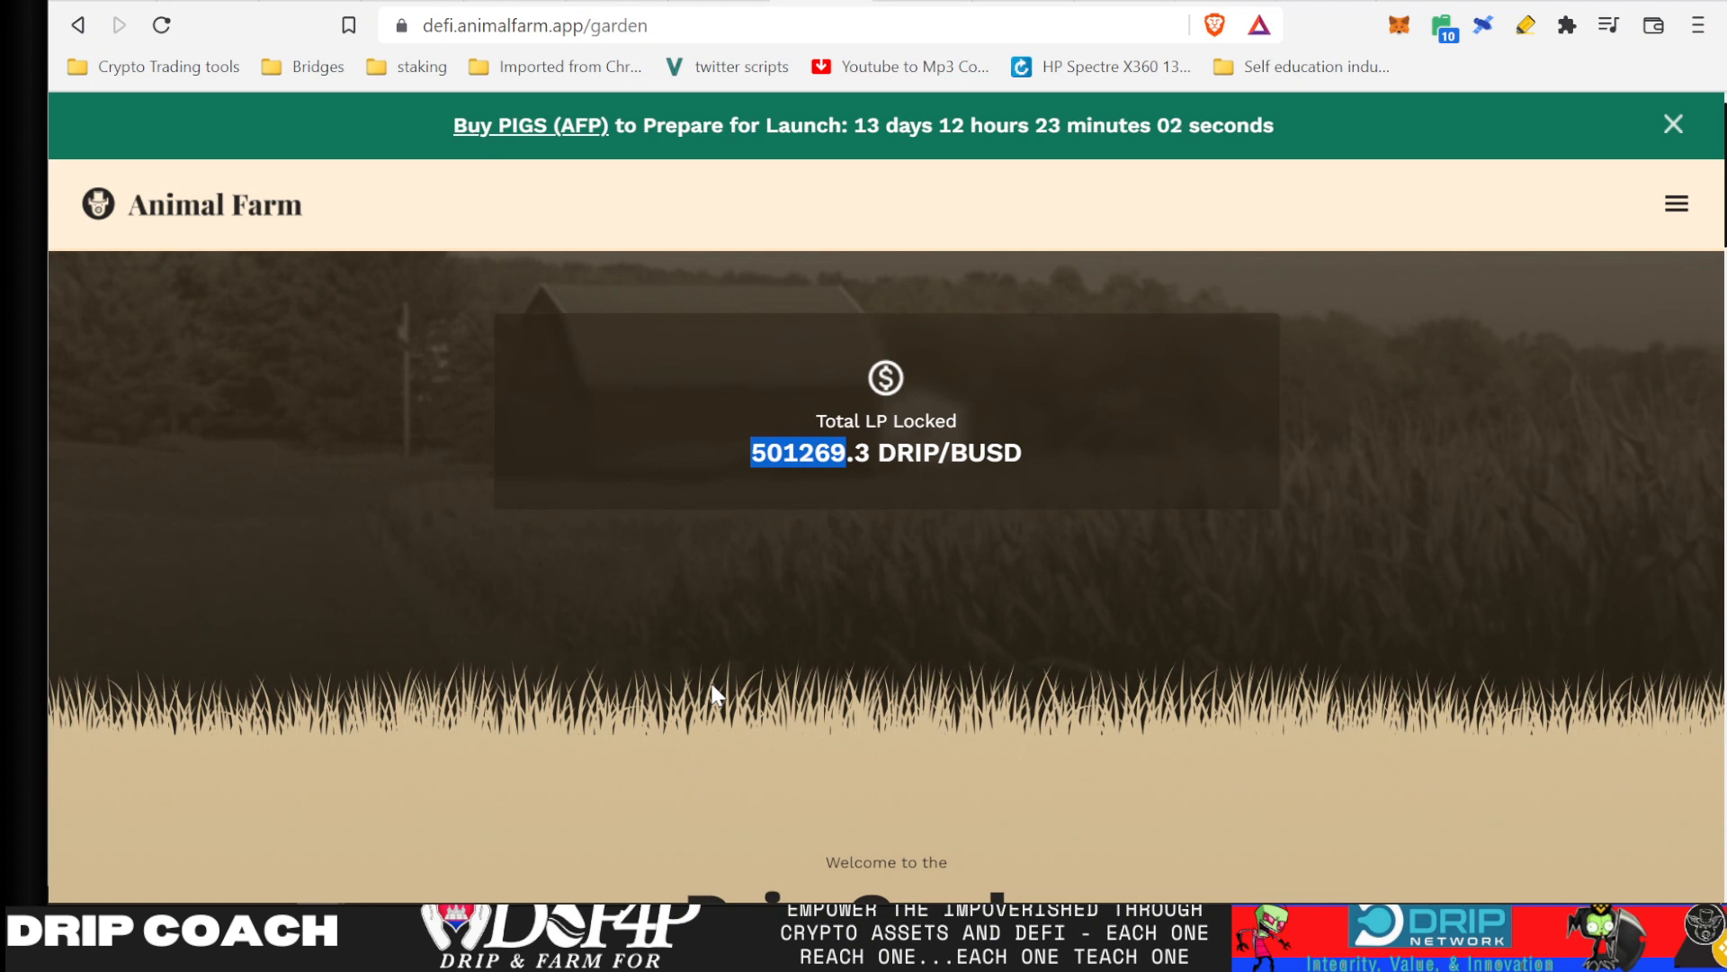
pyautogui.scroll(-3)
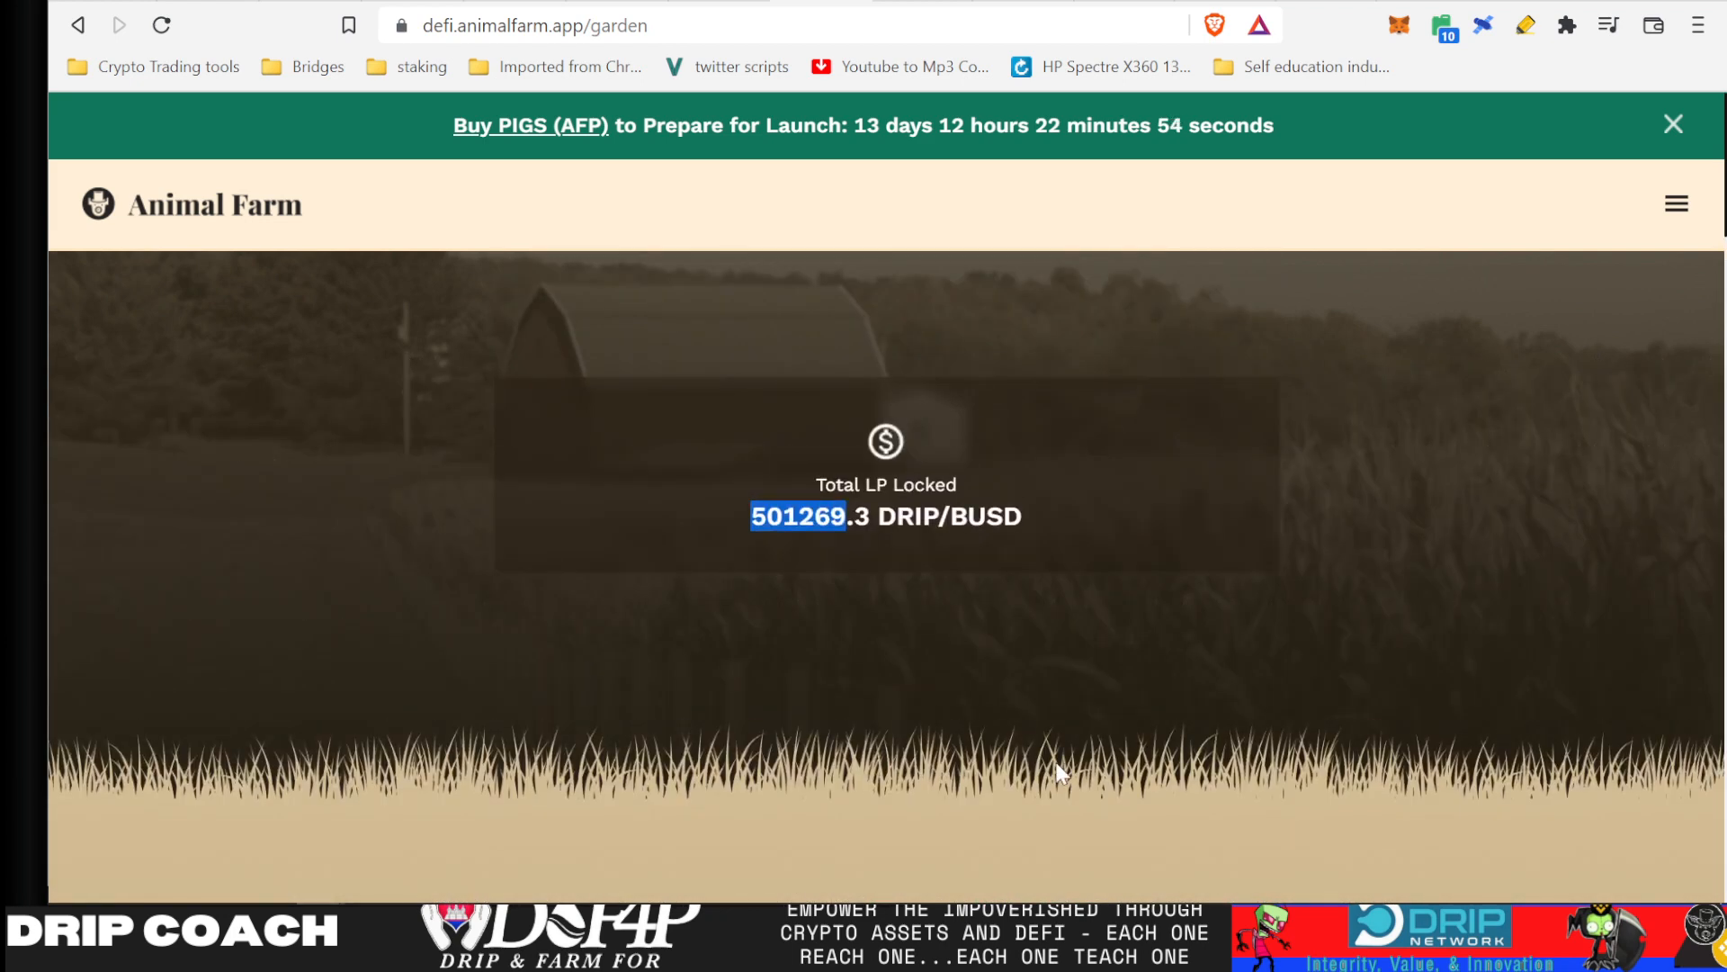
pyautogui.moveTo(1245, 699)
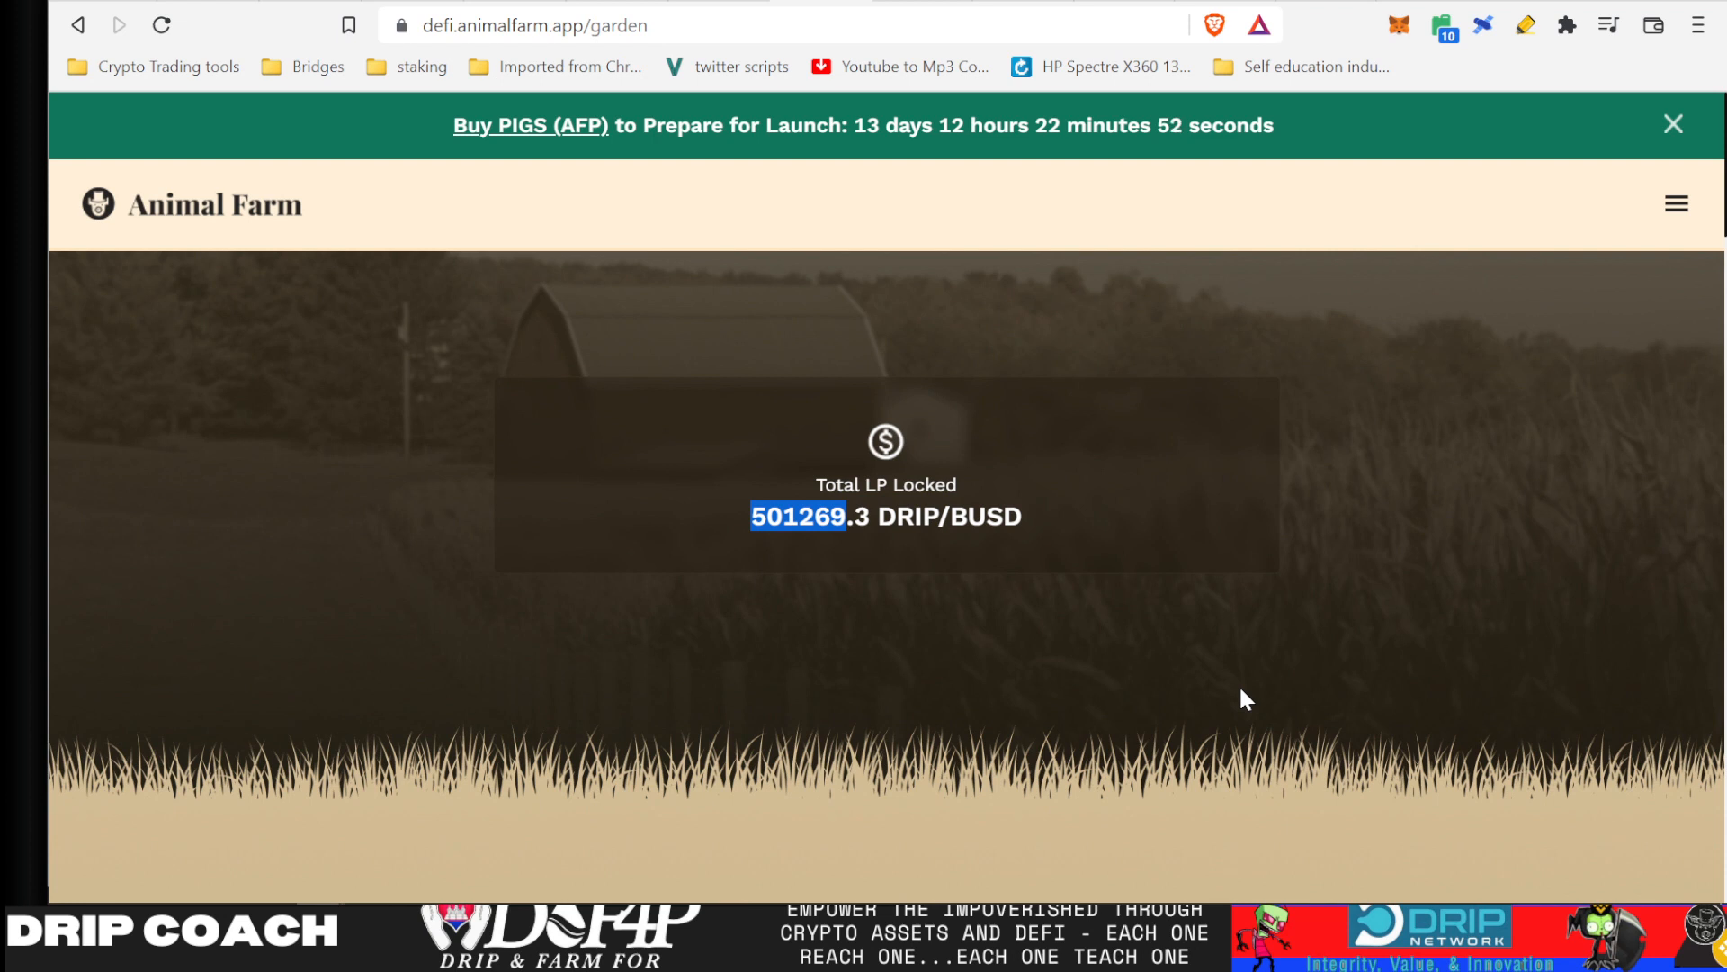
pyautogui.moveTo(1118, 722)
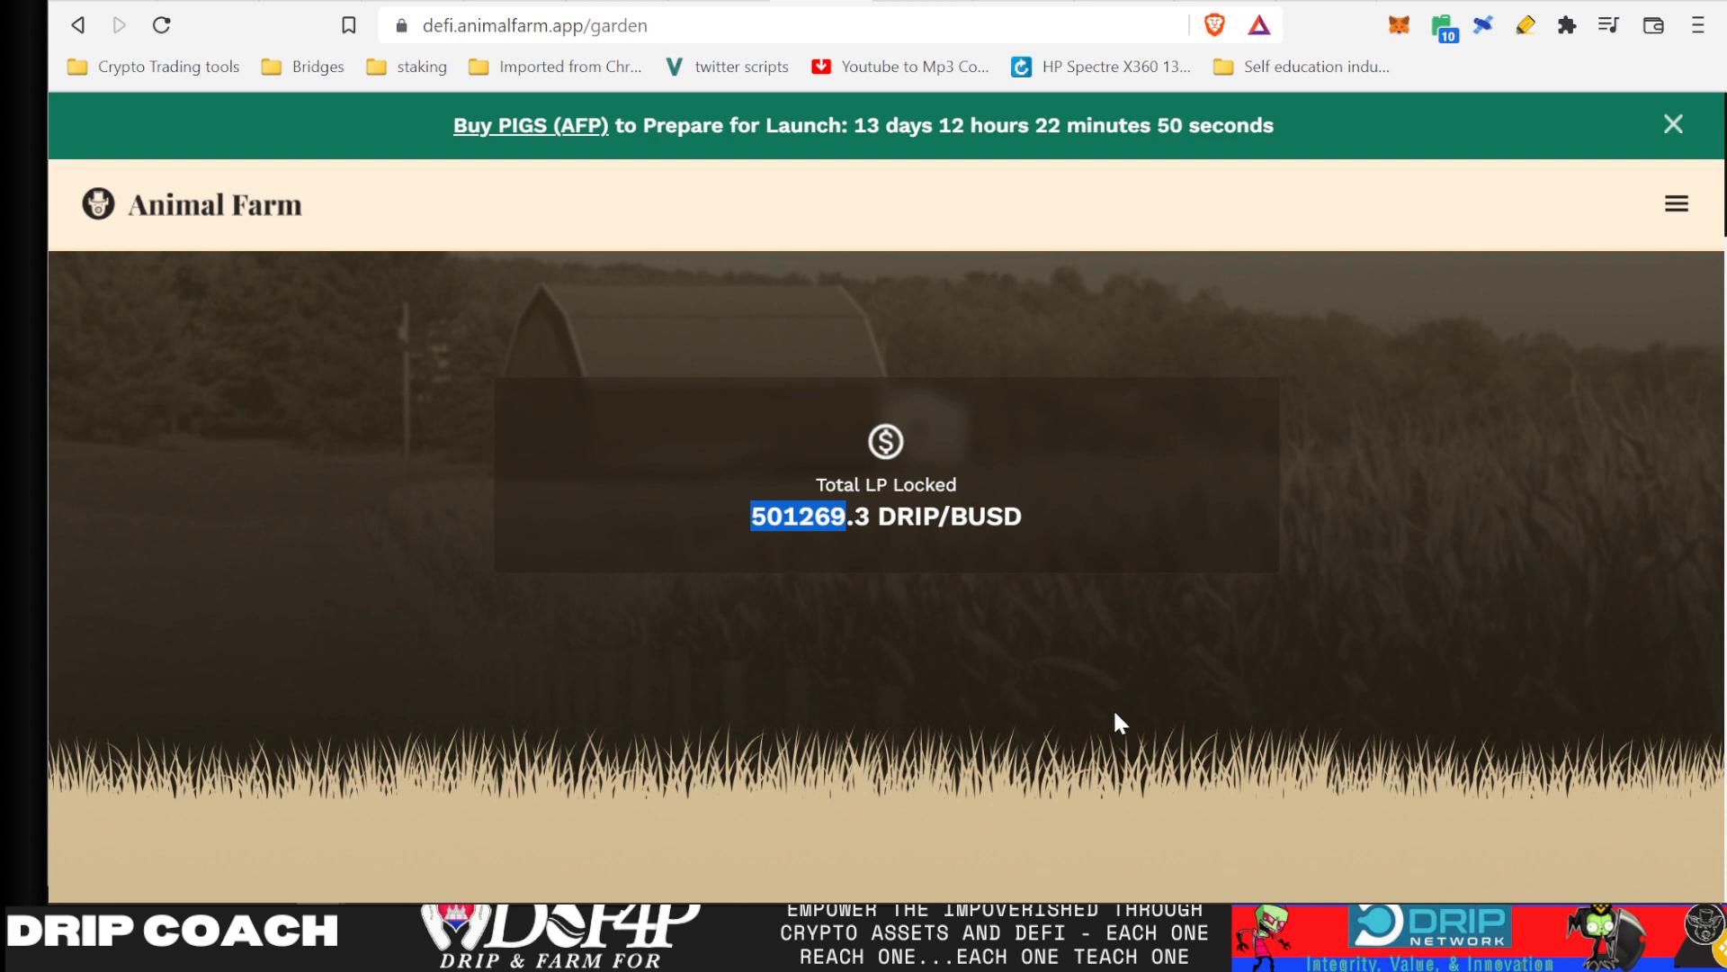
pyautogui.moveTo(1380, 215)
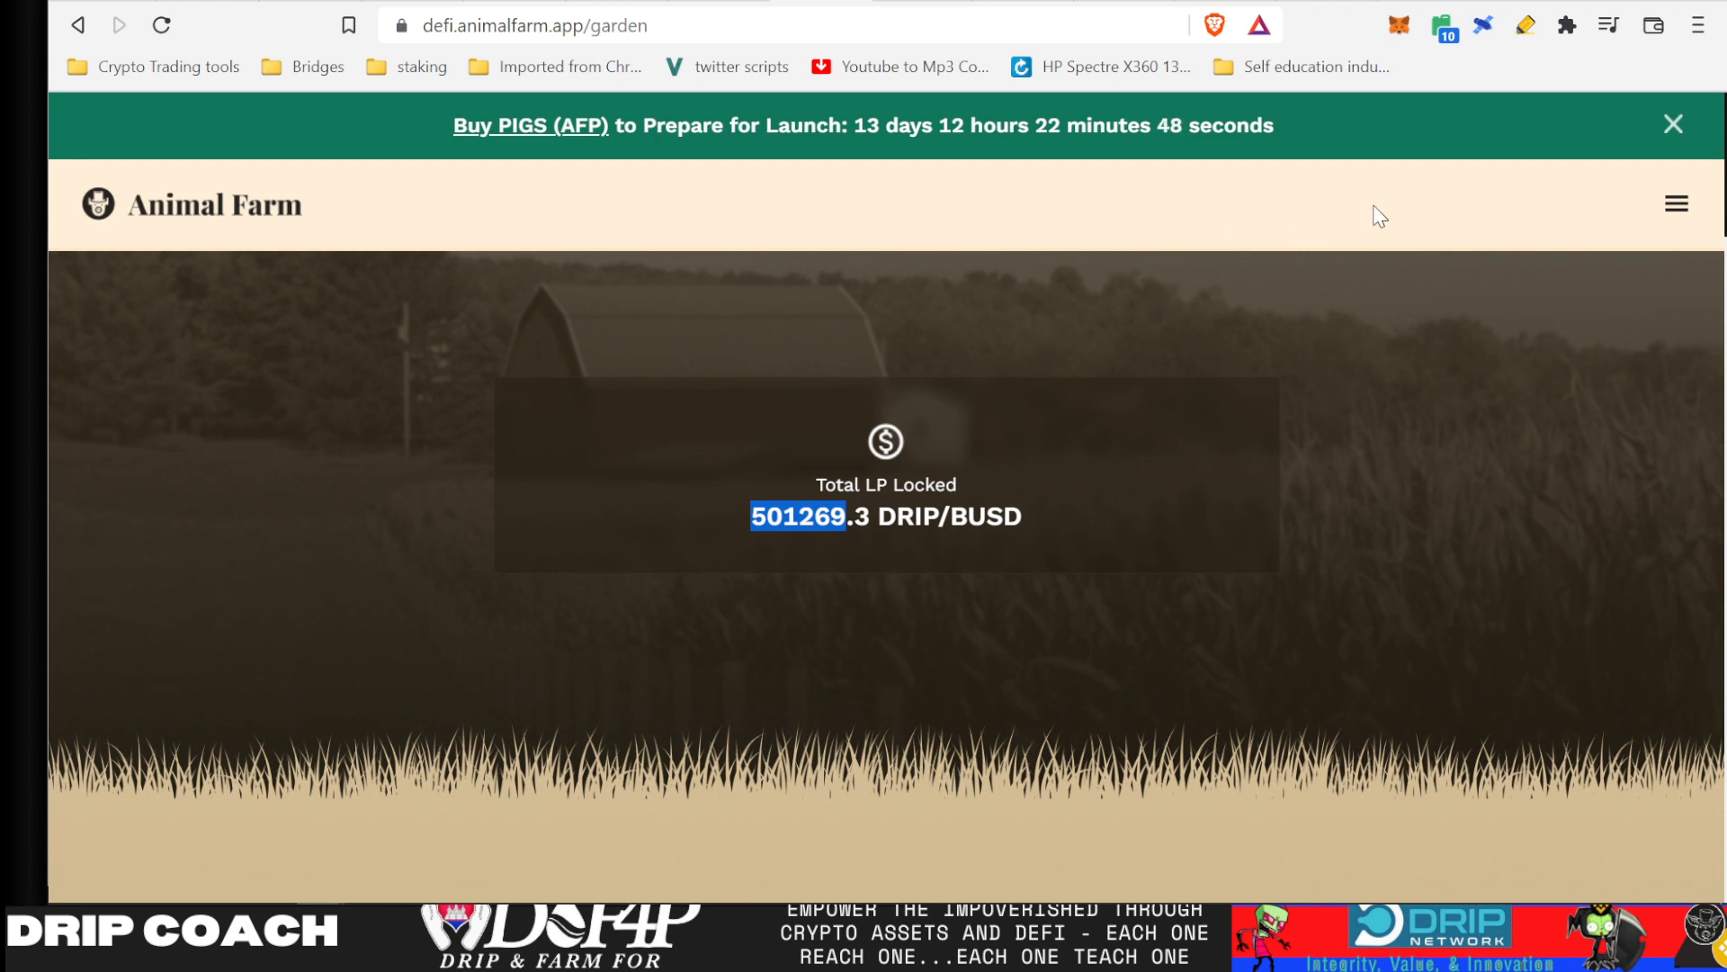
# - Go to the Farms page and scroll to the unstaked DRIP/BUSD and WBNB/BUSD farm cards
pyautogui.click(1675, 203)
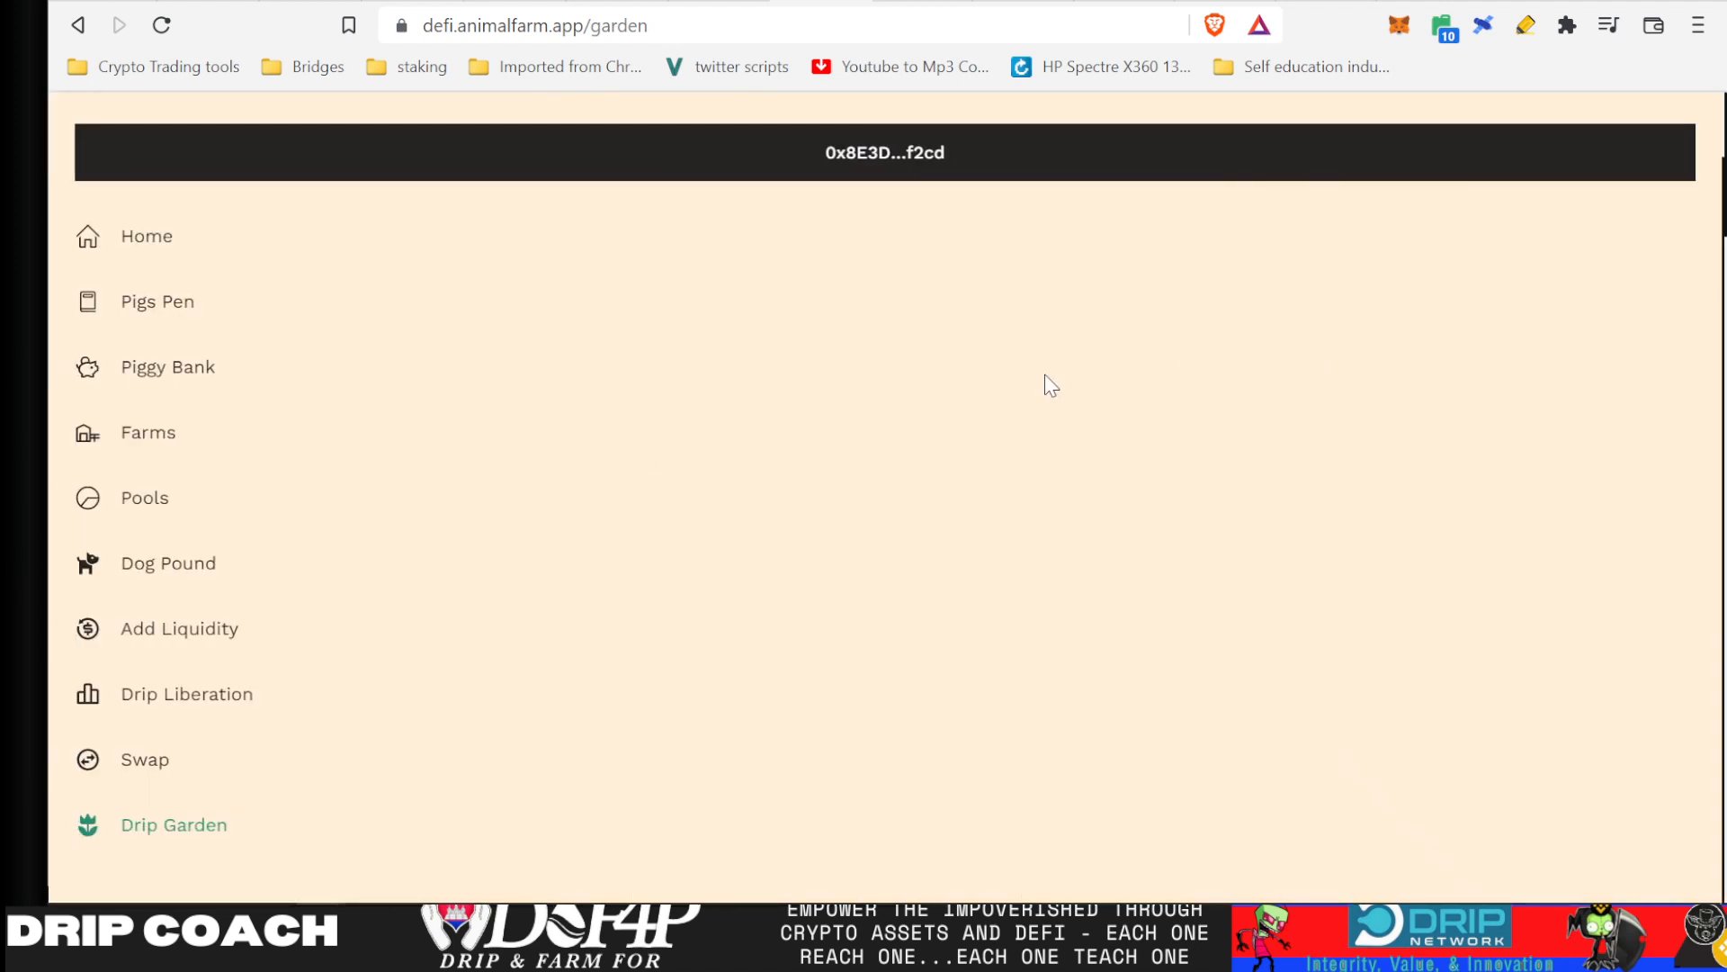
pyautogui.moveTo(157, 301)
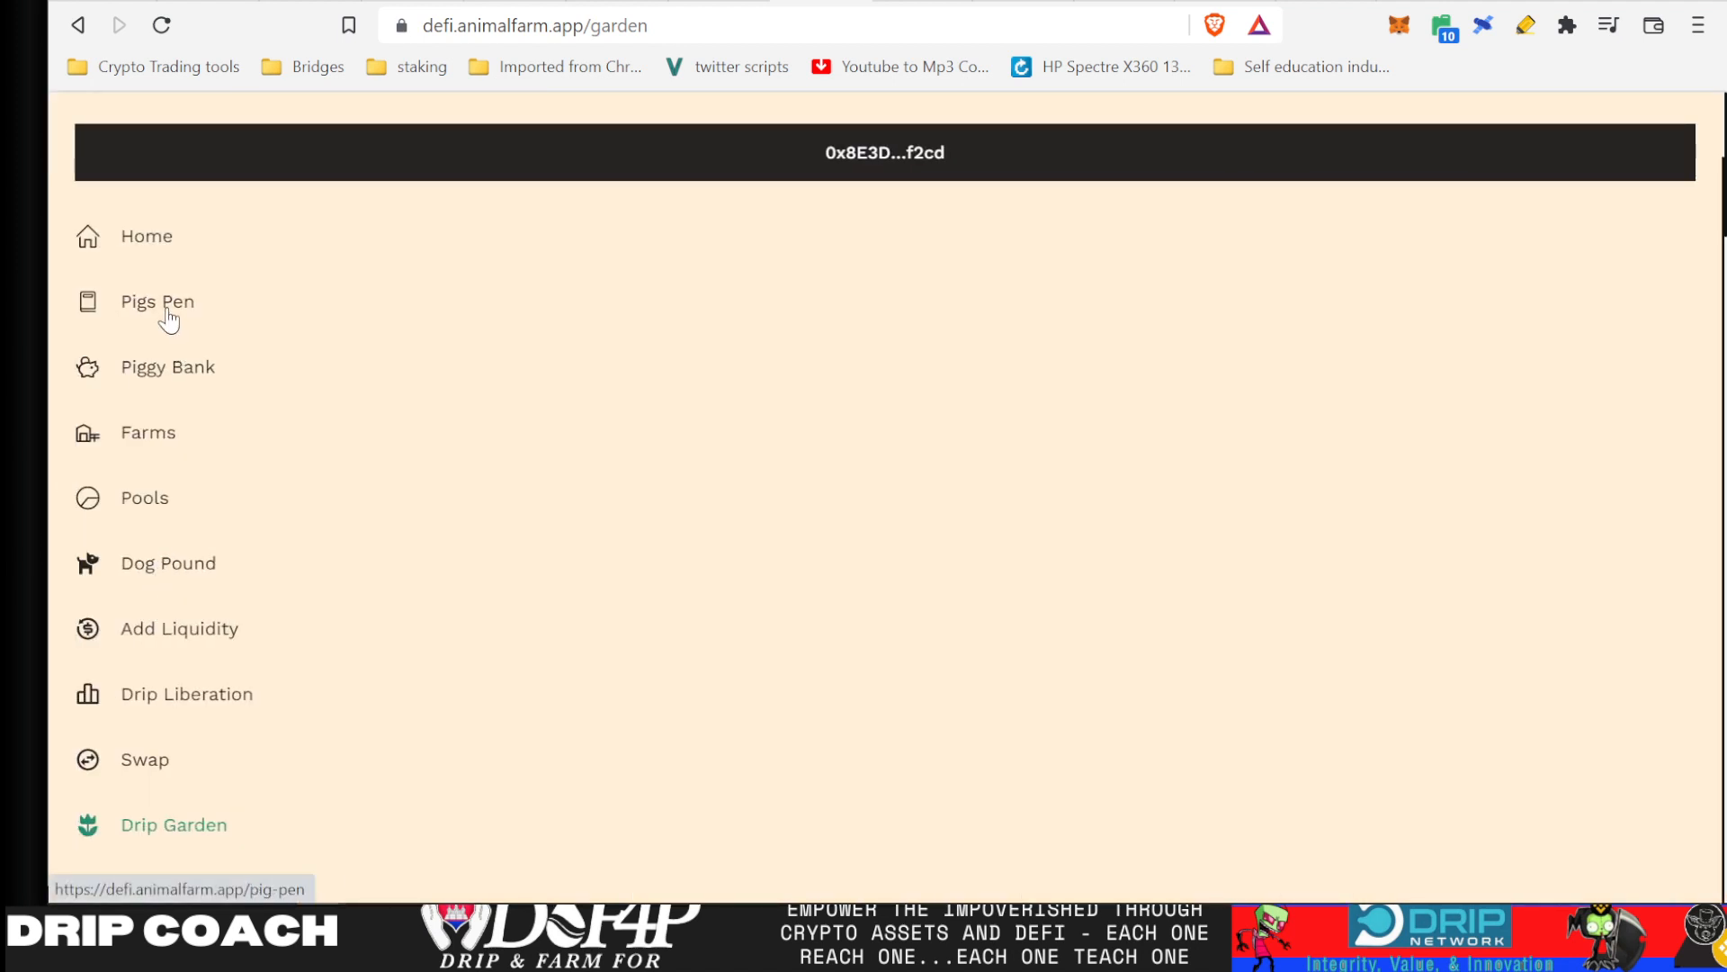
pyautogui.click(147, 432)
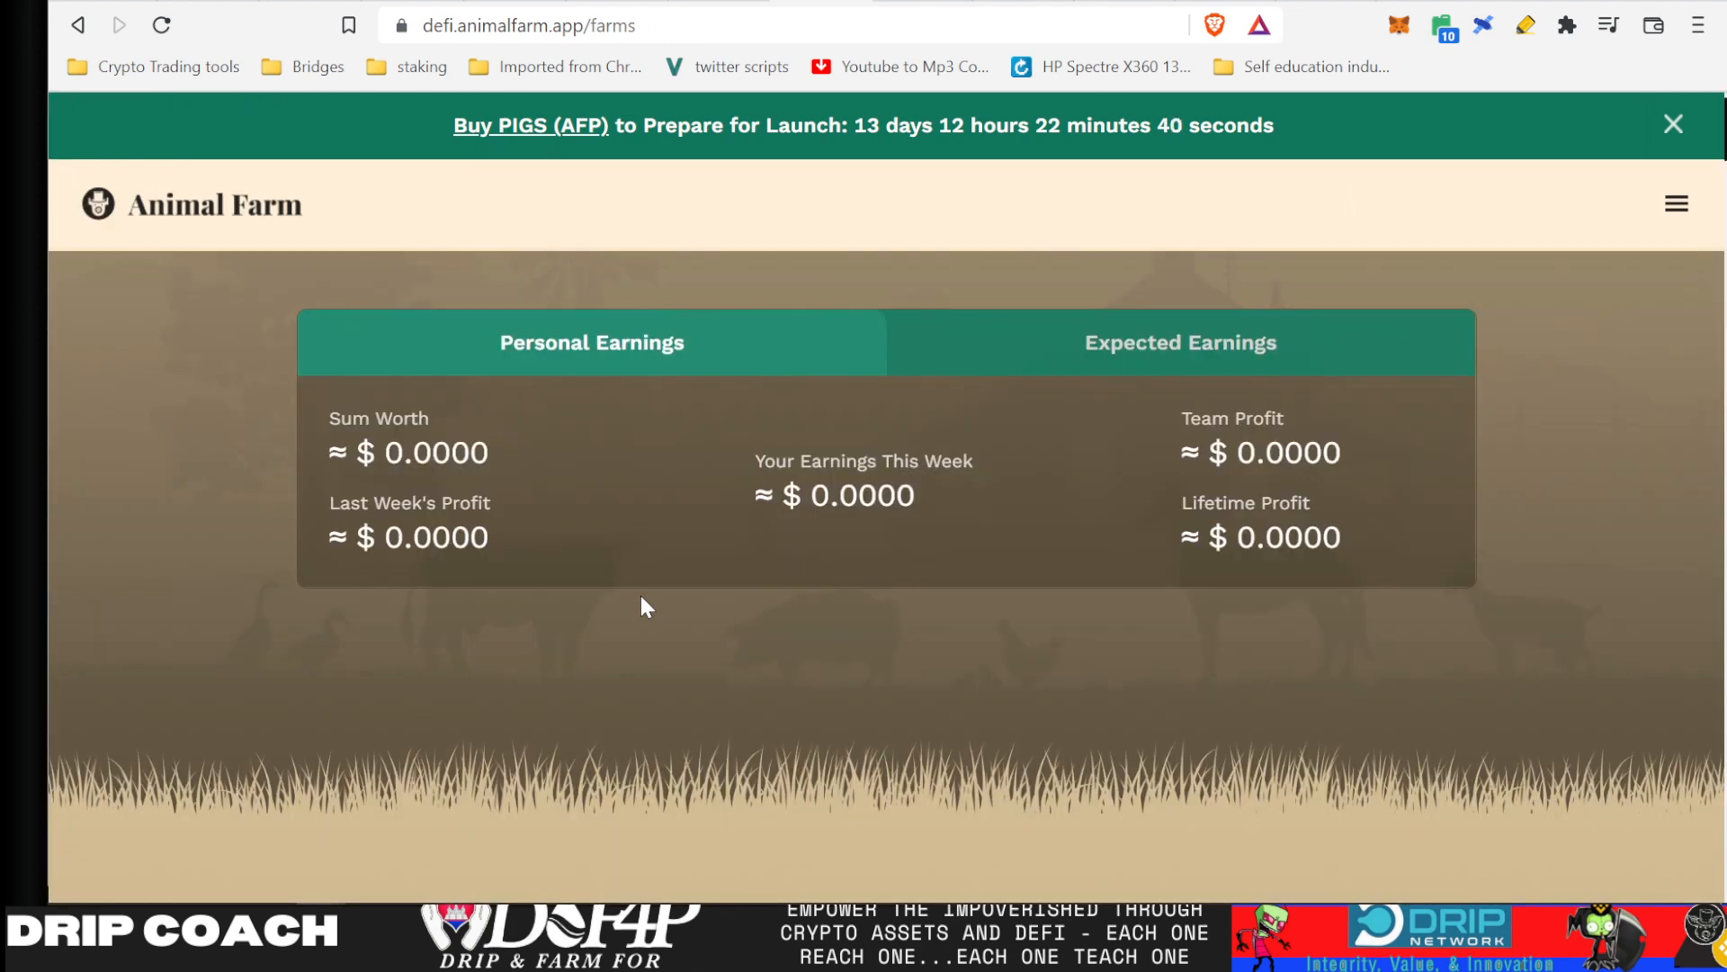
pyautogui.scroll(-3)
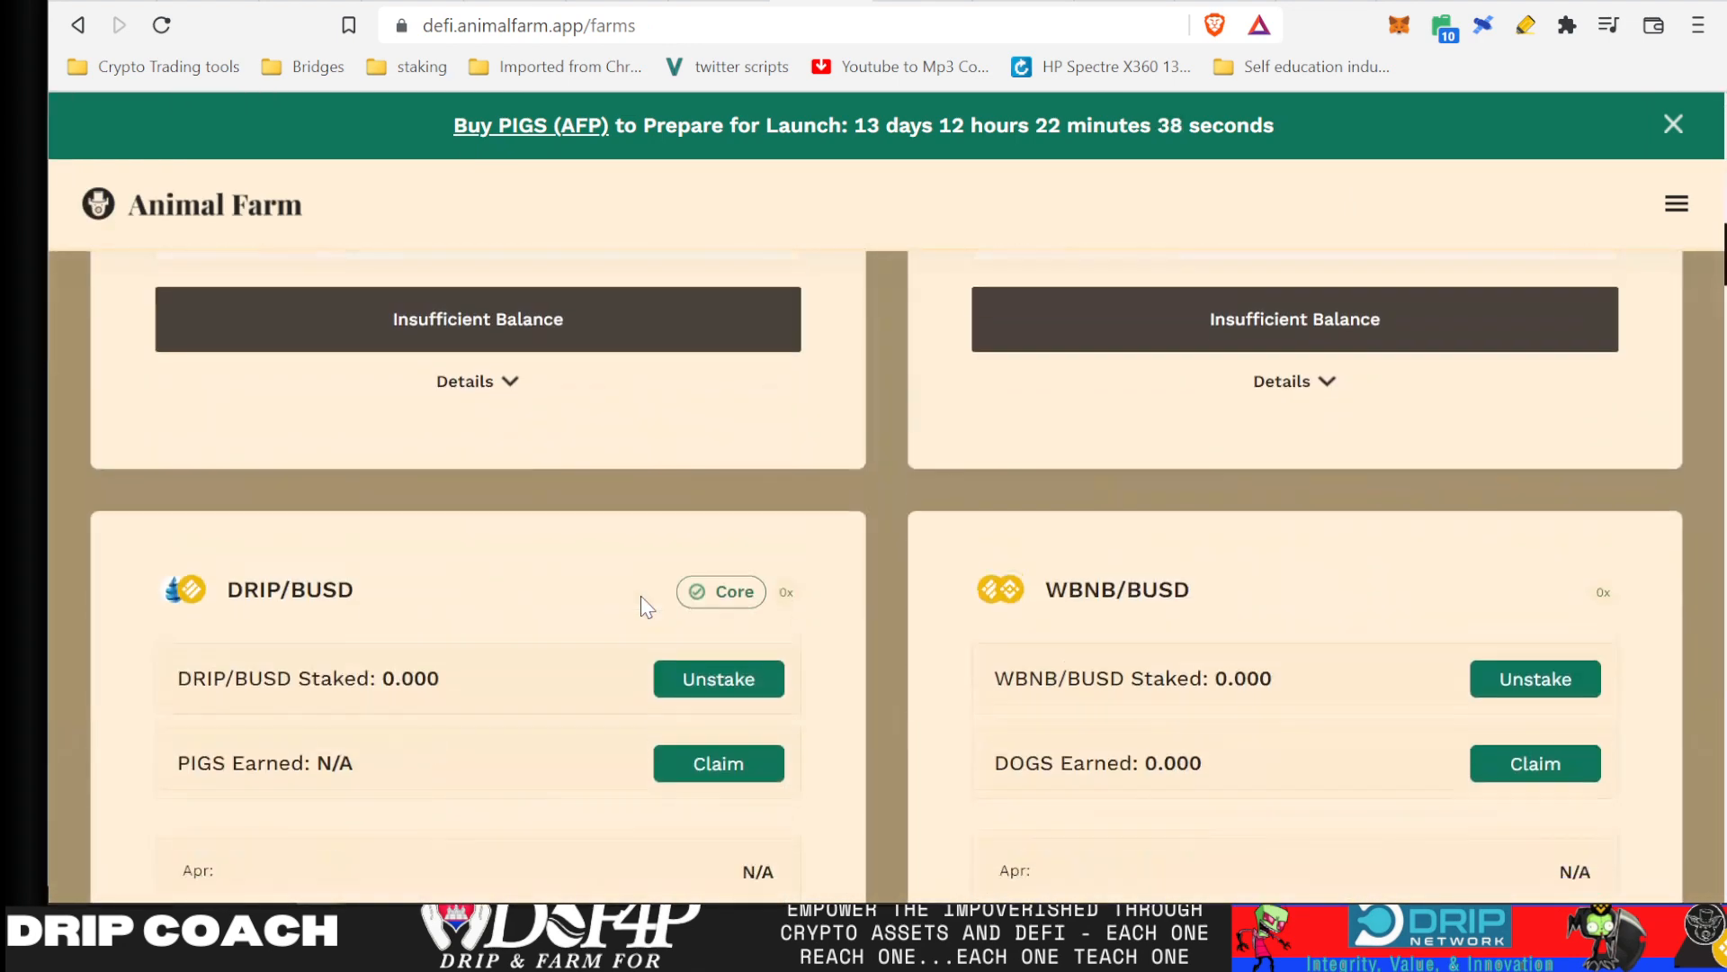
pyautogui.scroll(-3)
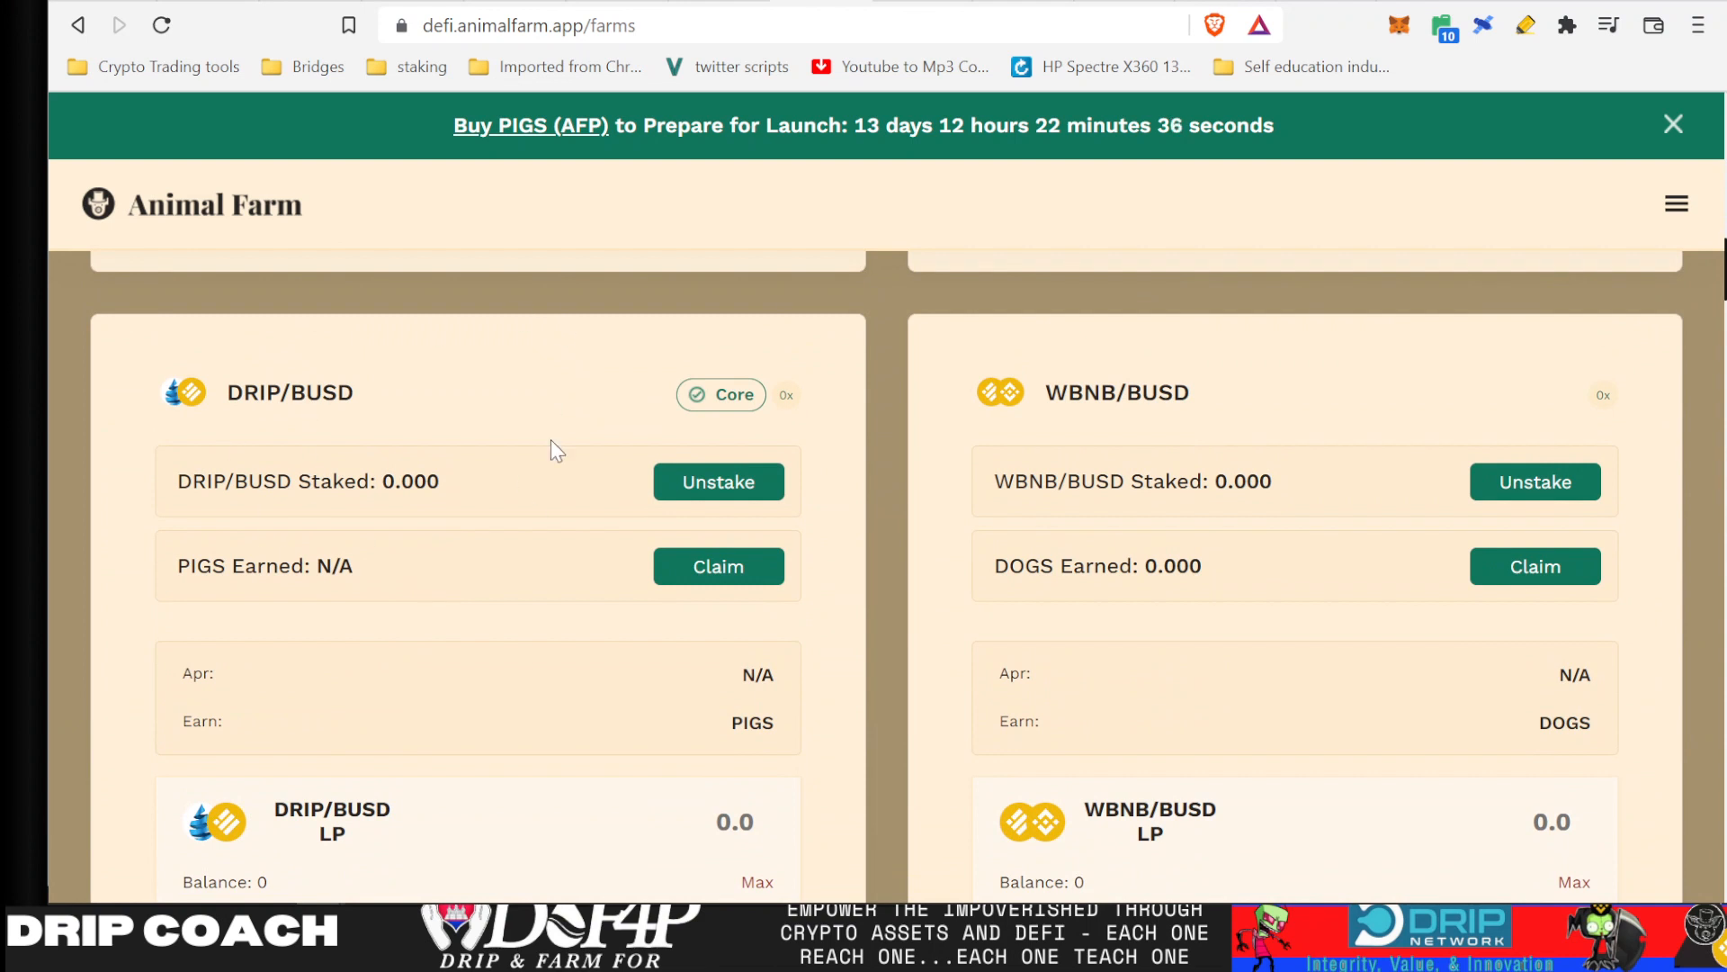
pyautogui.moveTo(548, 520)
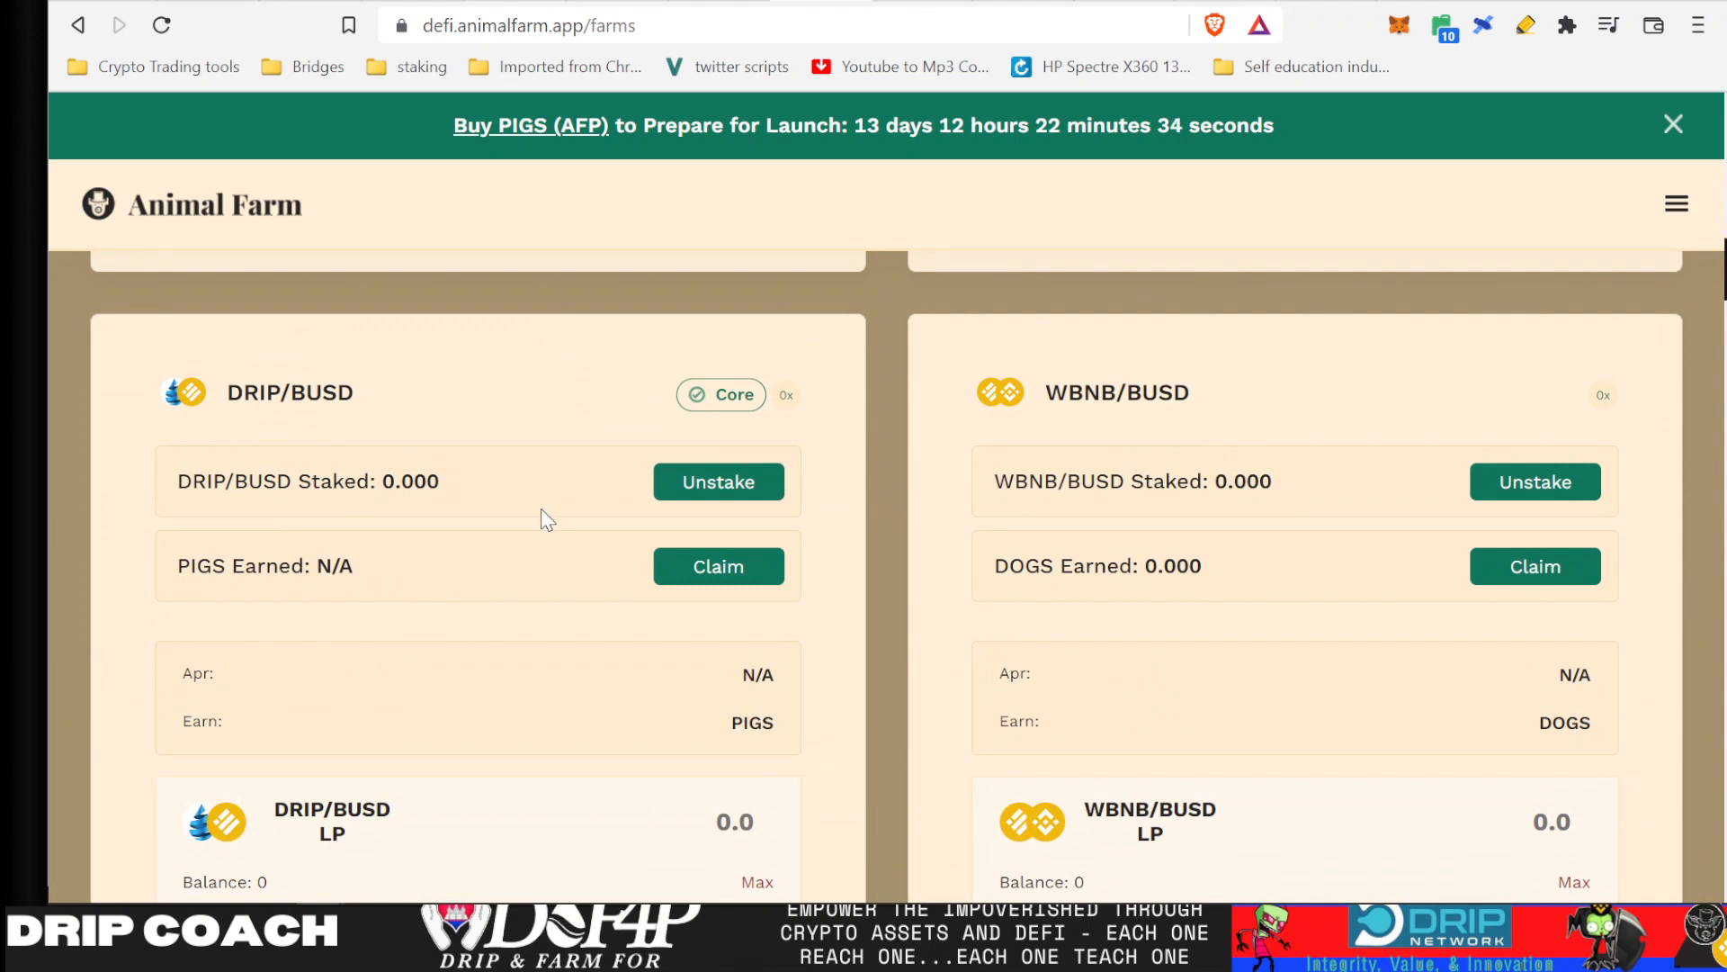
pyautogui.moveTo(626, 636)
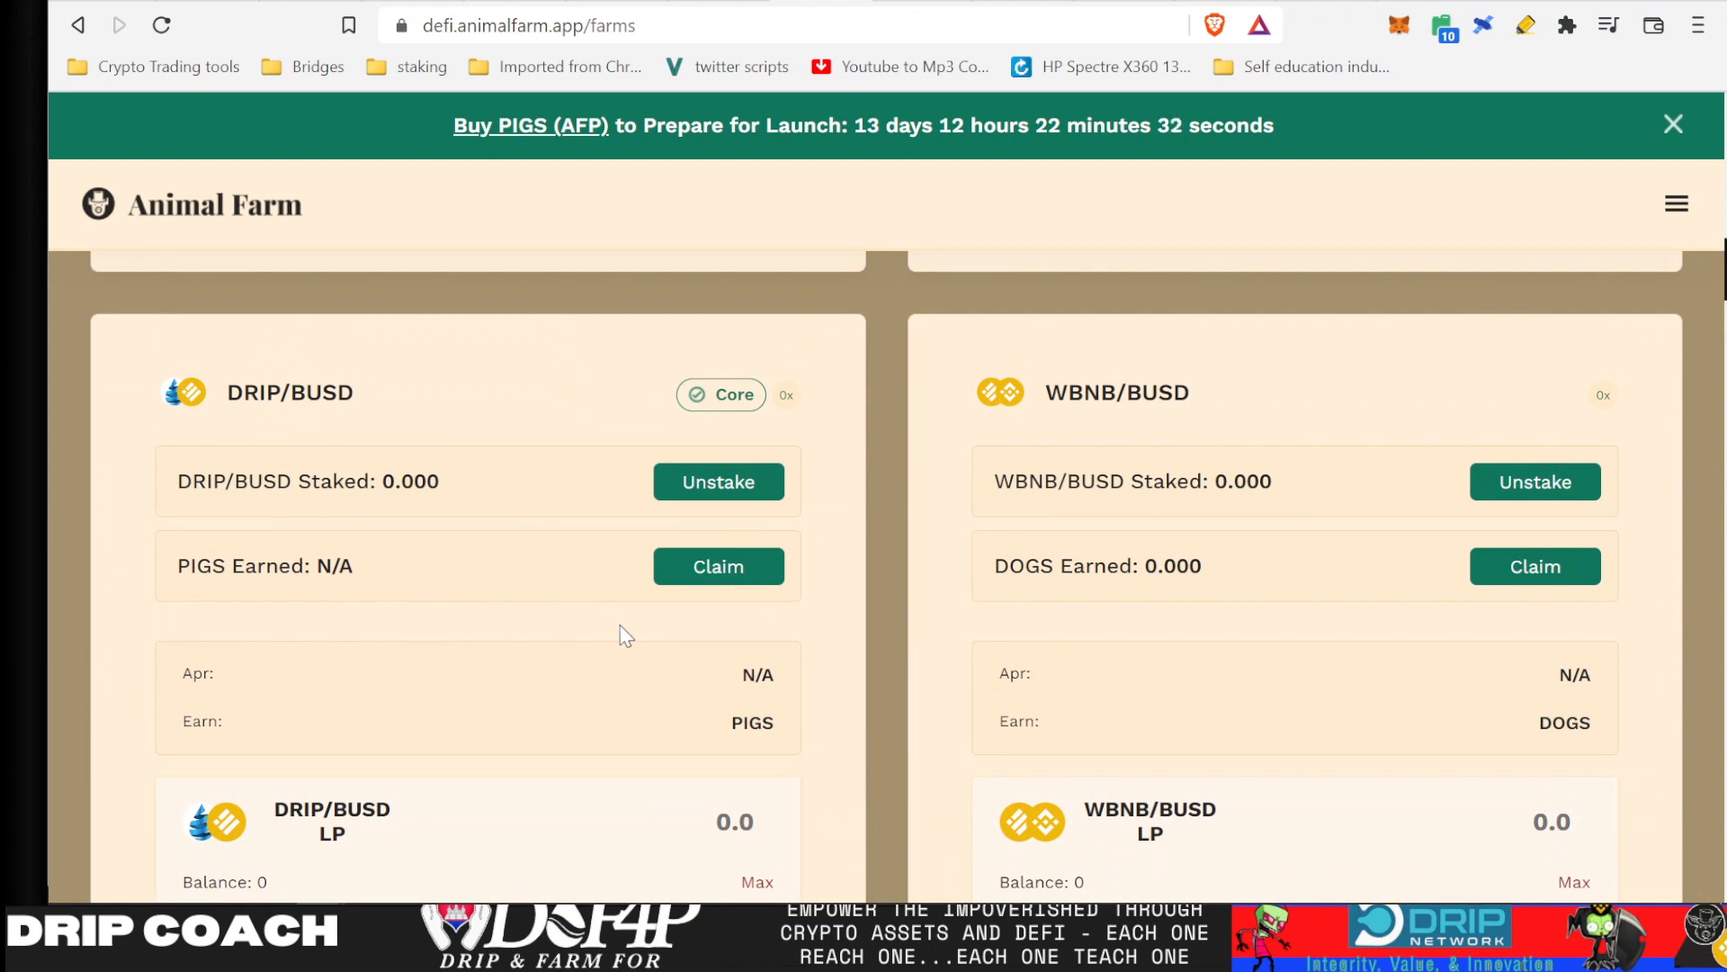
pyautogui.moveTo(433, 728)
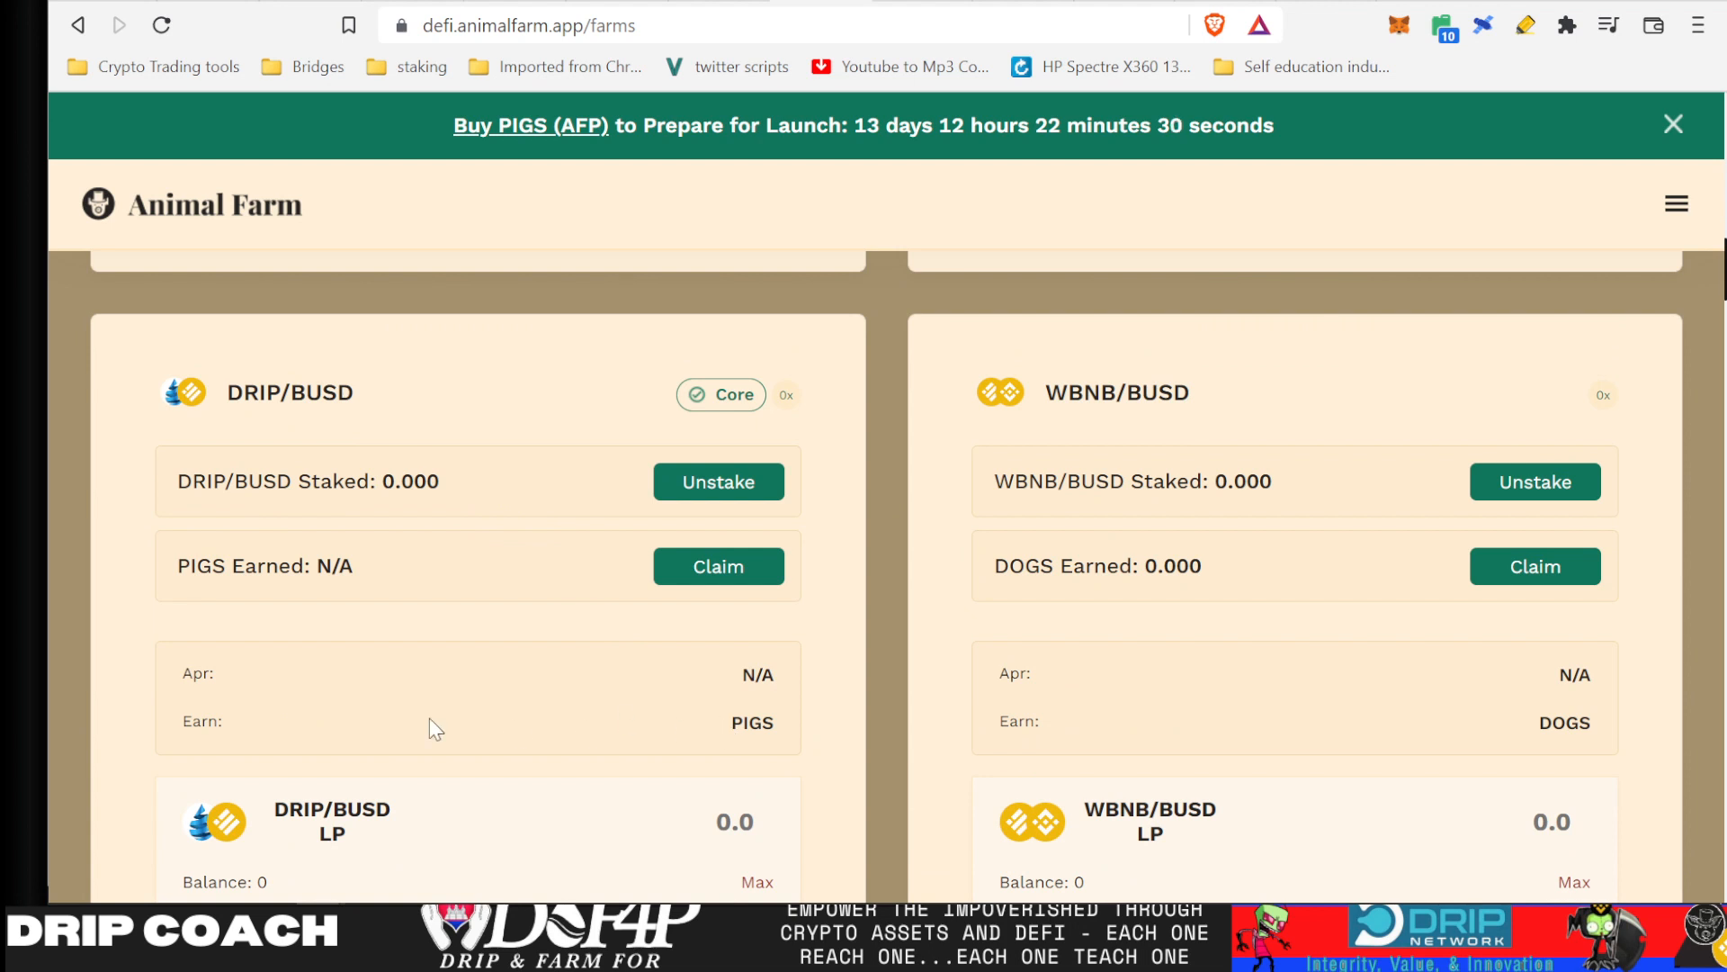
pyautogui.moveTo(353, 725)
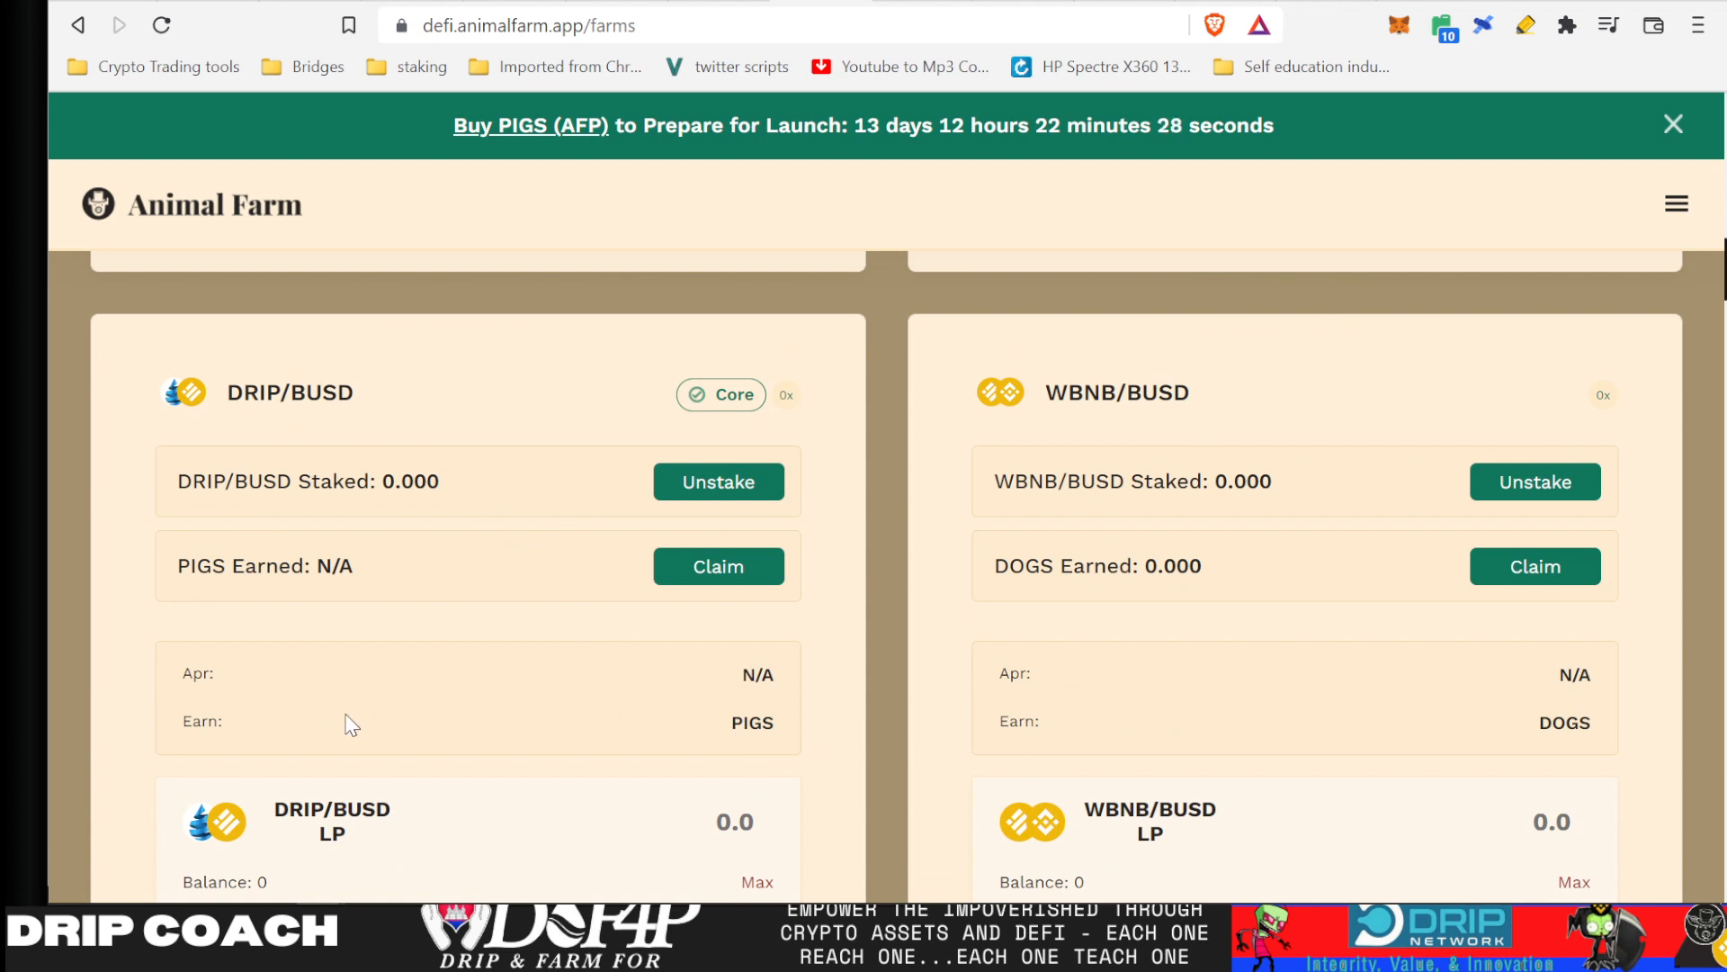
pyautogui.moveTo(587, 801)
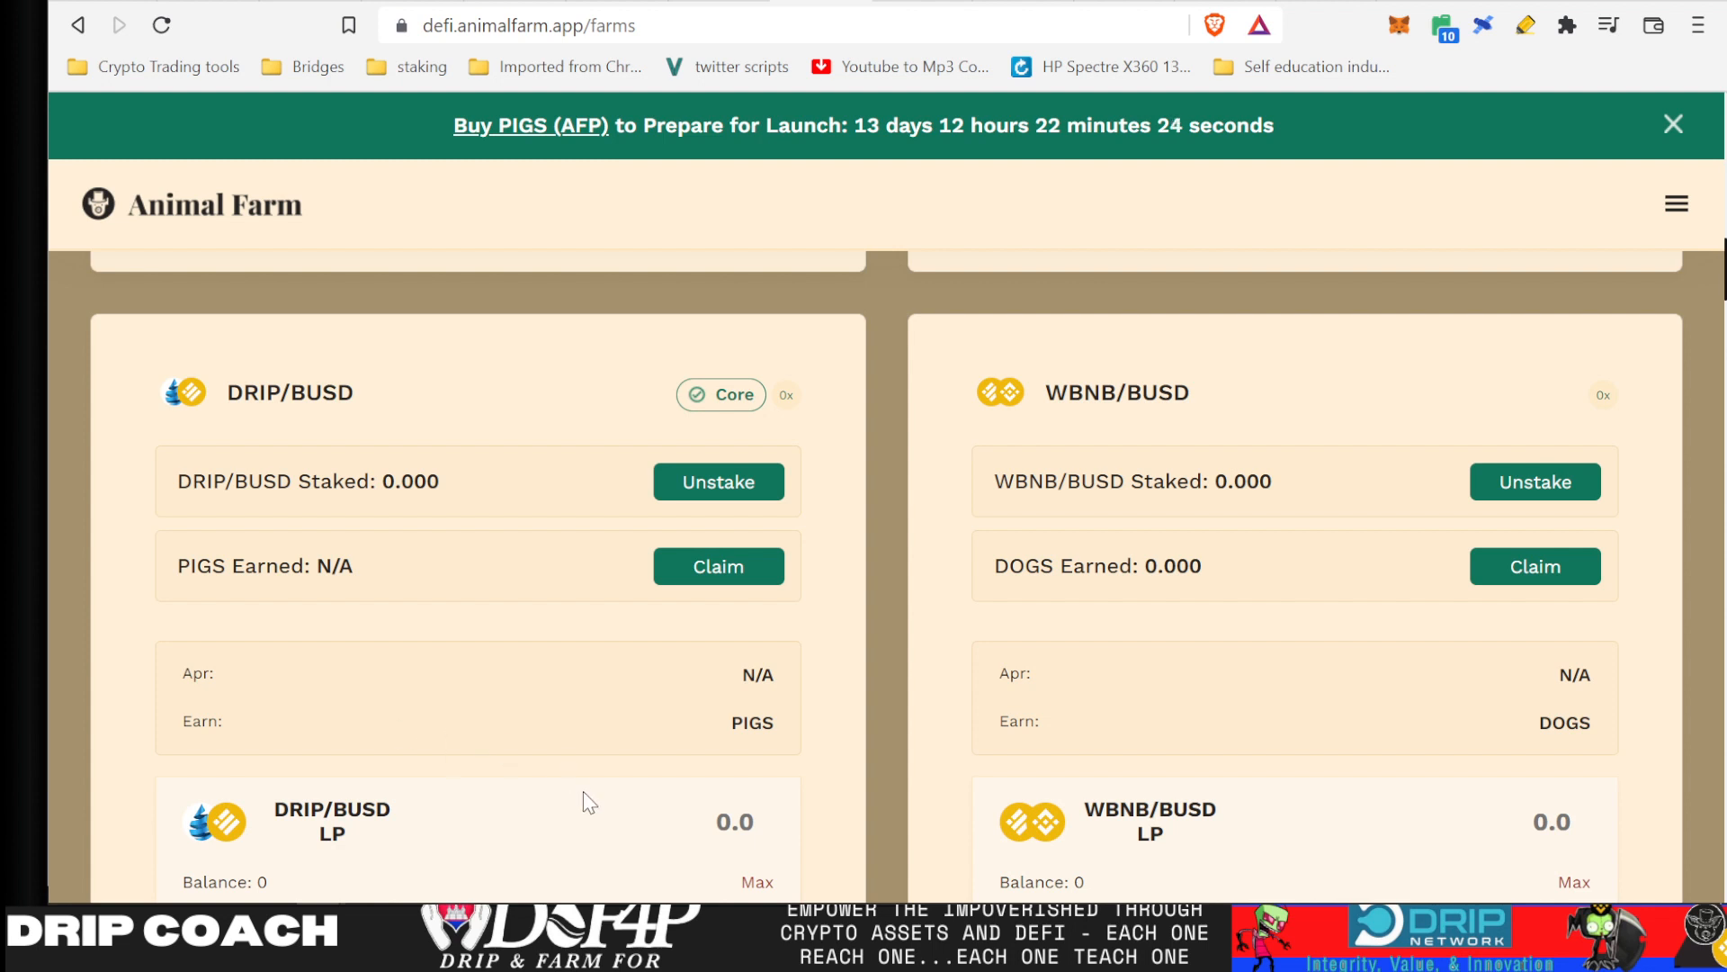
pyautogui.moveTo(587, 801)
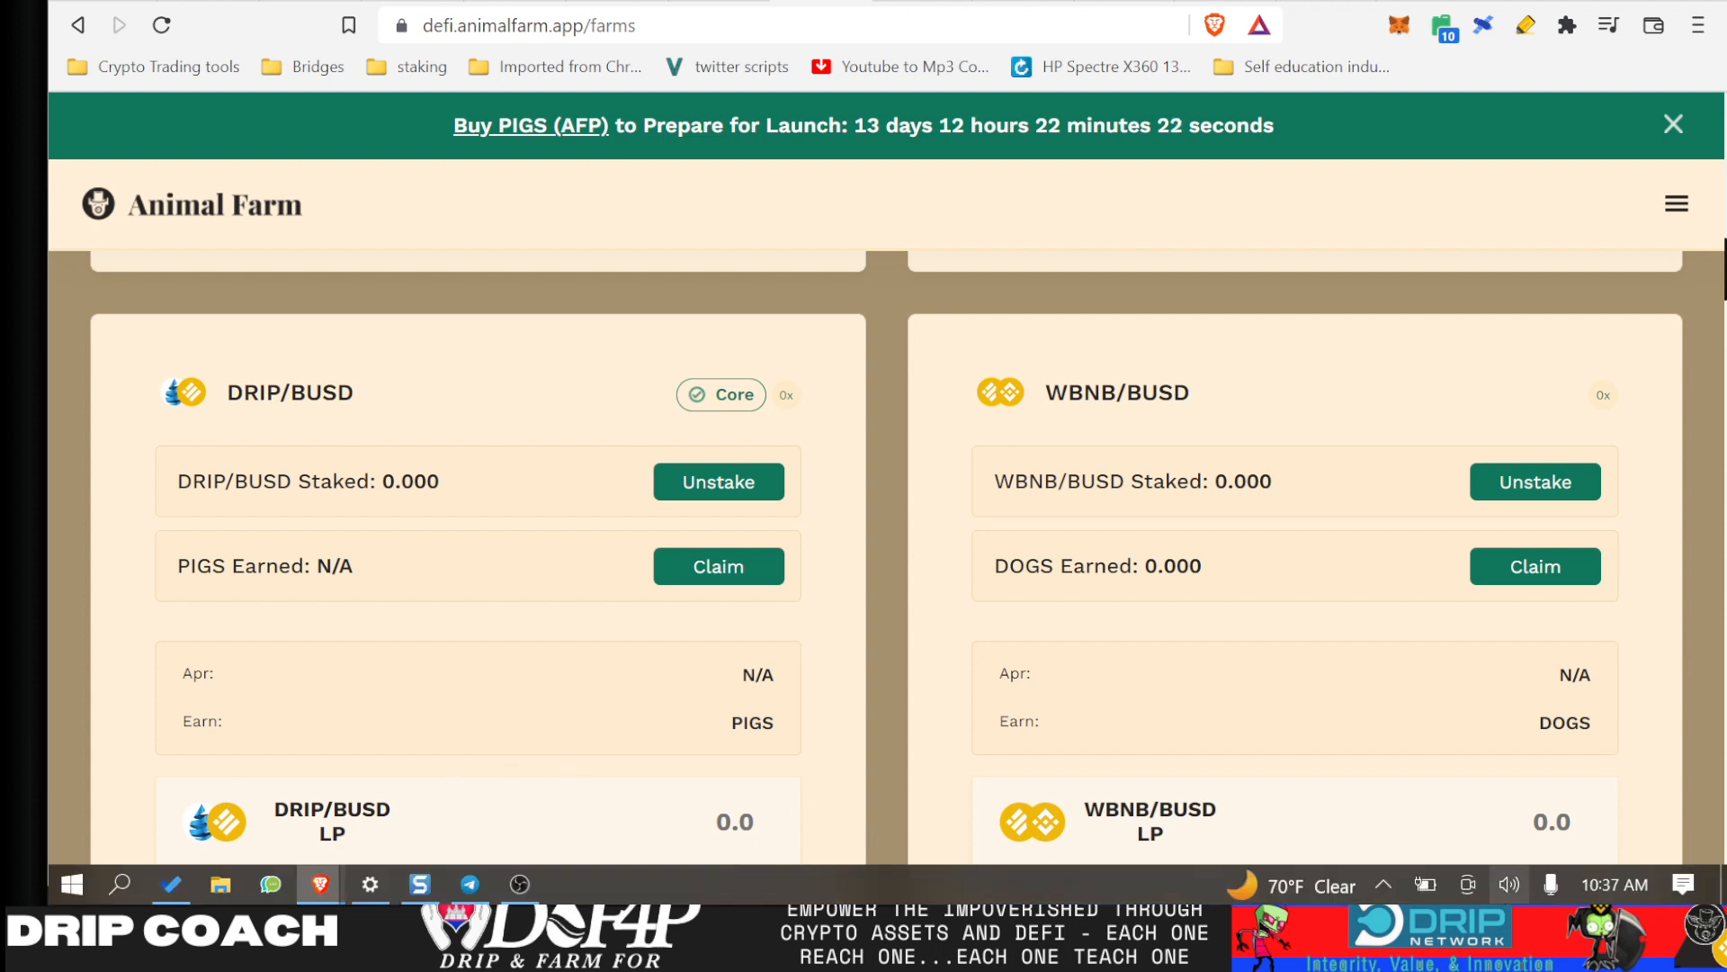